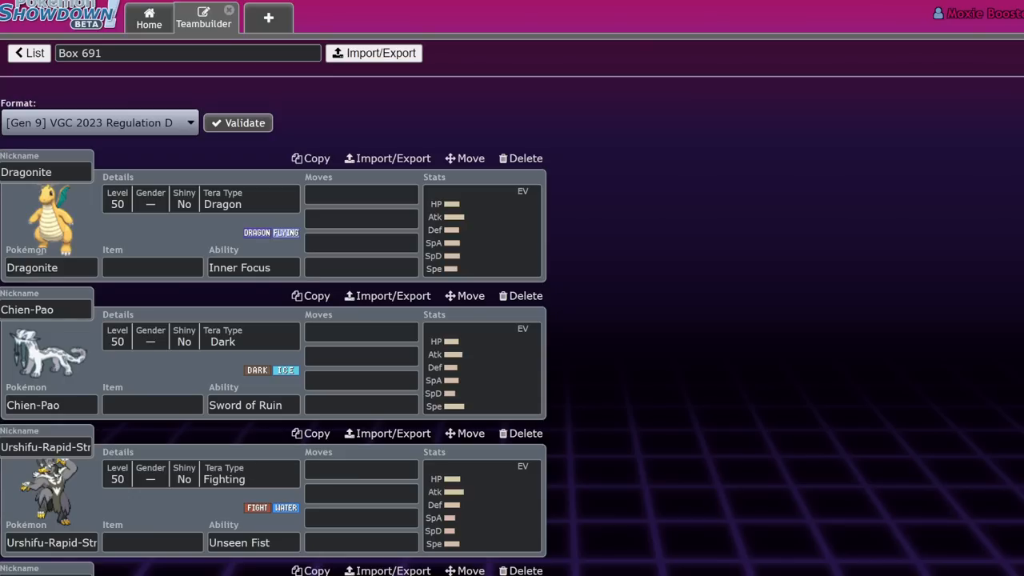
Step: Scroll up and down through Box 691 to review the team's Pokémon
scroll(down, 3)
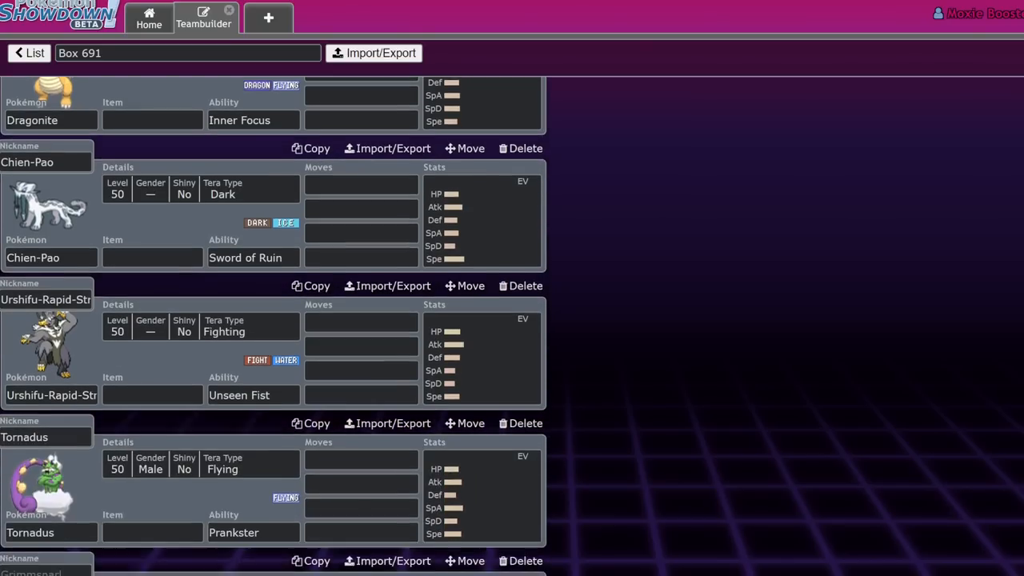
scroll(up, 3)
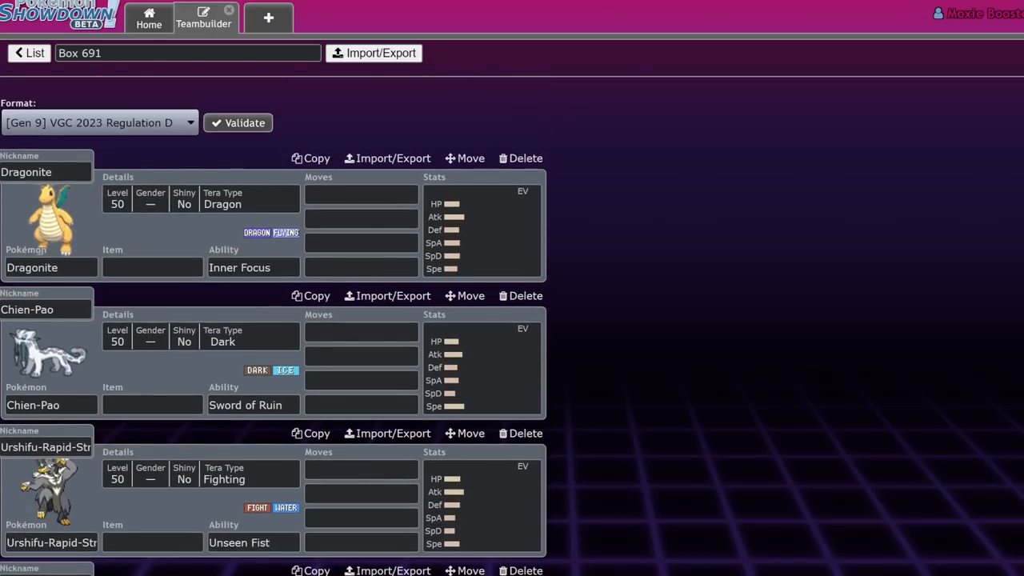
scroll(down, 3)
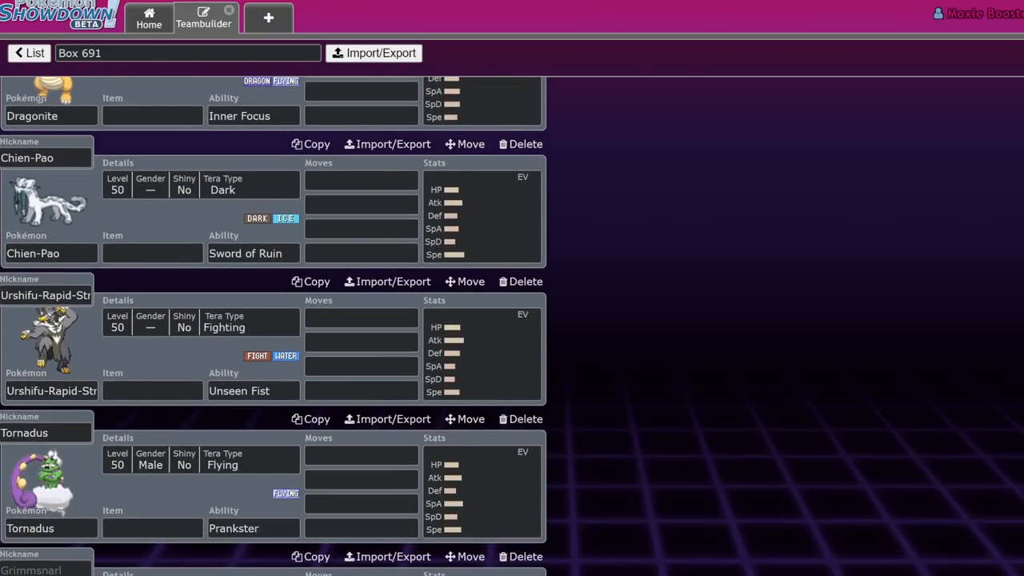
scroll(up, 3)
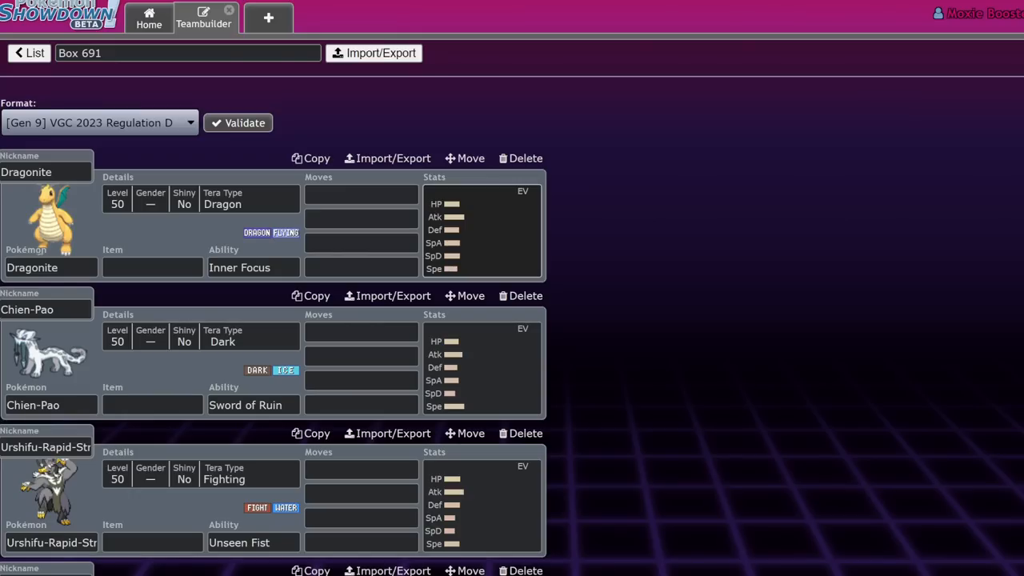
scroll(down, 3)
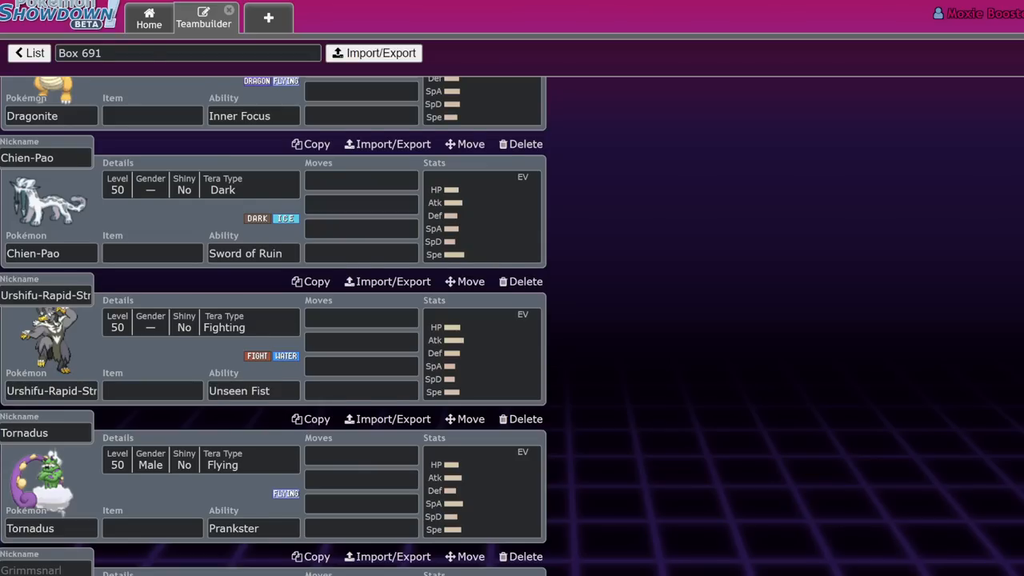
scroll(up, 3)
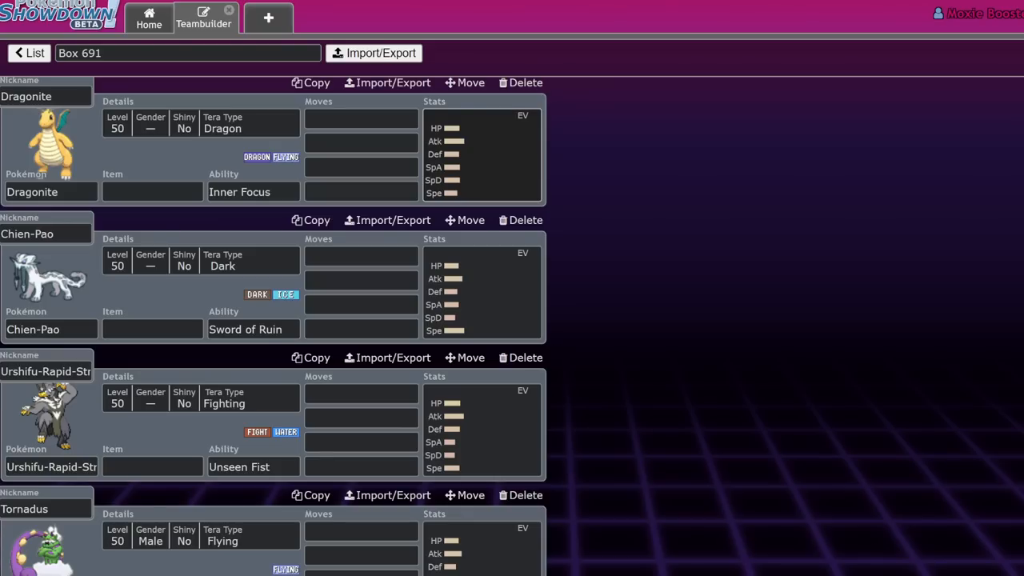
scroll(down, 3)
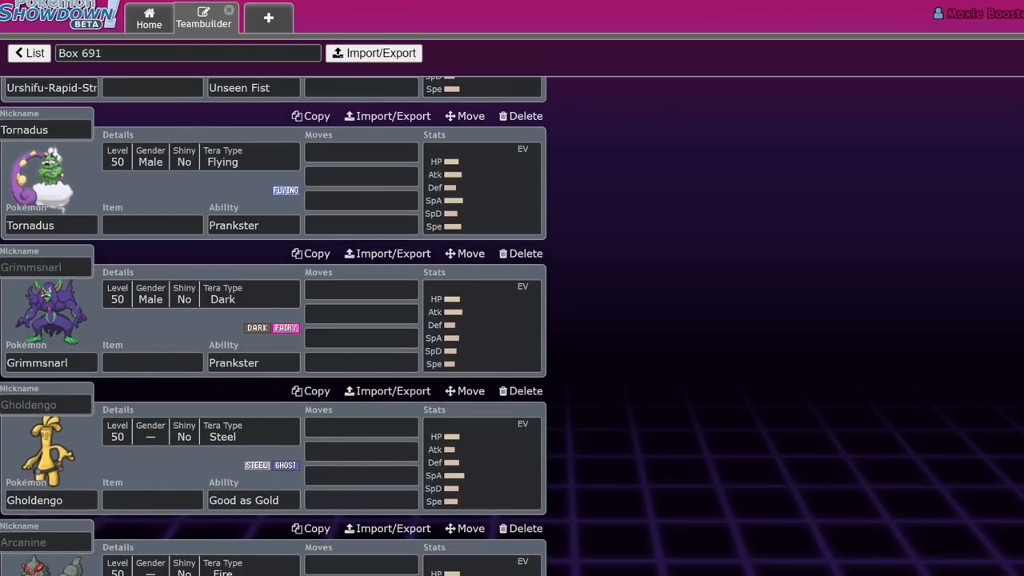
scroll(up, 3)
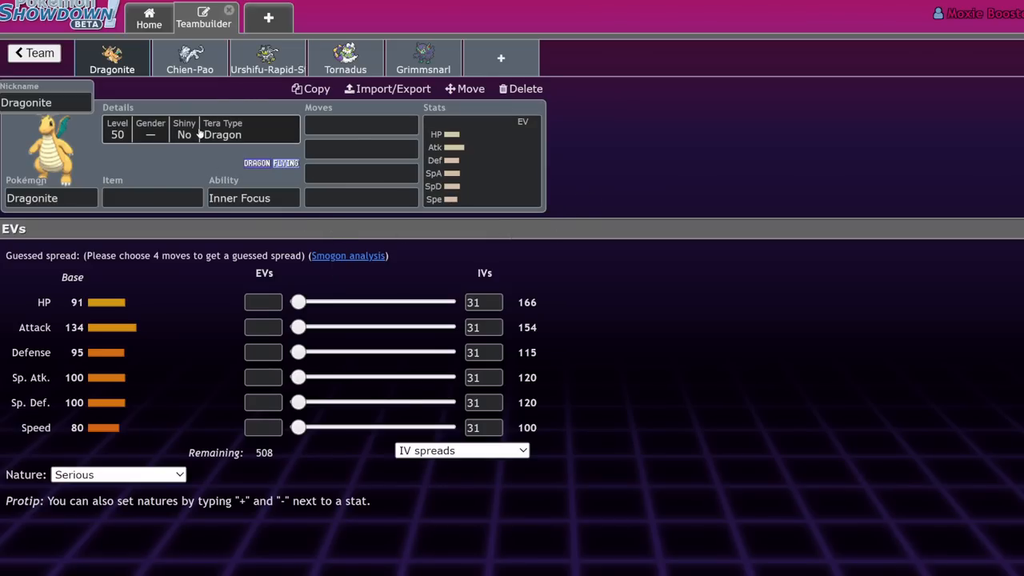
Step: Give Dragonite Choice Band as its held item
click(253, 197)
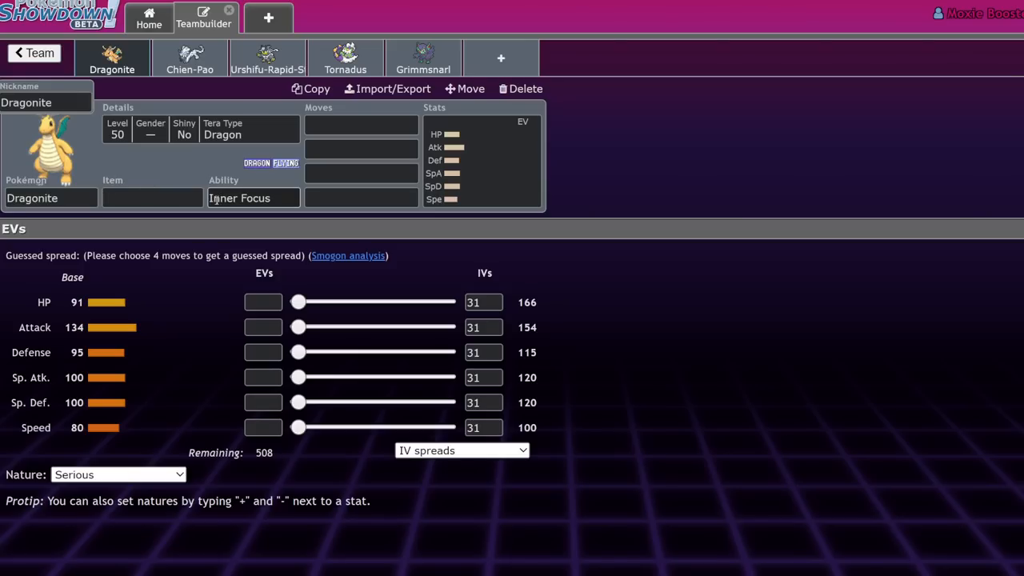
click(151, 198)
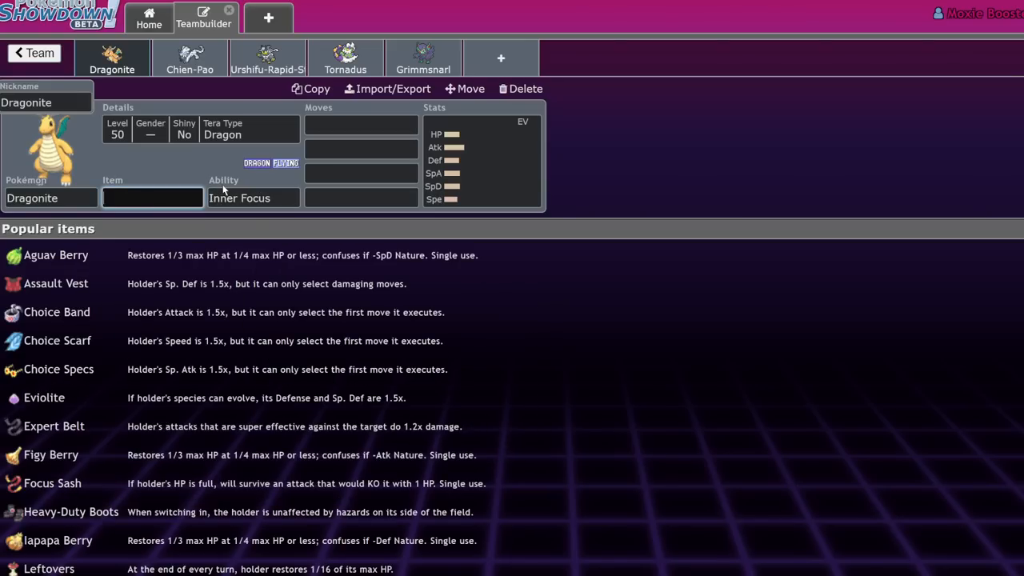
text(cho)
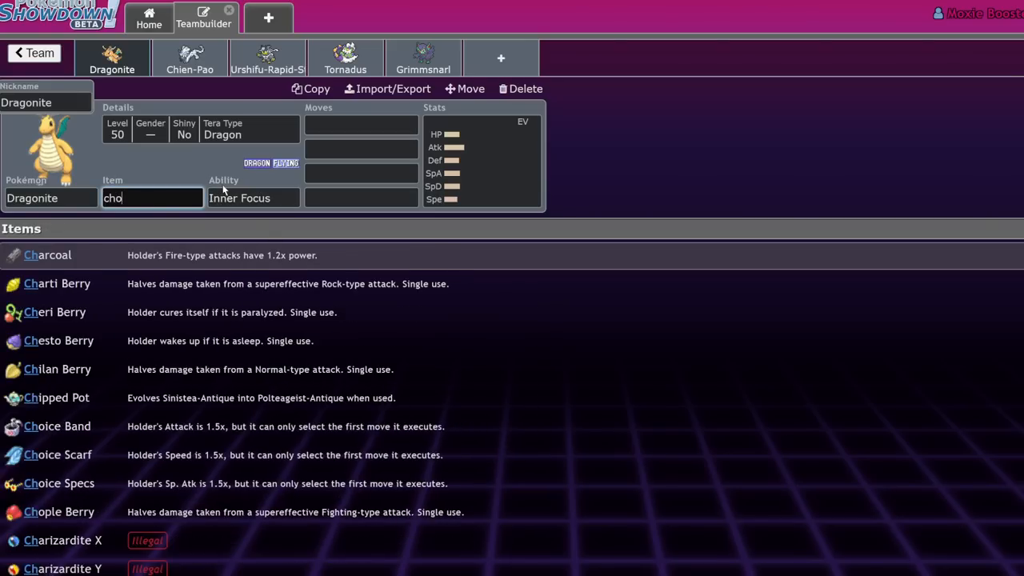
text(i)
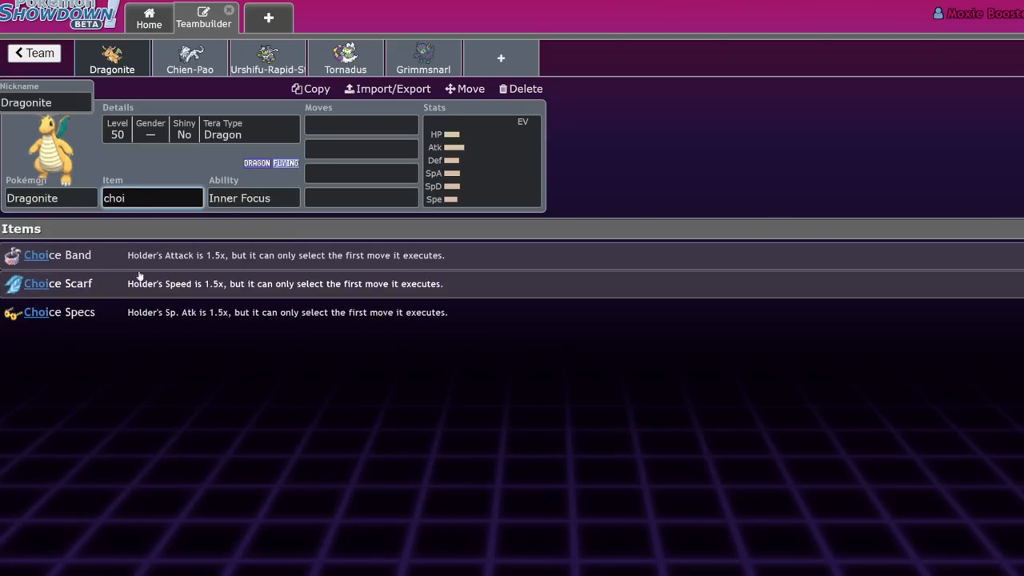
click(56, 254)
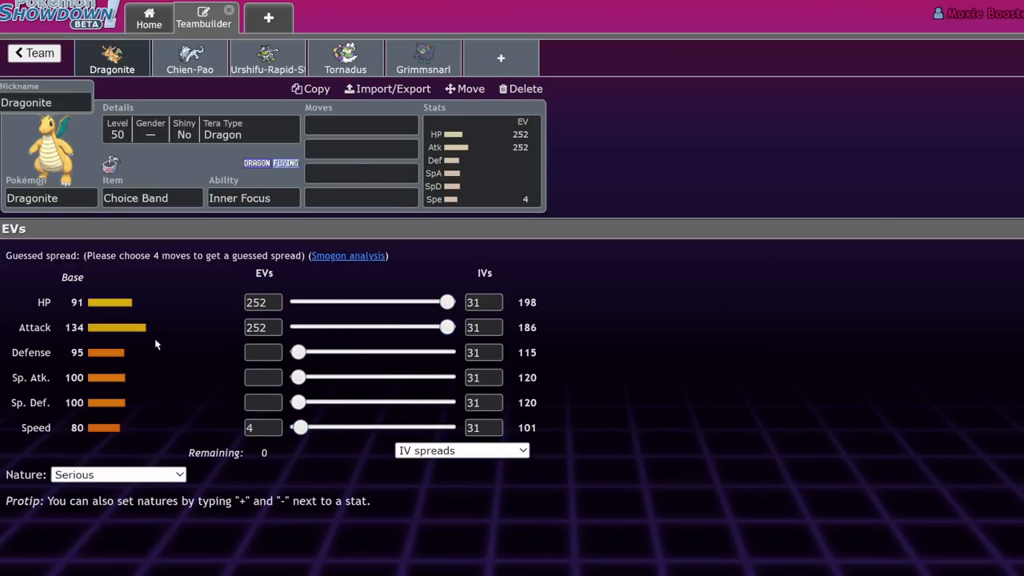
Step: Set Dragonite's nature to Adamant and lower its HP EVs to 244
click(118, 474)
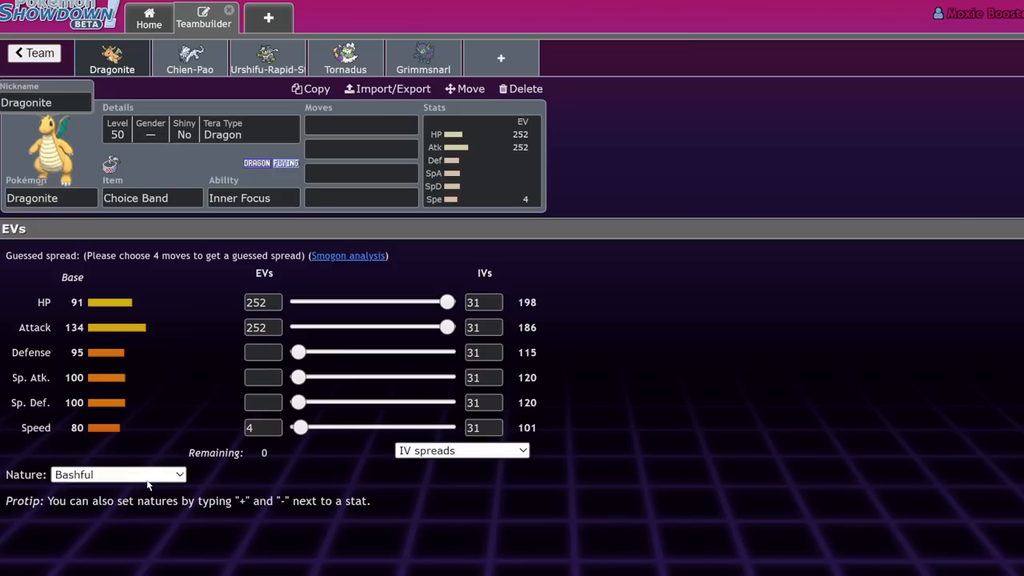
click(118, 475)
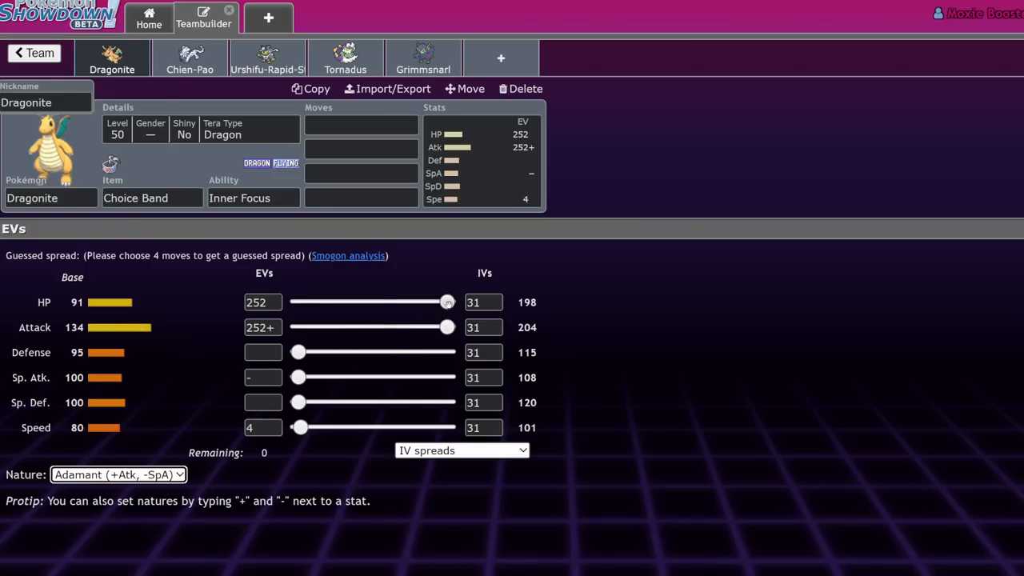
drag(447, 302, 442, 302)
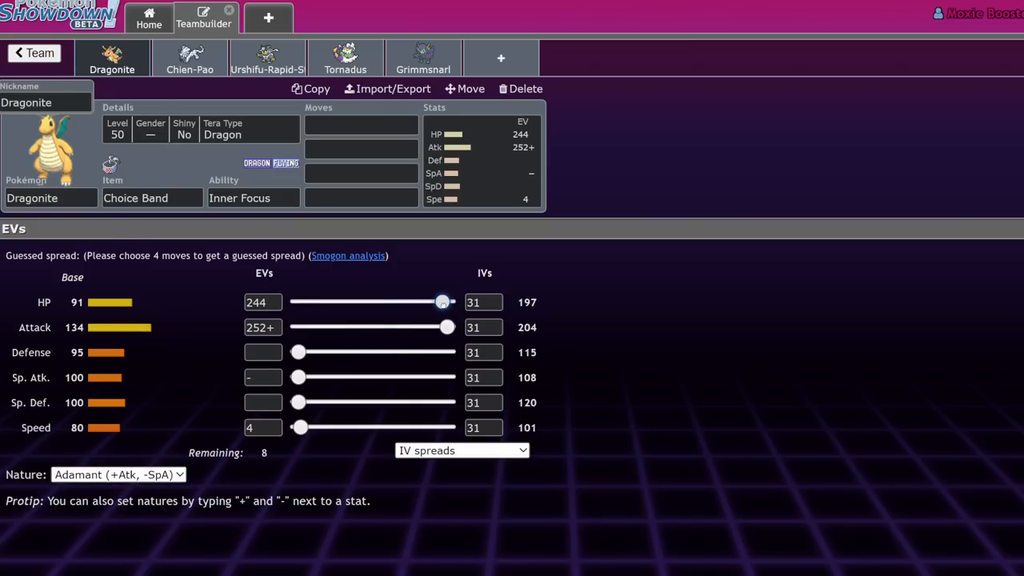
Step: Teach Dragonite Extreme Speed and shift spare EVs into Speed, reaching 28
click(361, 126)
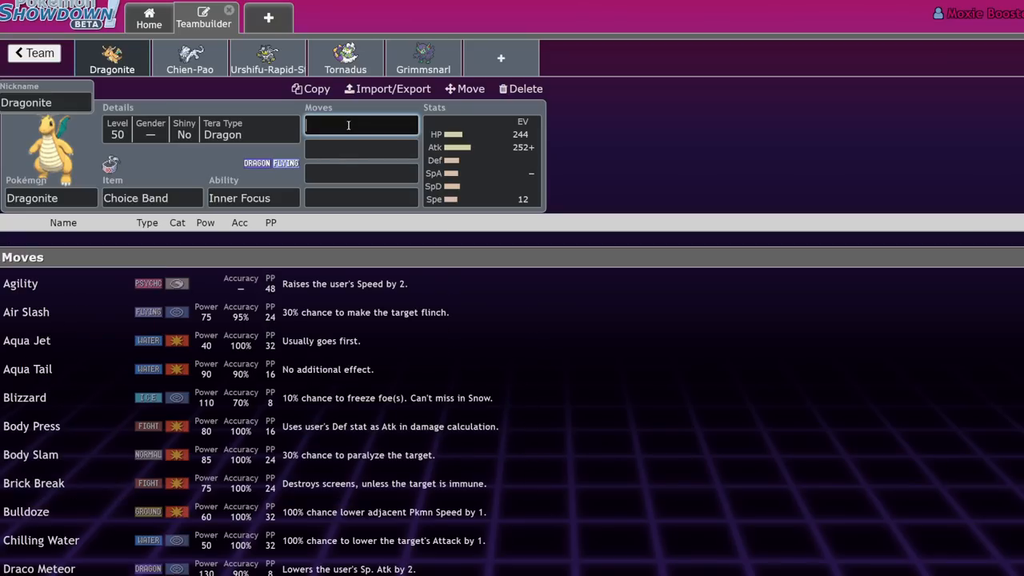
text(Extreme Speed)
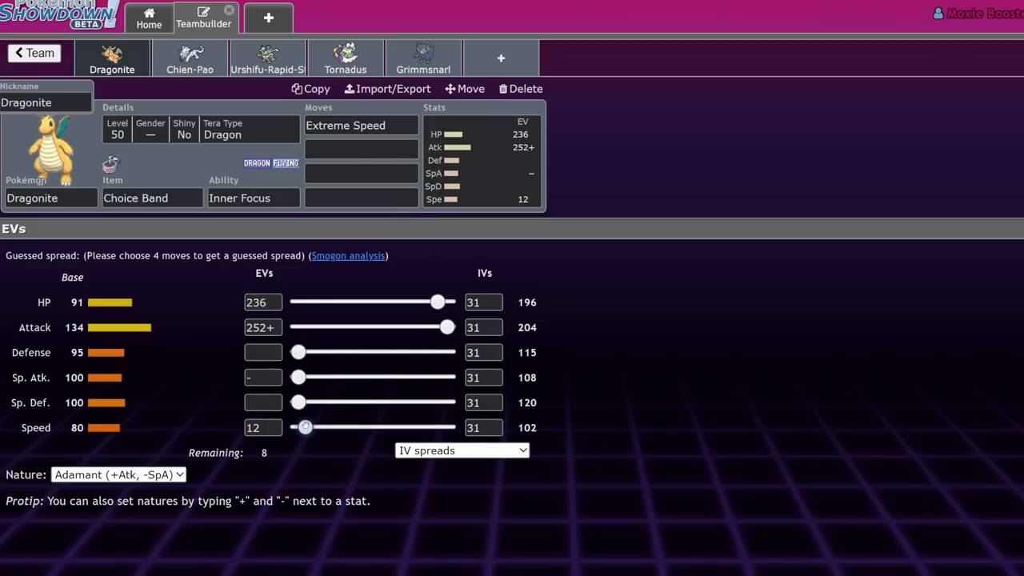
drag(304, 427, 310, 427)
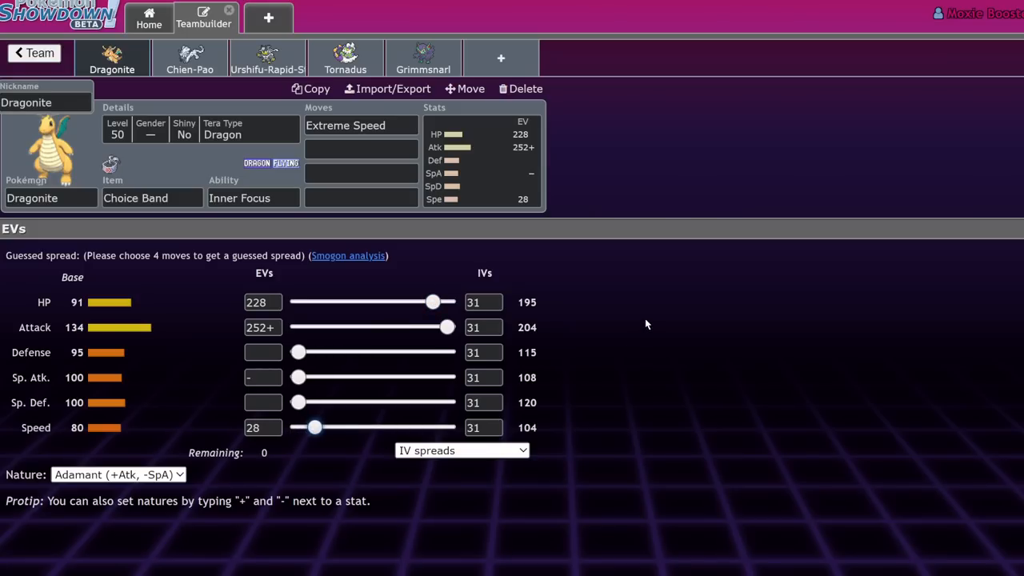
mouse_move(203, 91)
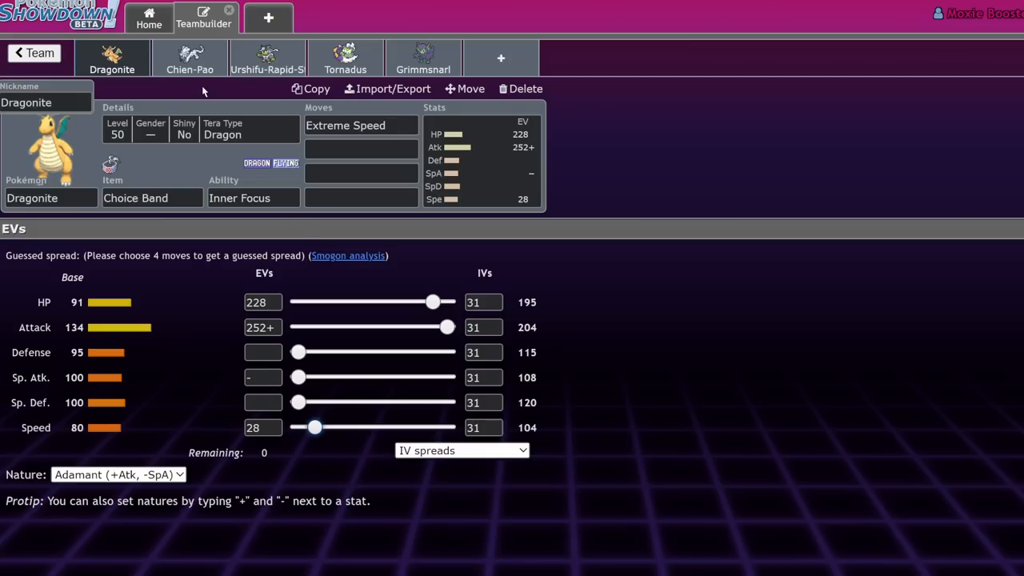
Step: Set Dragonite's Tera Type to Normal, check its abilities, then switch to Chien-Pao
click(190, 58)
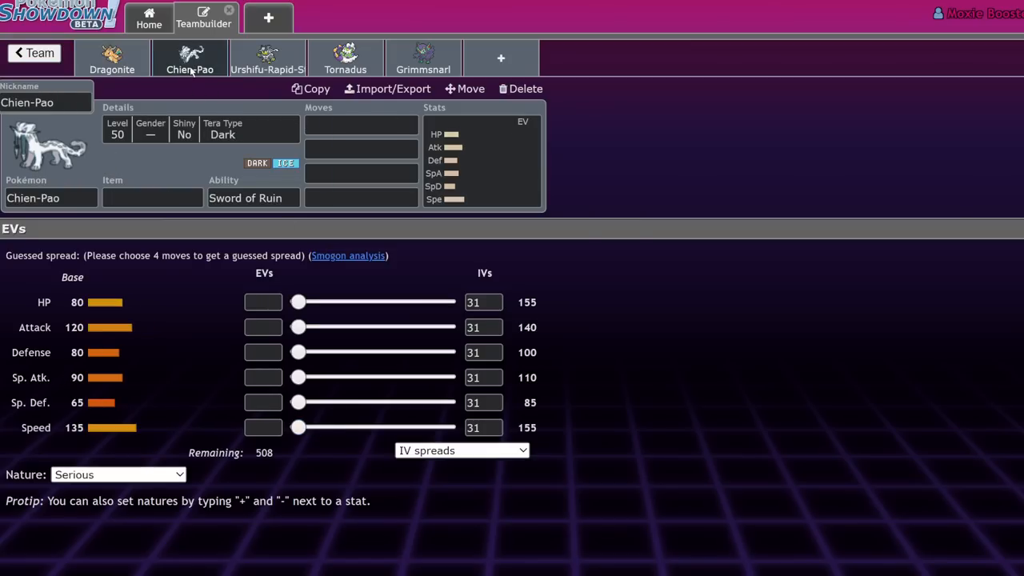
click(112, 57)
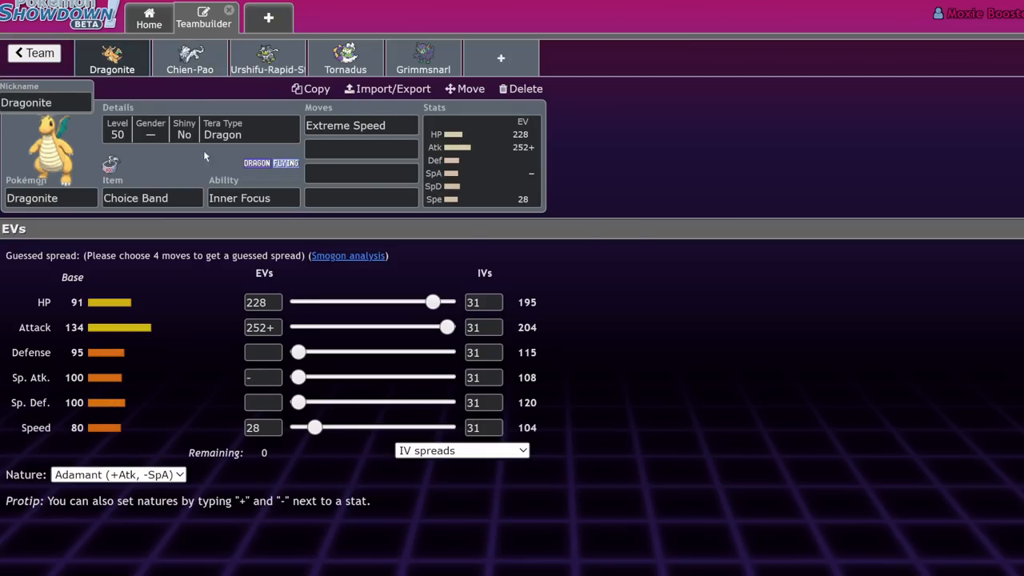
click(118, 123)
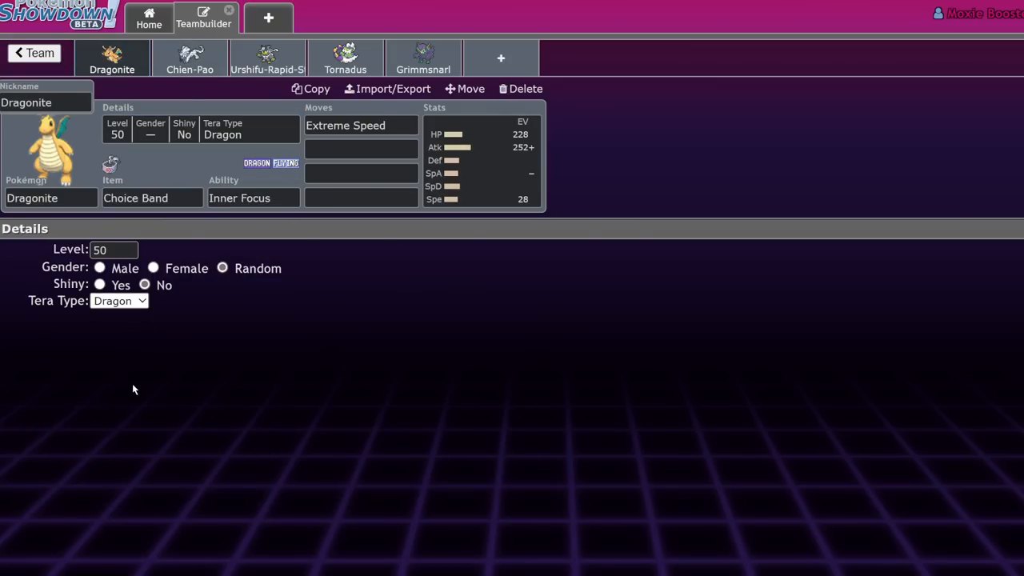
mouse_move(131, 450)
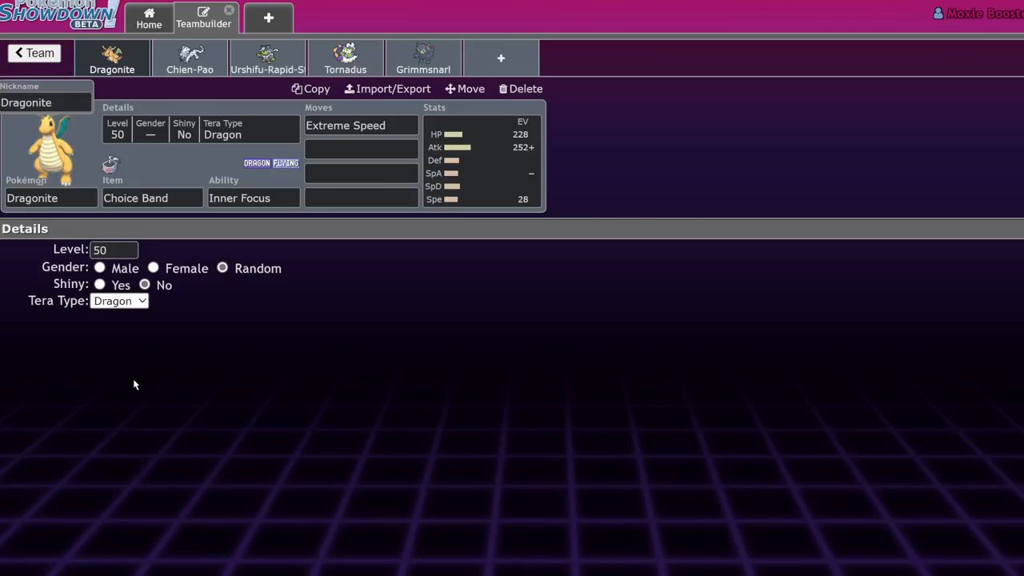
click(118, 300)
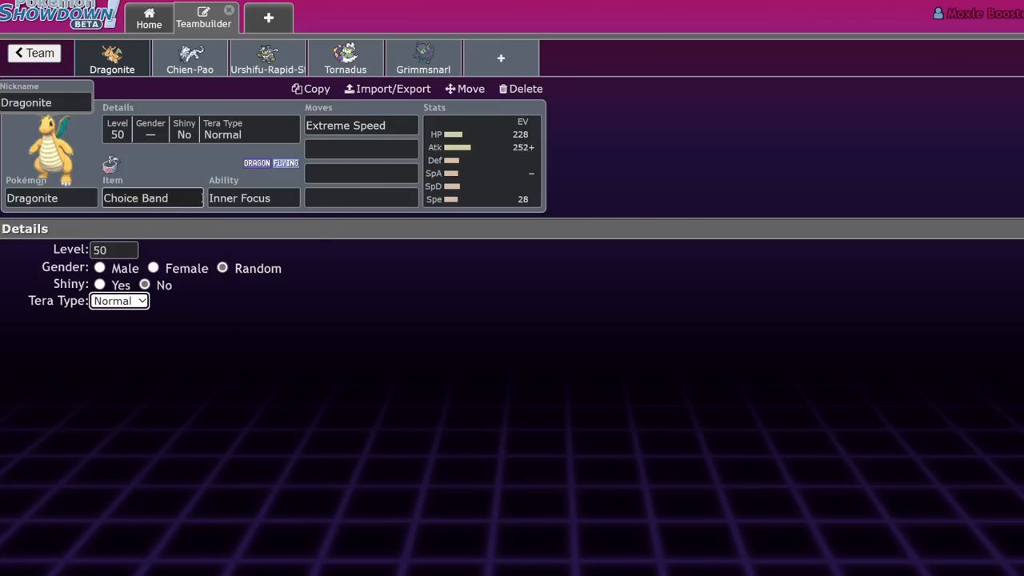
click(252, 197)
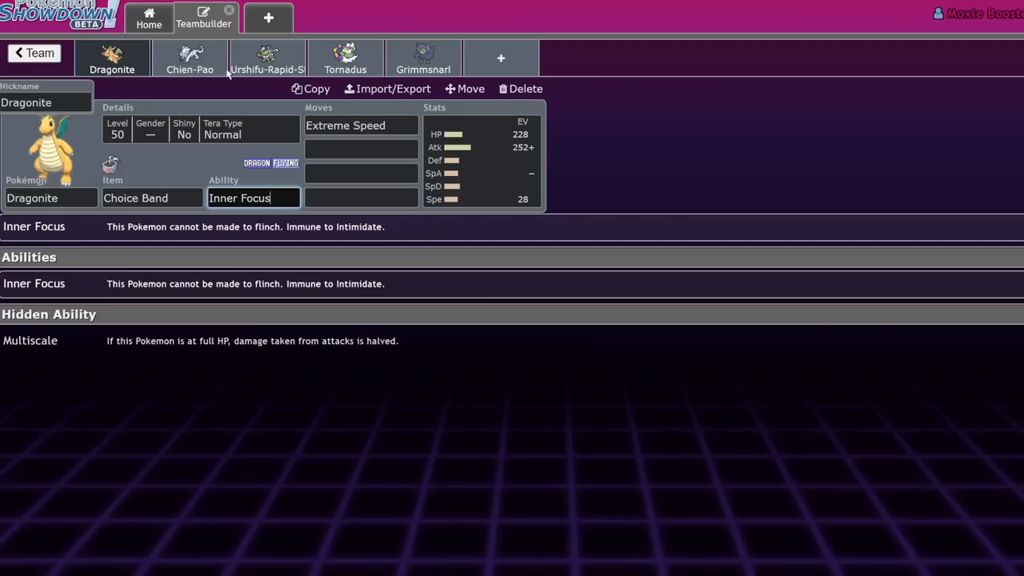
click(190, 58)
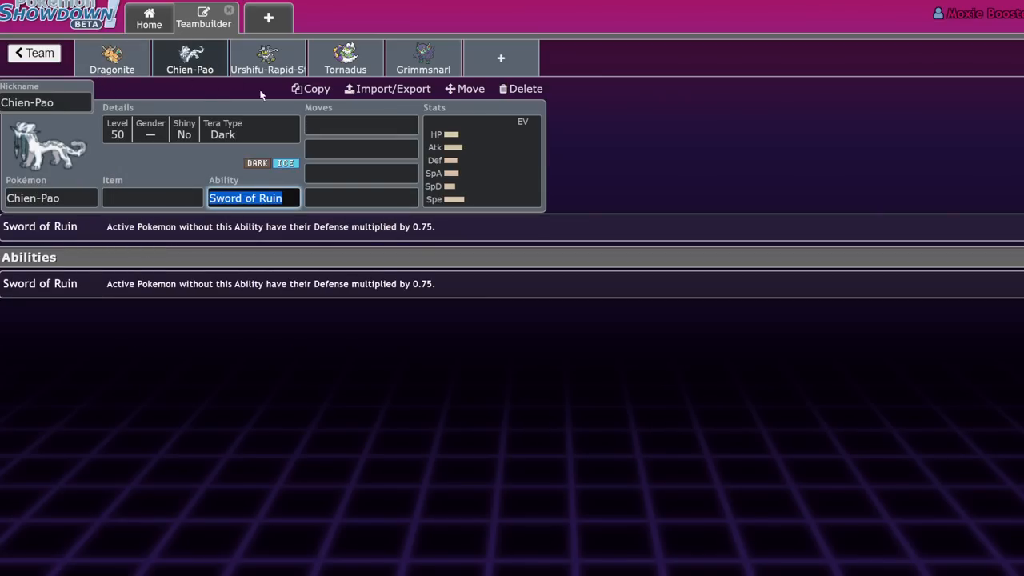
Step: Add Aqua Jet as Dragonite's second move
click(112, 58)
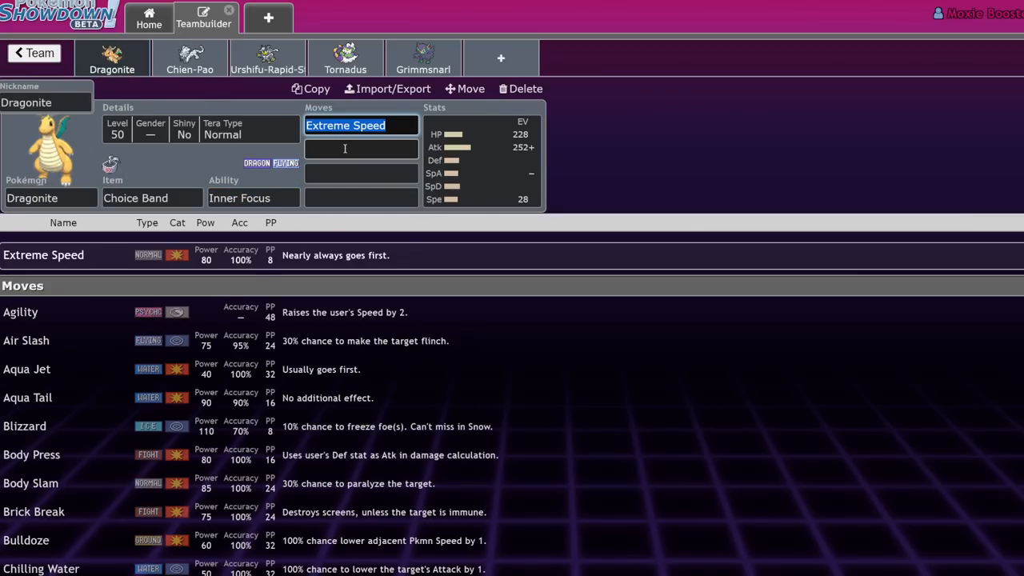
text(a)
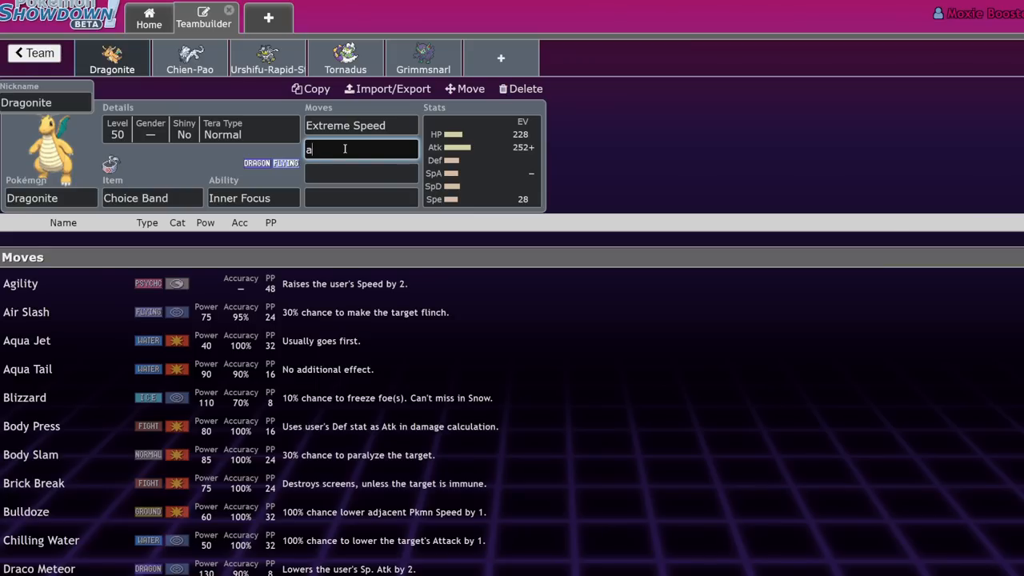
click(26, 340)
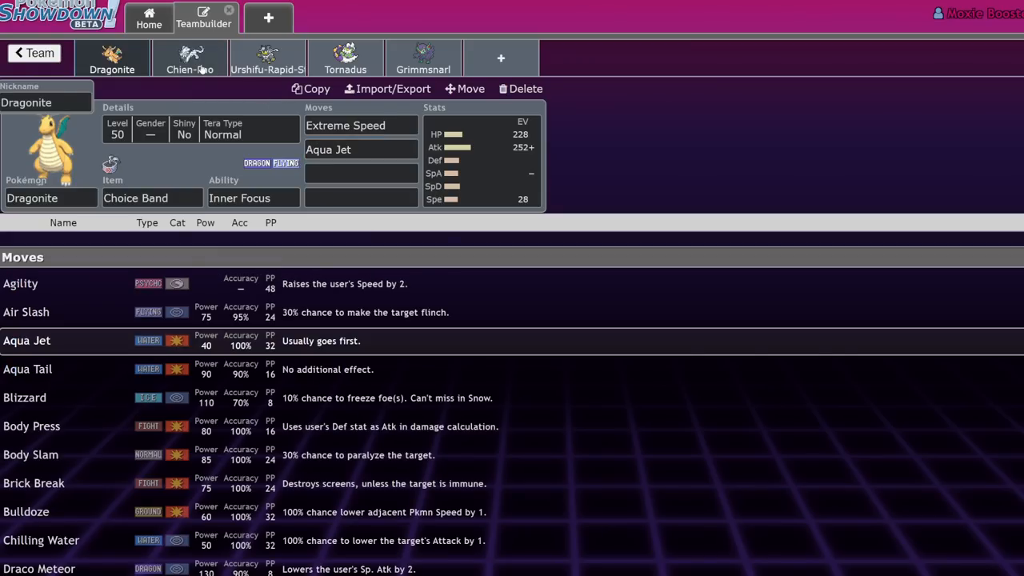
Step: Search 'ice' in Chien-Pao's moves to add Ice Spinner, then return to Dragonite
click(189, 58)
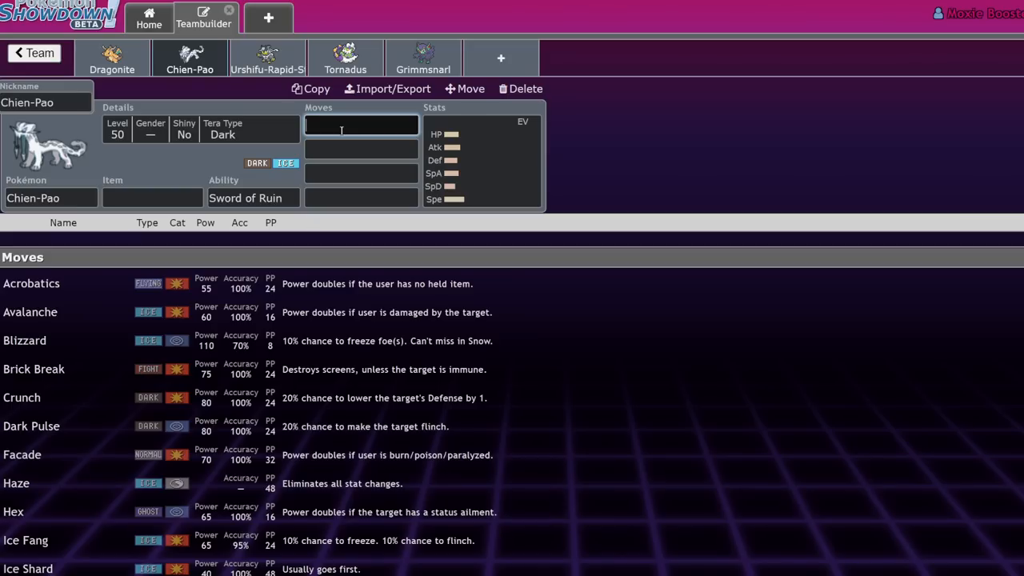
text(ice)
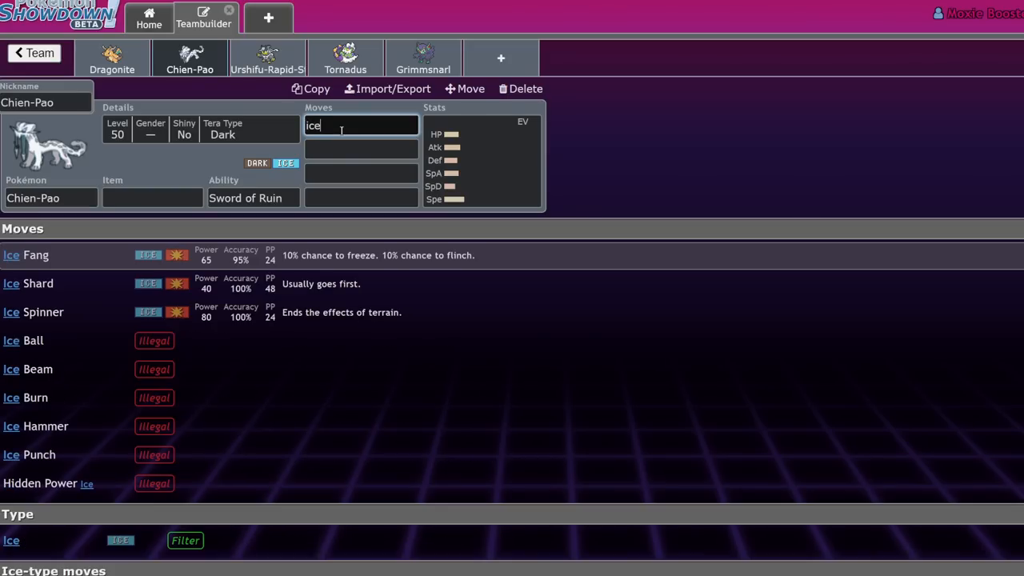
mouse_move(159, 319)
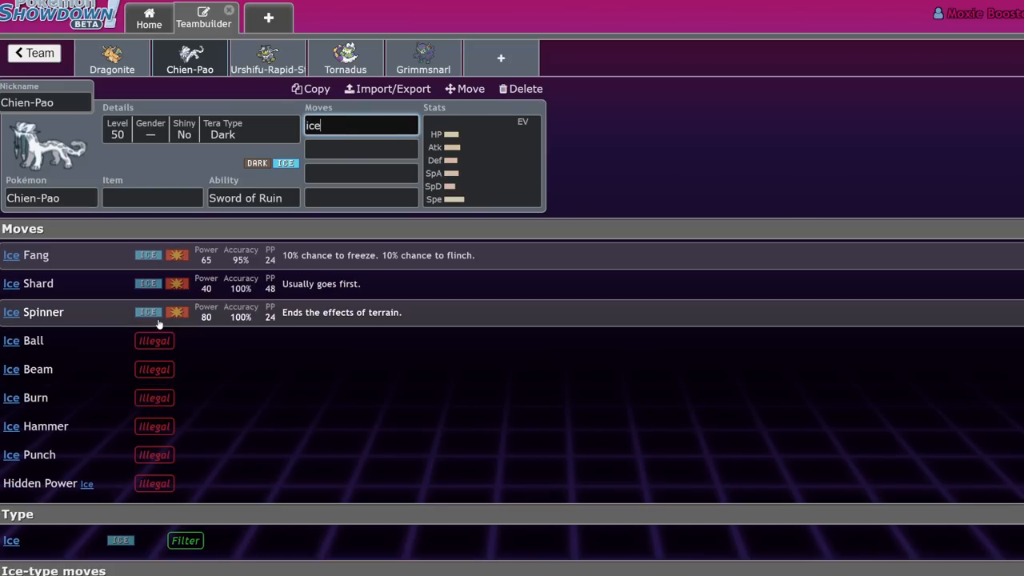
click(112, 58)
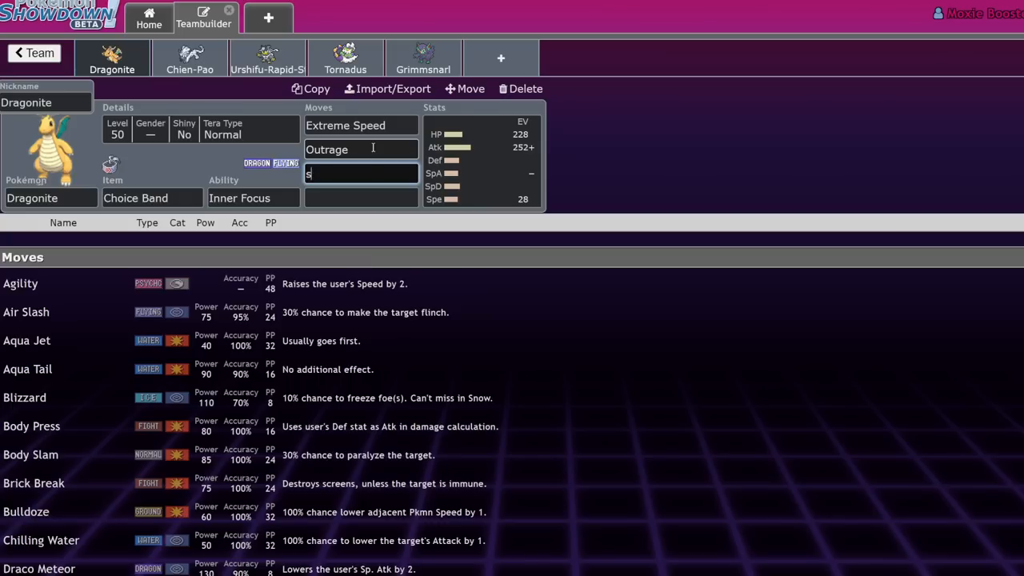
Step: Fill Dragonite's last two move slots with Stomping Tantrum and Aerial Ace, then view the box
text(tomping Tantrum)
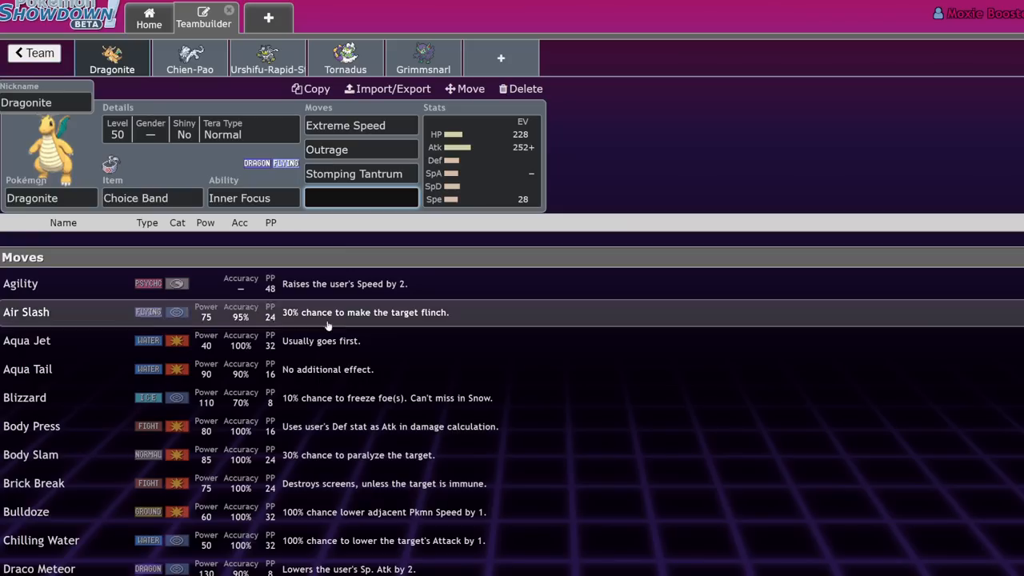
scroll(down, 3)
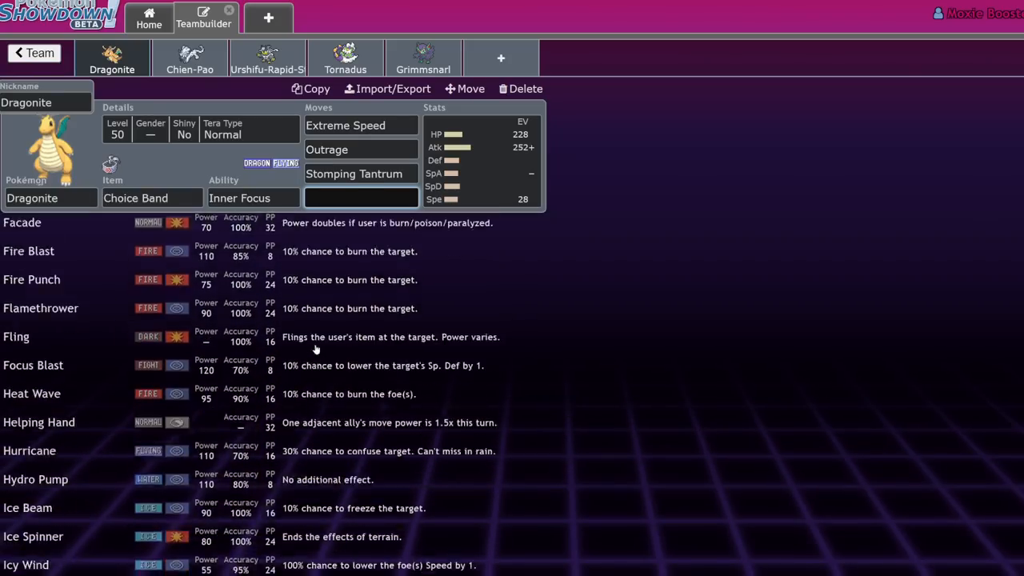
scroll(down, 3)
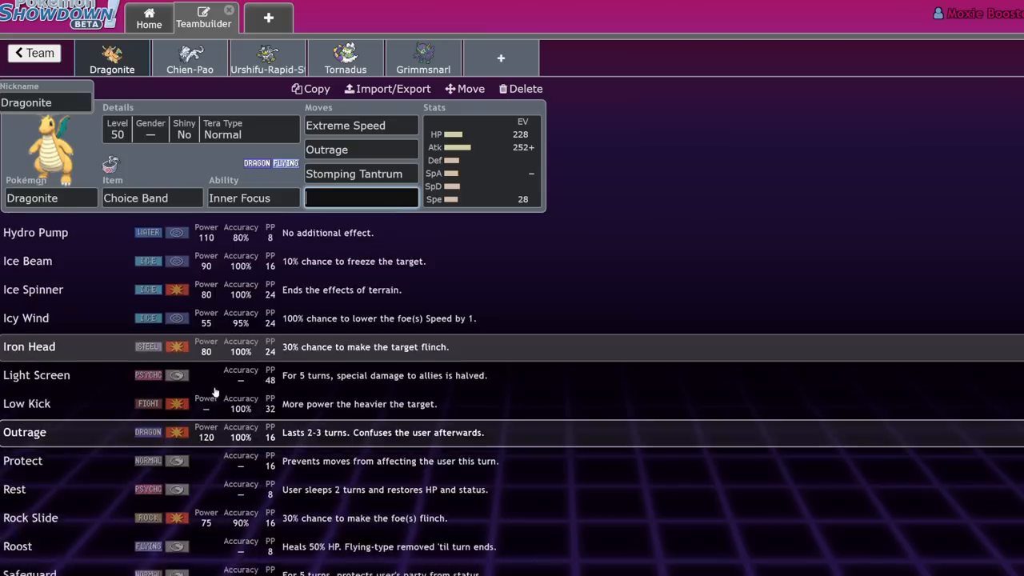
scroll(up, 3)
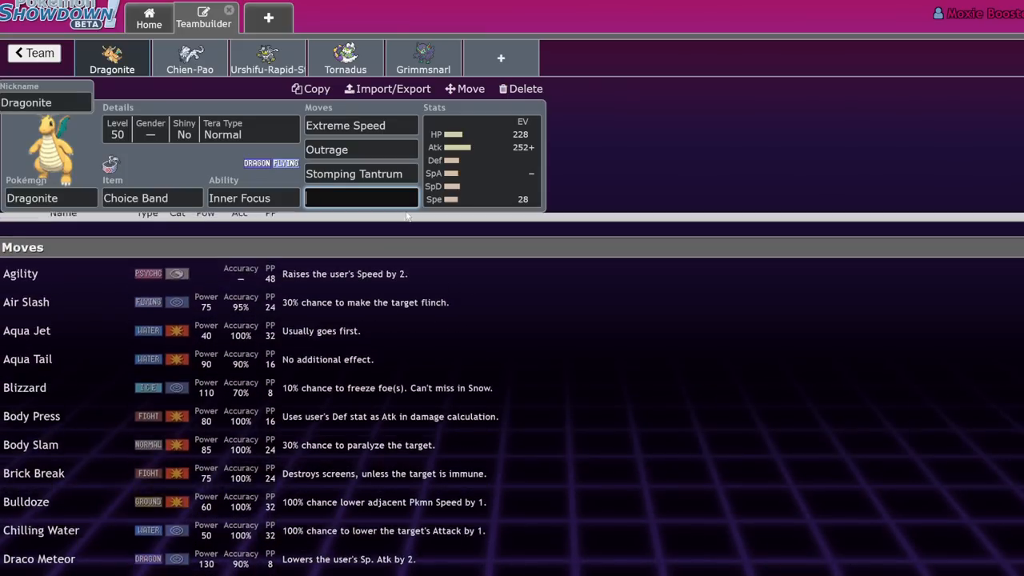
click(361, 198)
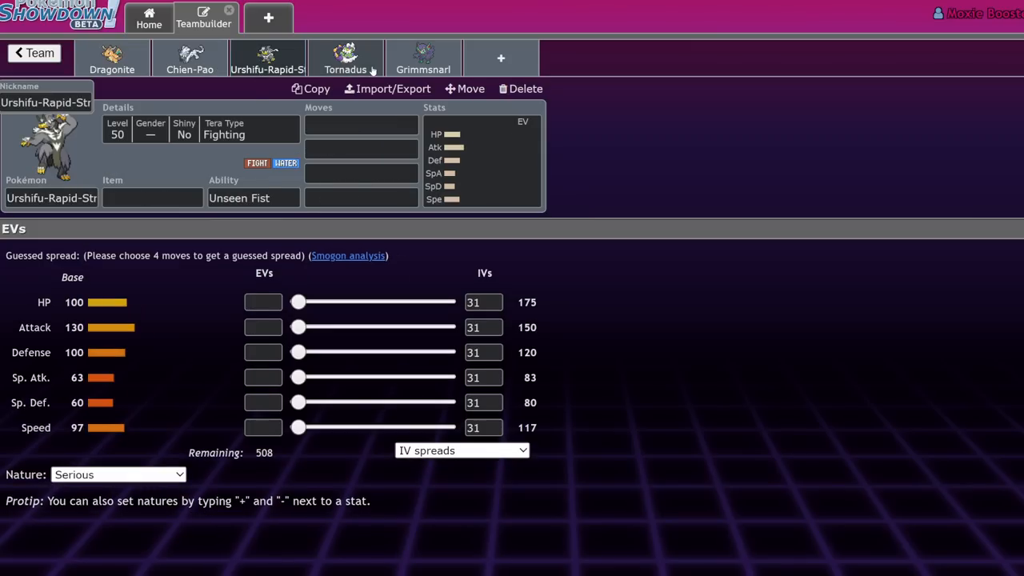
click(32, 53)
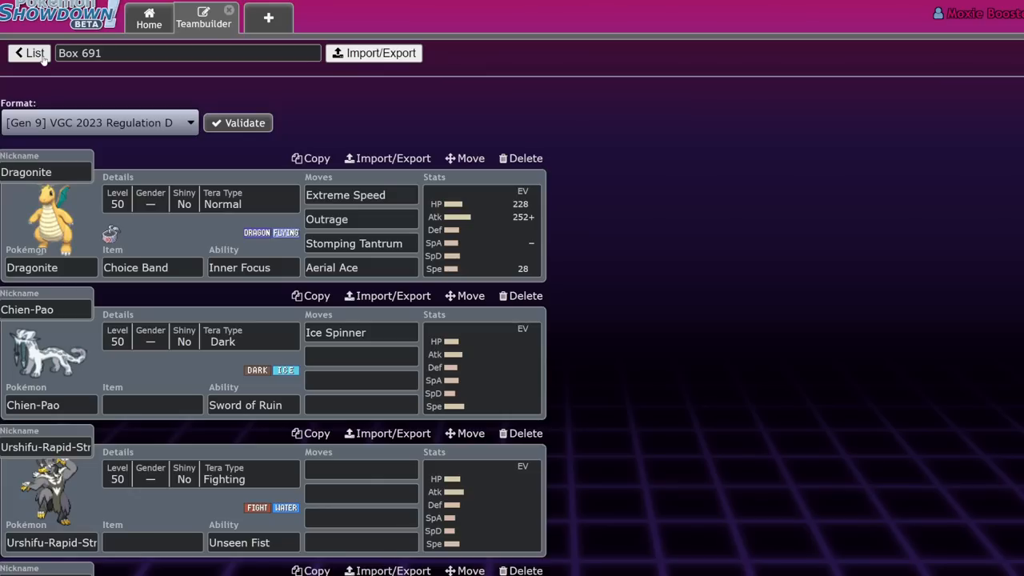
Step: Open Tornadus's set and add Tailwind as its first move
scroll(down, 3)
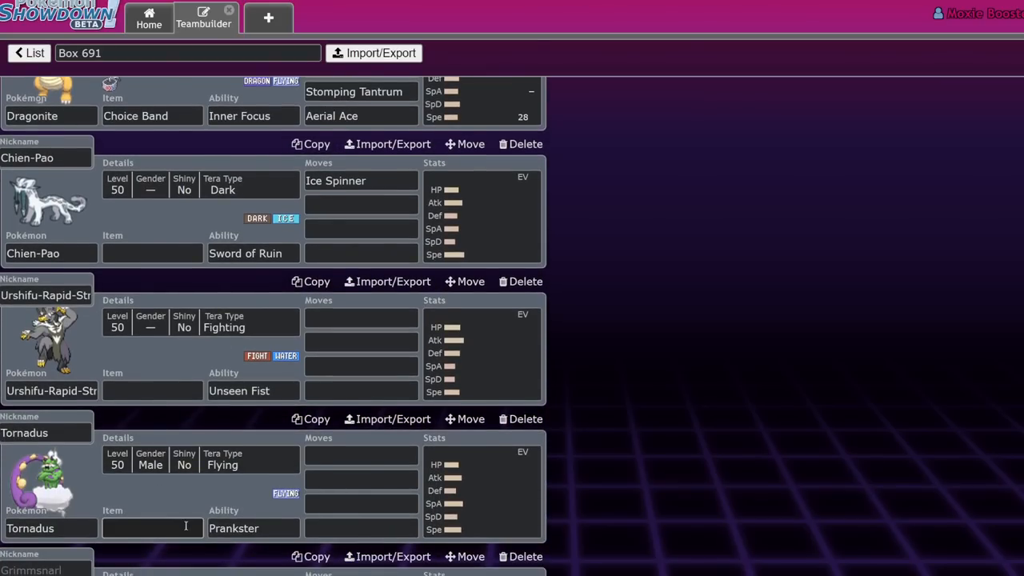
click(152, 528)
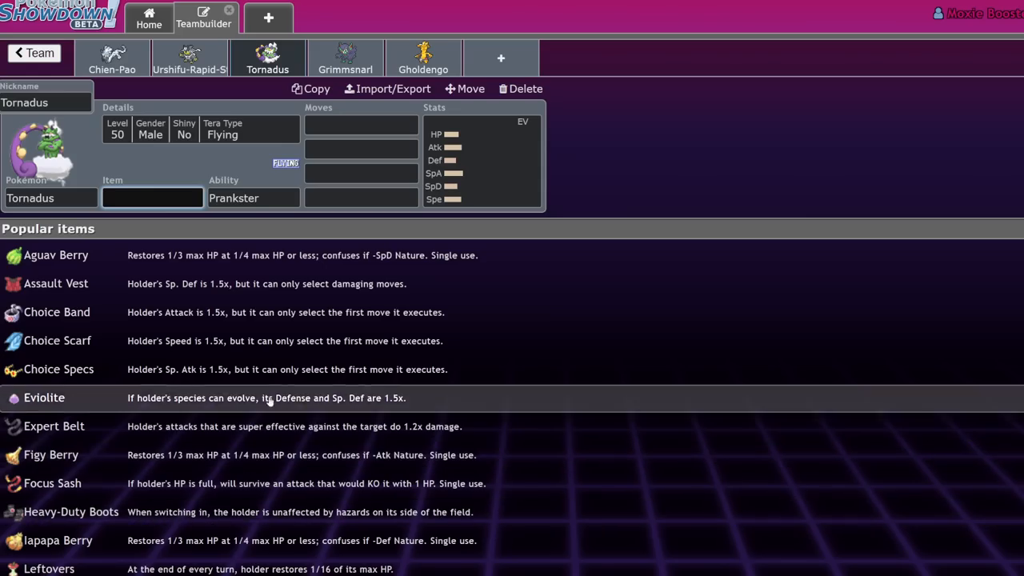
text(tail)
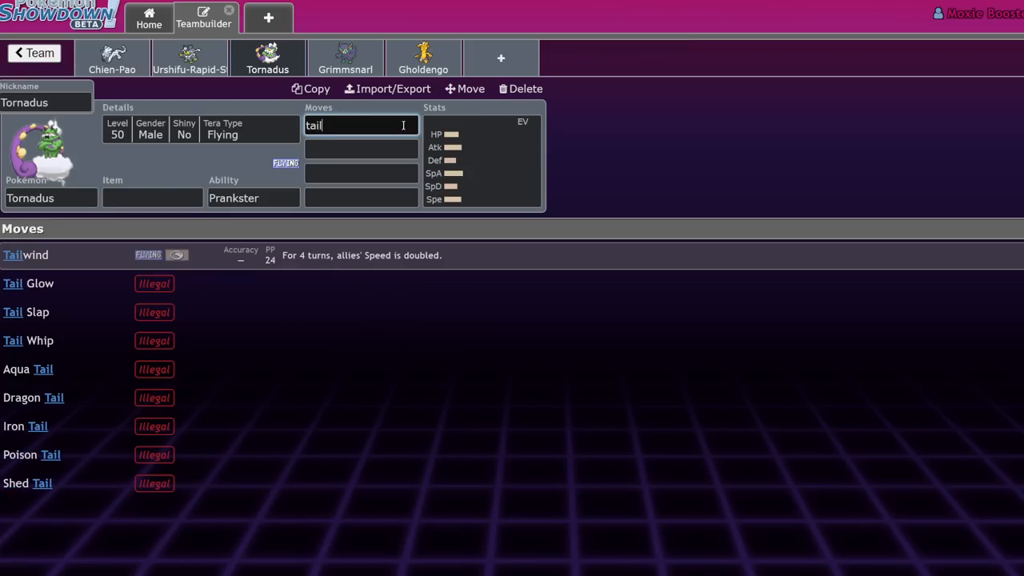
click(25, 255)
text(Rain Dance)
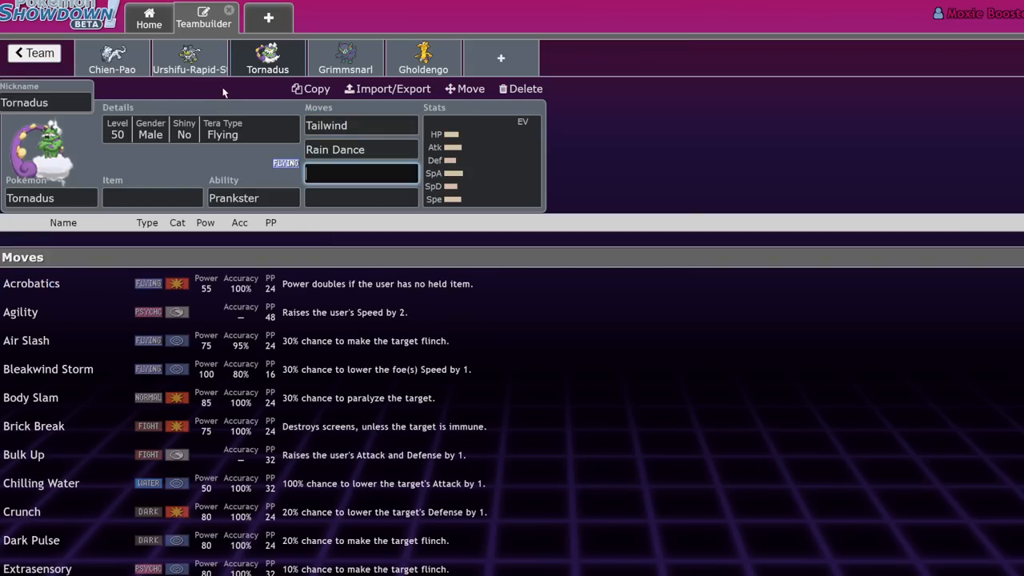
click(189, 57)
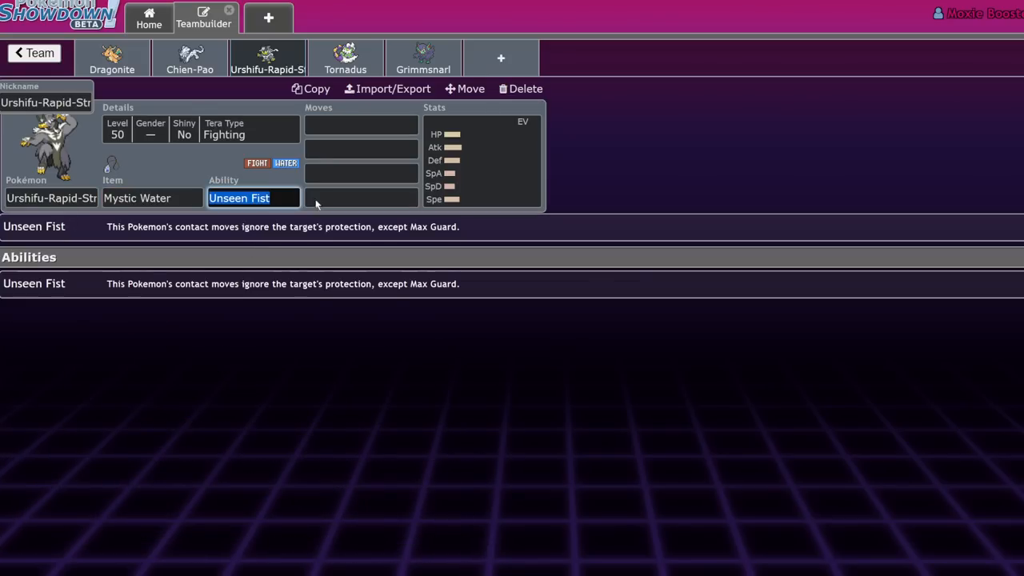
Step: Search 'su' and add Surging Strikes as Urshifu-Rapid-Strike's first move
text(su)
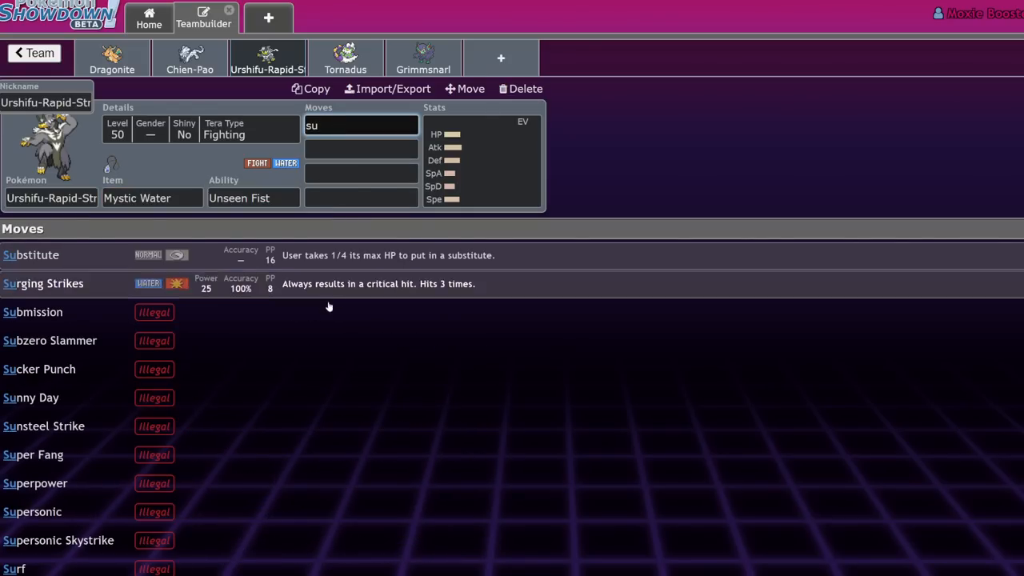
click(43, 283)
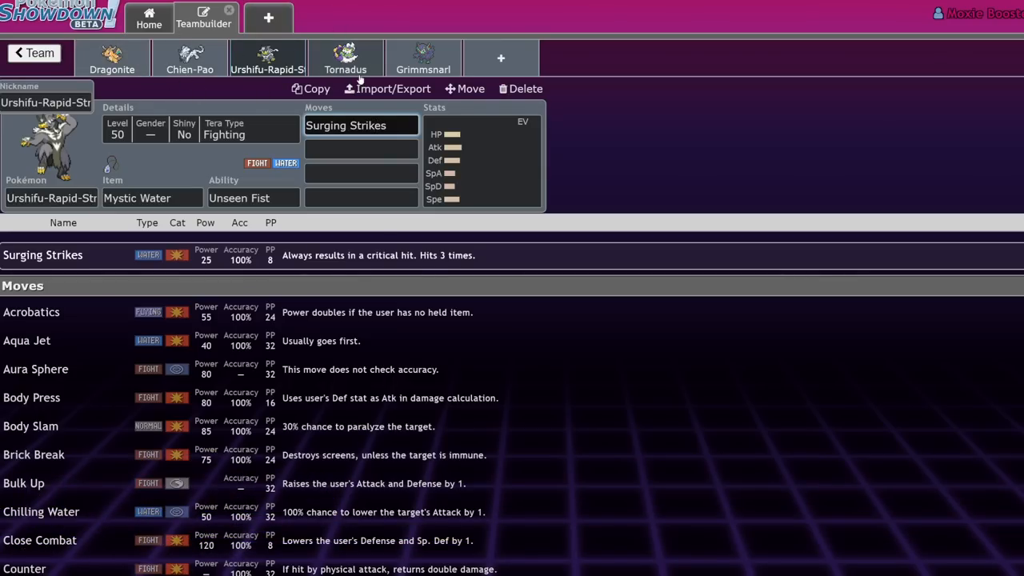
click(360, 149)
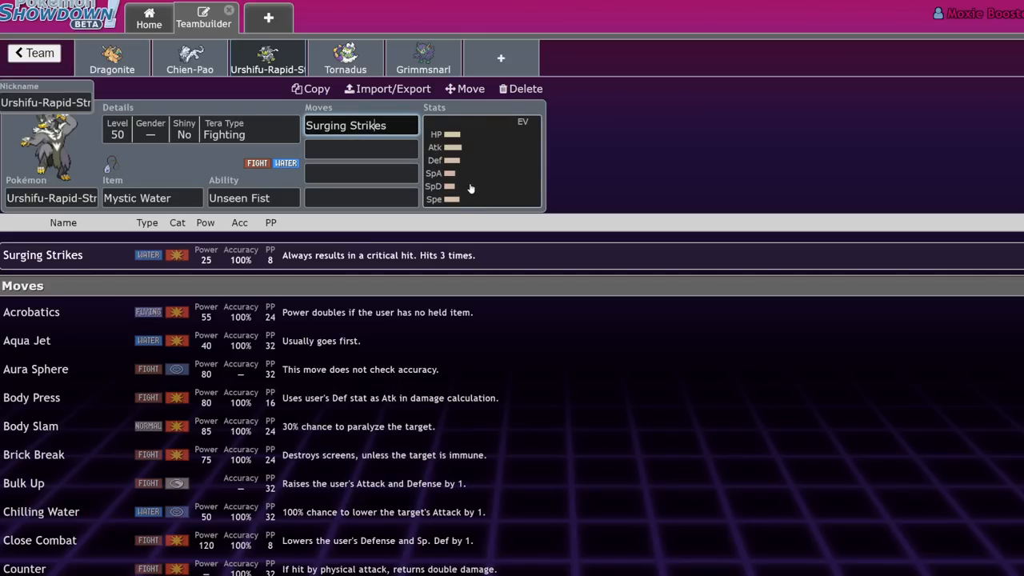
mouse_move(462, 173)
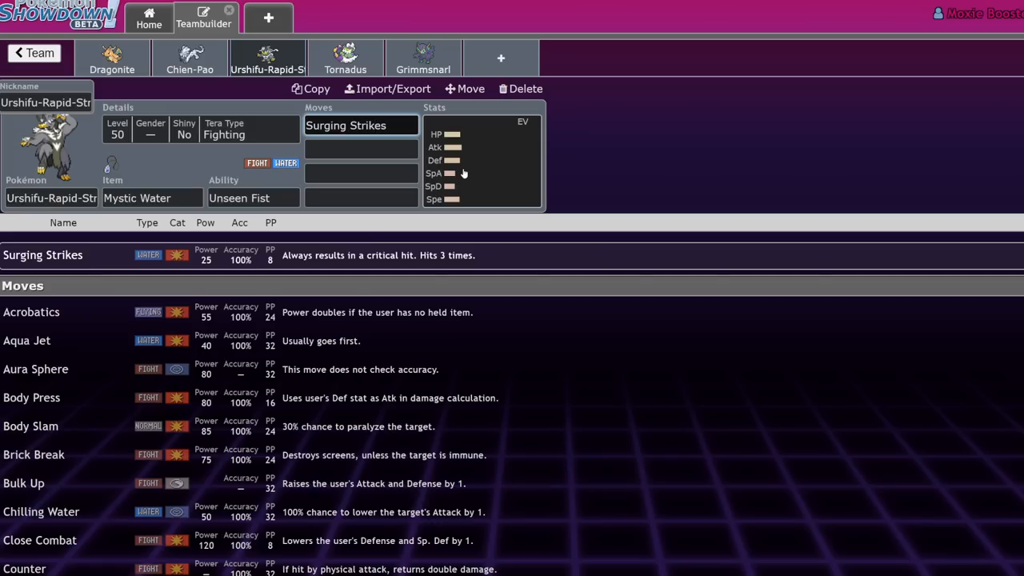
mouse_move(442, 164)
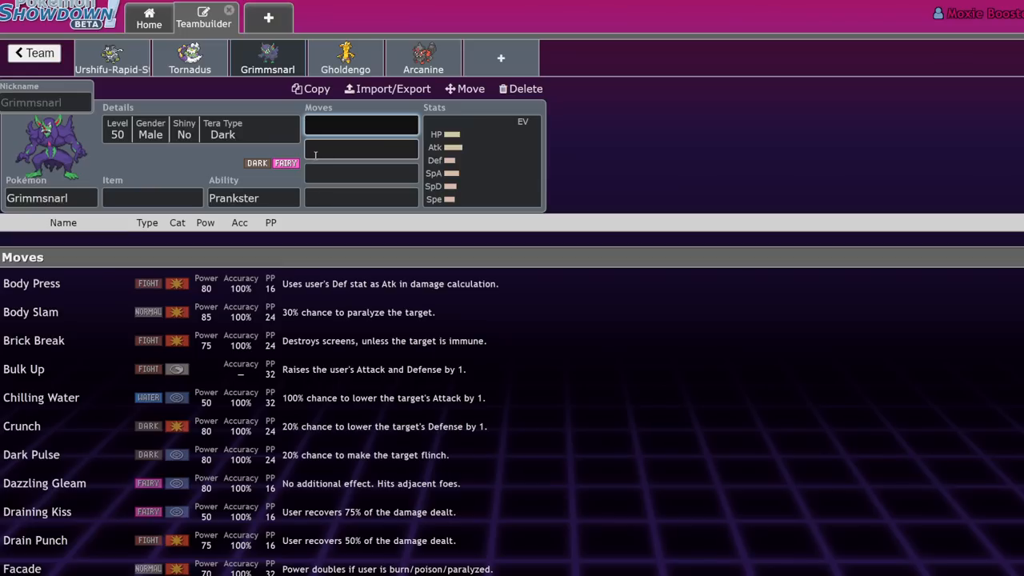
Step: Enter Grimmsnarl's moves, then drag its HP and Defense EVs to 252 each
click(360, 124)
text(Light Screen)
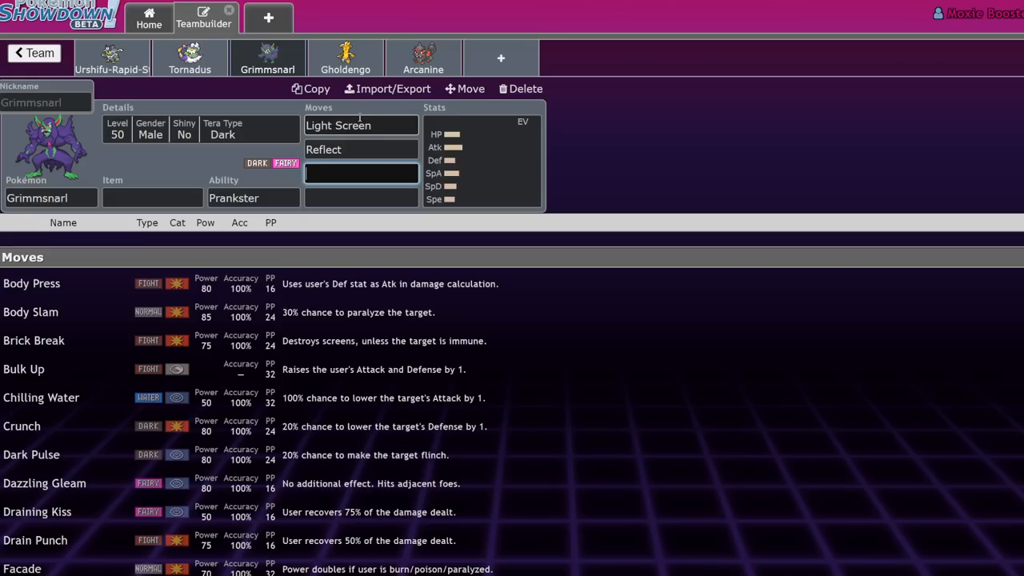
text(p)
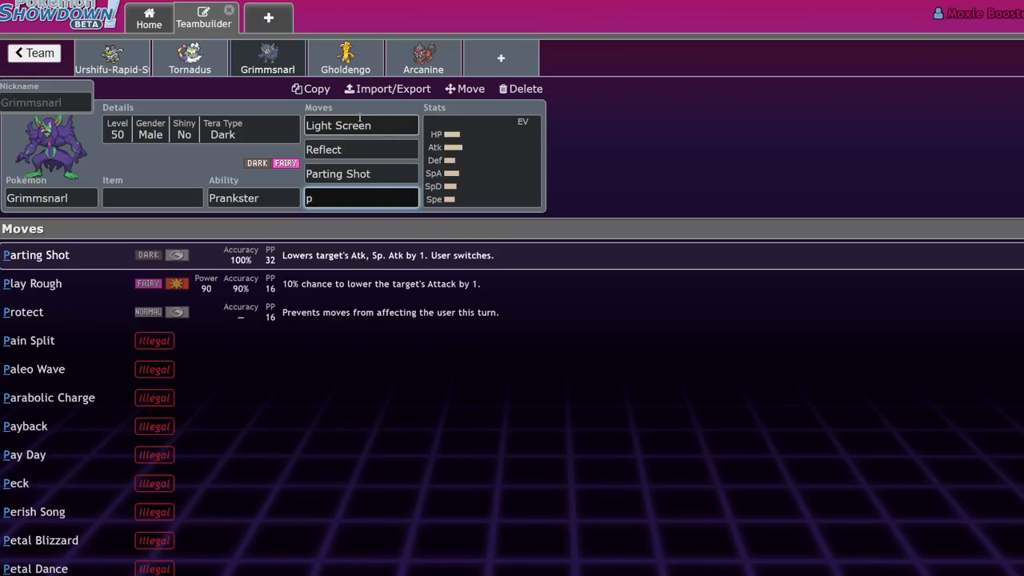
click(361, 198)
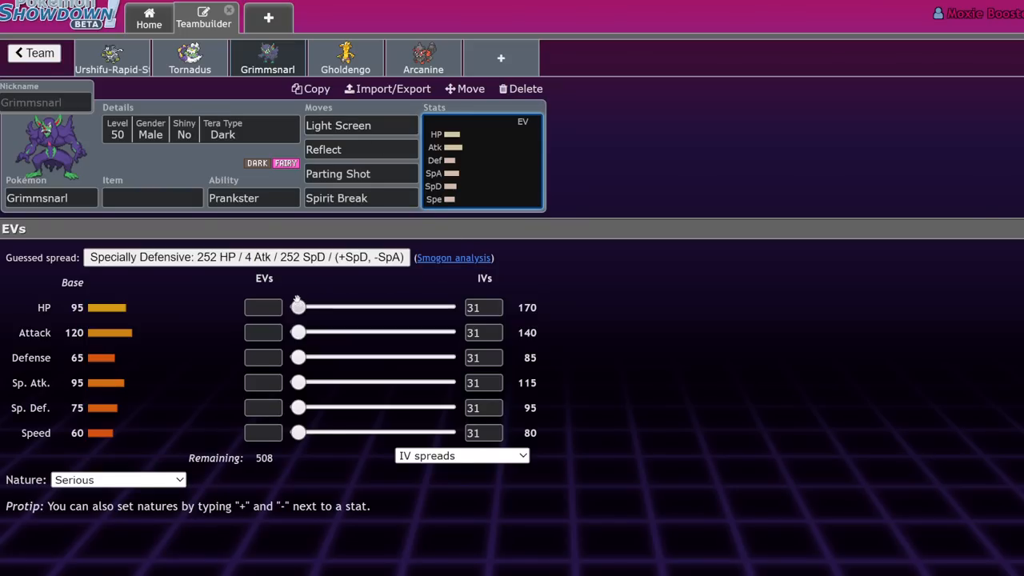
mouse_move(188, 222)
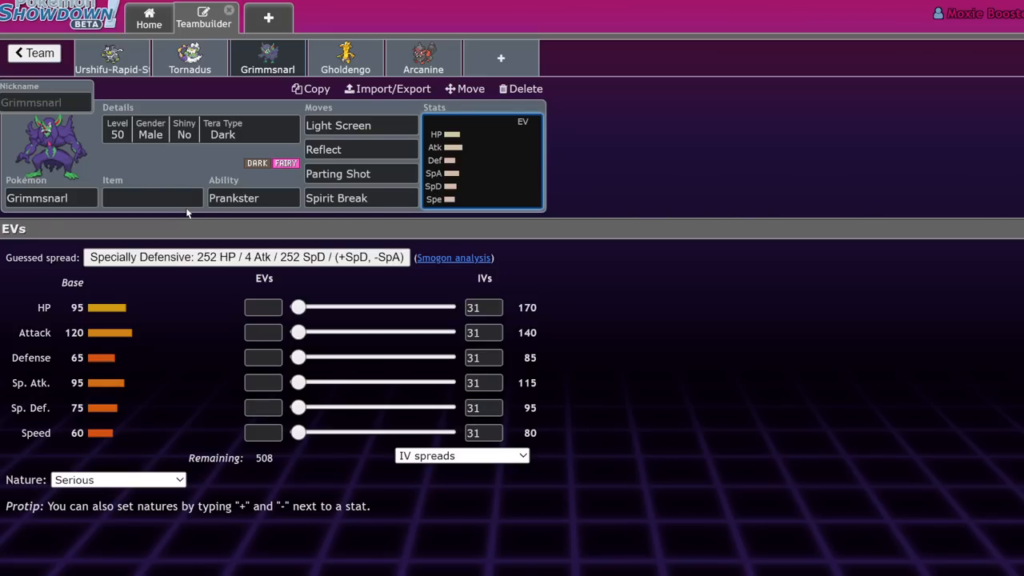
mouse_move(282, 246)
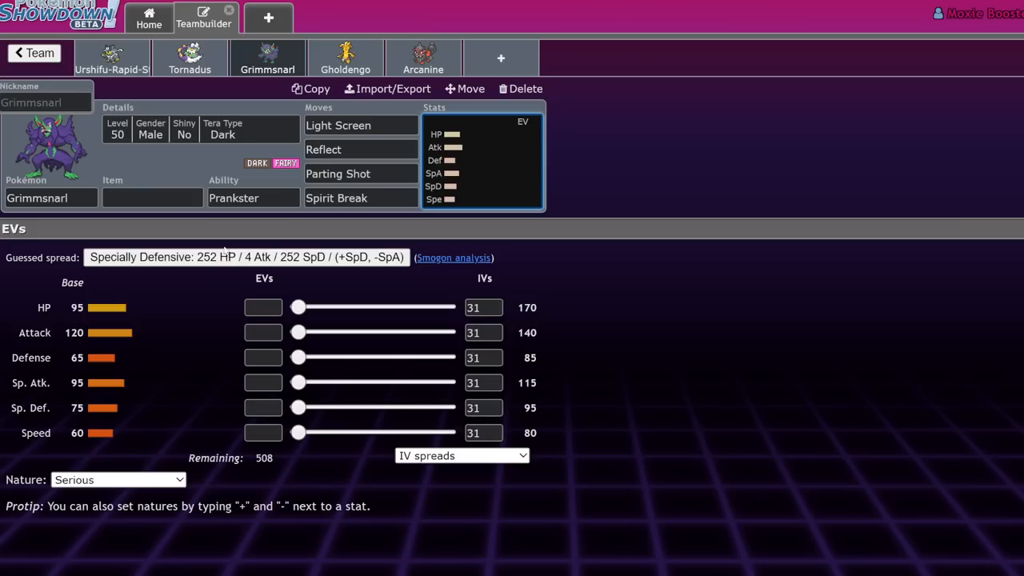
mouse_move(683, 251)
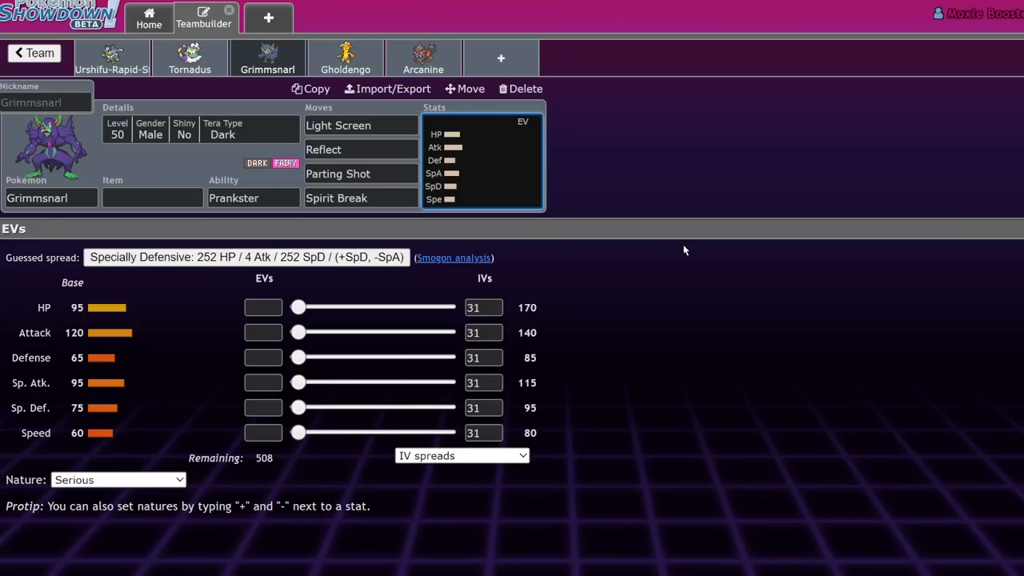
mouse_move(297, 305)
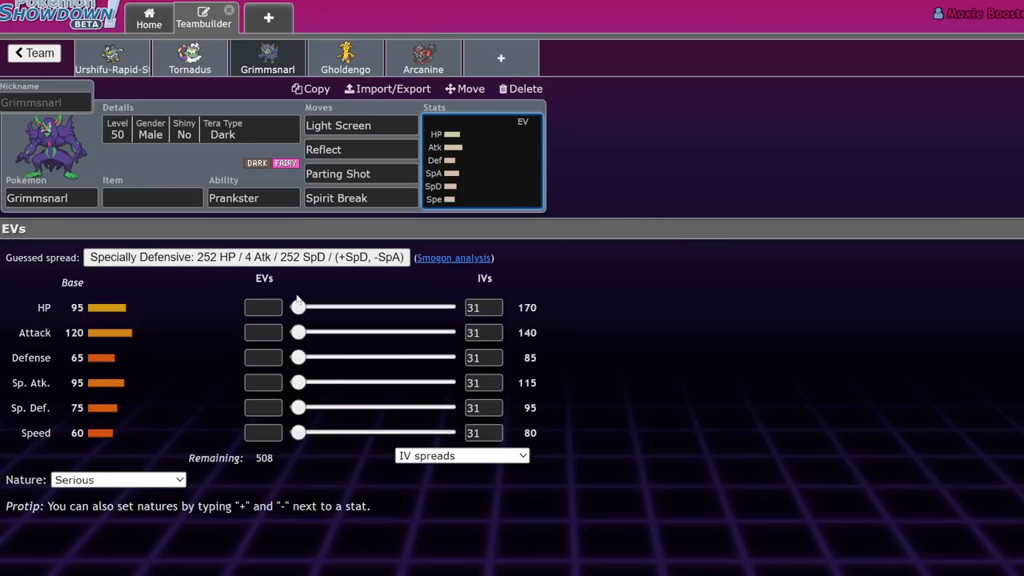
drag(298, 307, 446, 307)
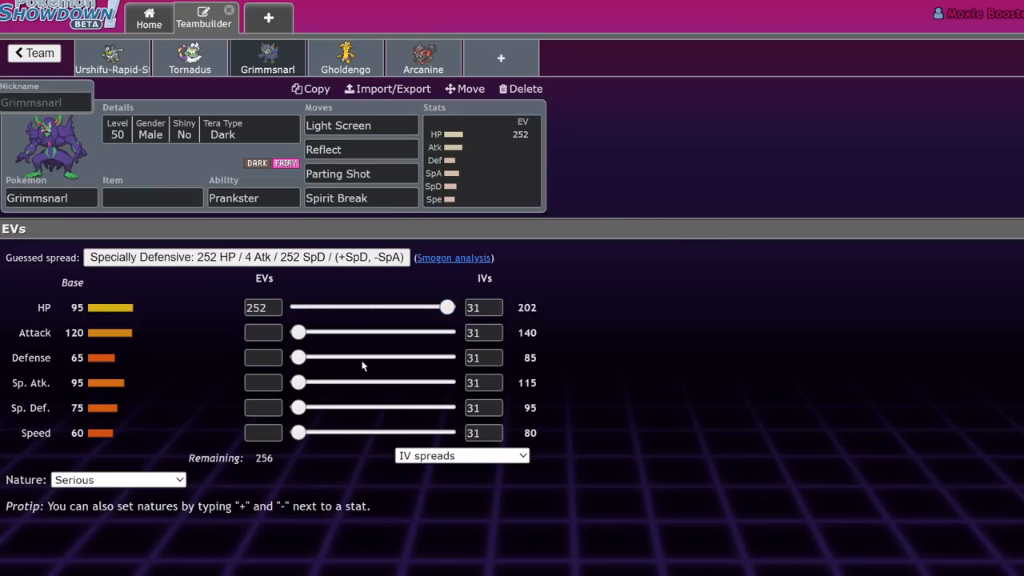
drag(298, 358, 304, 357)
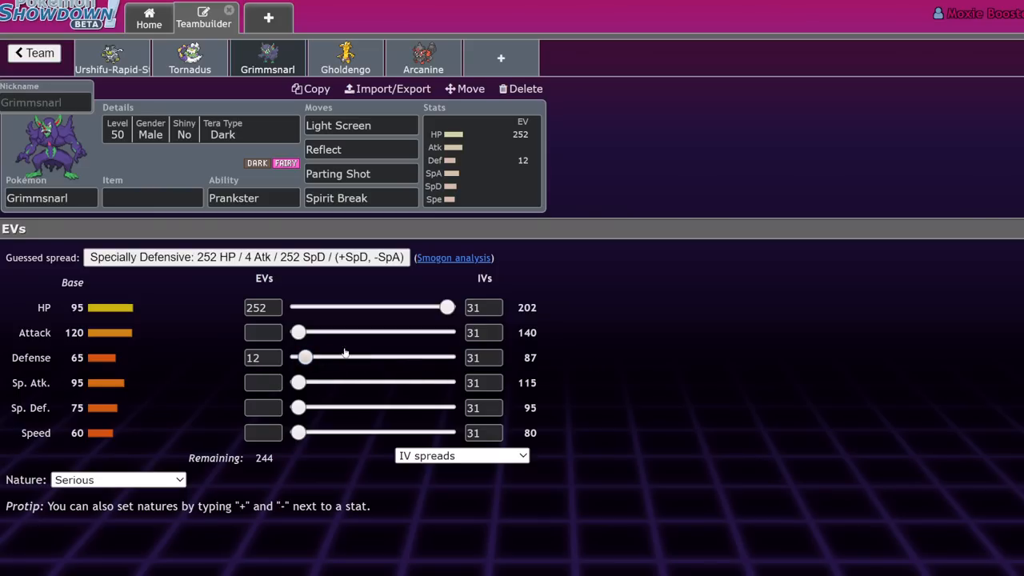
drag(305, 358, 447, 357)
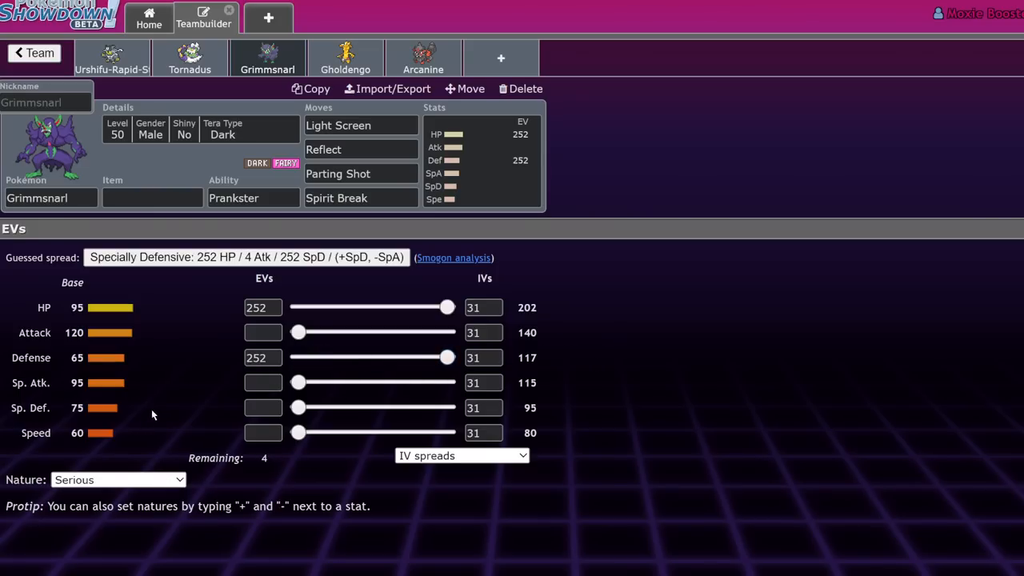
mouse_move(126, 359)
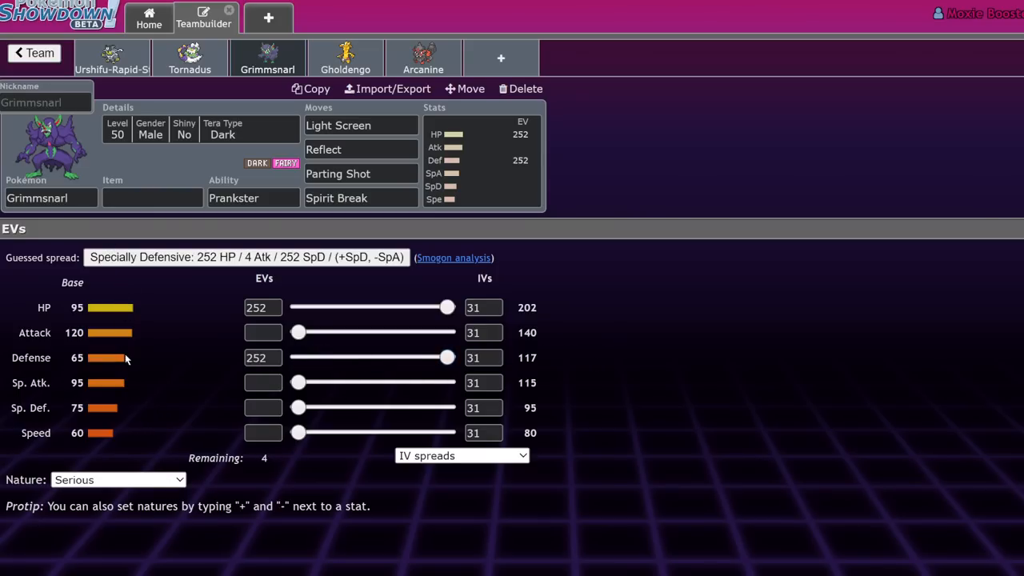
Step: Adjust Grimmsnarl's details and pick Ghost from the Tera Type dropdown
click(118, 479)
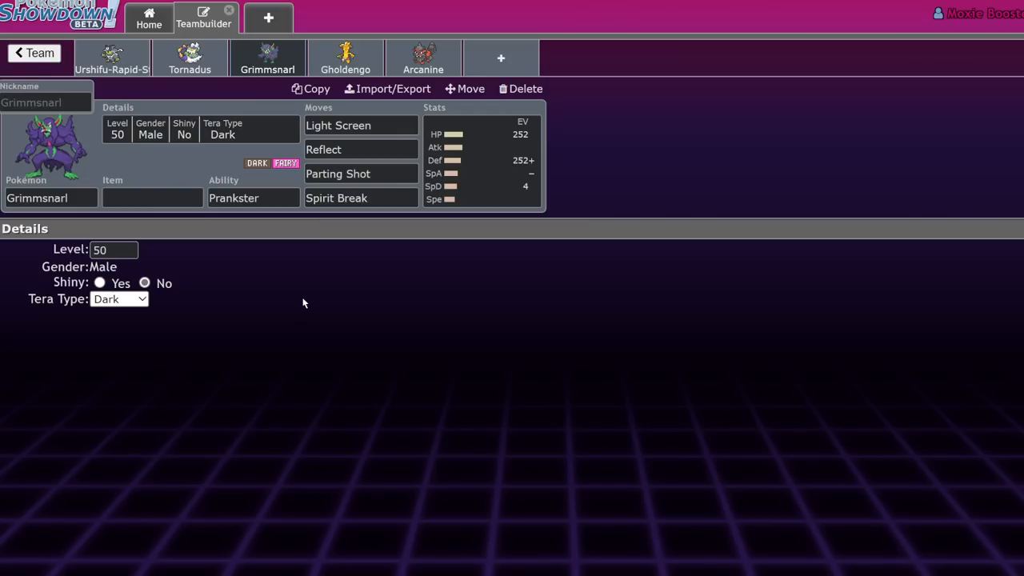
mouse_move(126, 440)
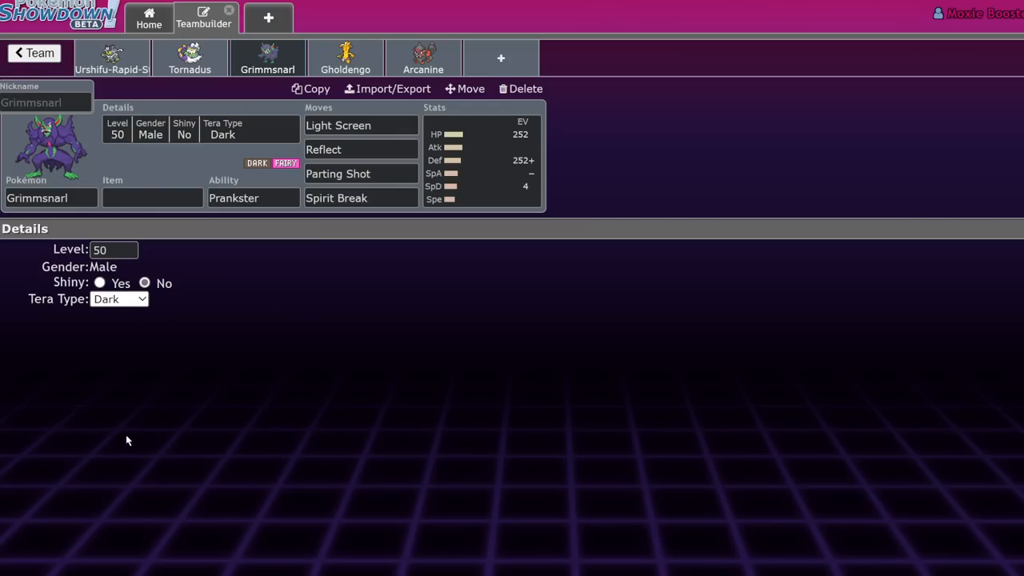
mouse_move(141, 450)
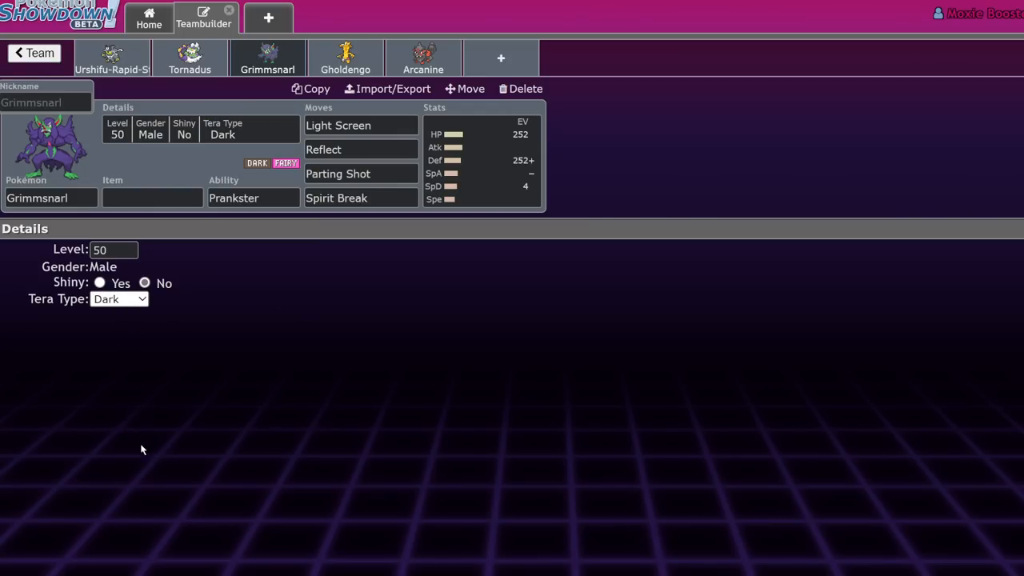
click(119, 298)
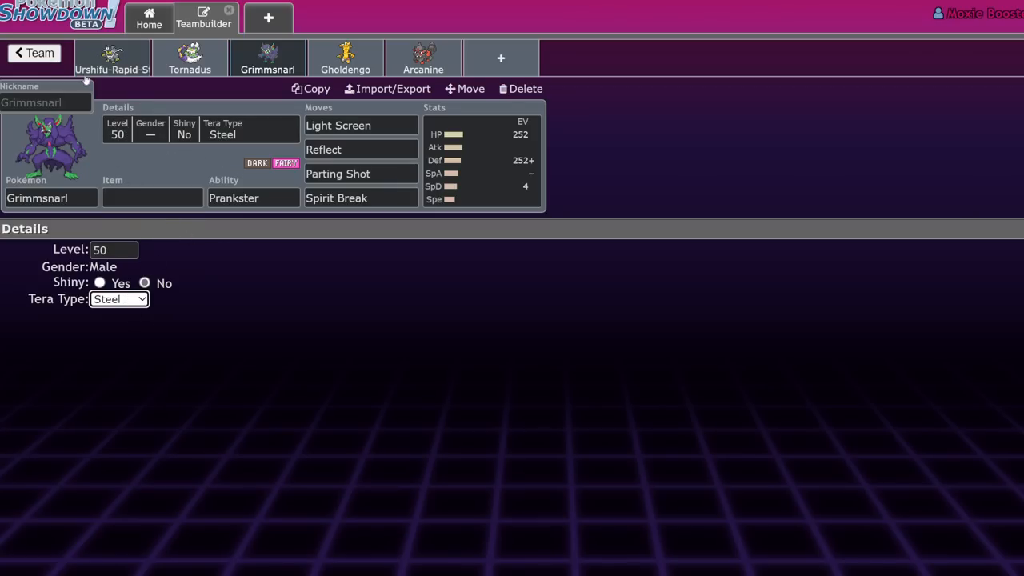
mouse_move(236, 291)
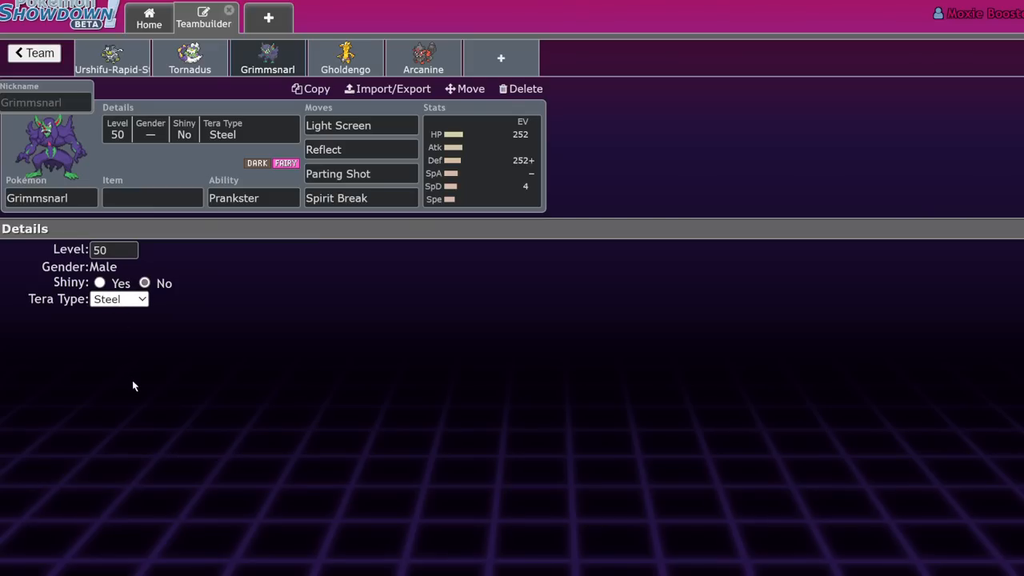
click(119, 299)
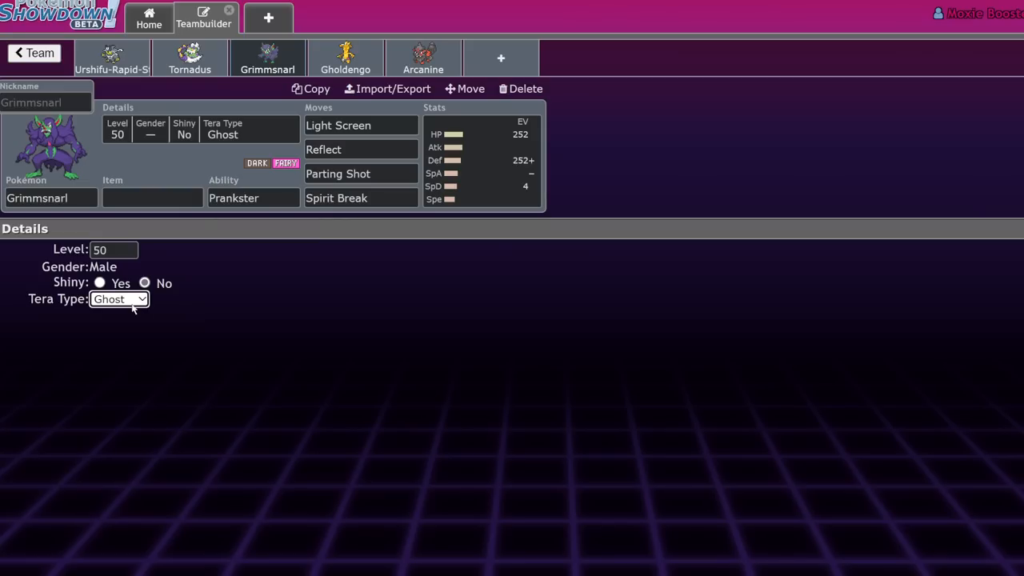
mouse_move(133, 464)
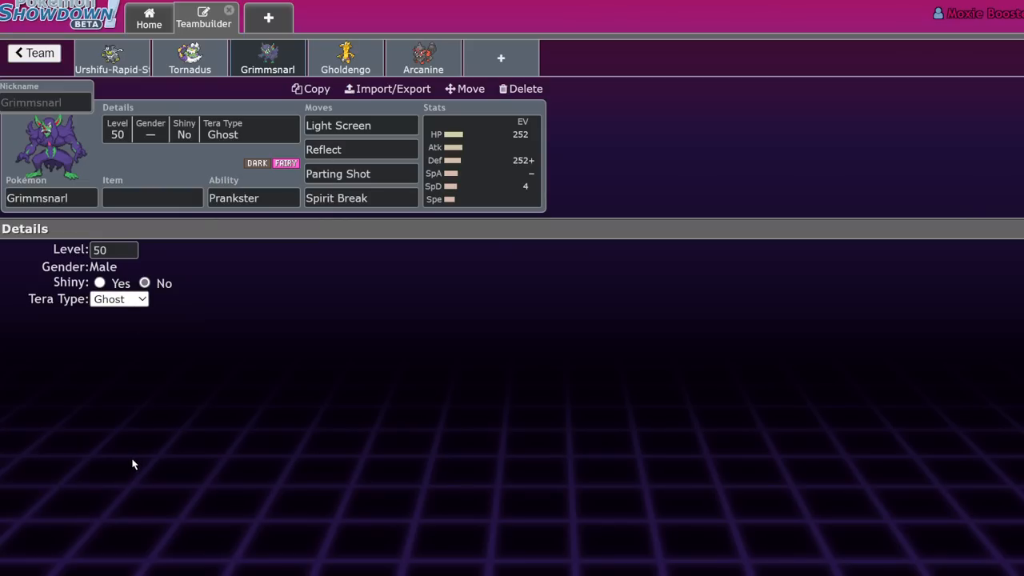
mouse_move(185, 410)
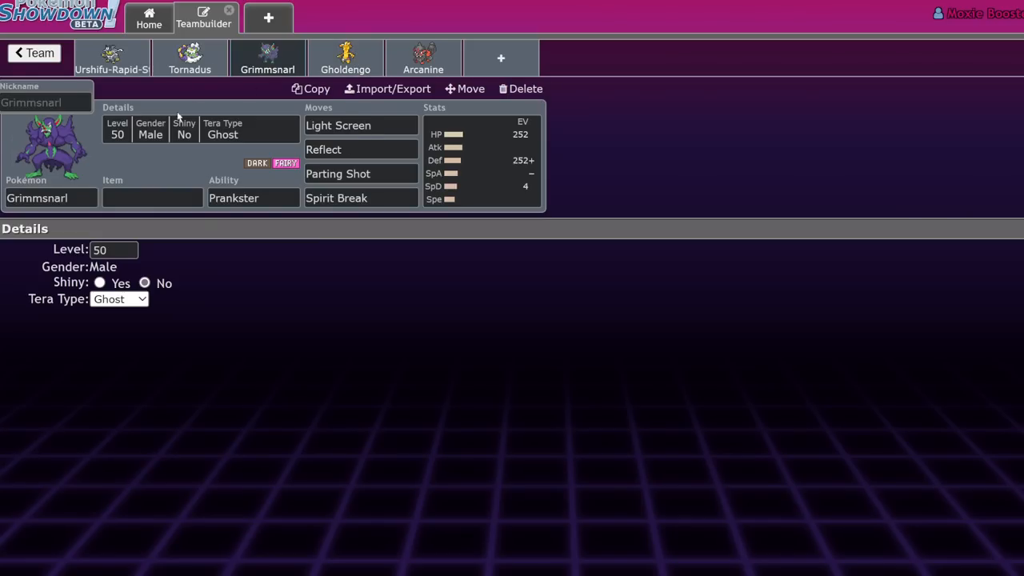
mouse_move(194, 160)
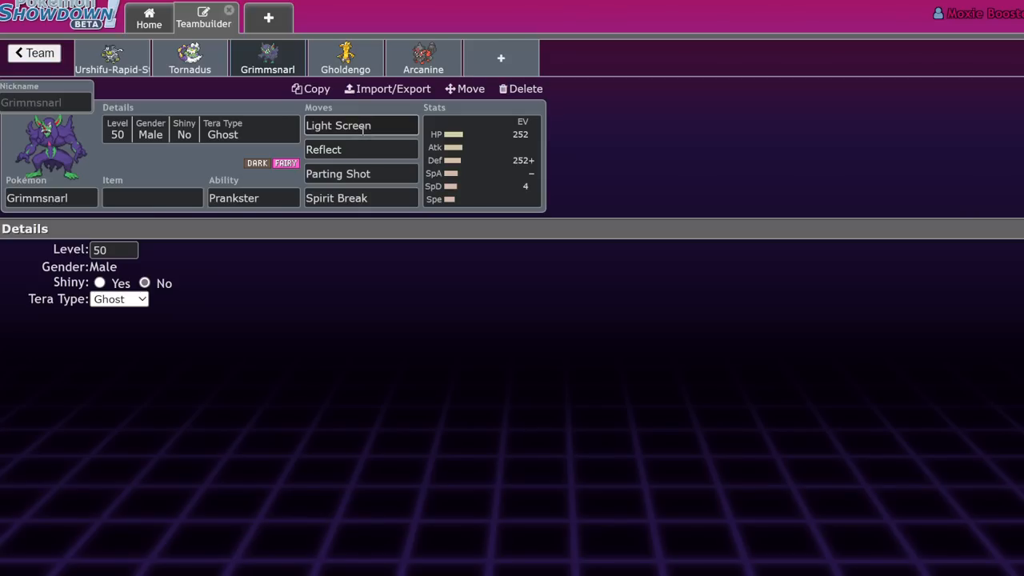
Step: Review Grimmsnarl's Light Screen, Reflect and Parting Shot move details in the move list
click(360, 150)
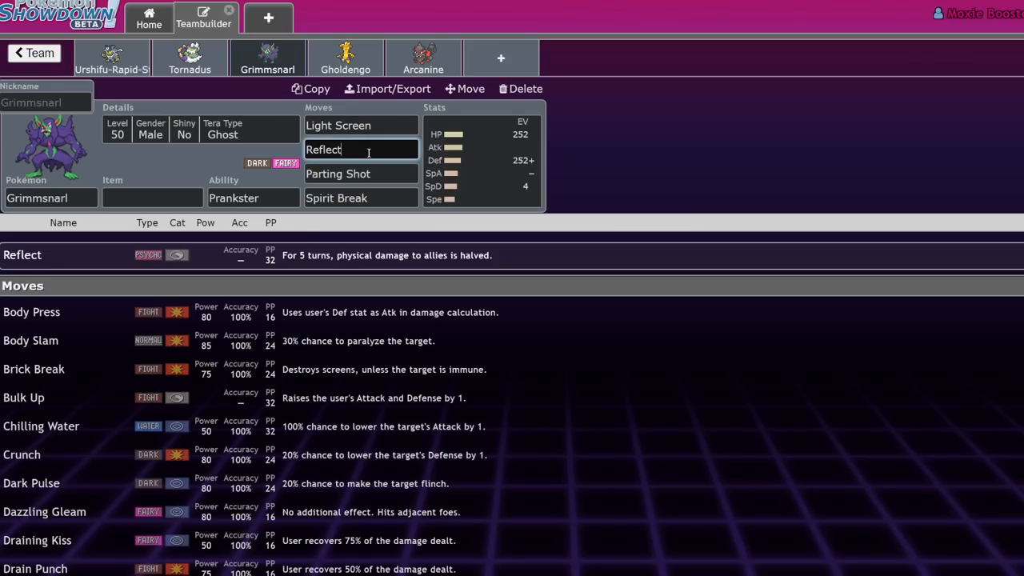
click(338, 173)
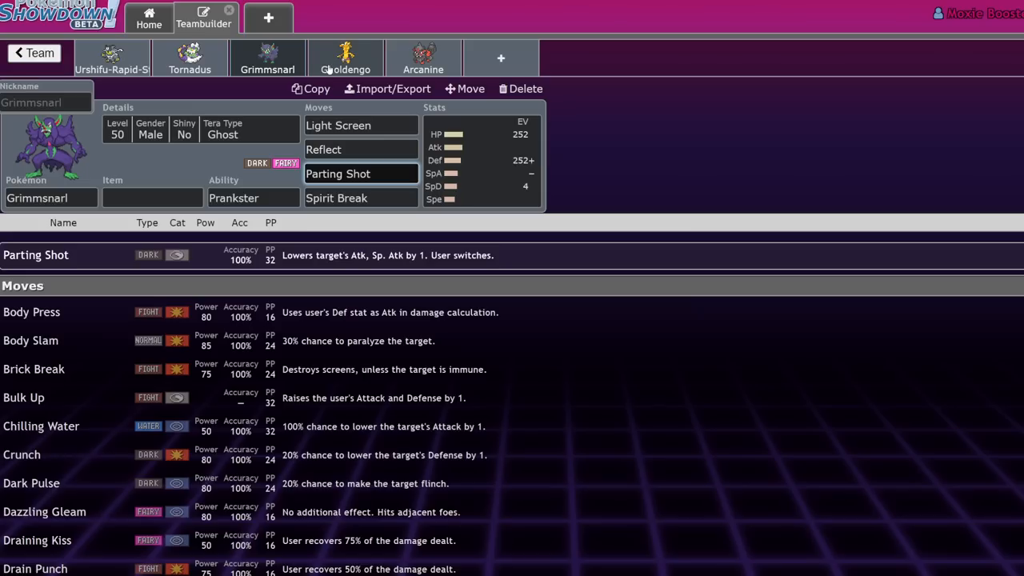
click(337, 173)
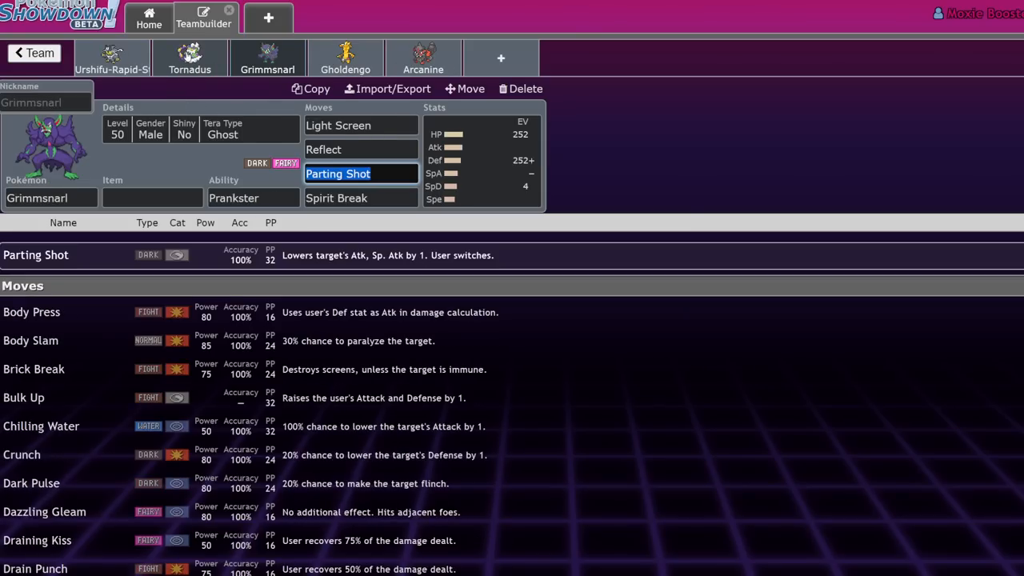
mouse_move(280, 212)
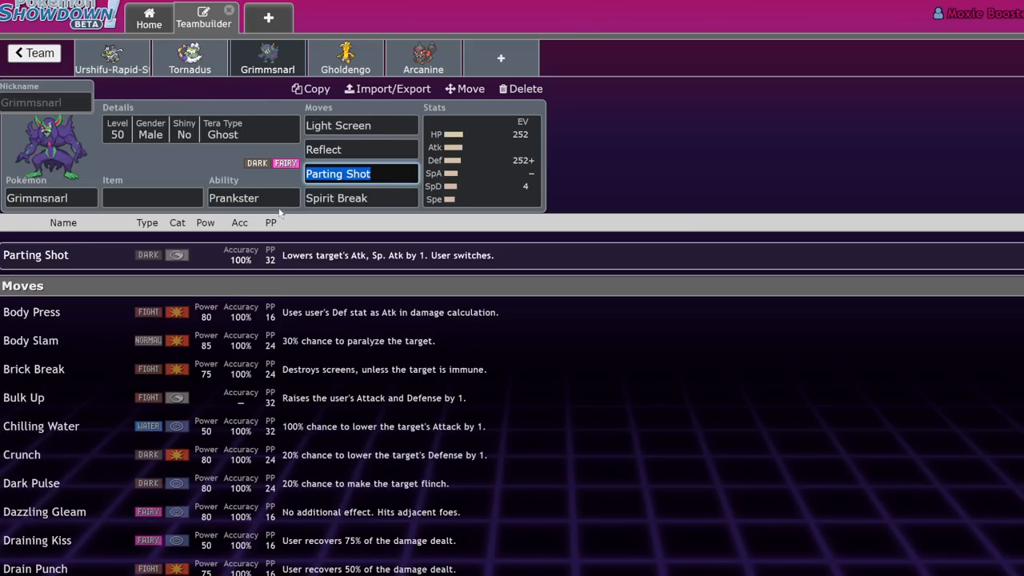
click(253, 197)
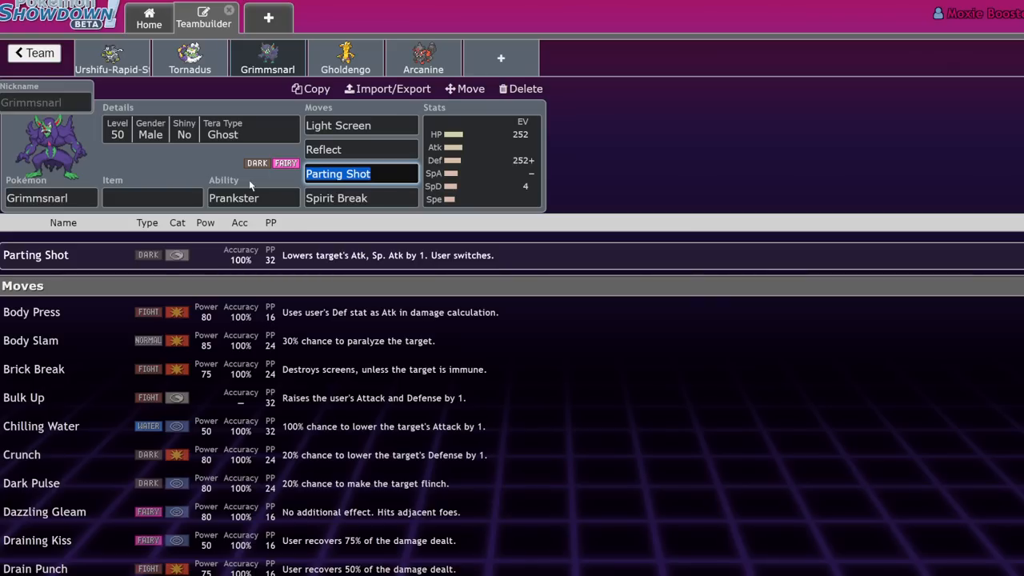
mouse_move(300, 83)
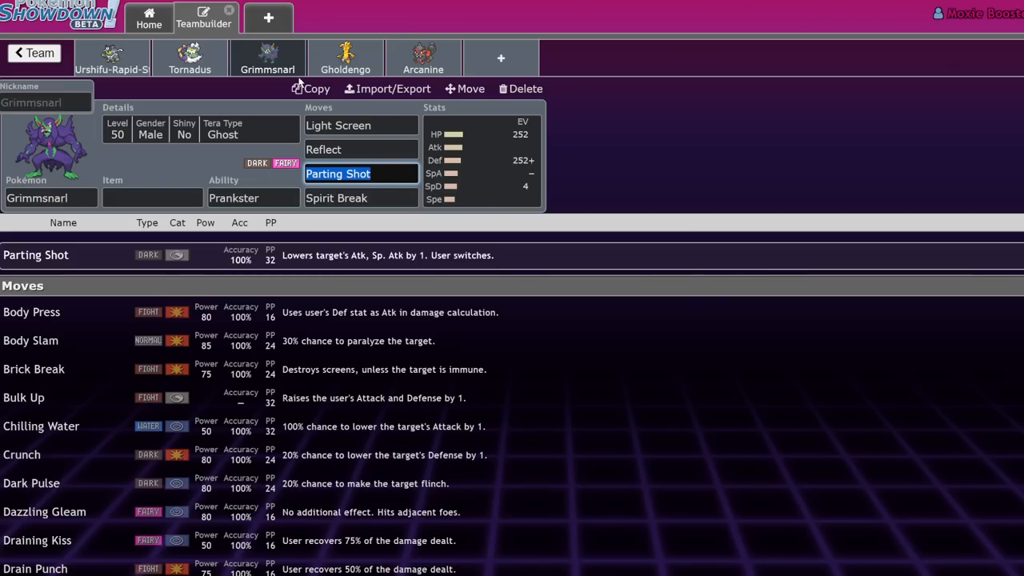
Step: Give Gholdengo Sitrus Berry, Defense EVs, and moves including Make It Rain, Nasty Plot and Shadow Ball
click(267, 58)
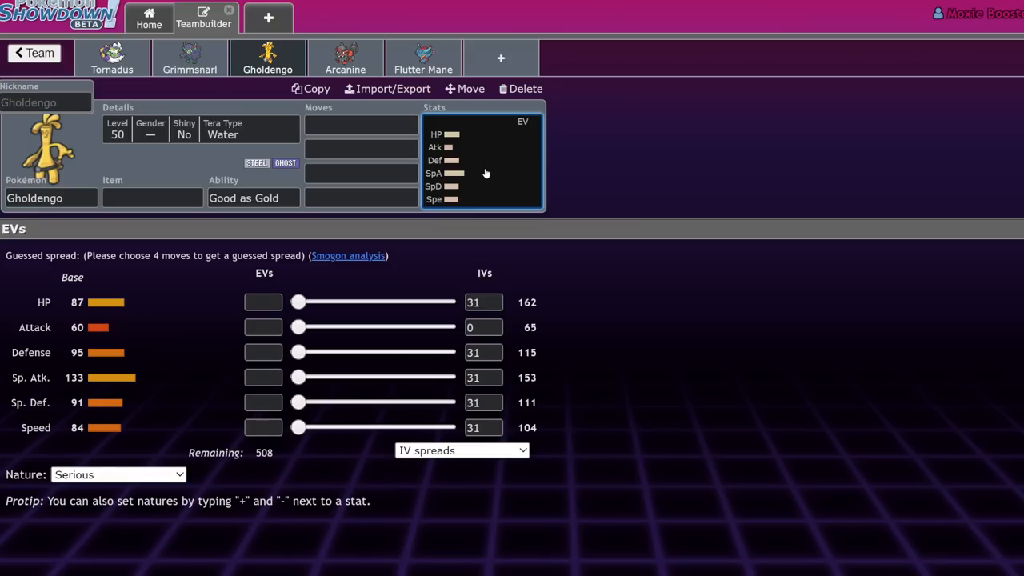
mouse_move(341, 136)
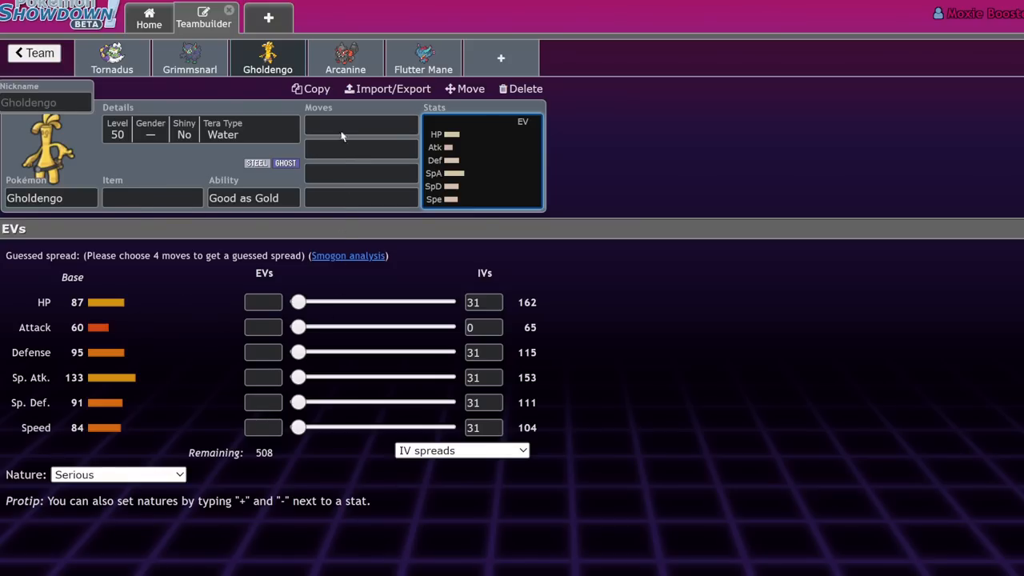
click(361, 124)
text(Make It Rain)
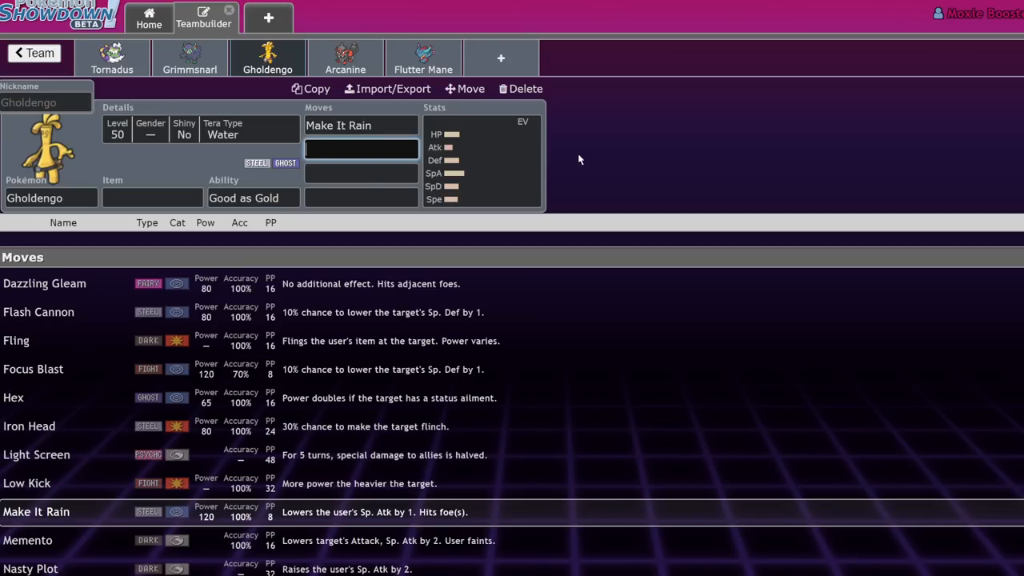
click(152, 197)
text(Sitrus Berry)
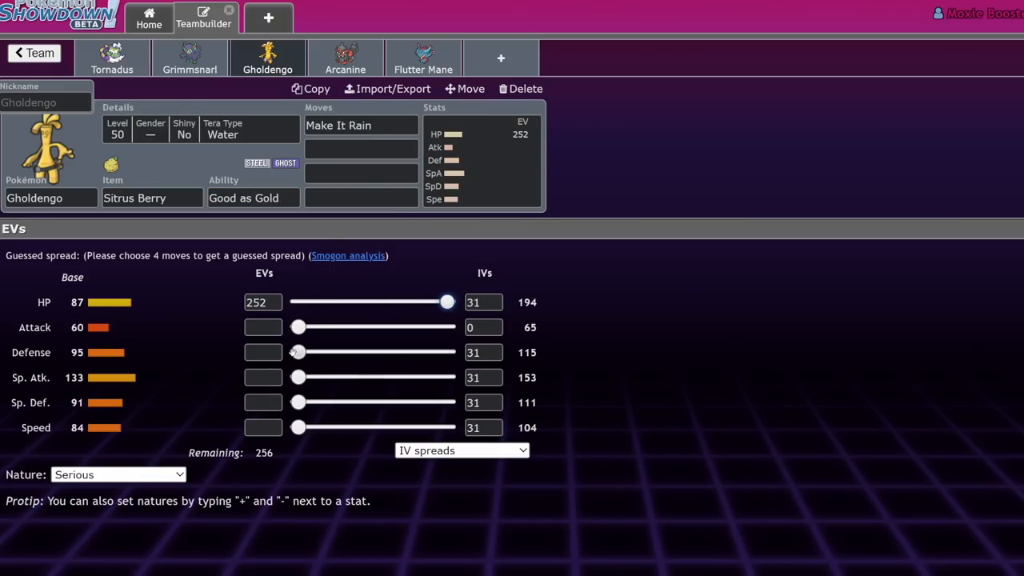
click(360, 148)
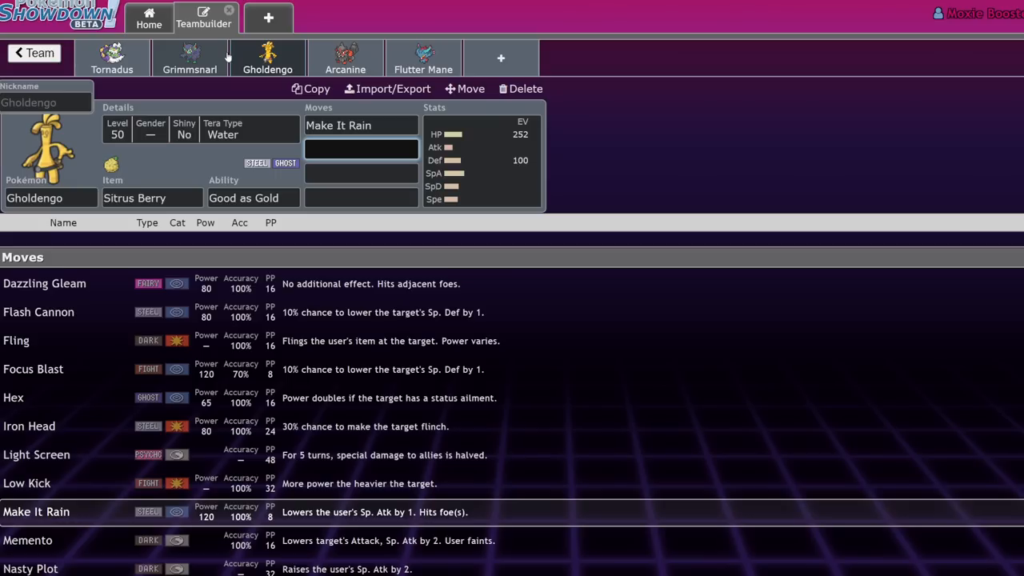
mouse_move(345, 60)
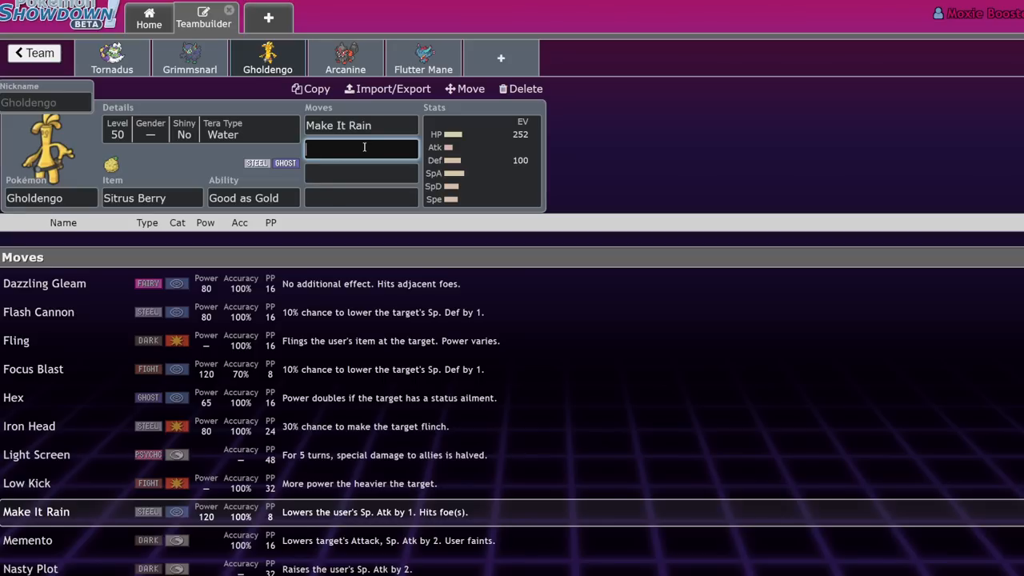
click(31, 568)
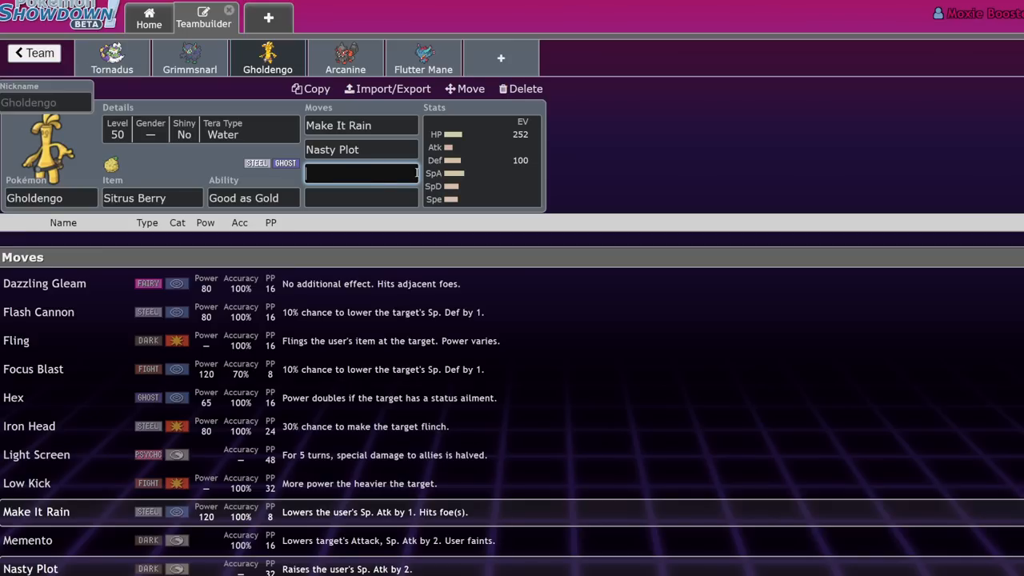
text(shad)
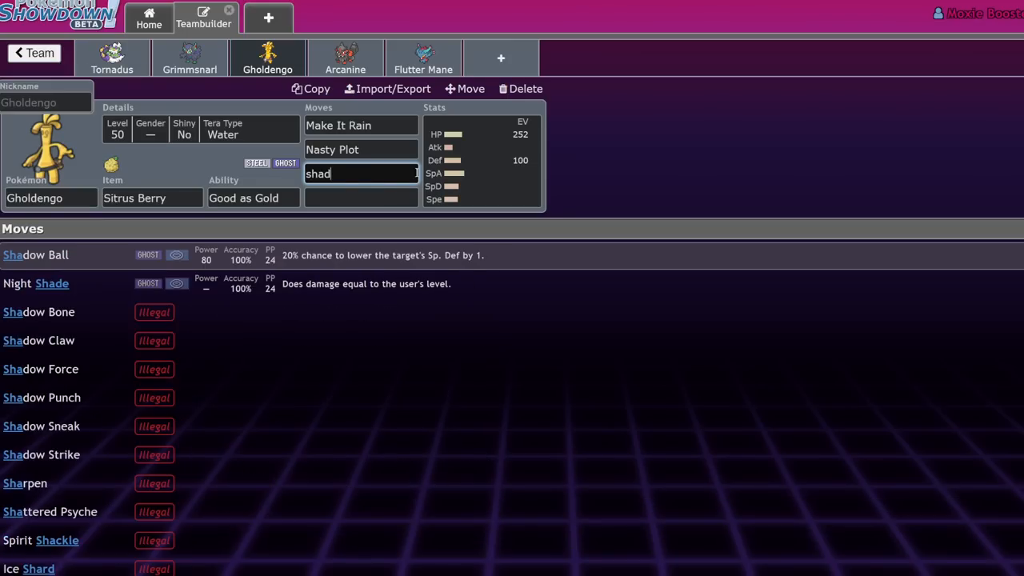
click(36, 254)
text(Protect)
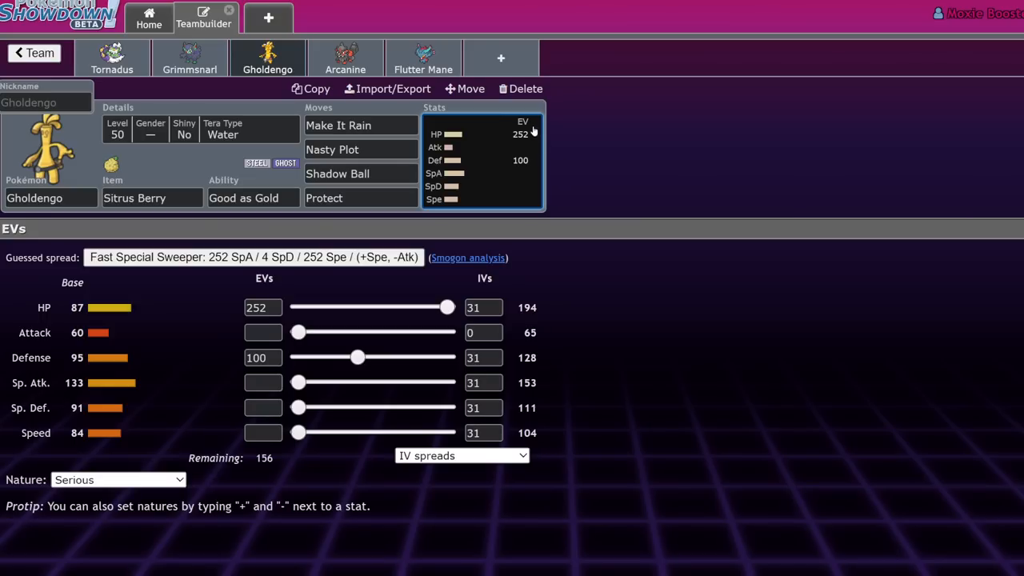
mouse_move(392, 64)
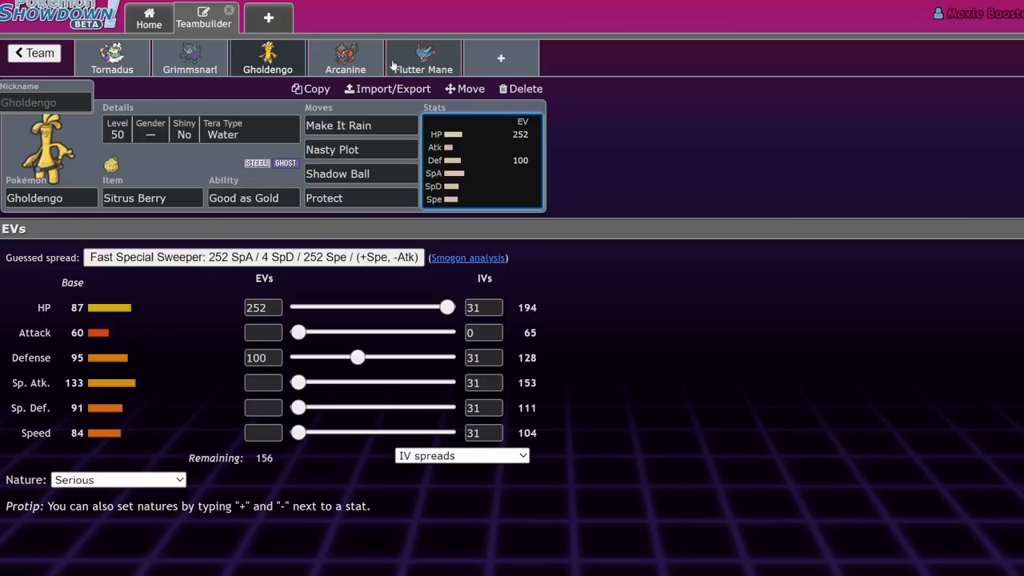
mouse_move(56, 174)
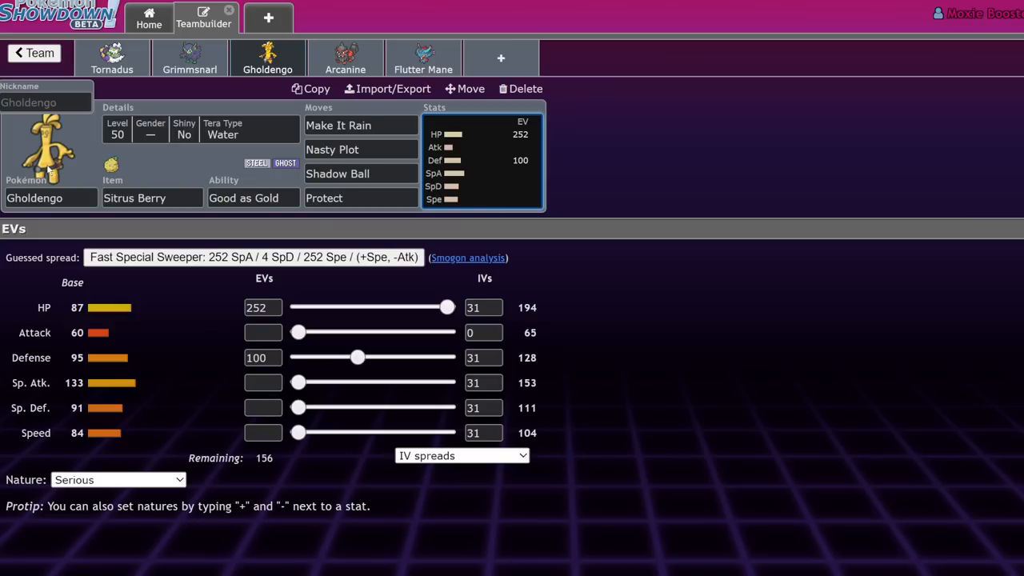
mouse_move(307, 49)
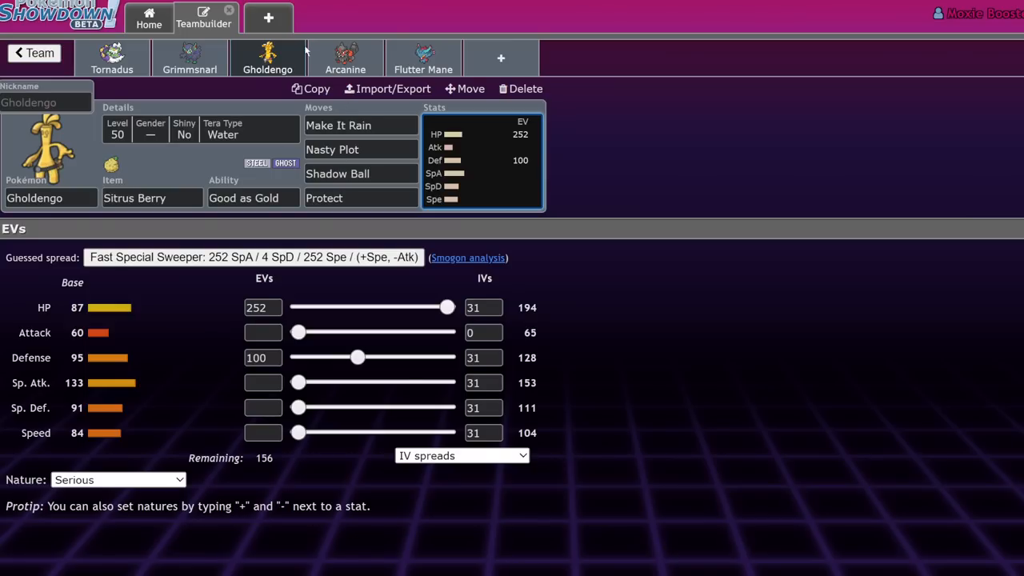
mouse_move(148, 106)
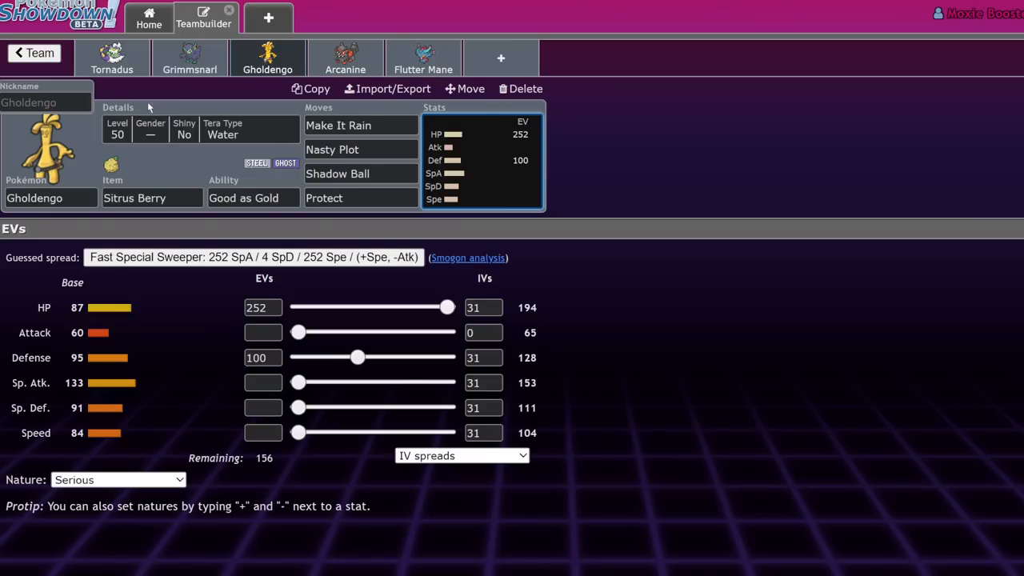
mouse_move(529, 169)
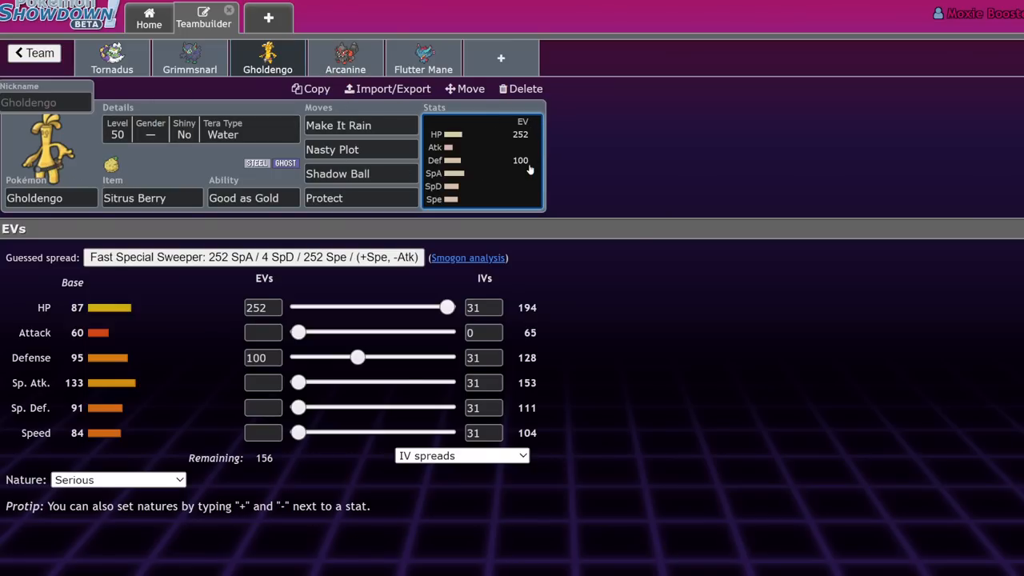
mouse_move(404, 133)
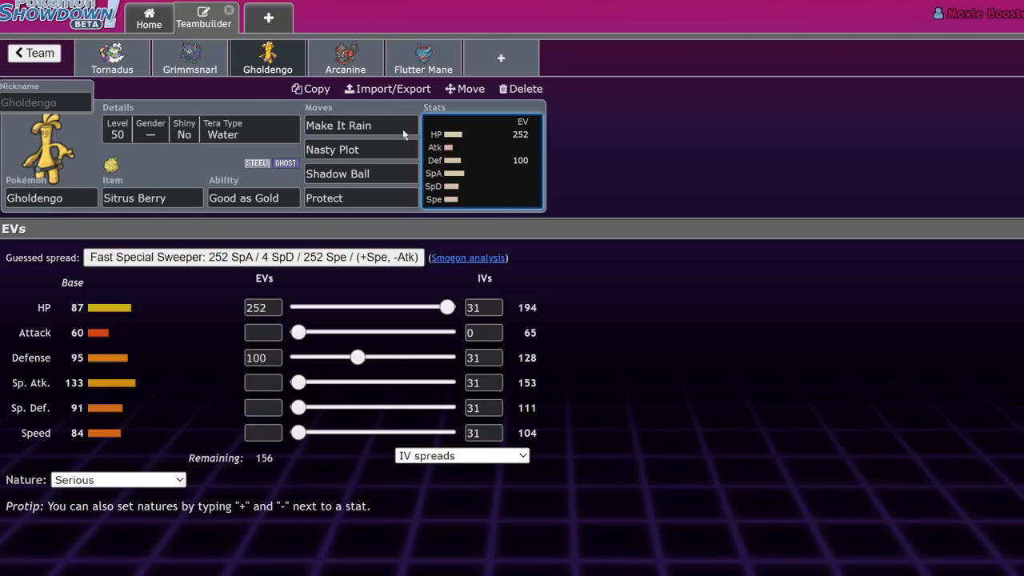
Step: Give Arcanine-Hisui a Choice Scarf, Extreme Speed as third move and Wild Charge as fourth
click(268, 58)
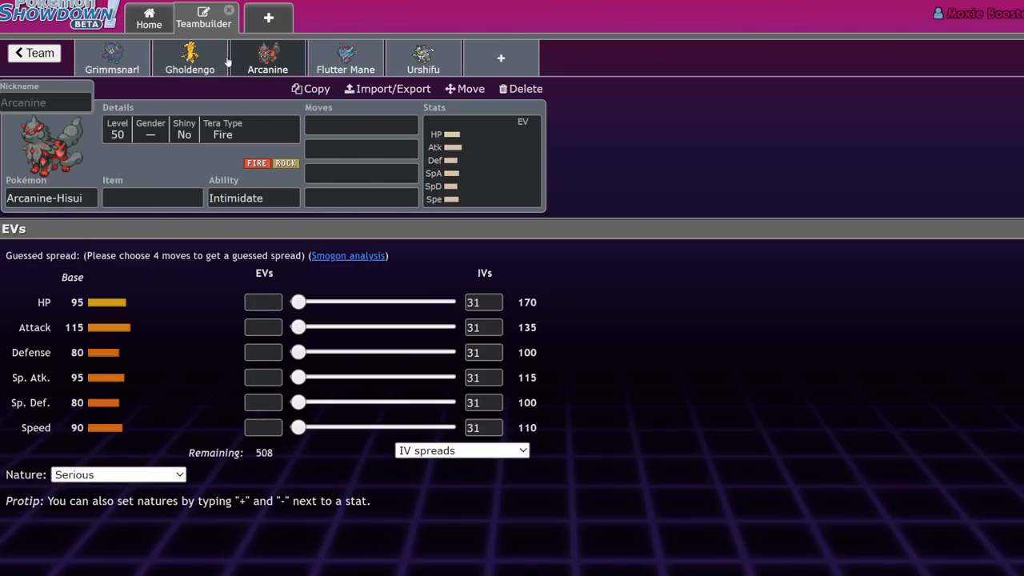
mouse_move(345, 57)
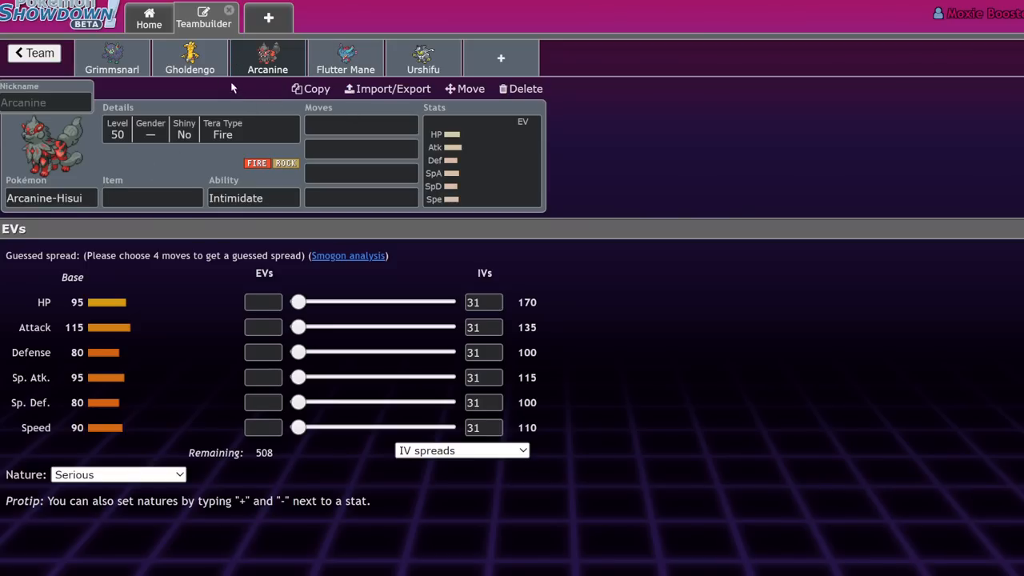
mouse_move(280, 270)
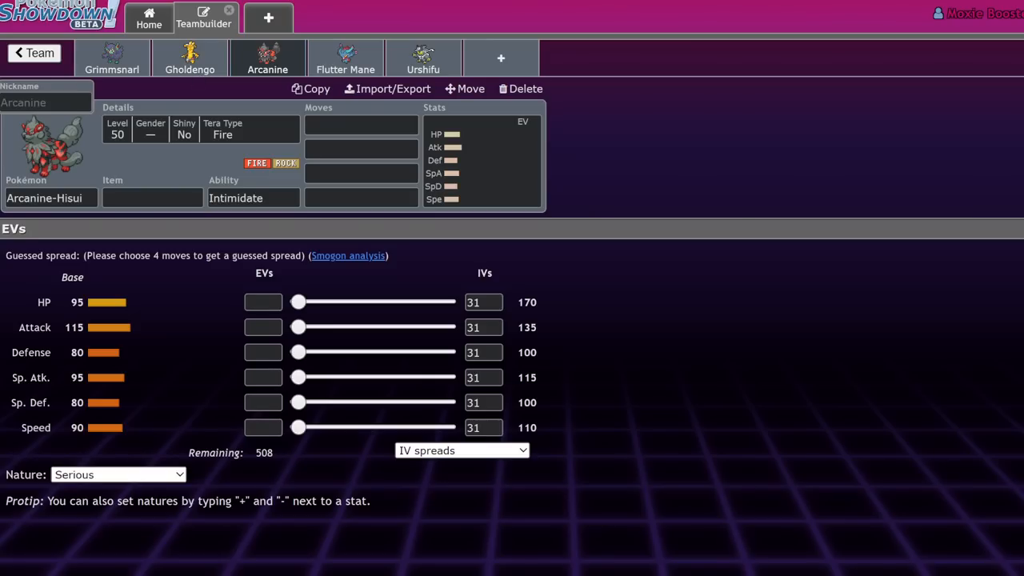
click(152, 197)
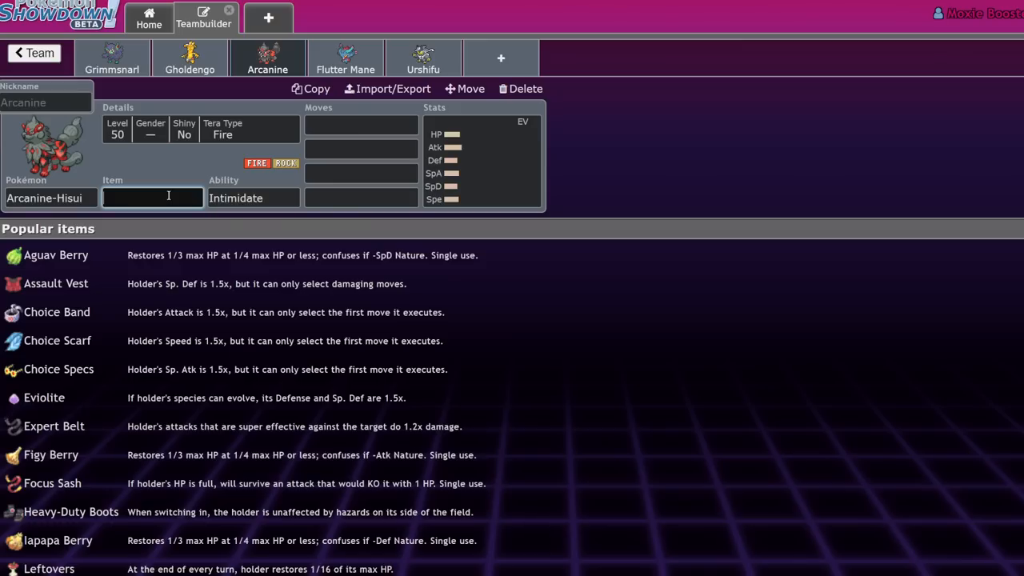
text(sca)
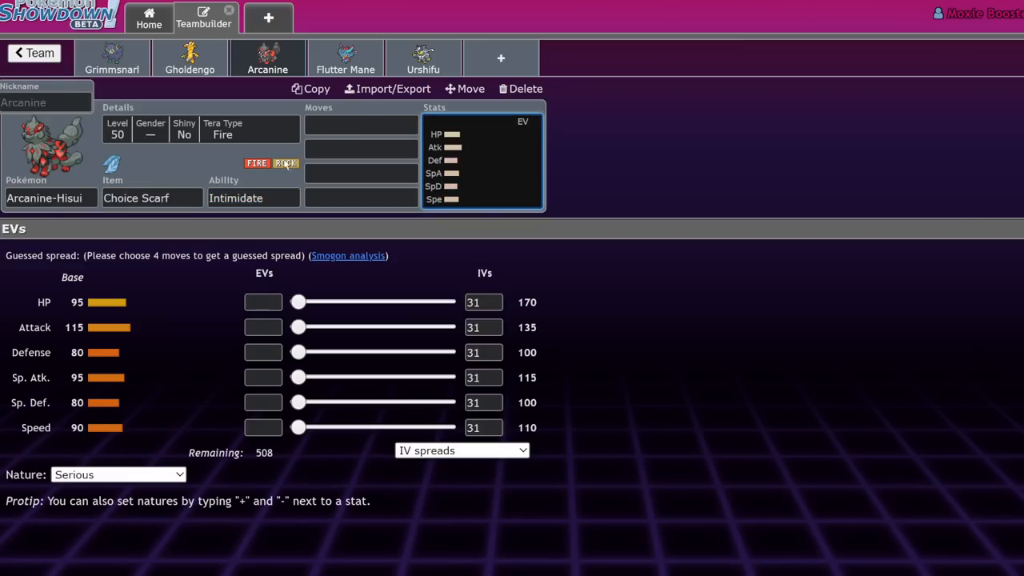
mouse_move(298, 326)
text(Flare Blitz)
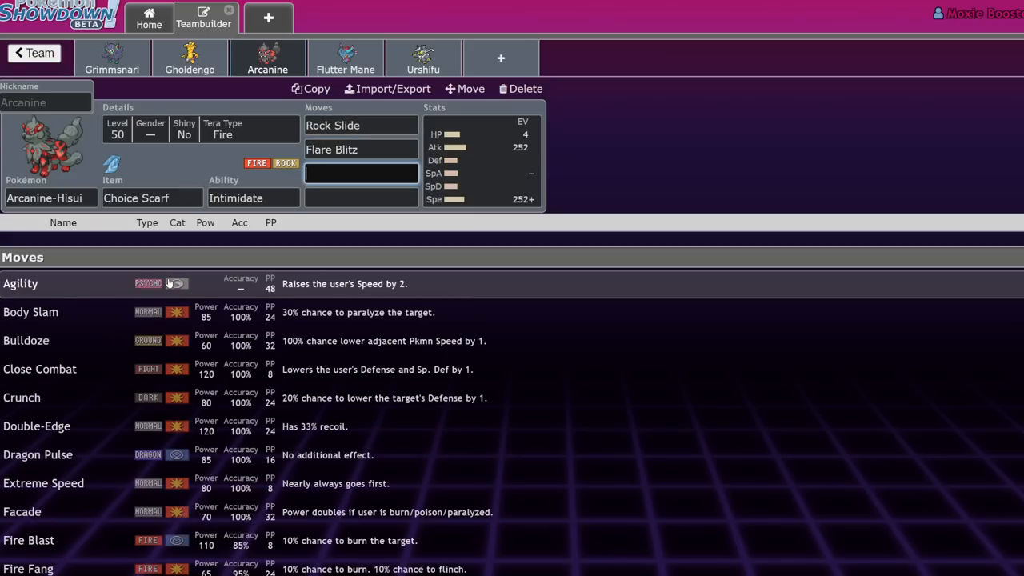
text(ex)
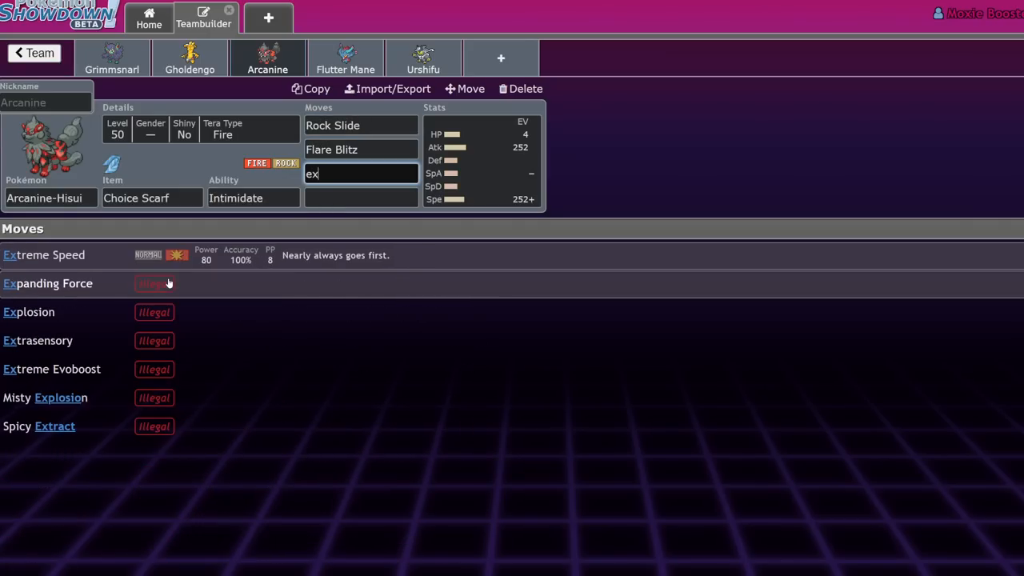
click(44, 255)
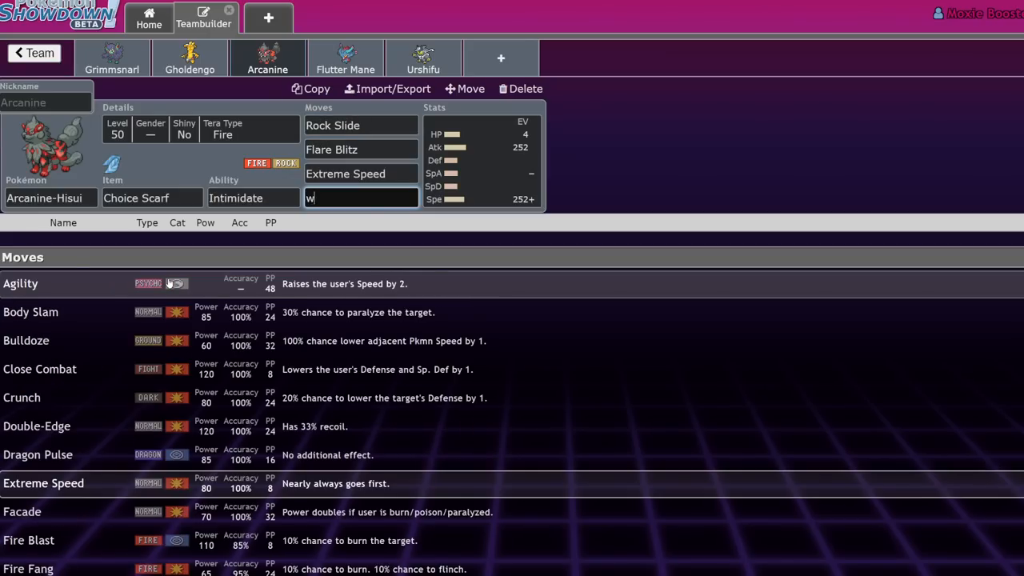
click(359, 197)
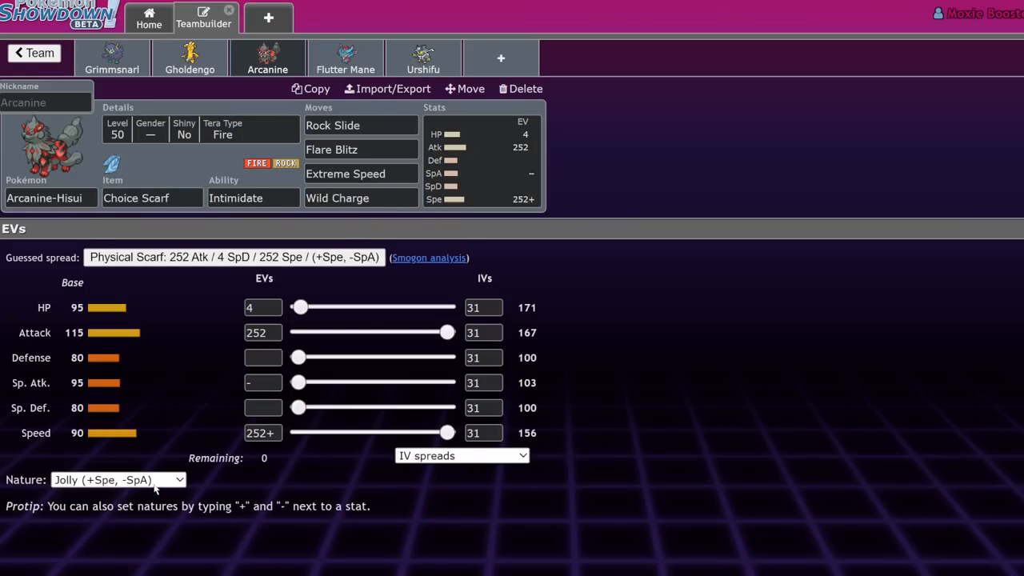
mouse_move(225, 414)
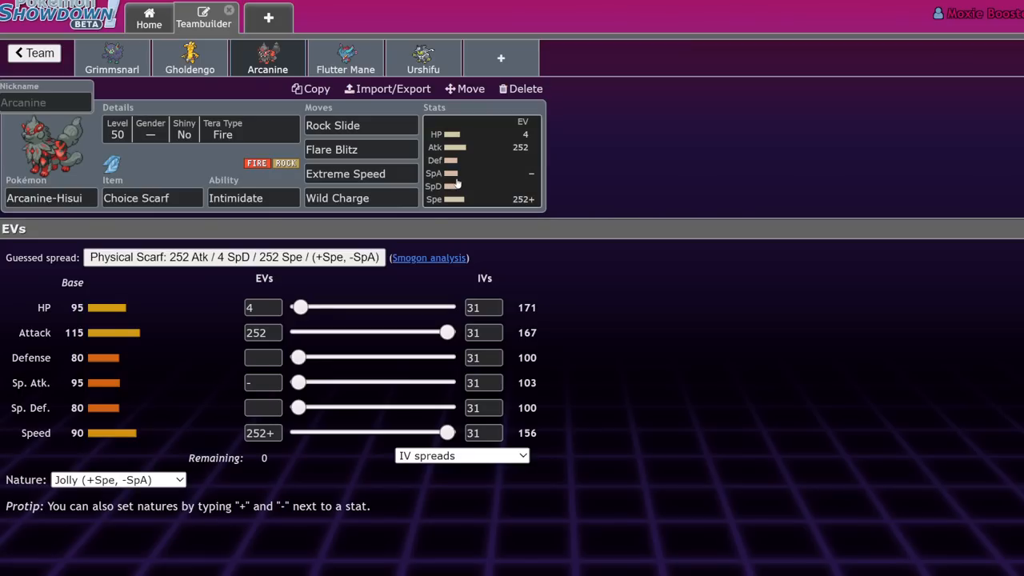
mouse_move(191, 306)
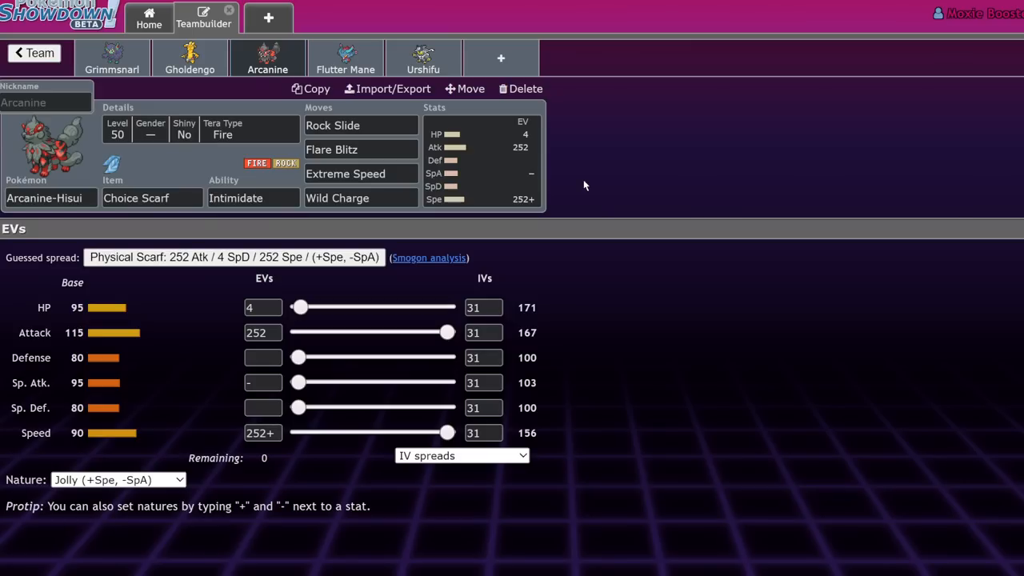
mouse_move(595, 119)
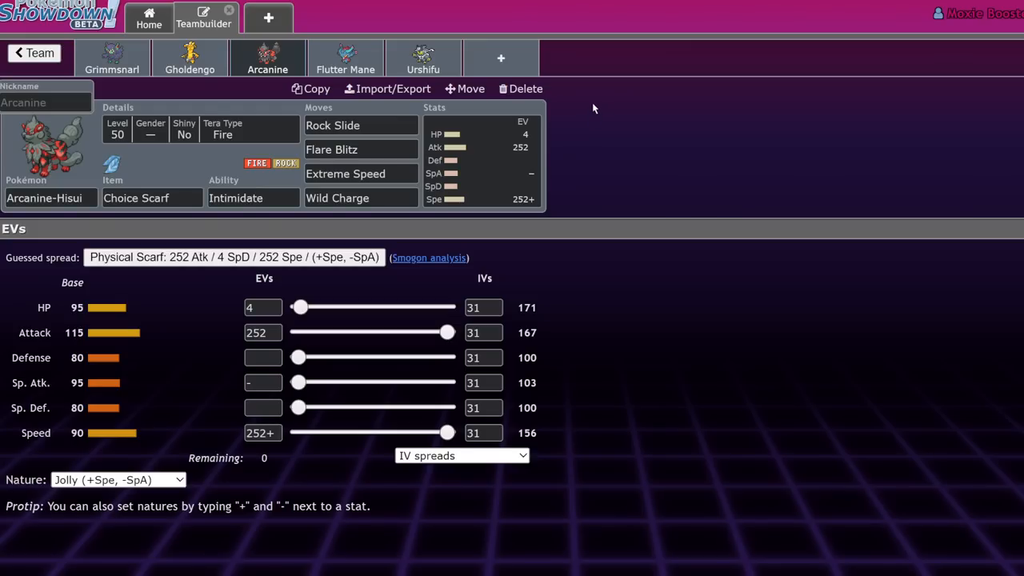
mouse_move(112, 355)
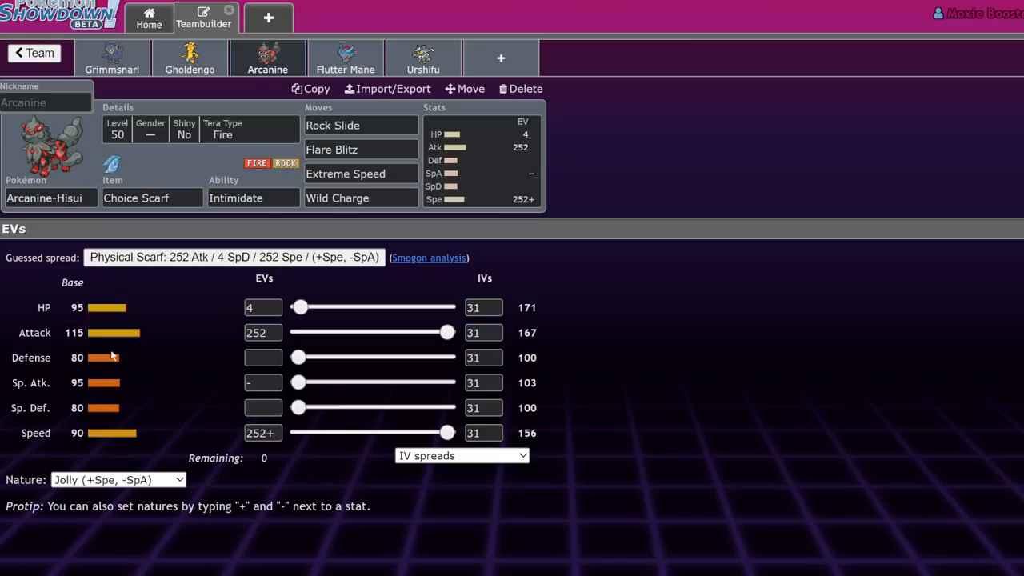
mouse_move(155, 373)
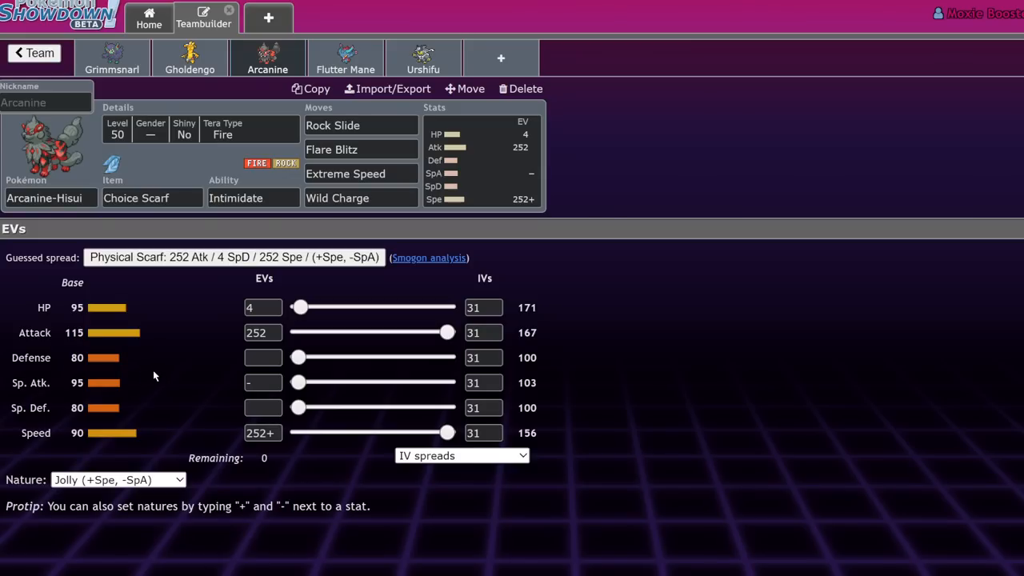
mouse_move(238, 141)
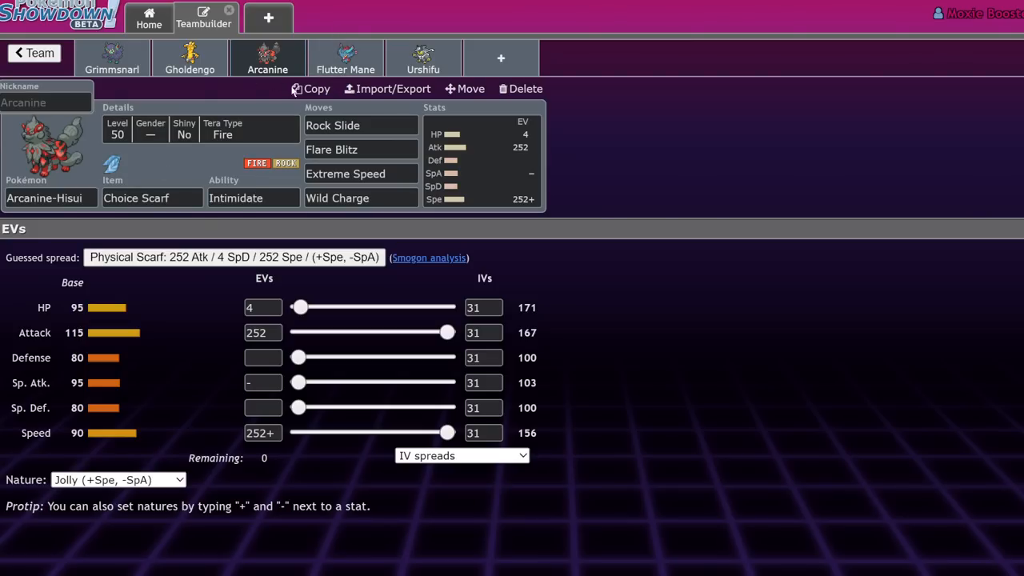
Step: Open Flutter Mane's set and drag its EVs to 220 HP and 20 Defense
click(267, 58)
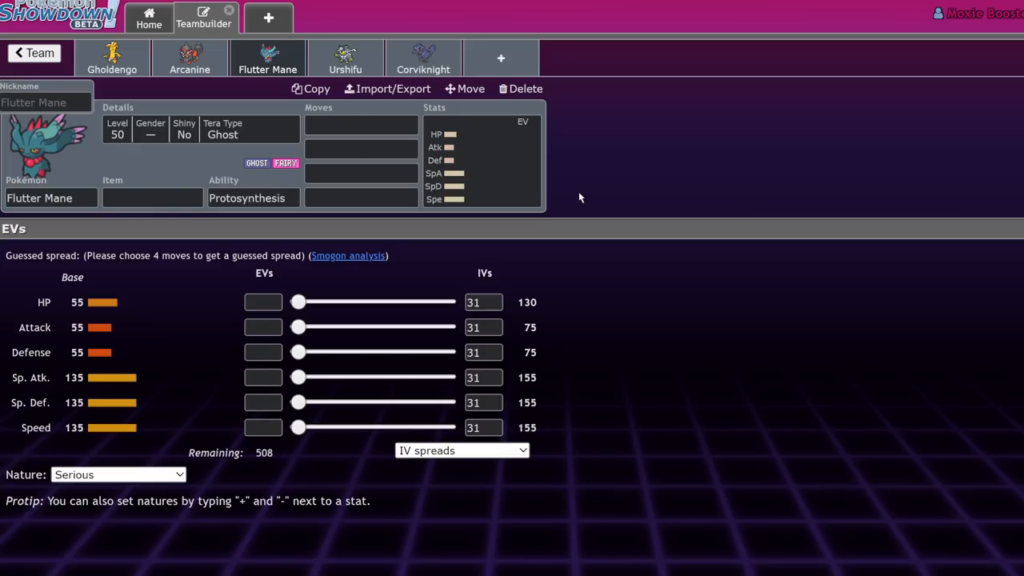
mouse_move(572, 195)
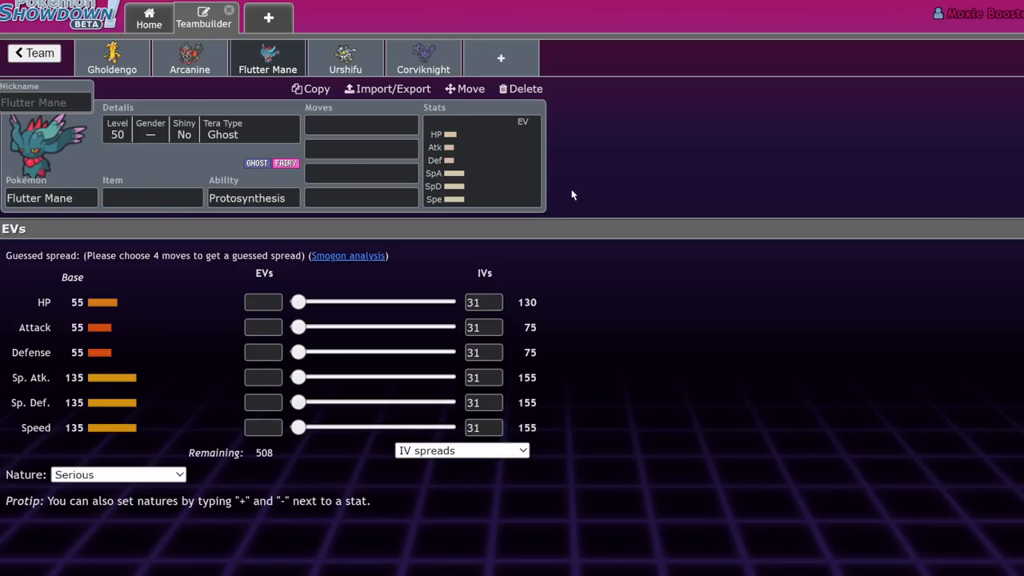
drag(298, 302, 390, 301)
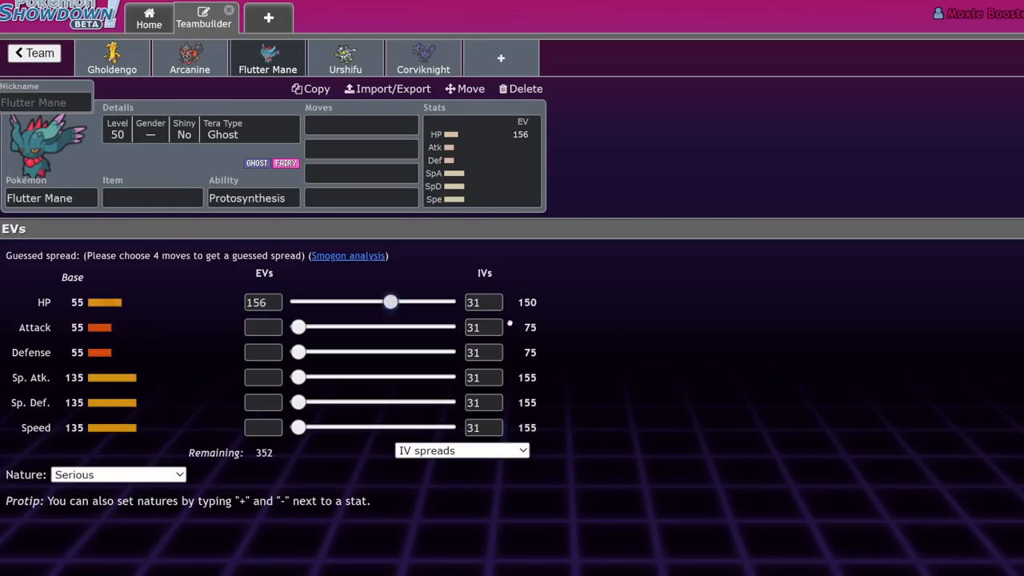
drag(389, 302, 428, 302)
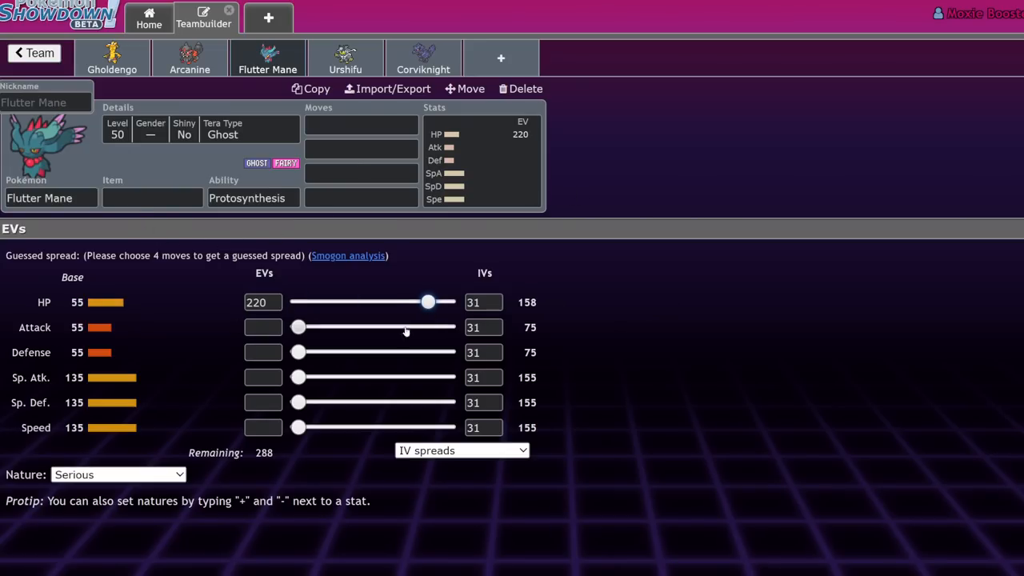
mouse_move(296, 352)
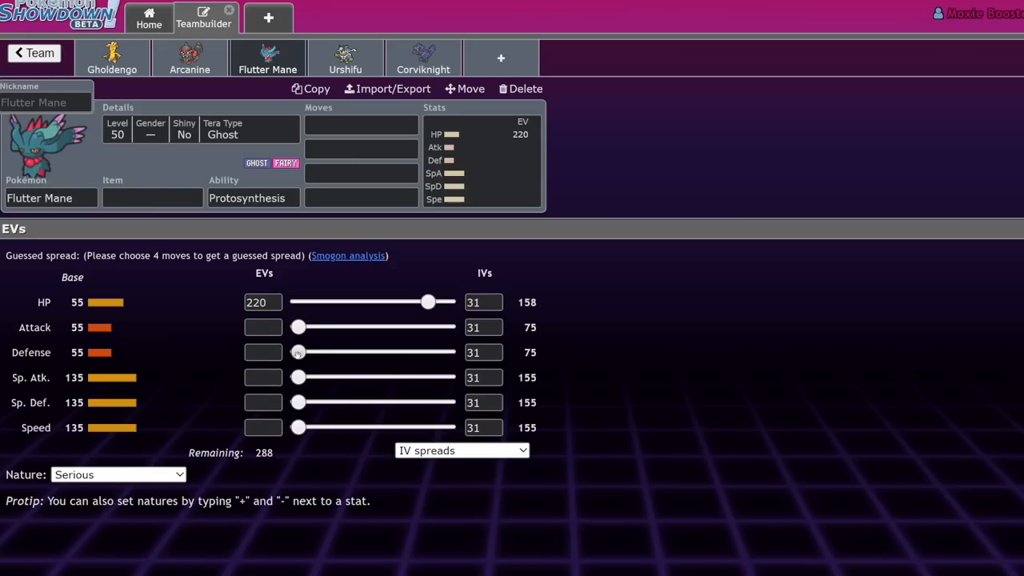
drag(297, 352, 309, 352)
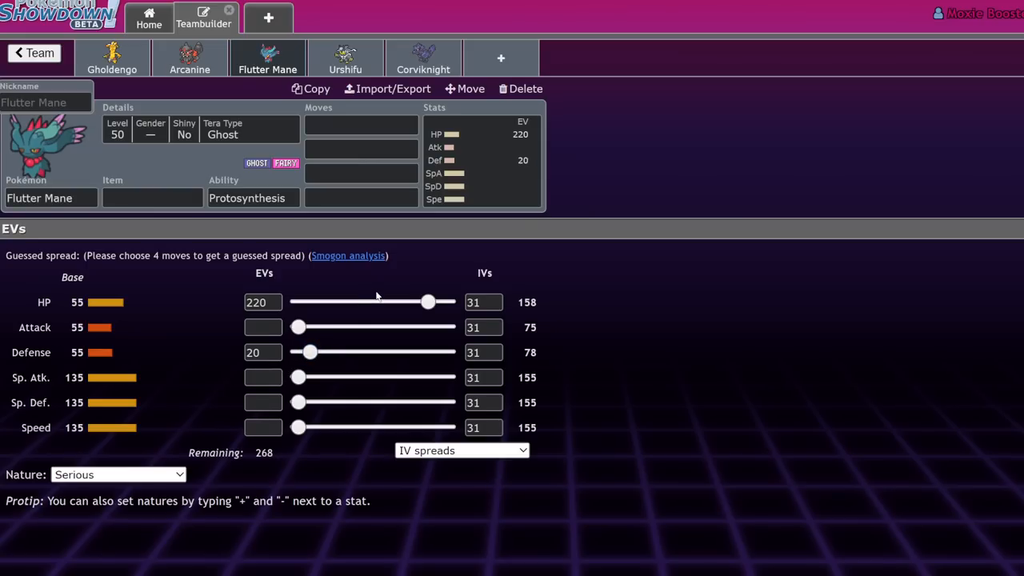
mouse_move(378, 293)
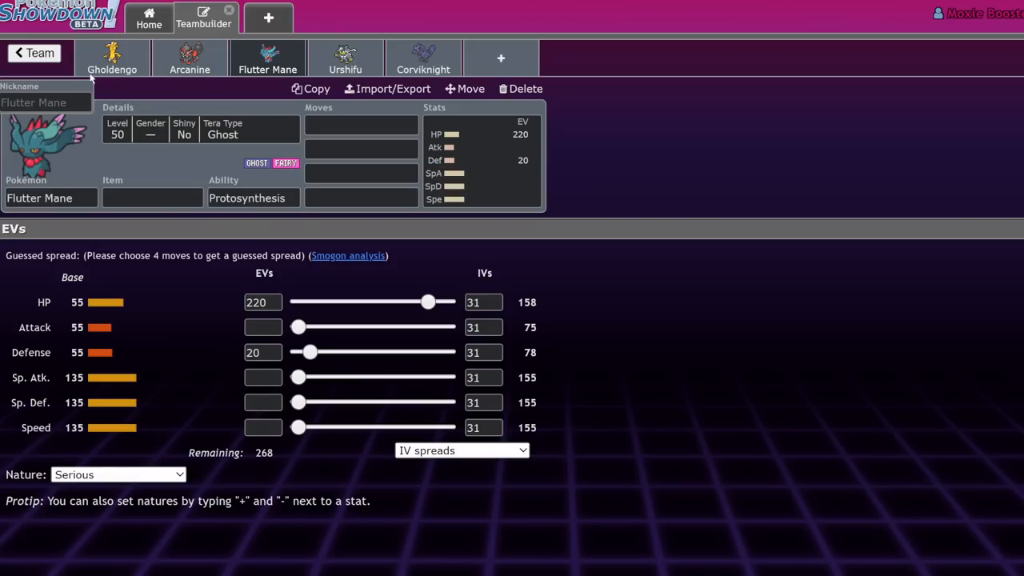
mouse_move(185, 96)
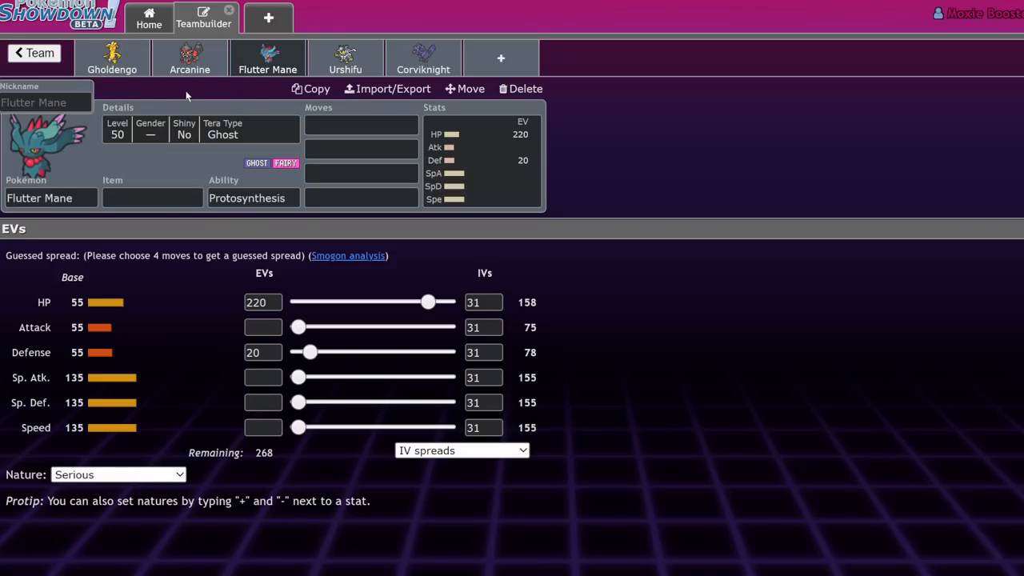
mouse_move(345, 57)
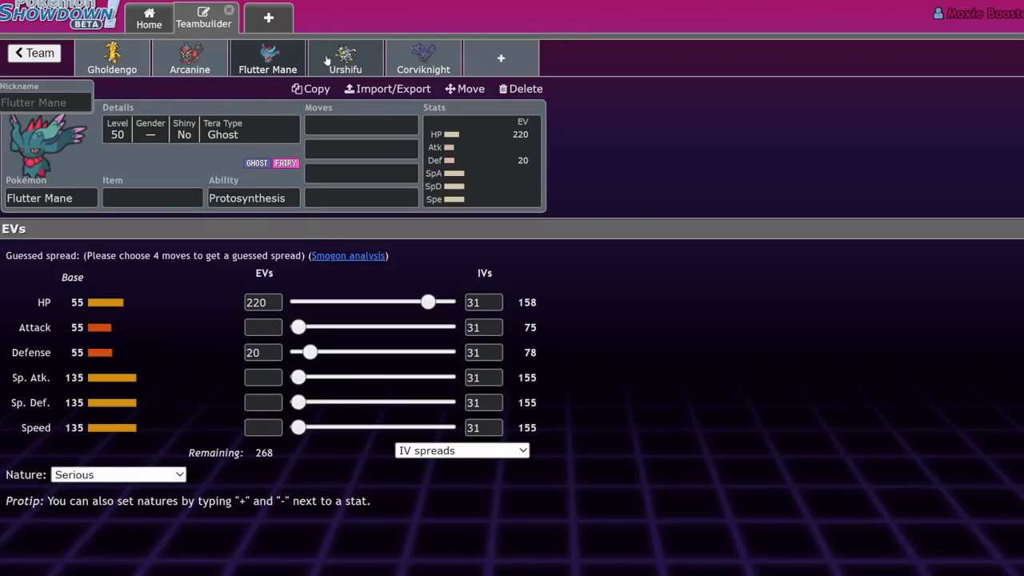
Step: Open Urshifu's set and drag its EV sliders to 252 Attack and 172 Speed
click(345, 58)
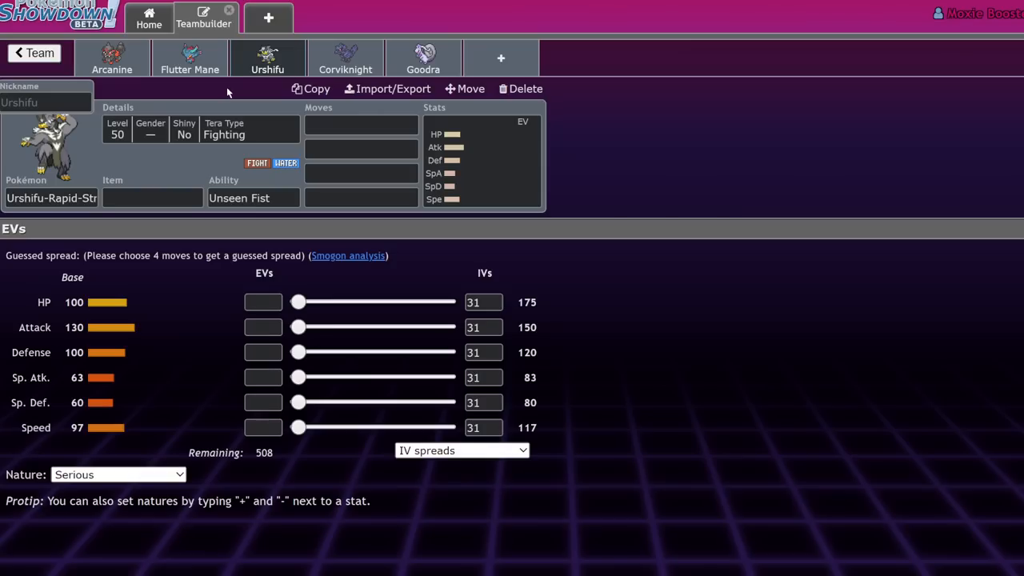
mouse_move(167, 218)
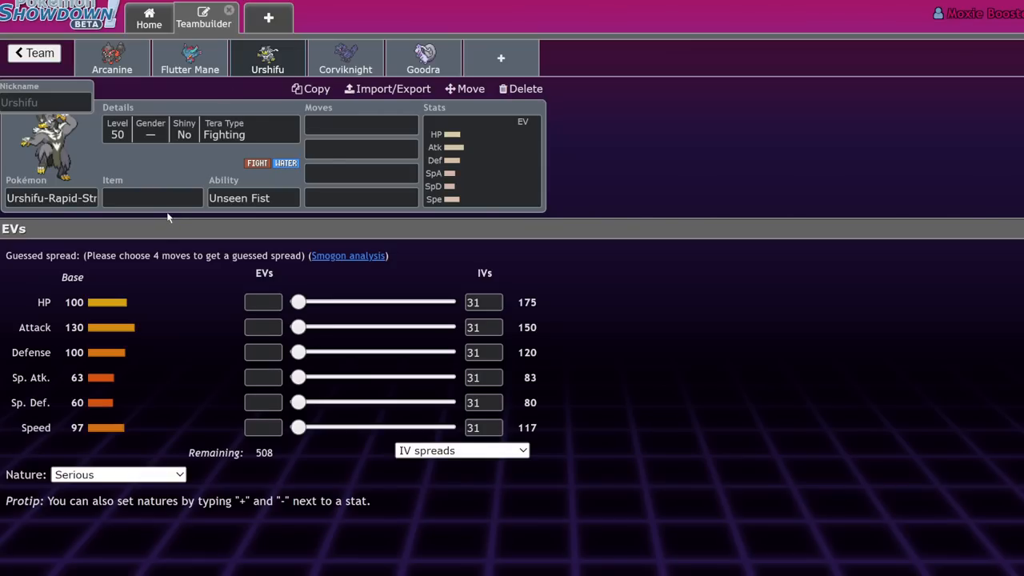
mouse_move(191, 428)
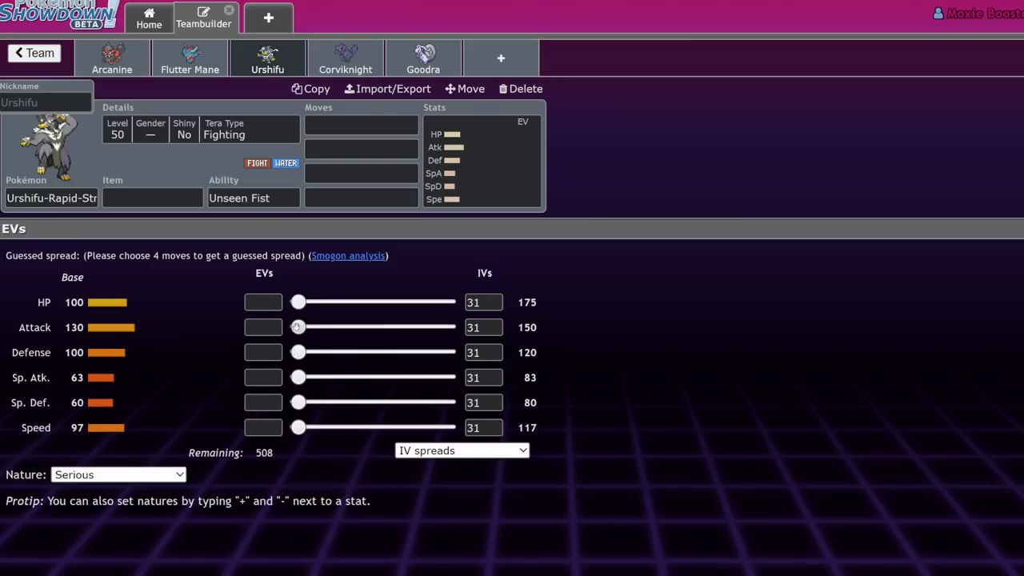
drag(298, 326, 377, 326)
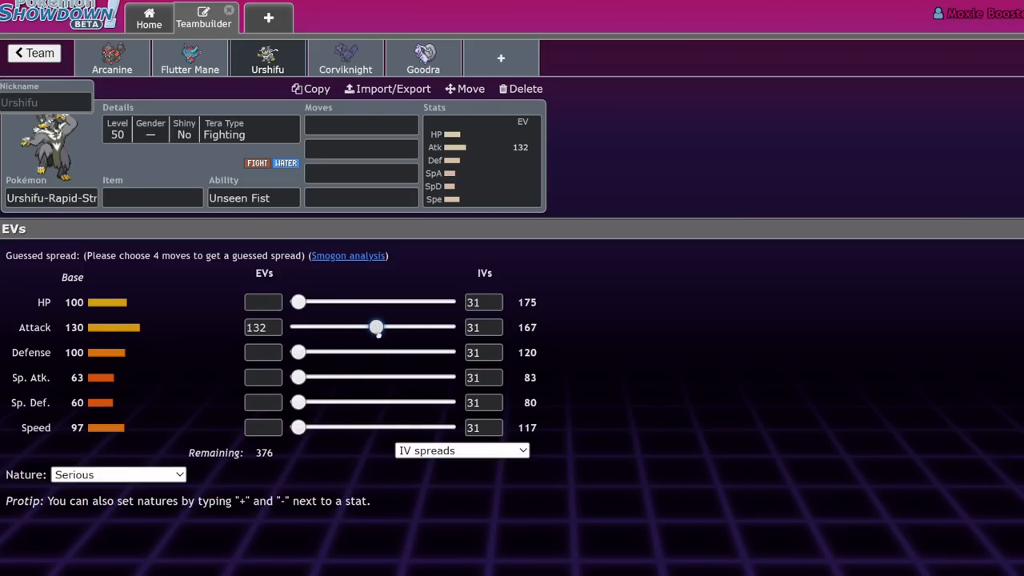
drag(377, 327, 410, 327)
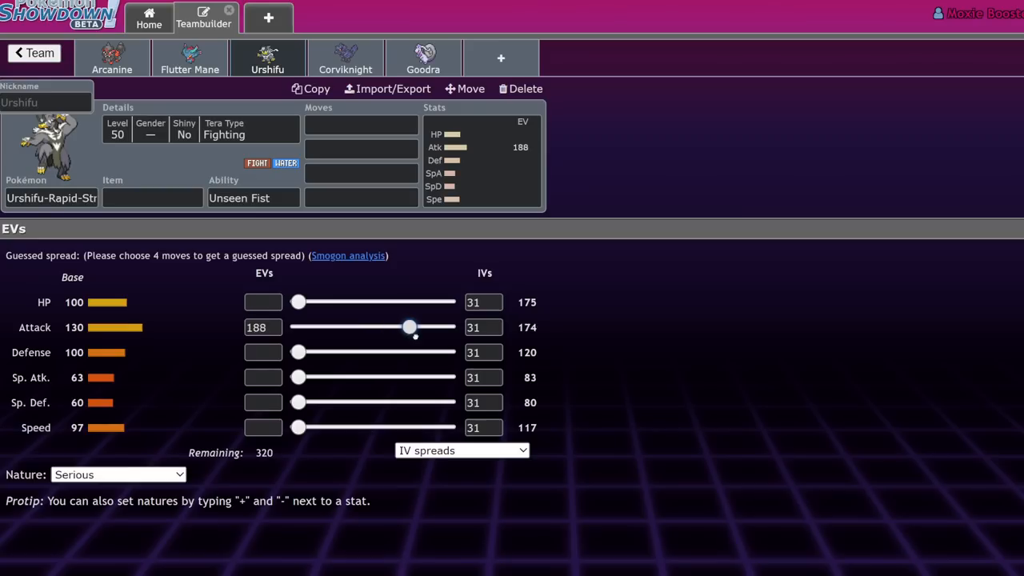
drag(410, 327, 447, 327)
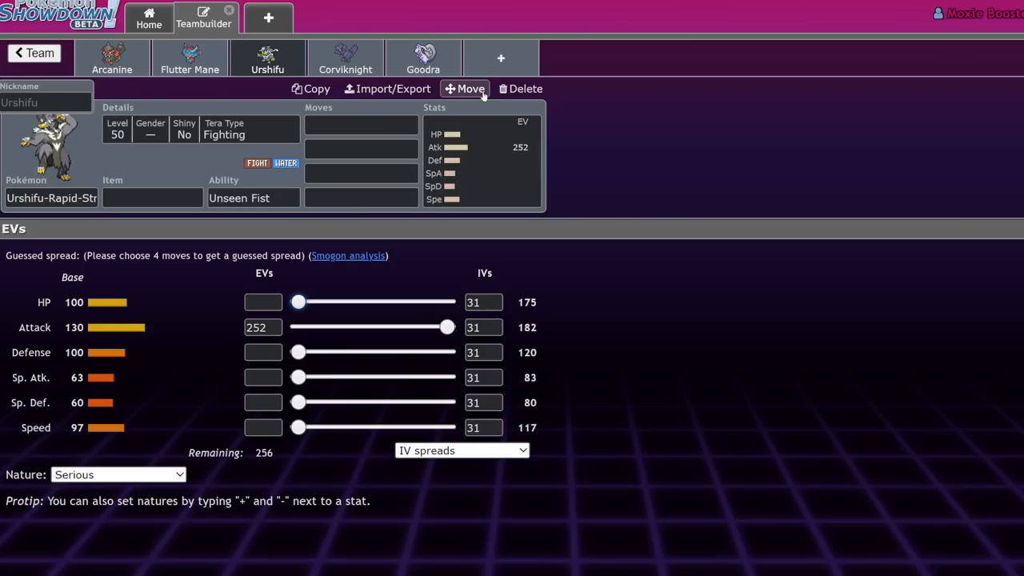
mouse_move(402, 40)
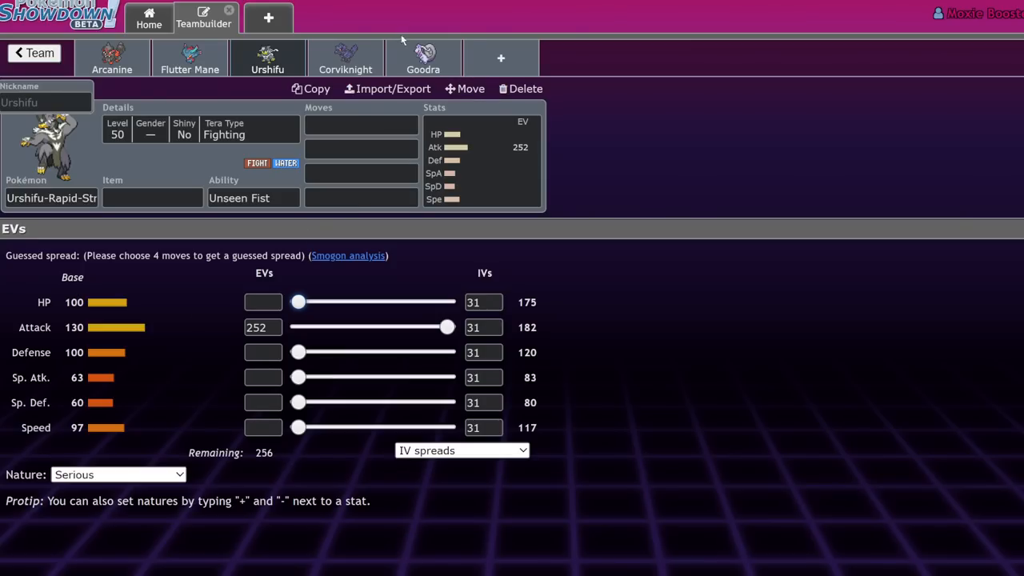
mouse_move(362, 216)
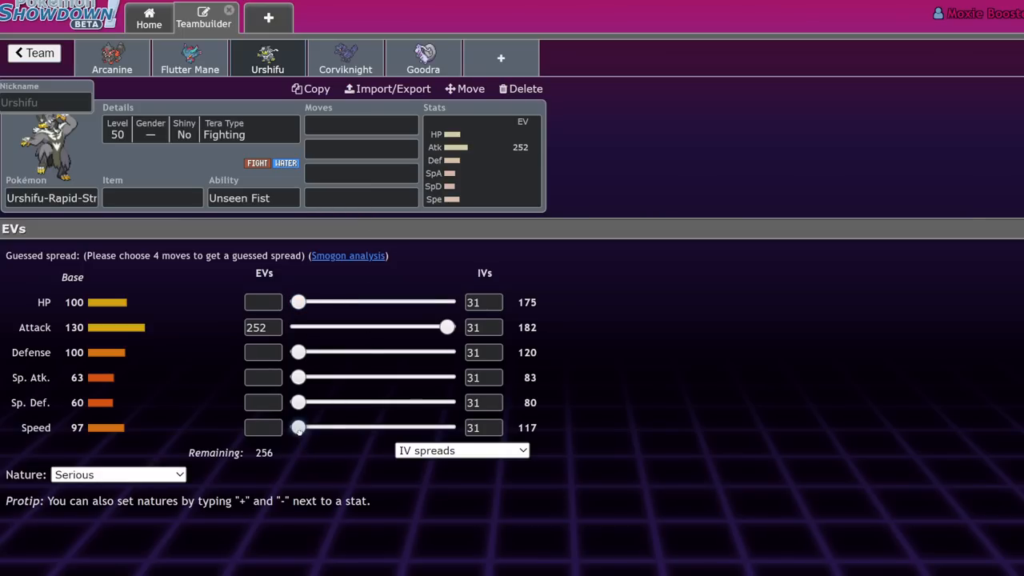
drag(298, 427, 395, 427)
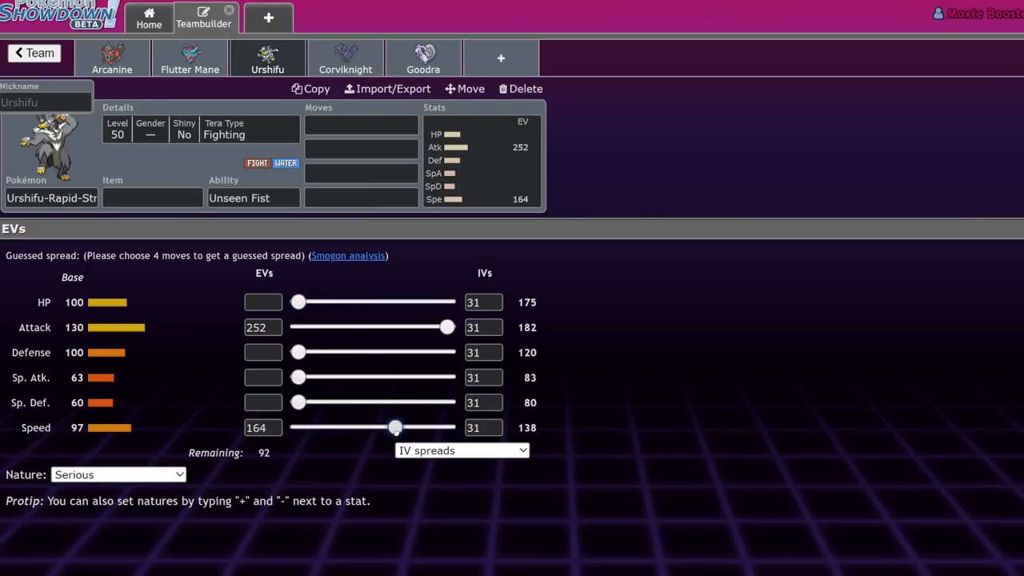
drag(395, 427, 400, 427)
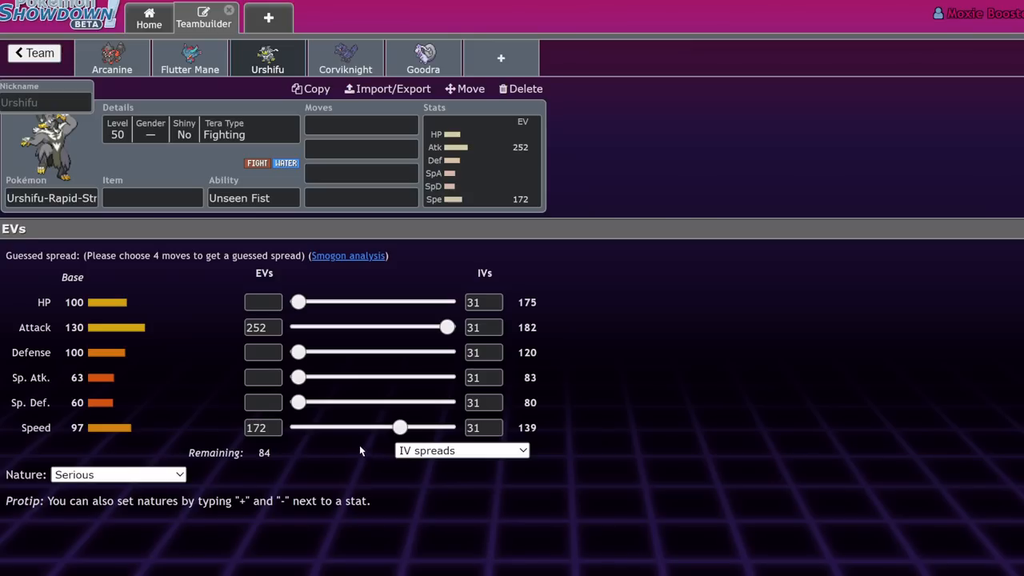
mouse_move(358, 444)
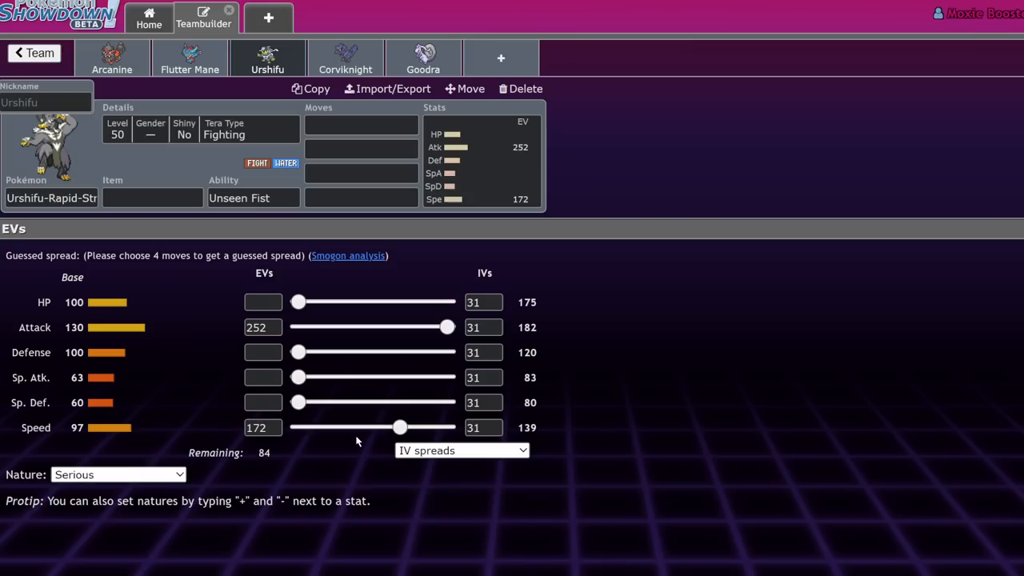
mouse_move(357, 427)
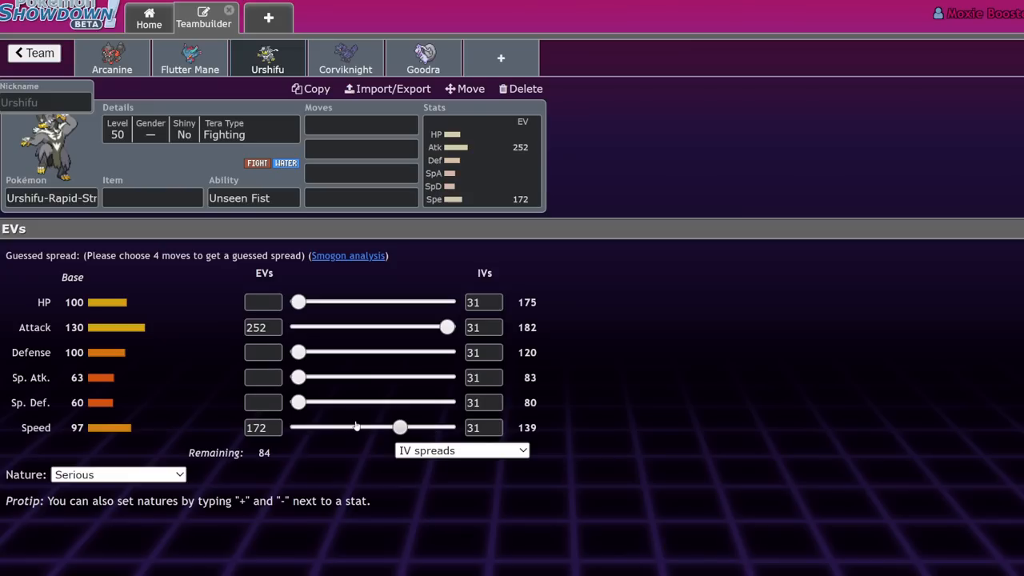
mouse_move(356, 425)
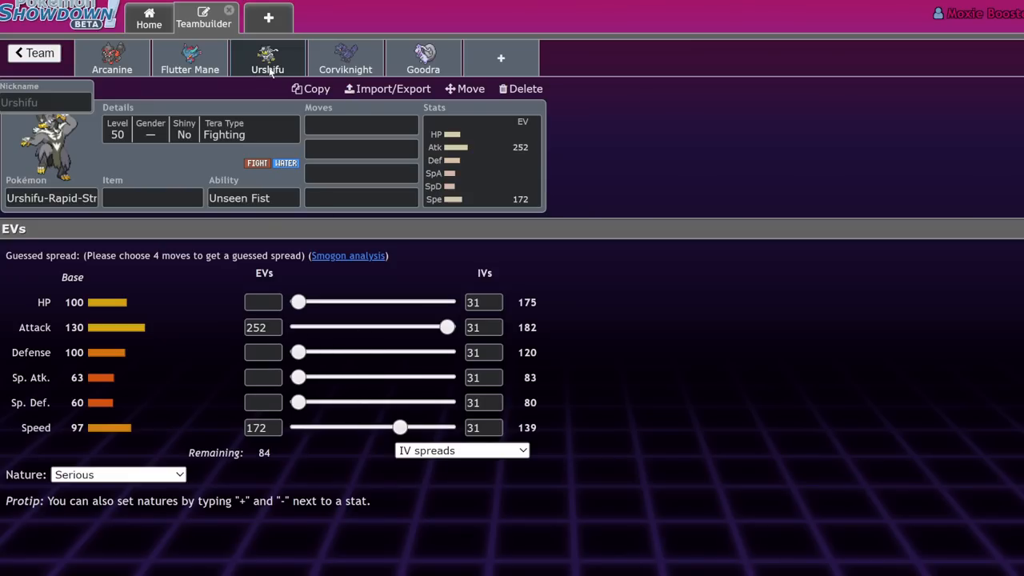
mouse_move(345, 57)
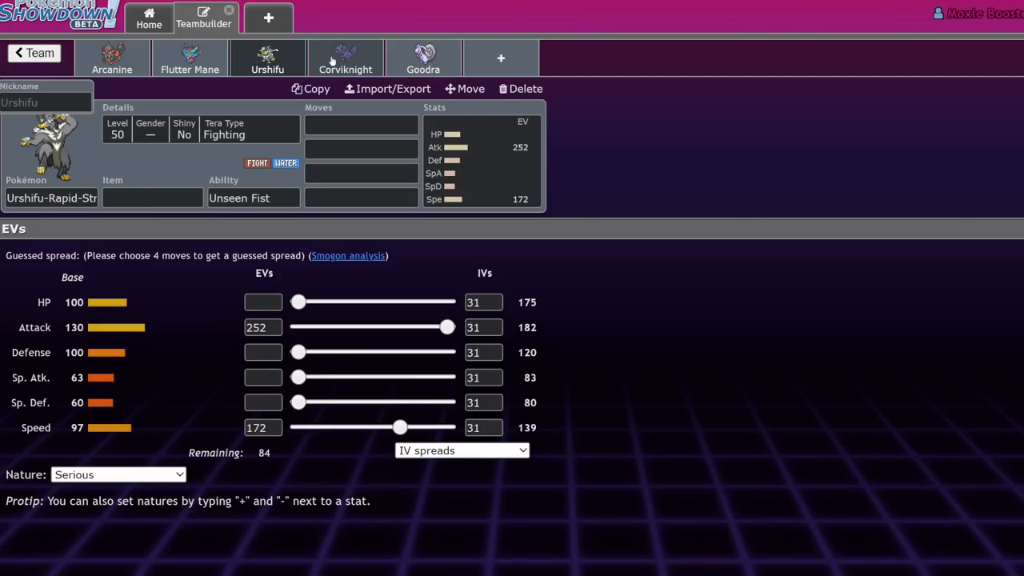
Step: Open Corviknight's set and give it Leftovers with the Mirror Armor ability
click(345, 58)
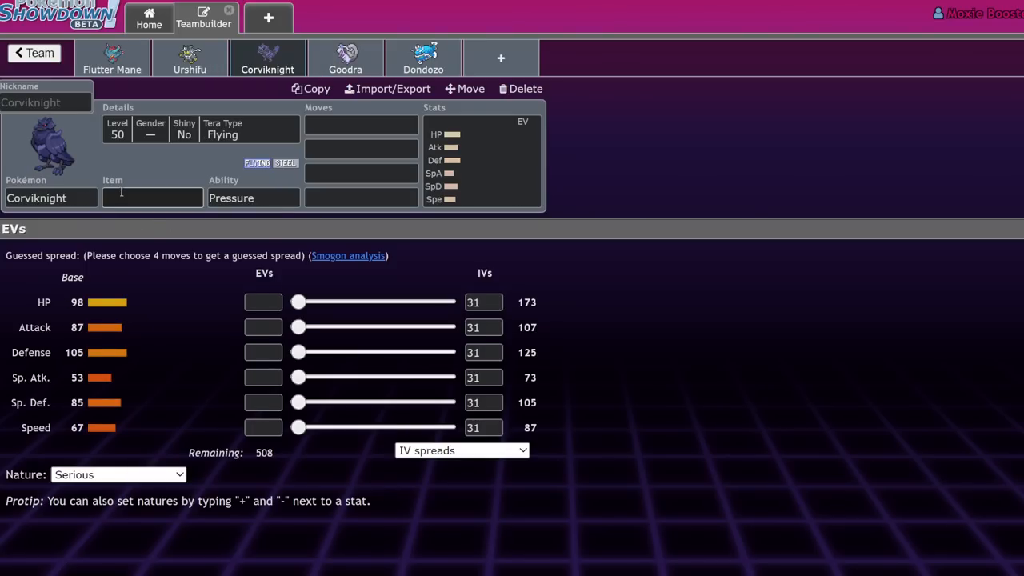
text(lef)
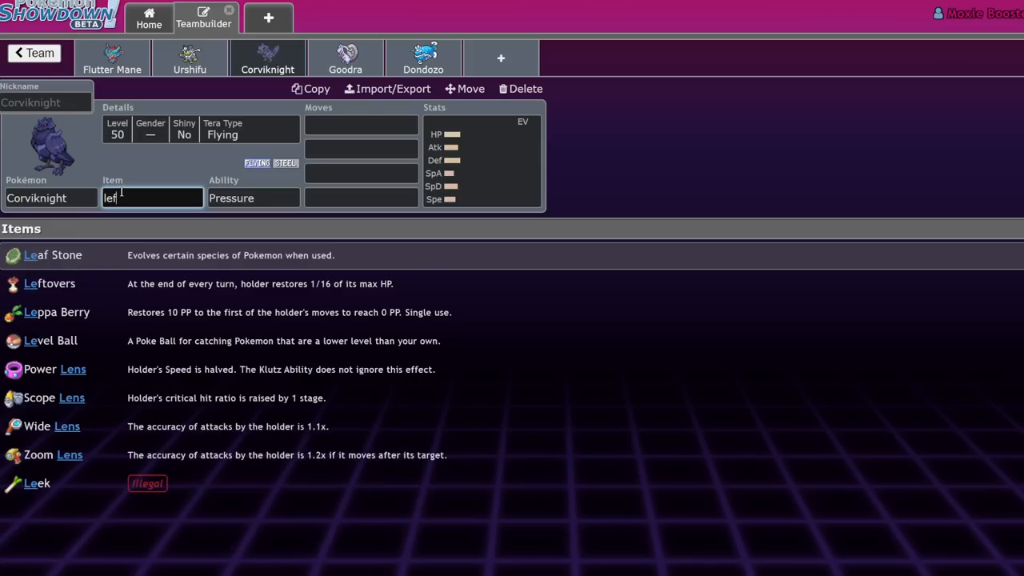
click(48, 283)
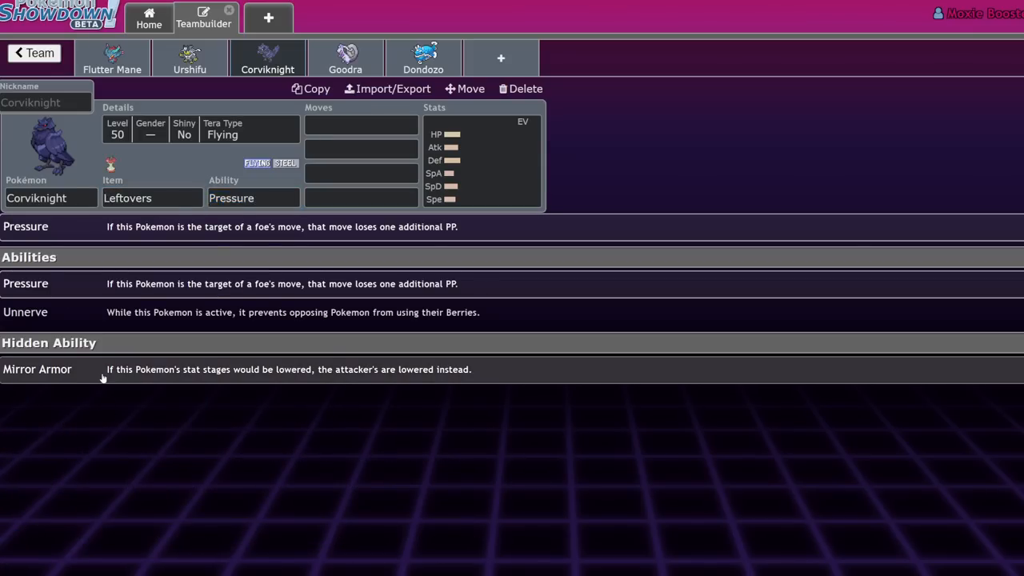
click(37, 369)
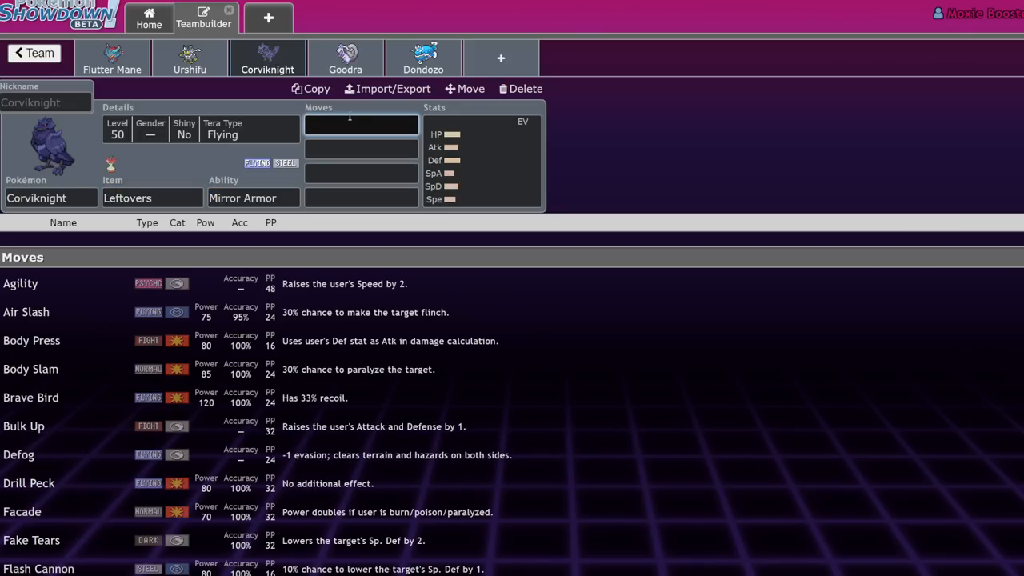
Step: Fill Corviknight's moves with Iron Defense, Roost, Body Press and Iron Head
text(iron)
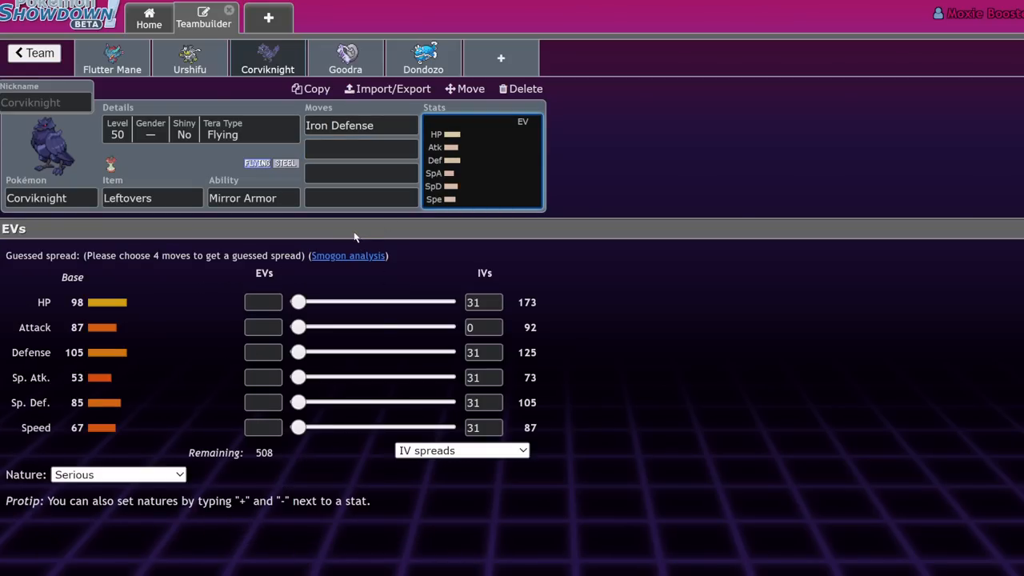
click(360, 152)
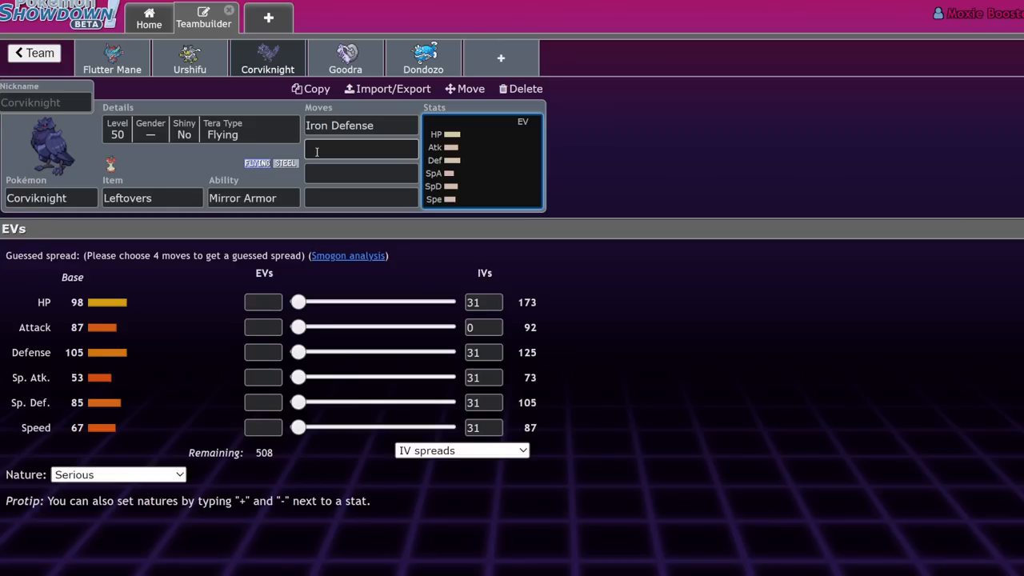
click(360, 149)
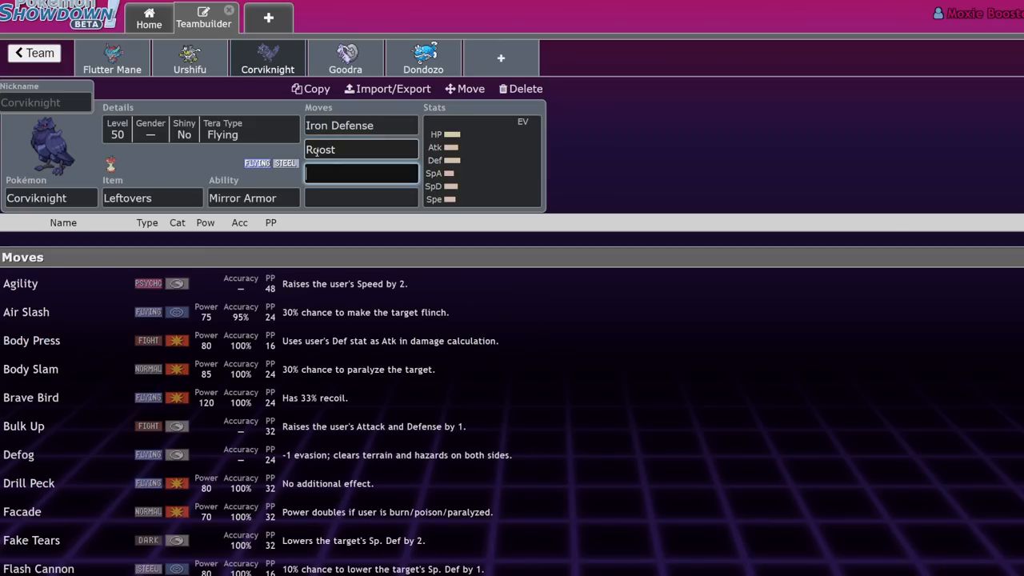
click(32, 340)
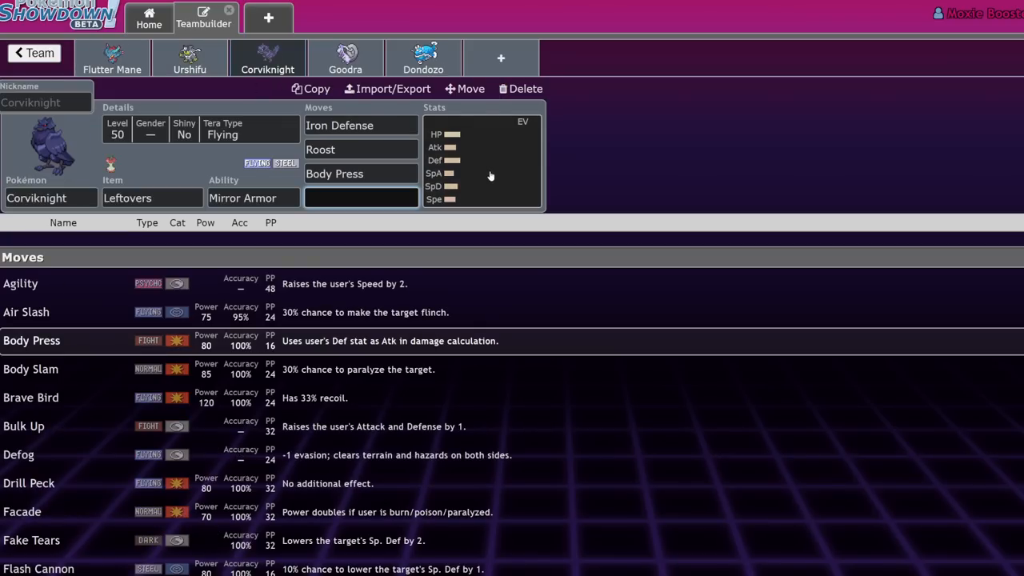
click(361, 149)
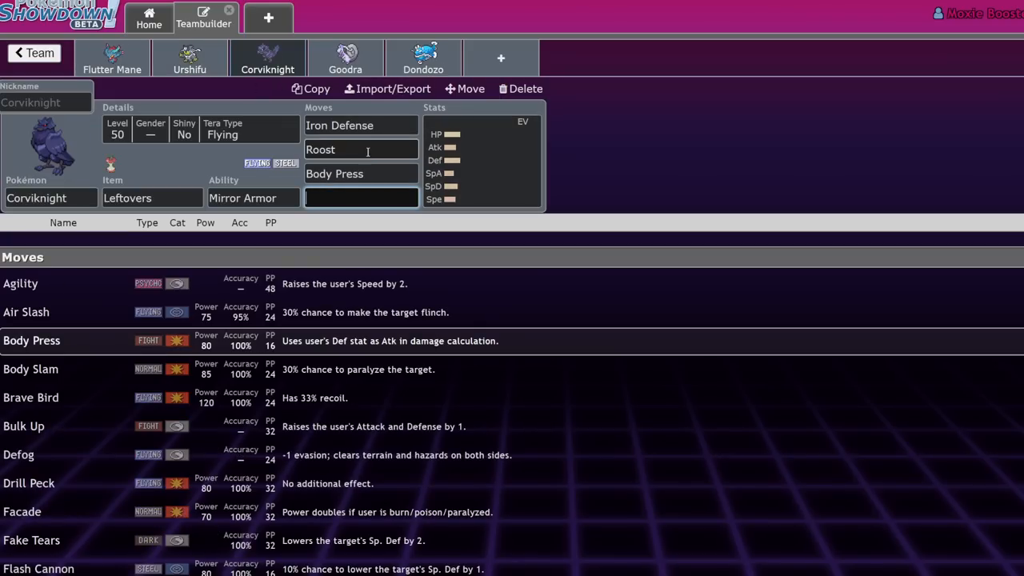
text(ta)
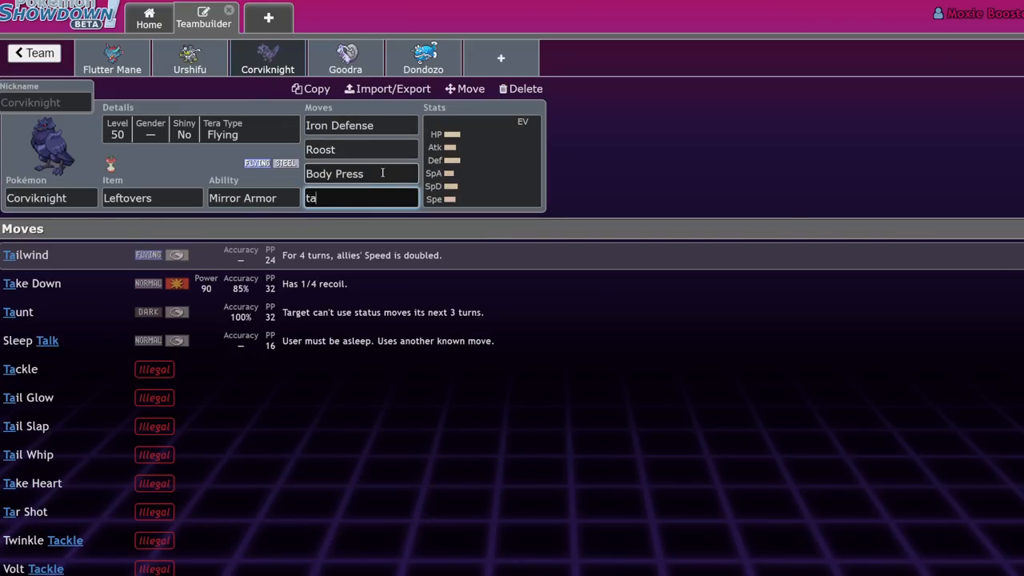
text(iron)
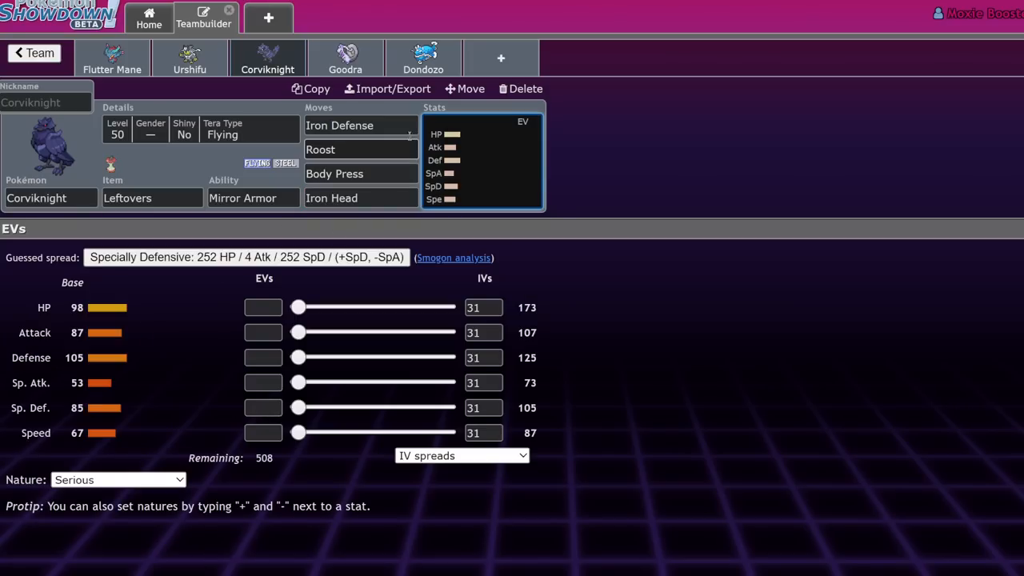
click(361, 125)
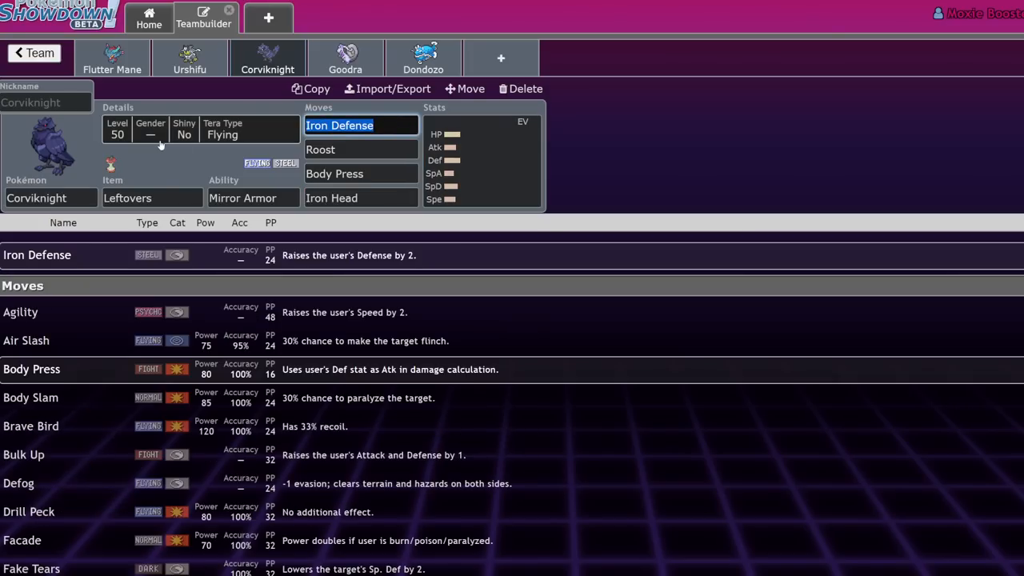
text(bu)
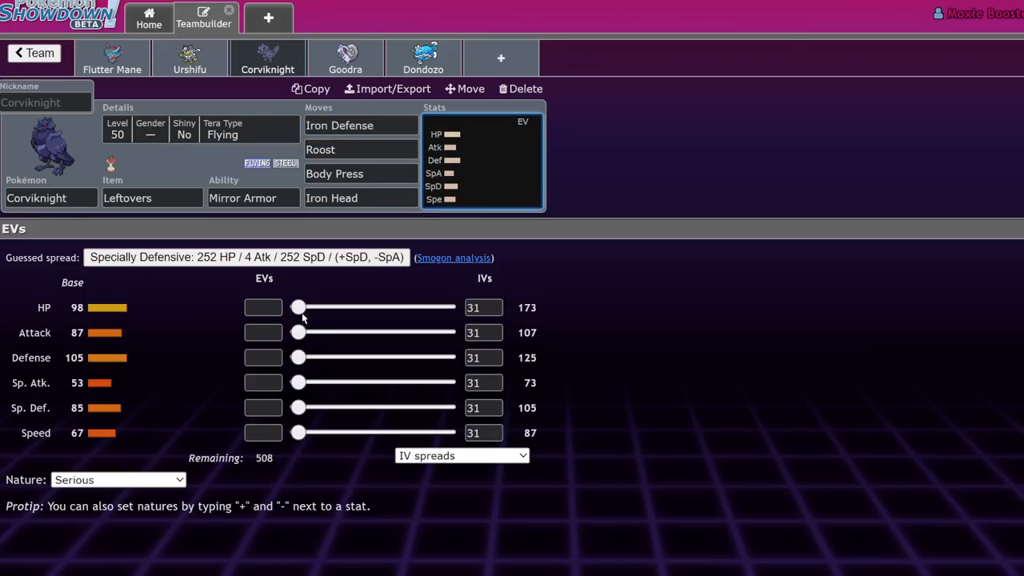
mouse_move(101, 357)
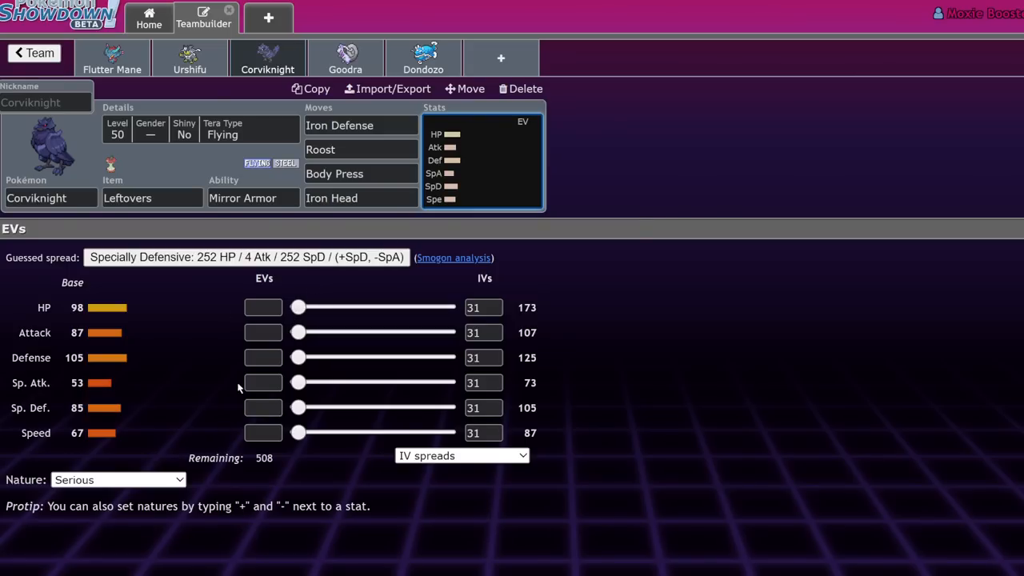
mouse_move(254, 170)
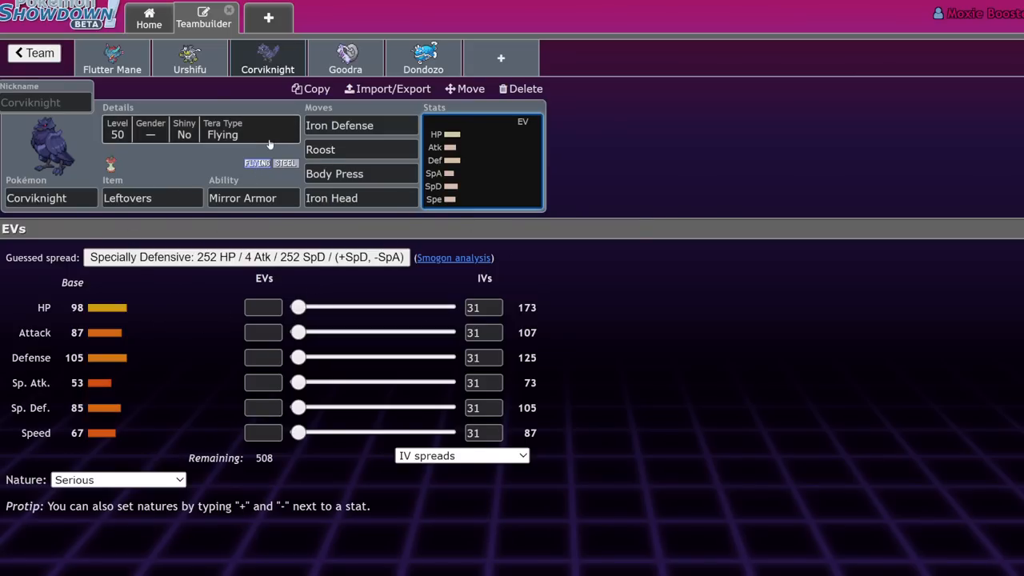
Step: Change Corviknight's Tera Type from Dark to Dragon in the Details panel
click(117, 107)
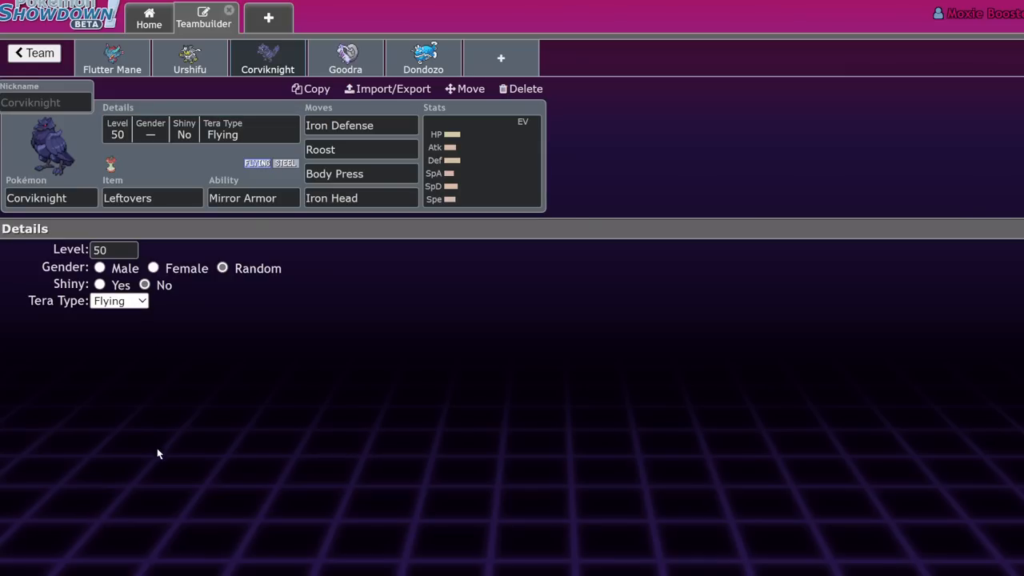
mouse_move(134, 452)
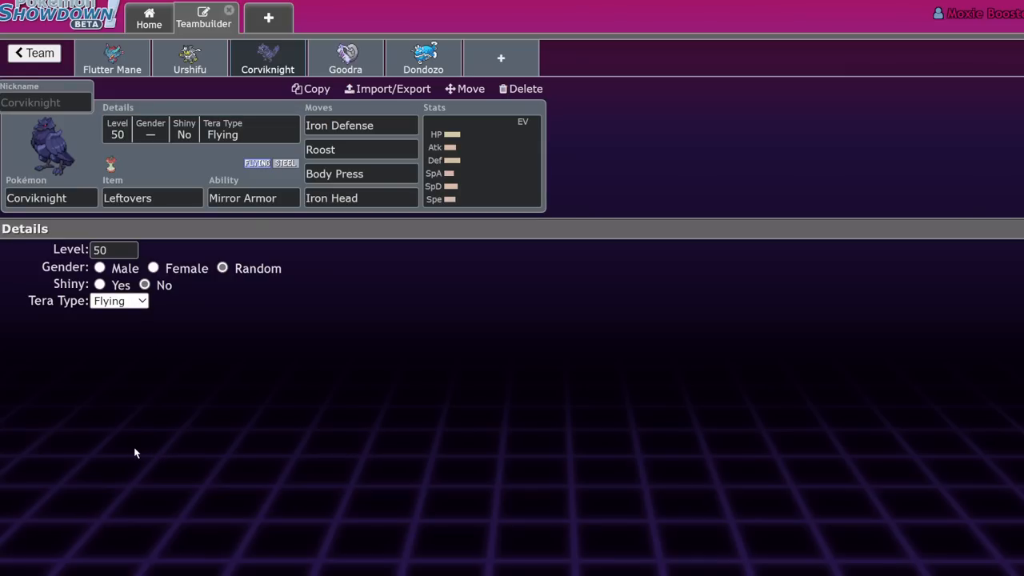
click(119, 300)
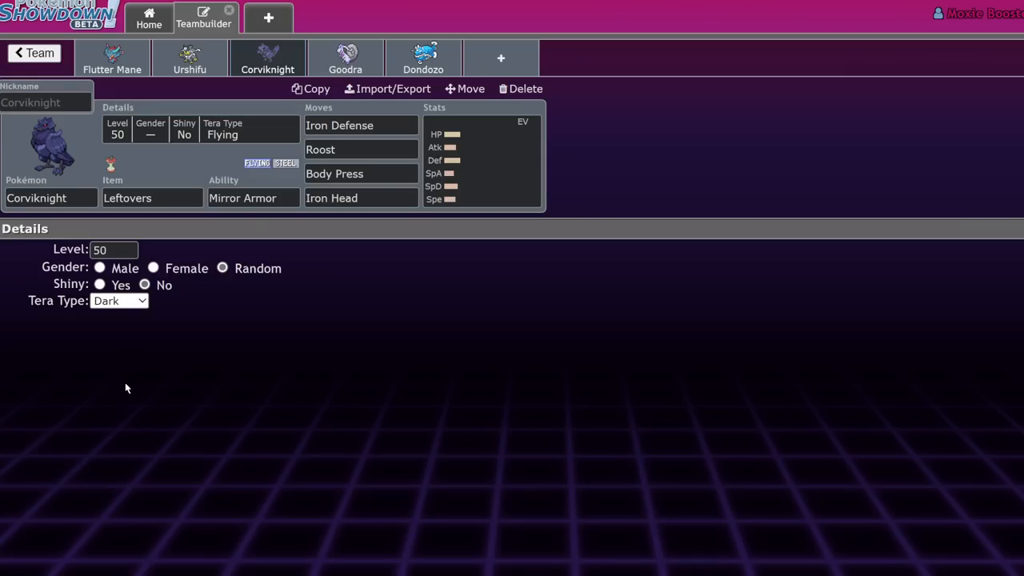
mouse_move(129, 438)
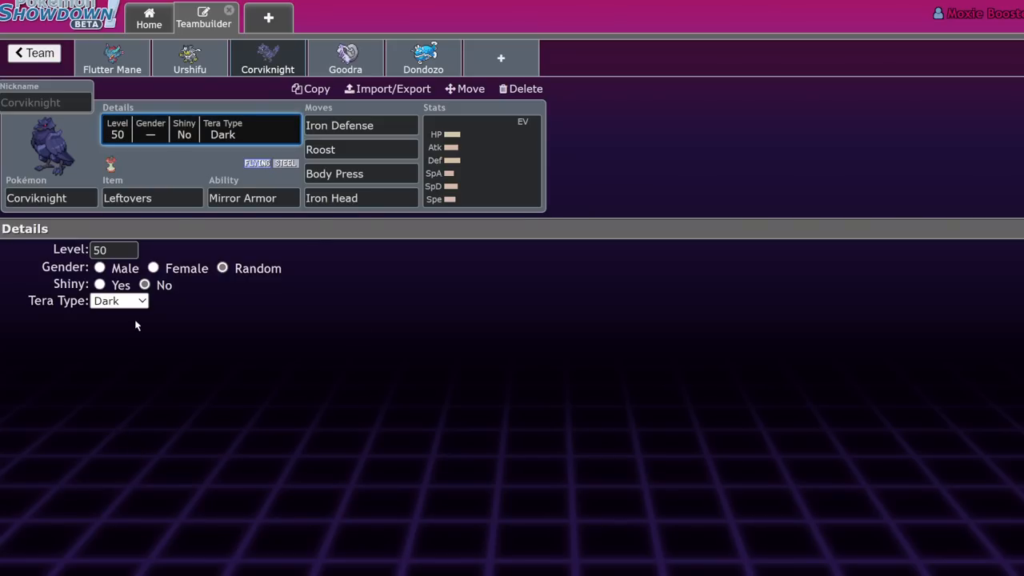
click(120, 300)
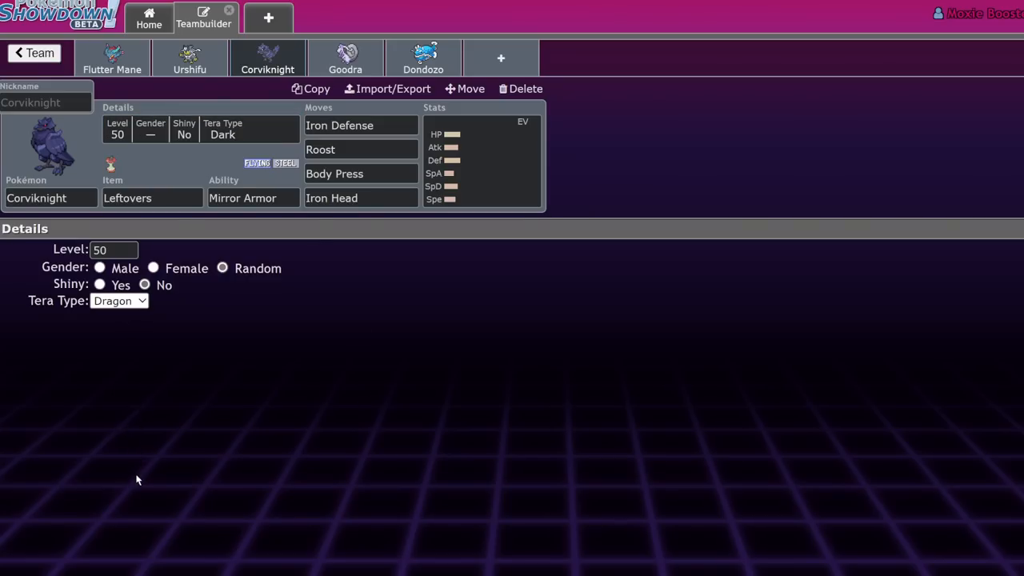
click(120, 301)
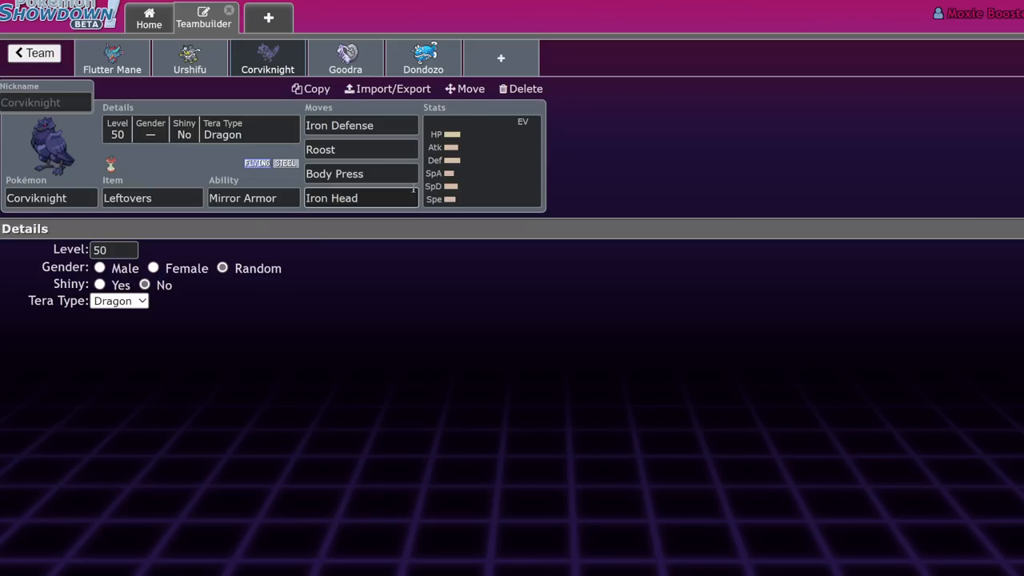
click(152, 197)
text(Rocky Helmet)
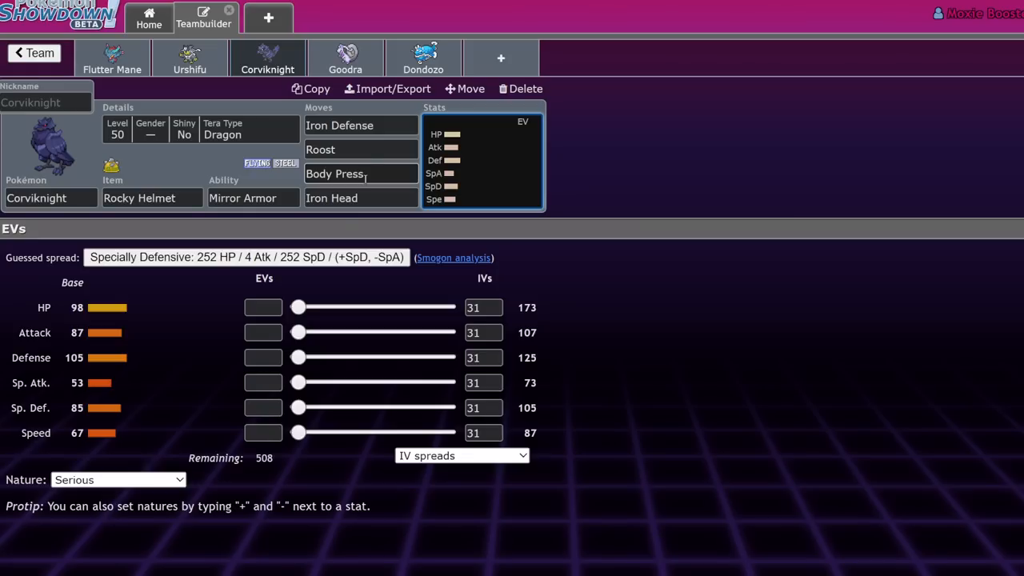
Step: Drag Corviknight's HP EV slider to the maximum 252
drag(297, 307, 447, 308)
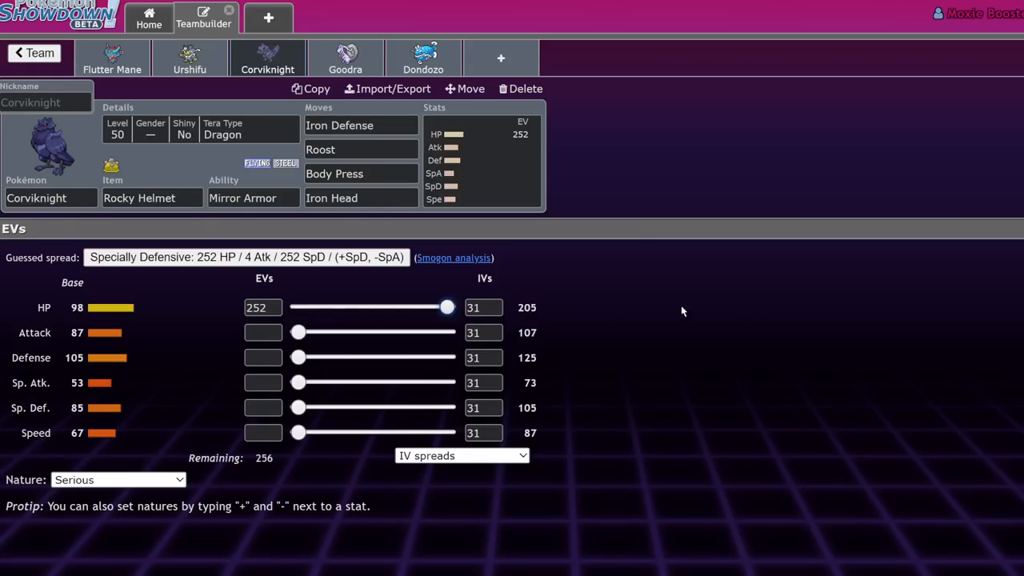
mouse_move(326, 166)
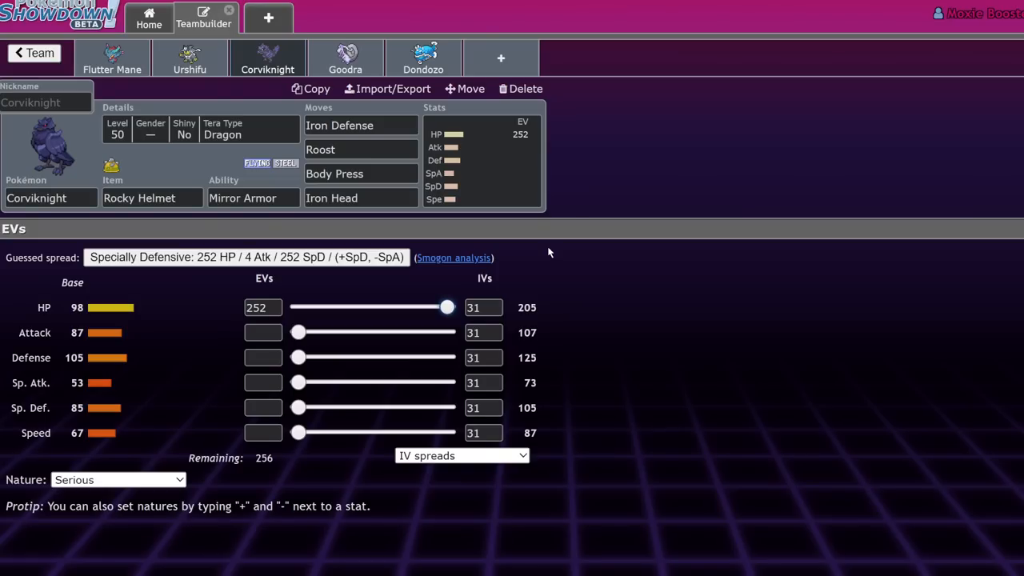
mouse_move(312, 107)
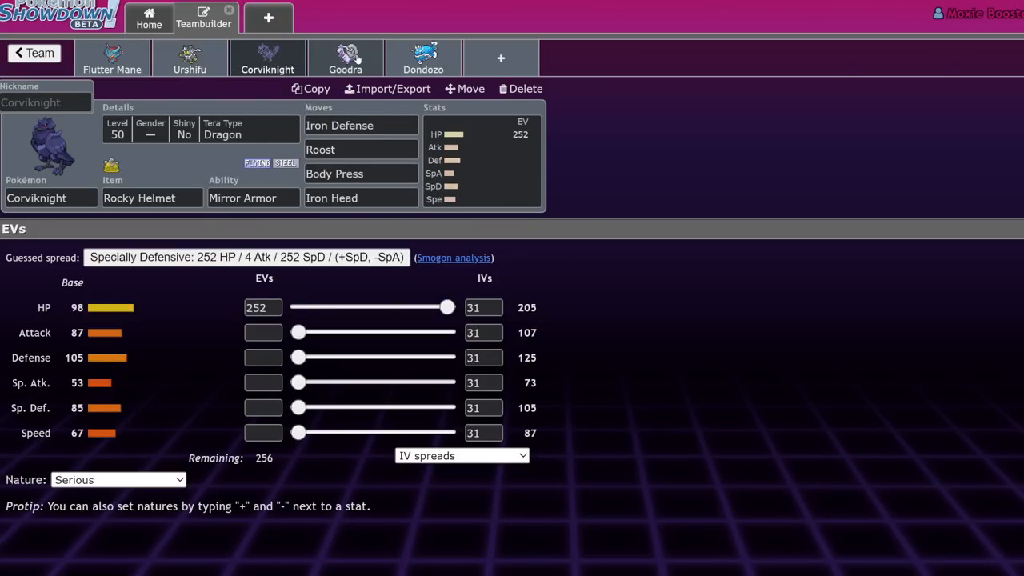
Step: Open Hisuian Goodra's set and select its Ability field for Shell Armor
click(346, 60)
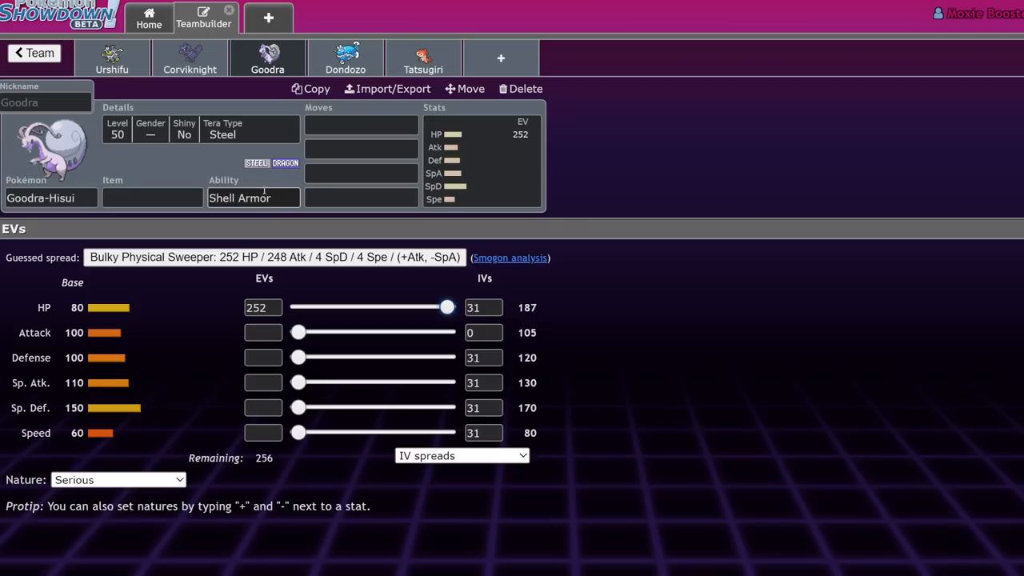
click(252, 198)
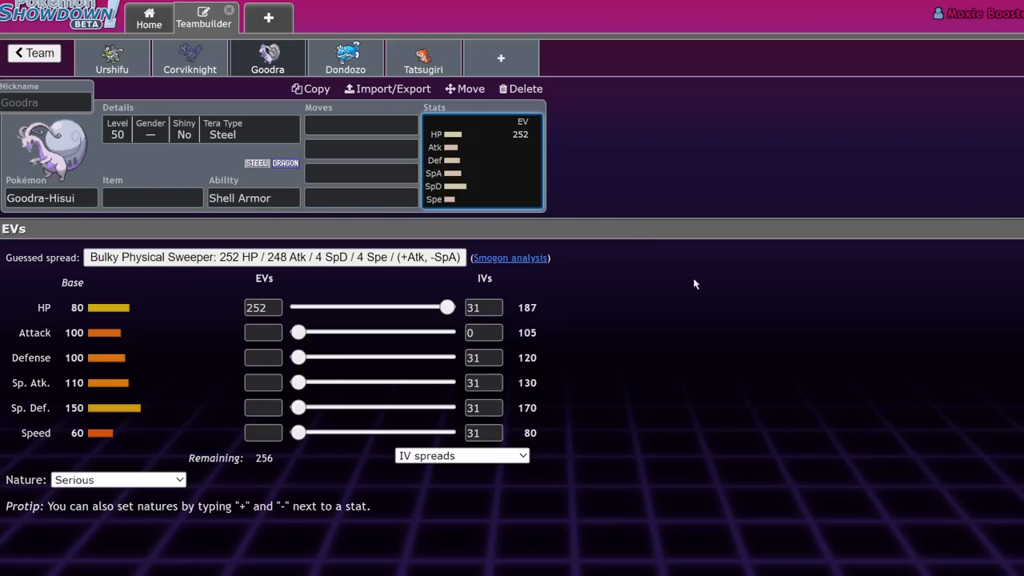
mouse_move(709, 302)
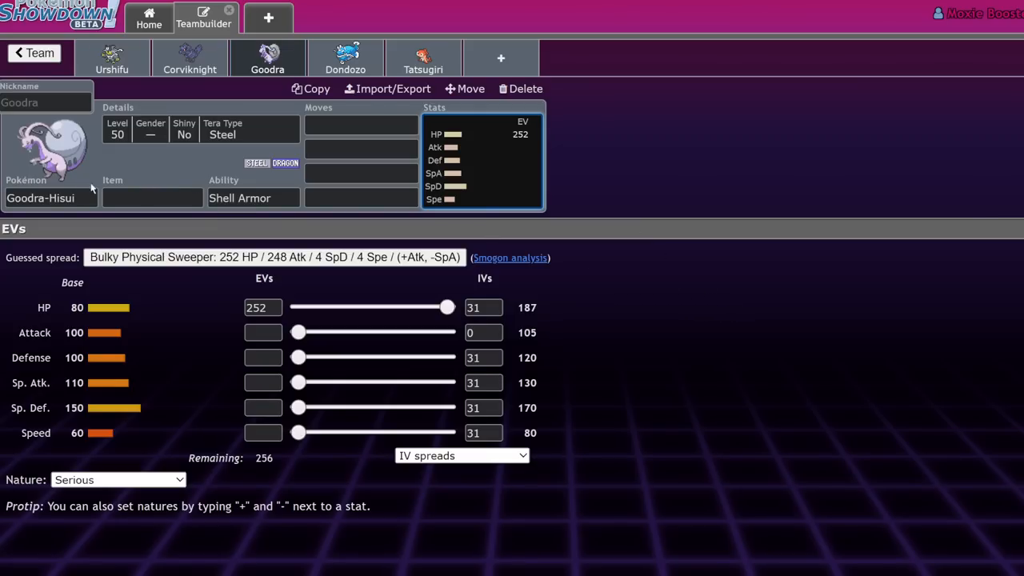
Step: Fill Goodra's move slots, adding Acid Armor, Heavy Slam and the remaining moves
click(360, 124)
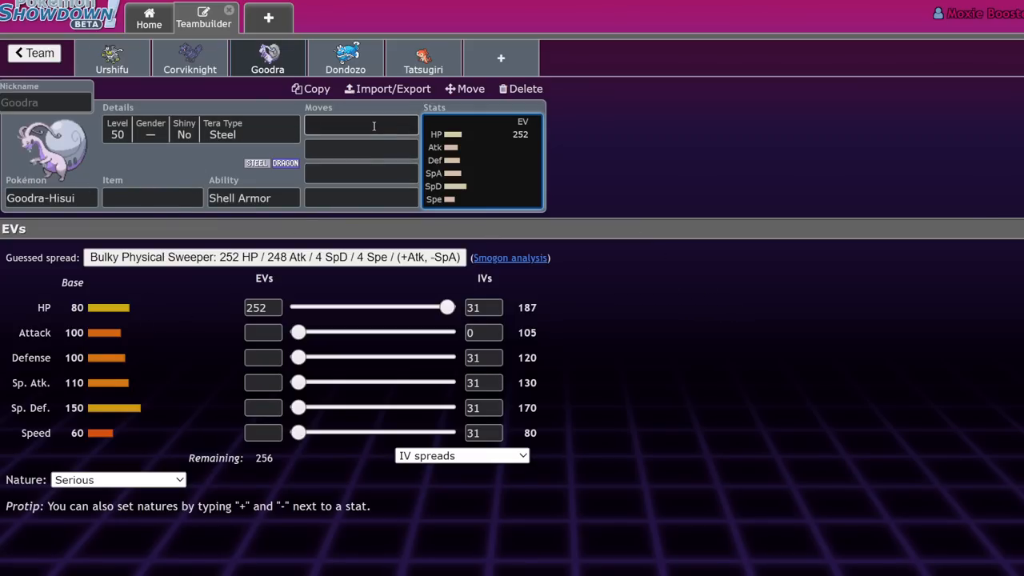
click(360, 126)
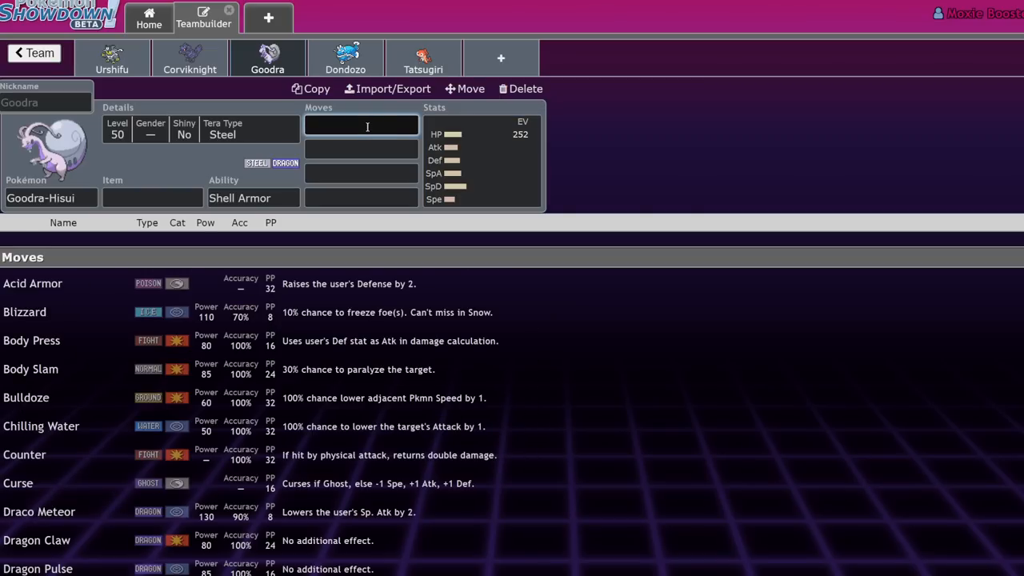
click(253, 197)
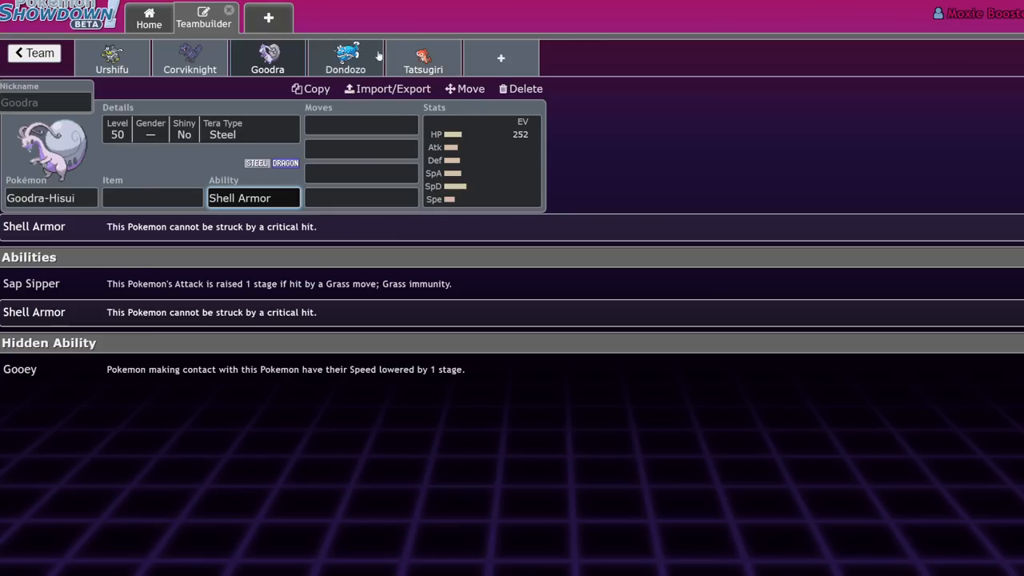
mouse_move(286, 165)
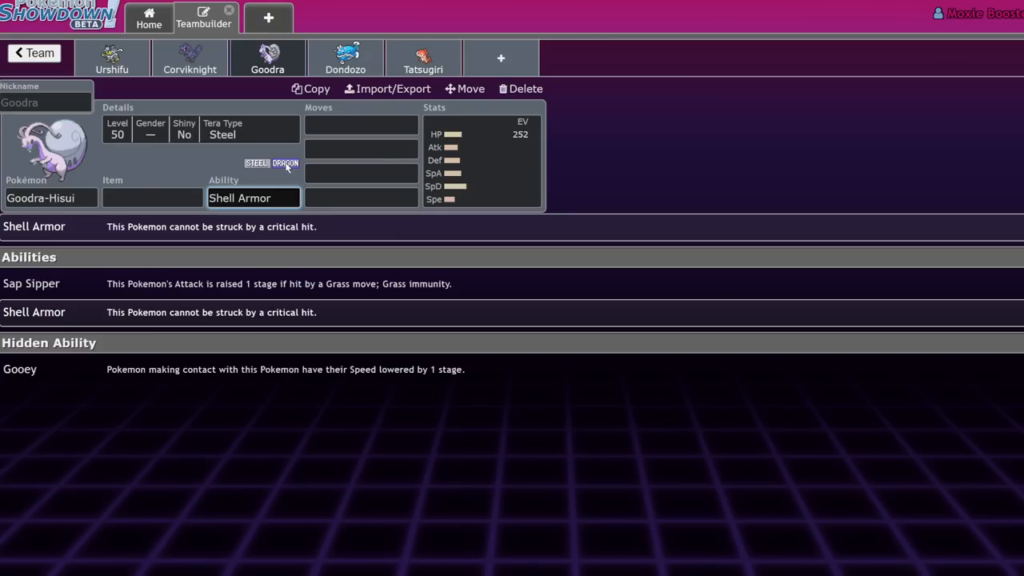
mouse_move(146, 240)
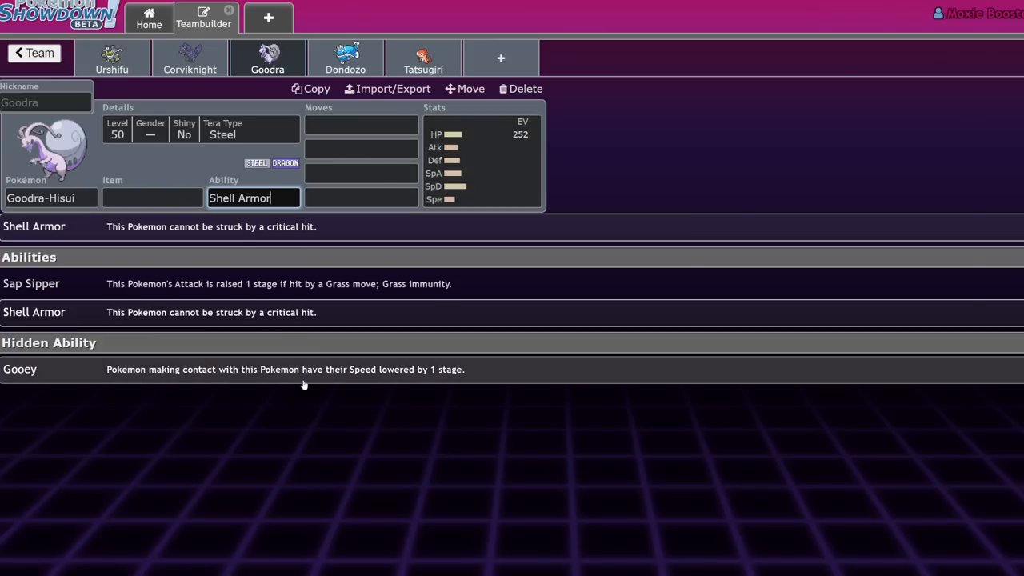
mouse_move(482, 380)
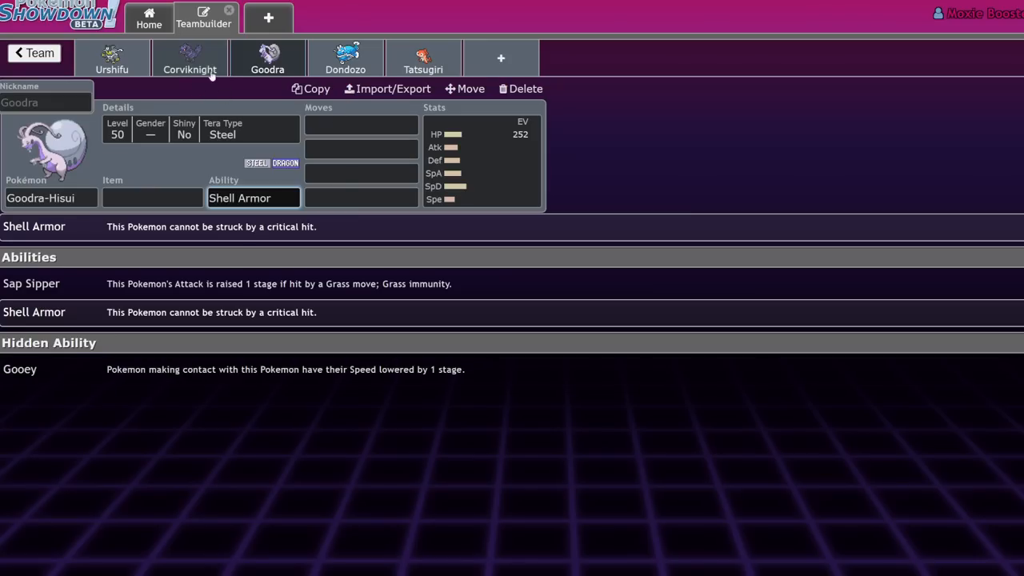
text(hgea)
click(361, 126)
text(aci)
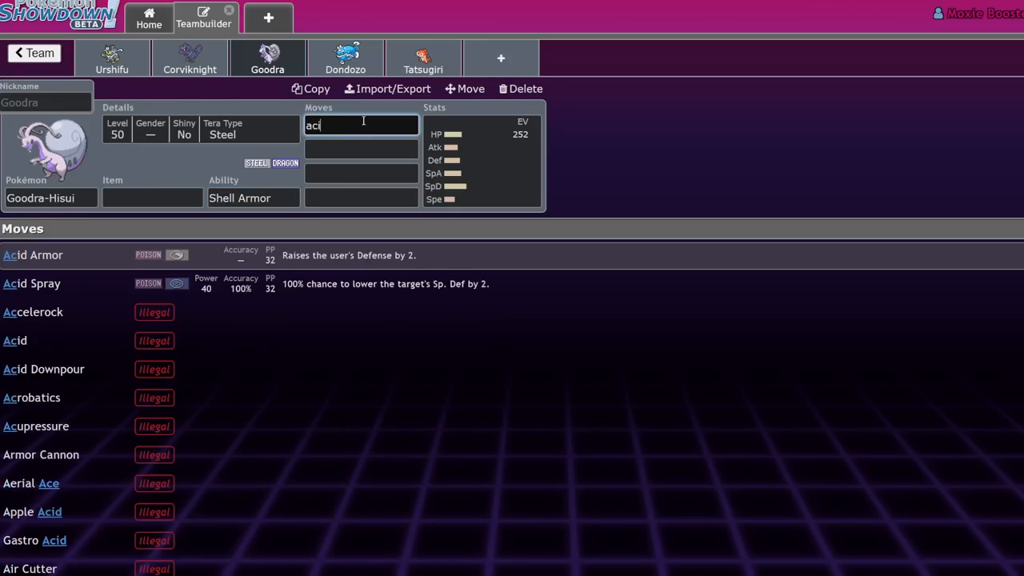
text(d)
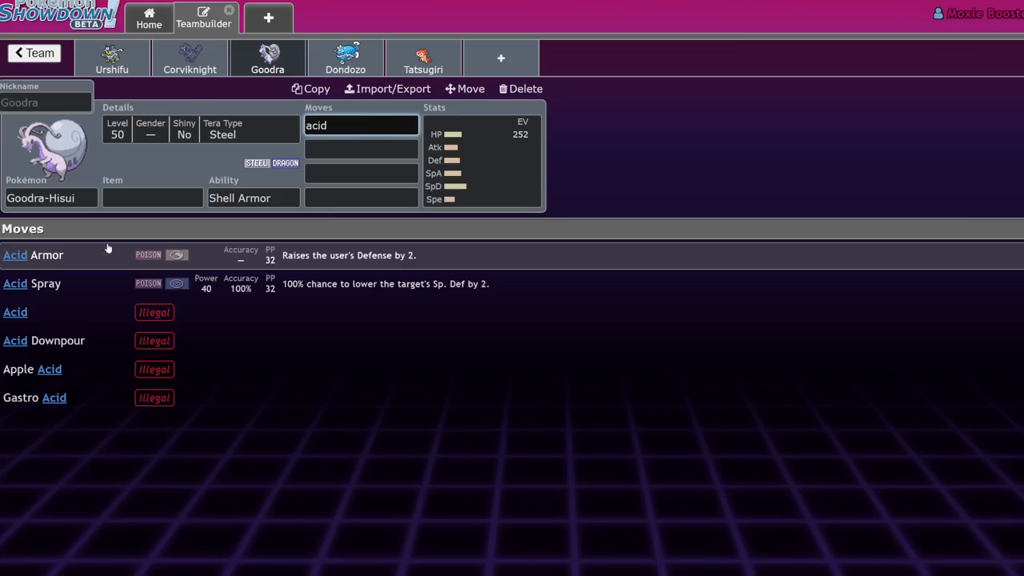
click(34, 254)
text(Heavy Slam)
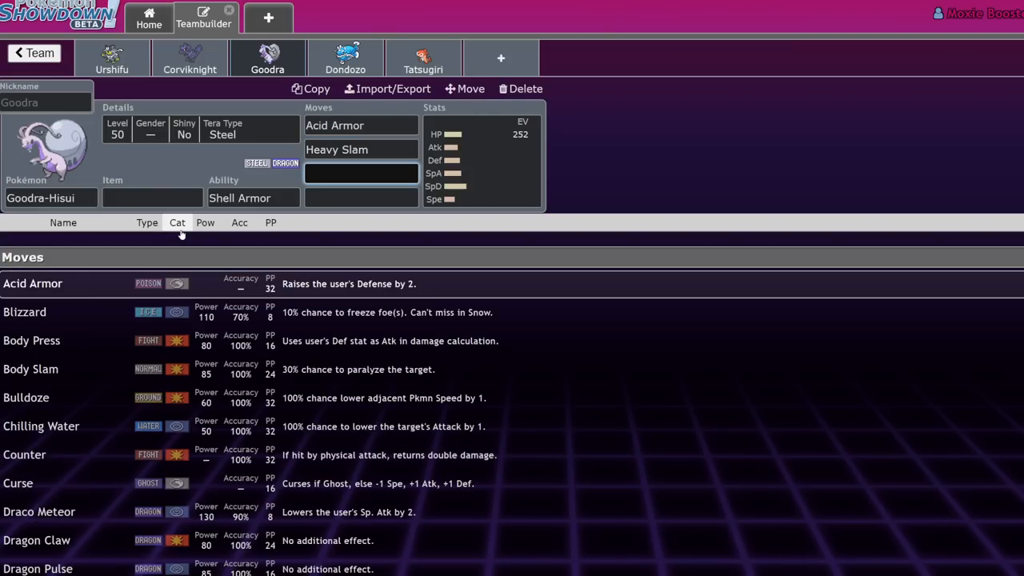
click(32, 340)
text(Protect)
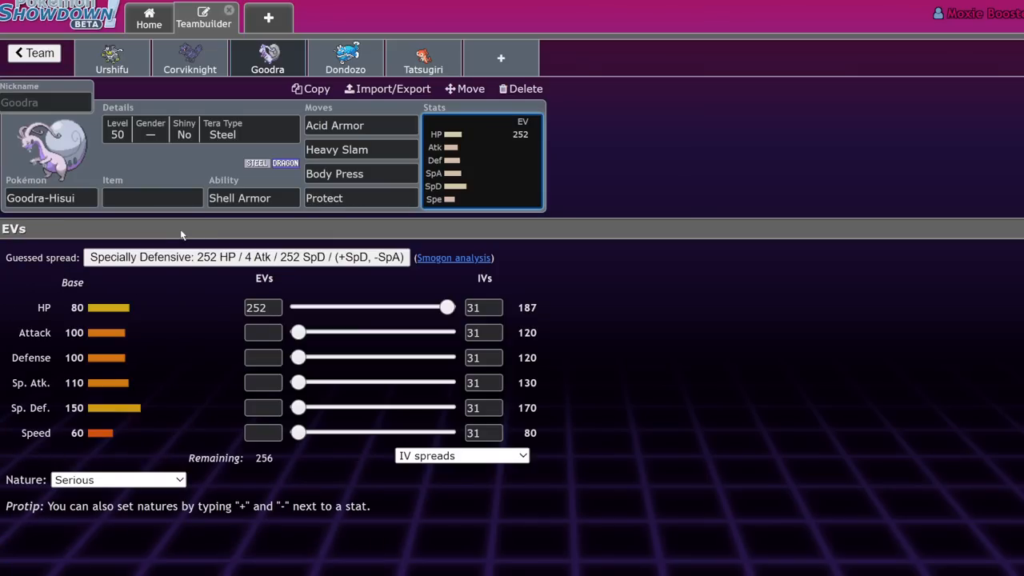
Step: Check the Tera Type details, then drag an EV slider fully right
click(253, 198)
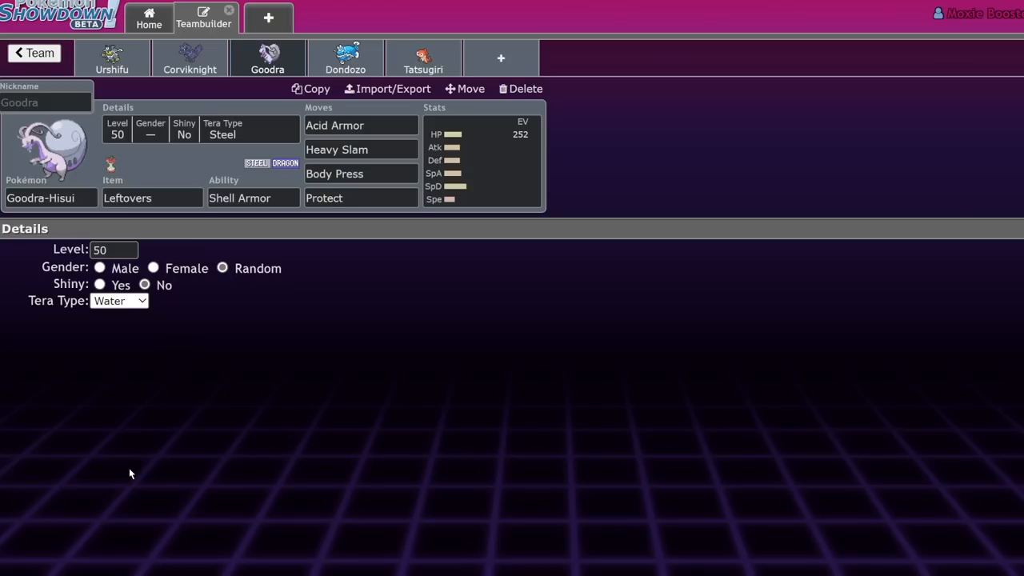
click(480, 160)
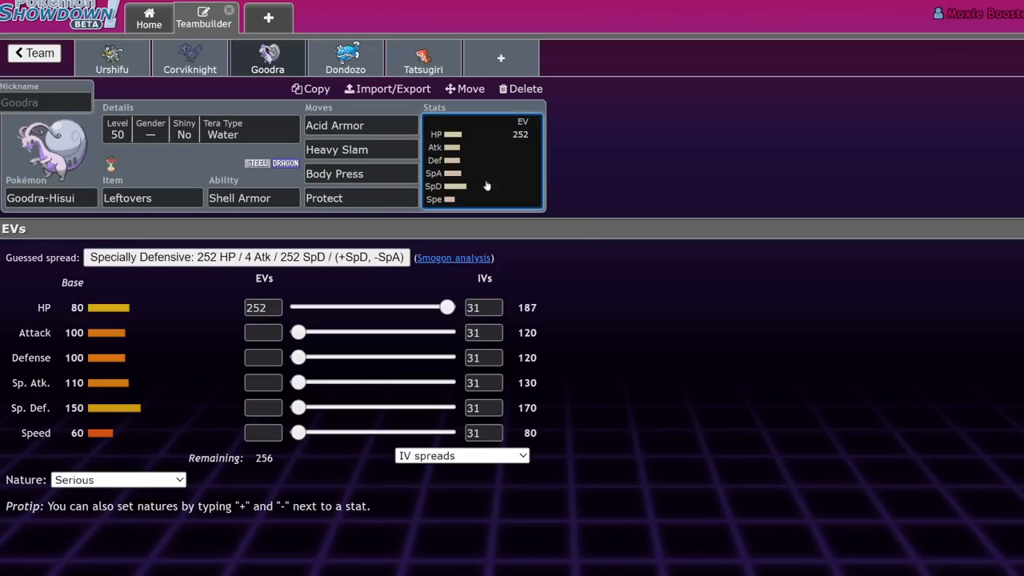
drag(298, 408, 446, 408)
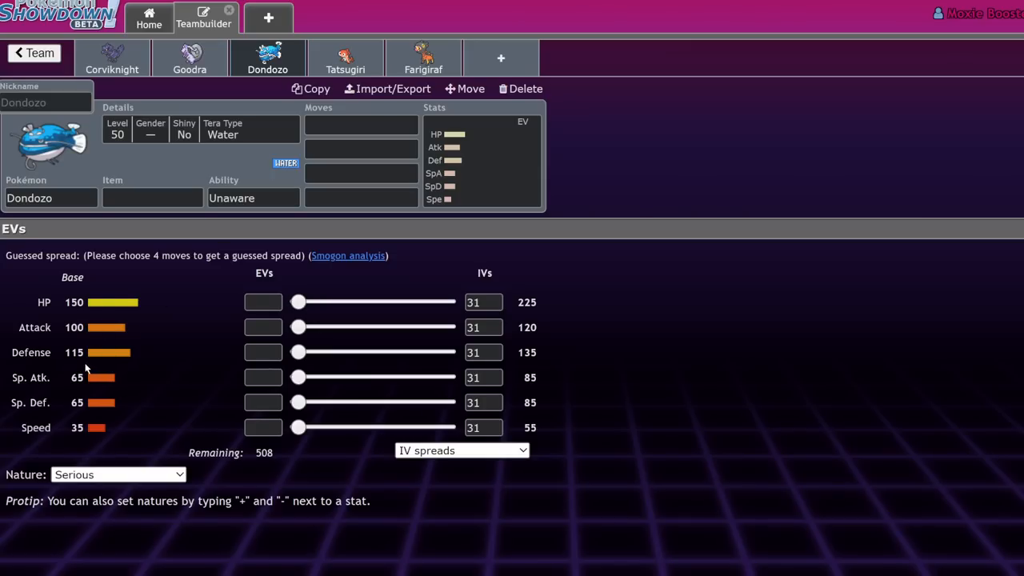
mouse_move(311, 88)
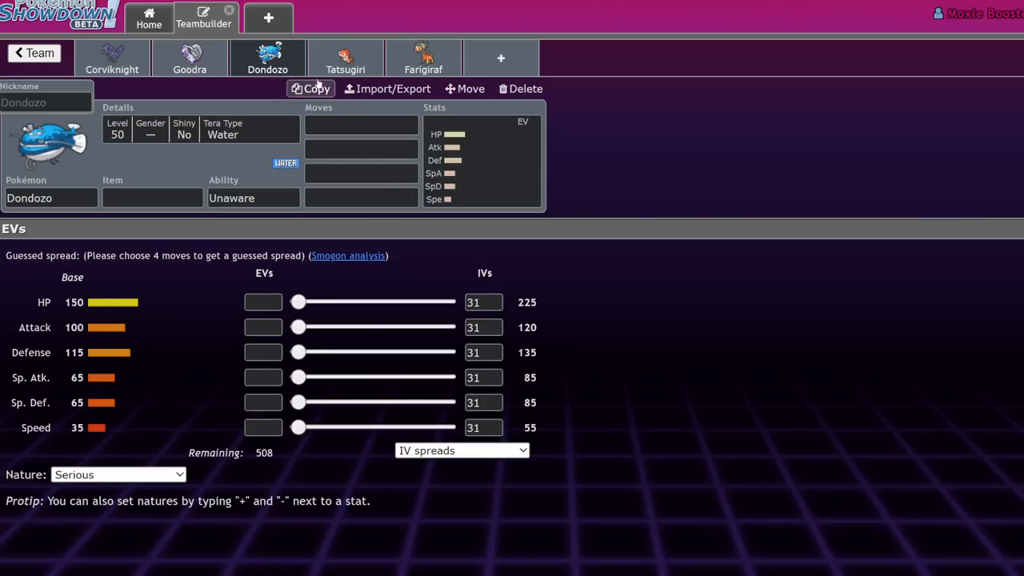
Step: Return to Dondozo's set and look over its learnable moves and abilities
click(267, 60)
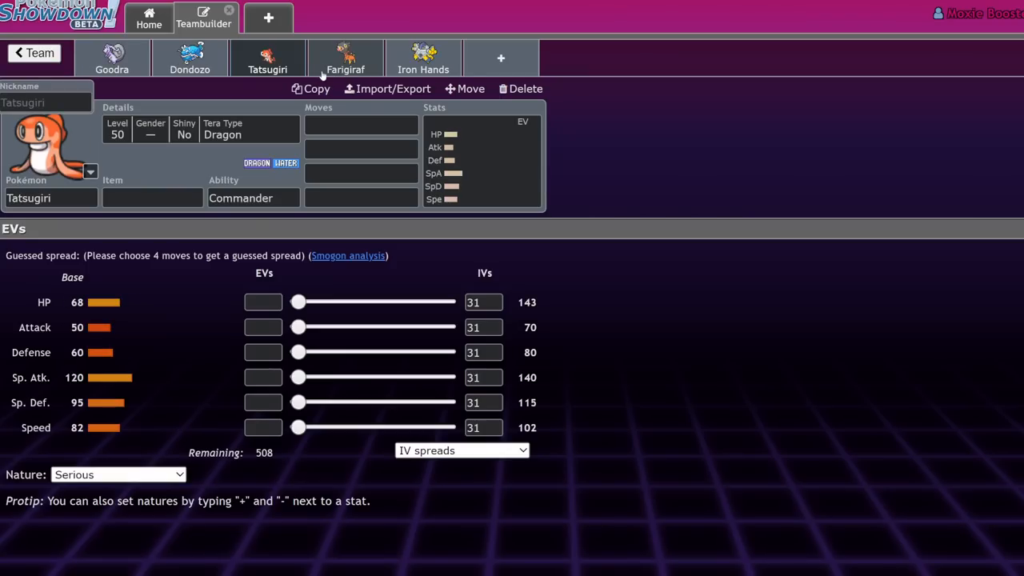
click(190, 58)
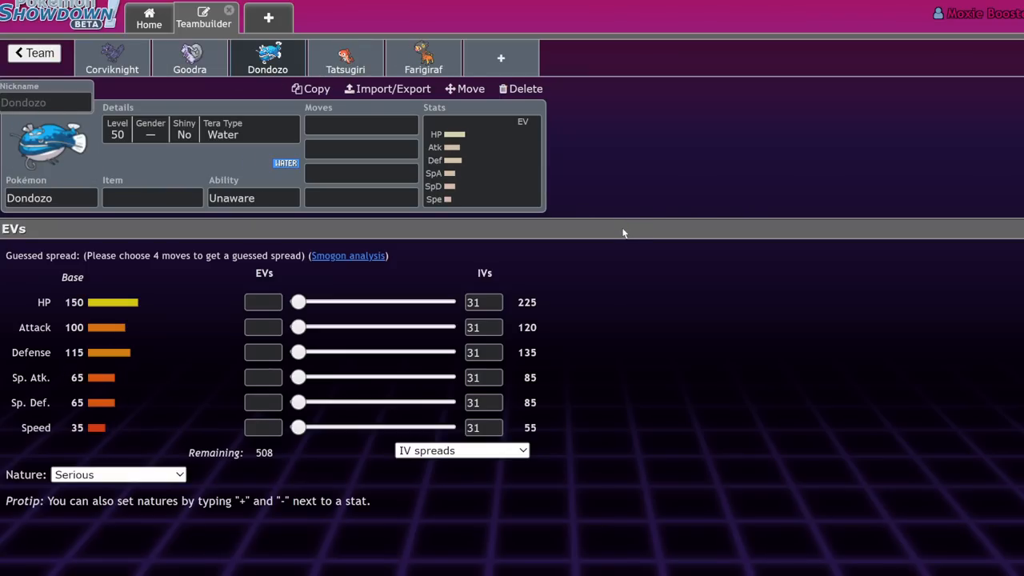
mouse_move(613, 228)
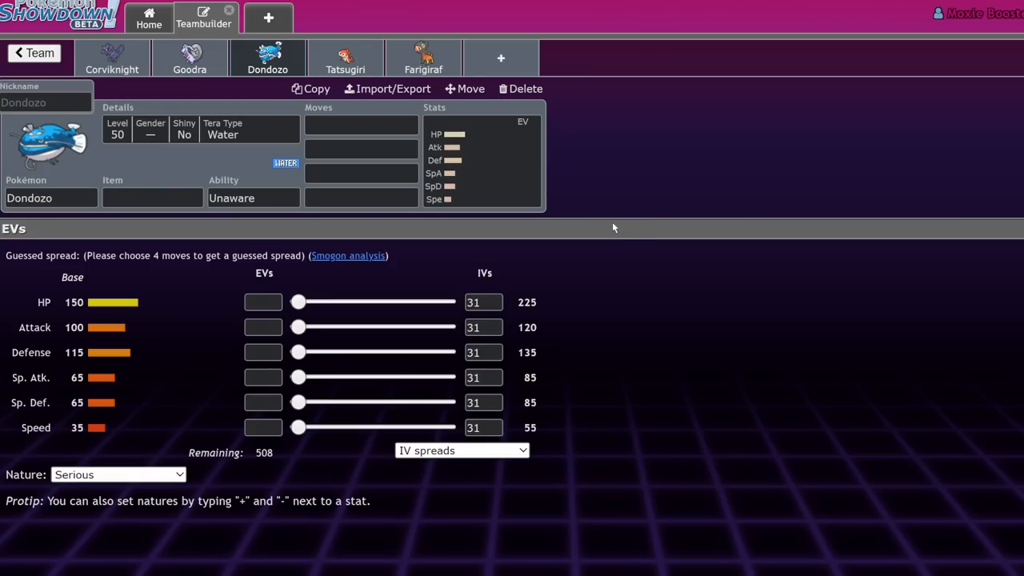
click(361, 126)
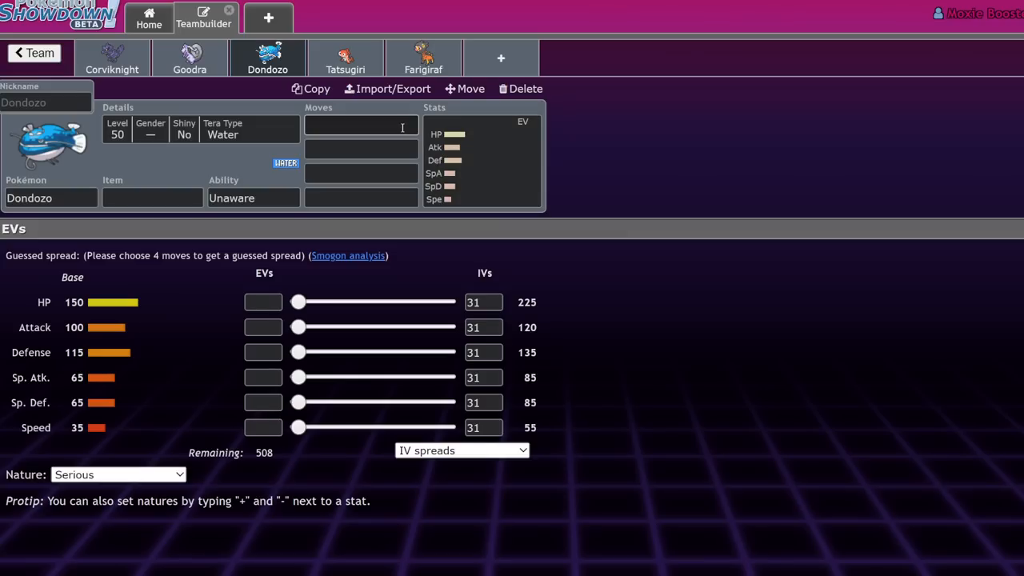
click(361, 127)
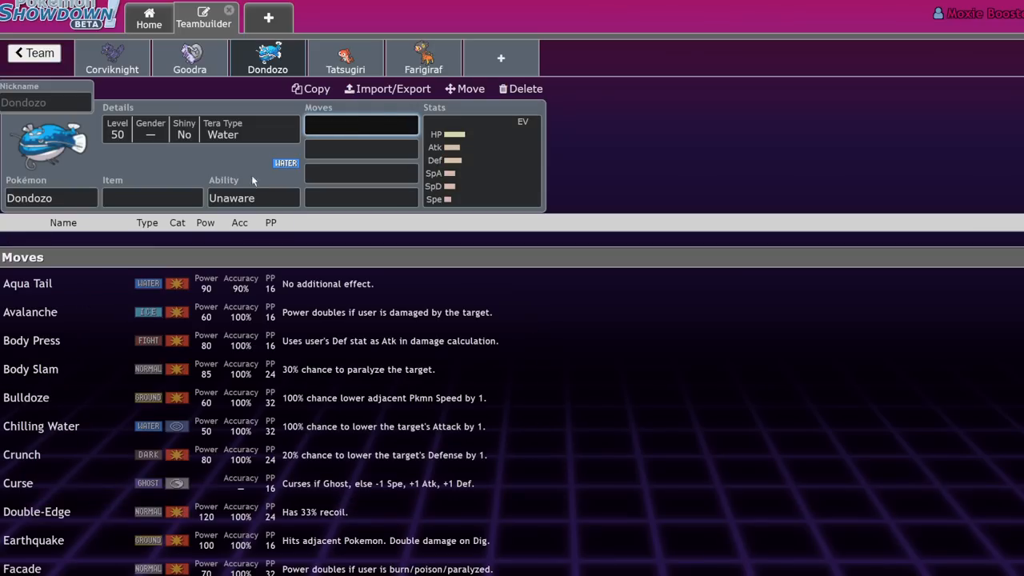
click(252, 198)
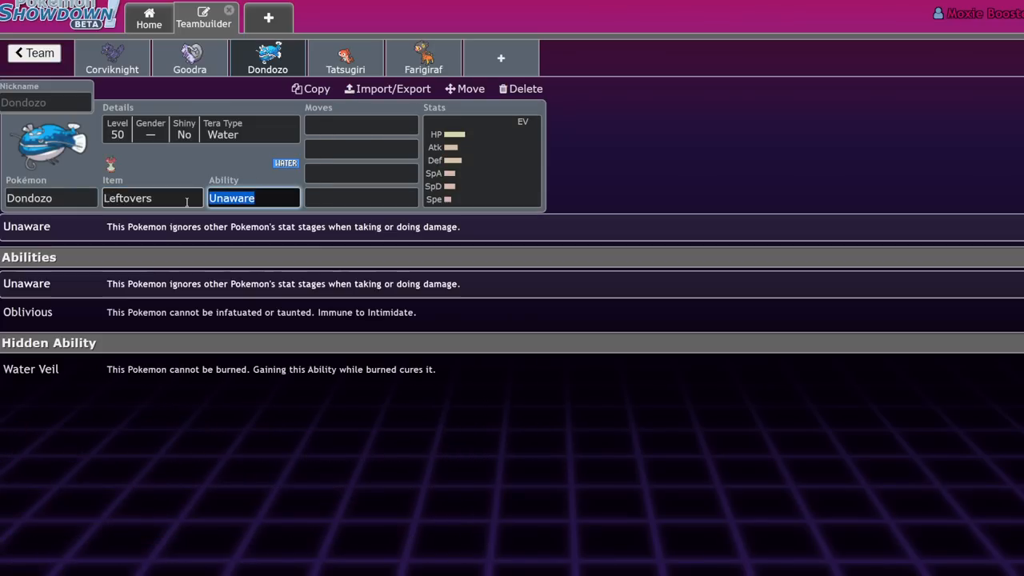
Step: Enter Earthquake as Dondozo's first move and continue to the next move slot
click(360, 125)
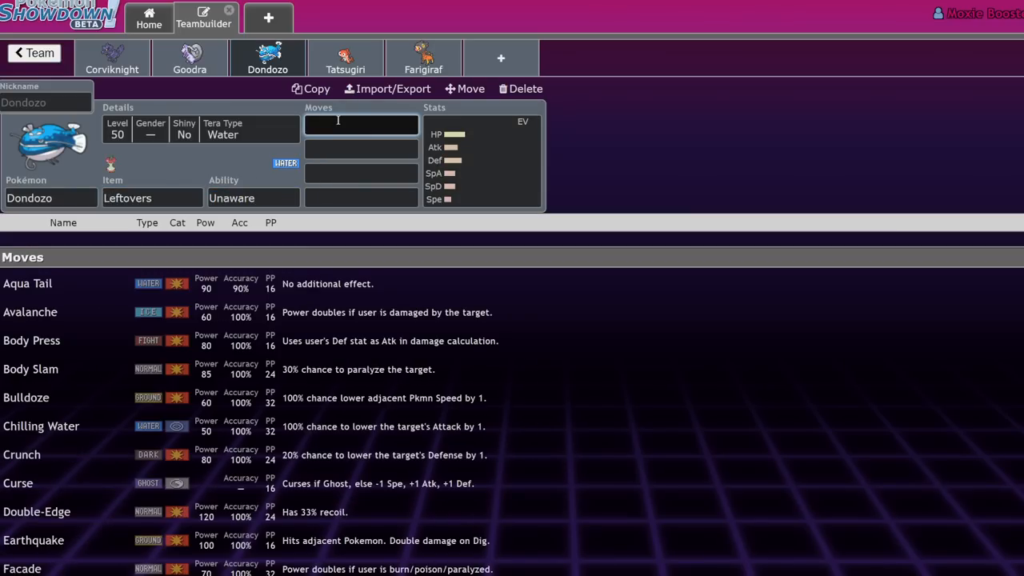
text(ear)
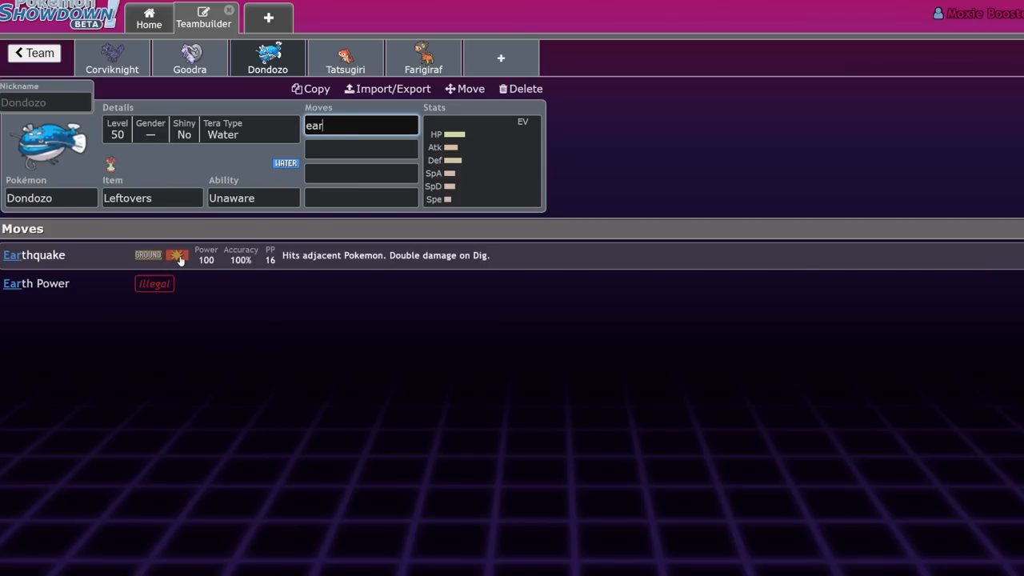
click(34, 255)
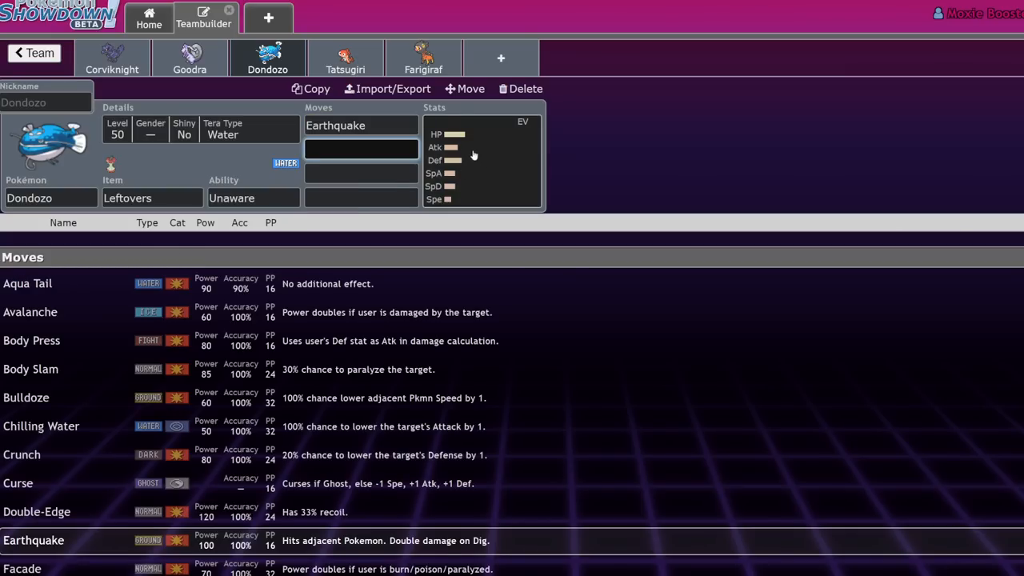
click(360, 125)
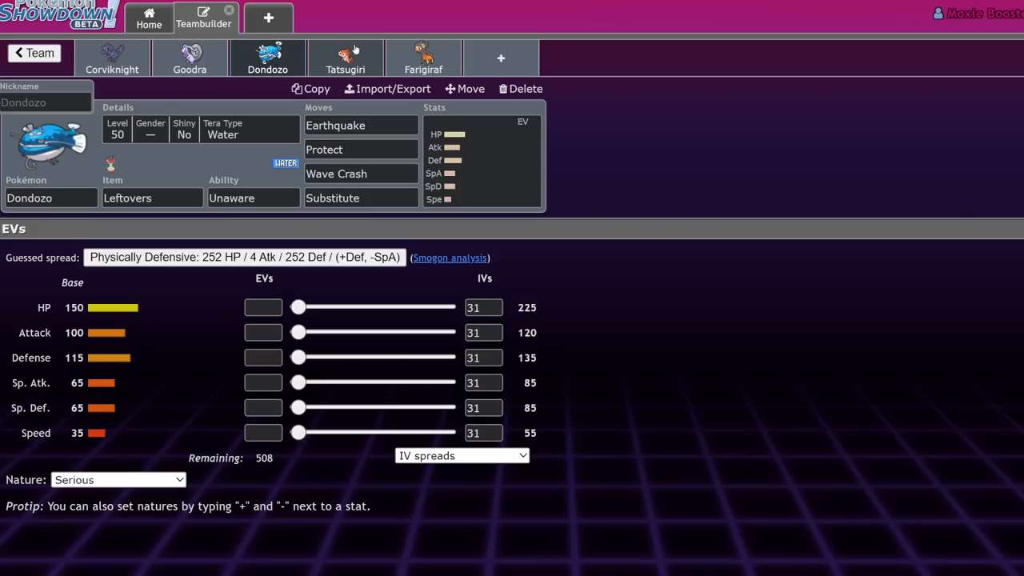
mouse_move(555, 152)
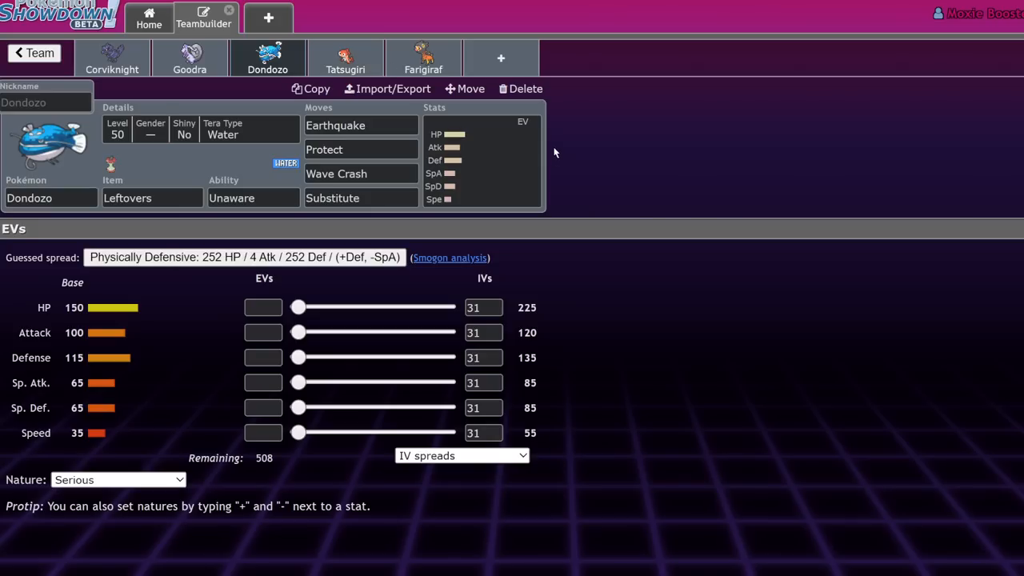
mouse_move(515, 136)
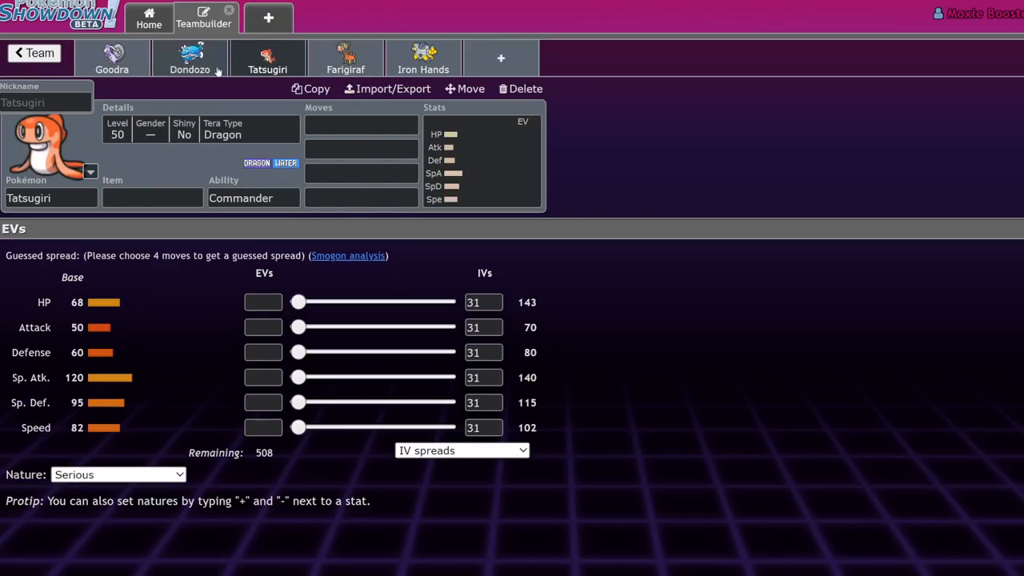
mouse_move(345, 57)
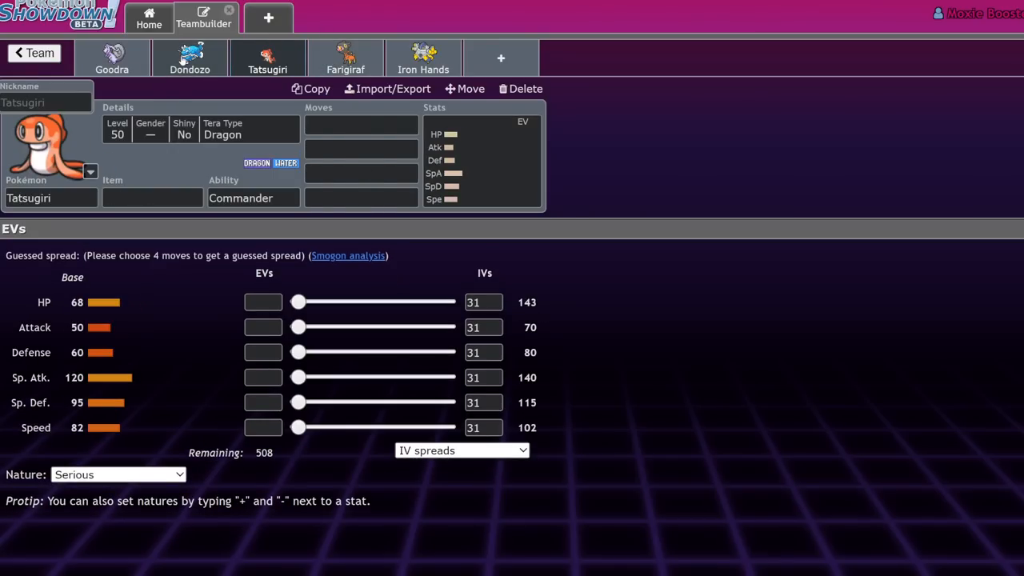
click(345, 59)
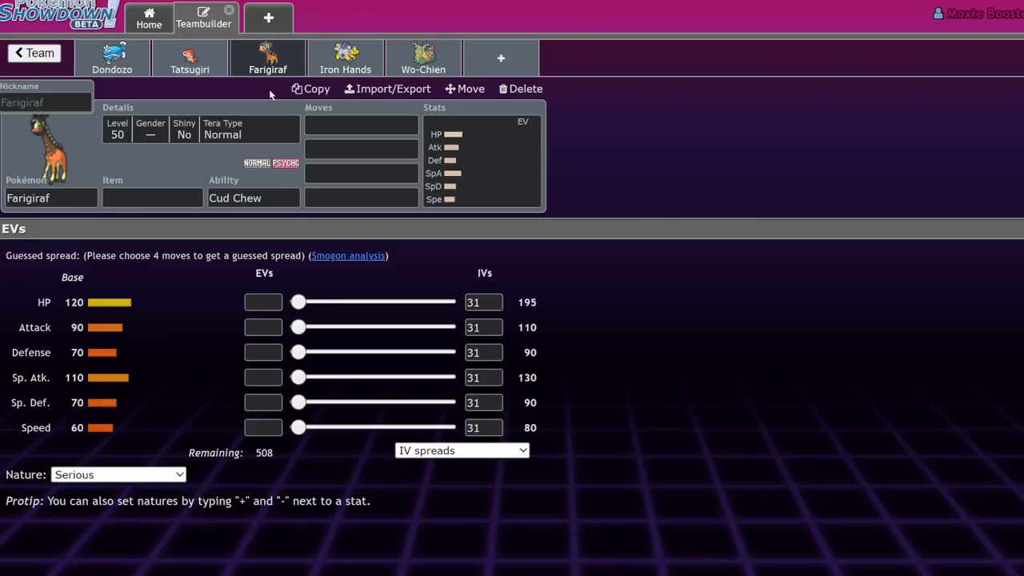
mouse_move(556, 261)
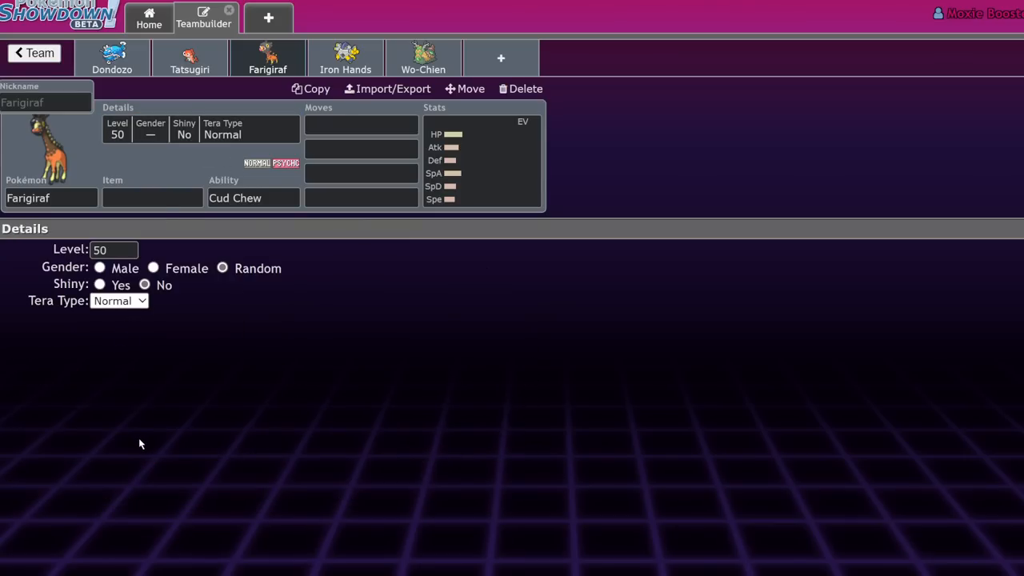
Step: Choose Fairy as Farigiraf's Tera Type
click(118, 300)
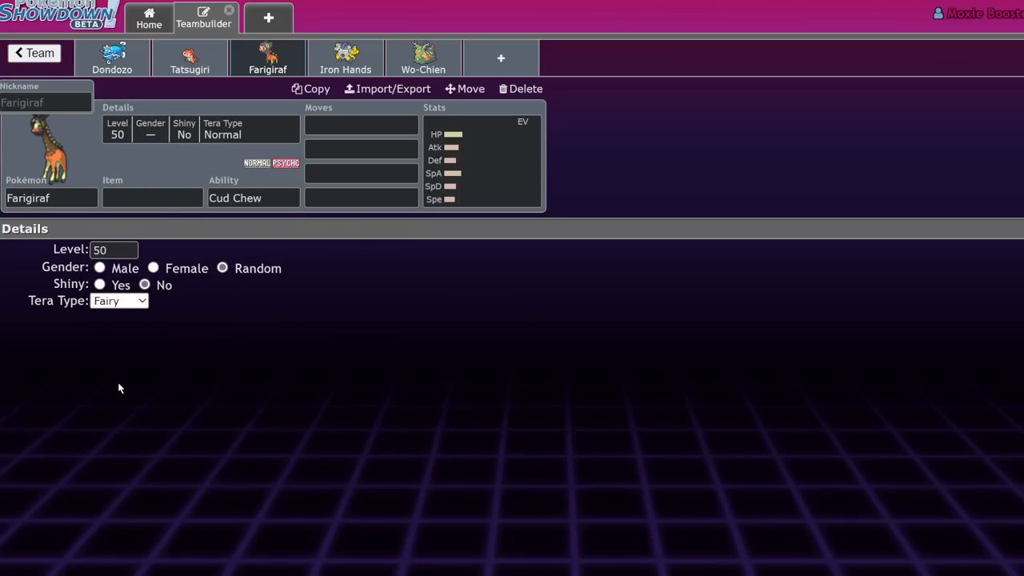
click(119, 300)
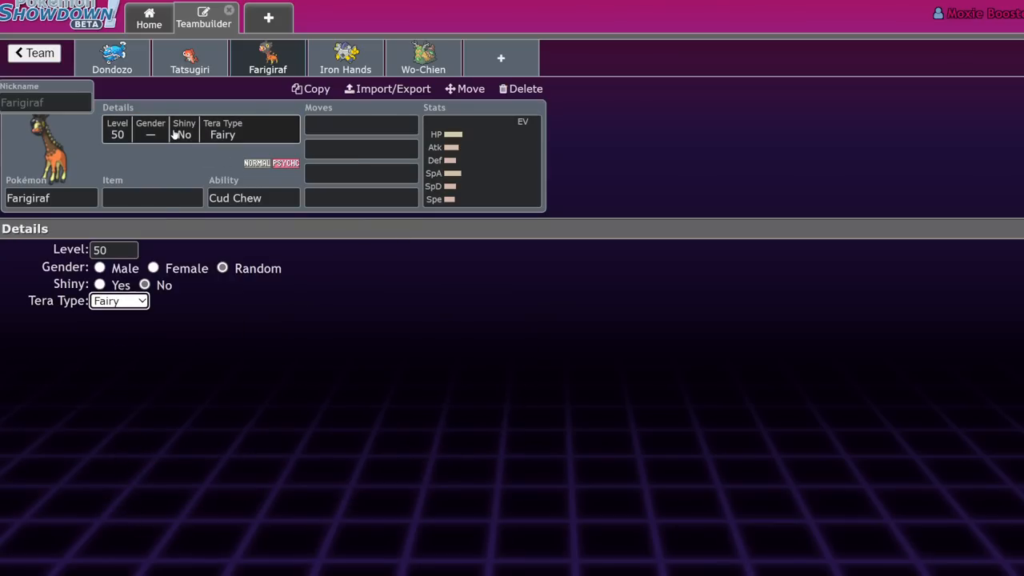
mouse_move(270, 147)
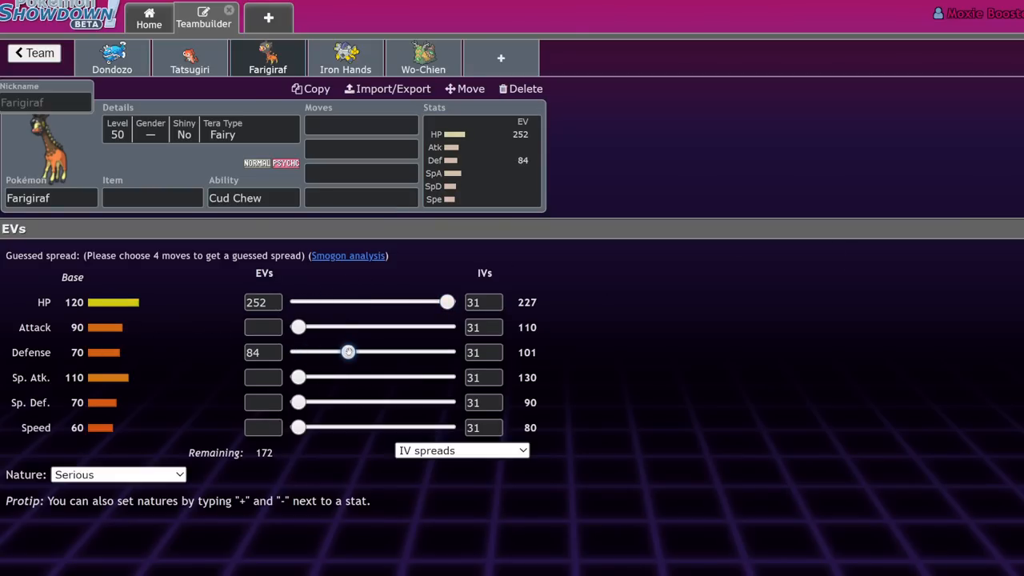
click(361, 125)
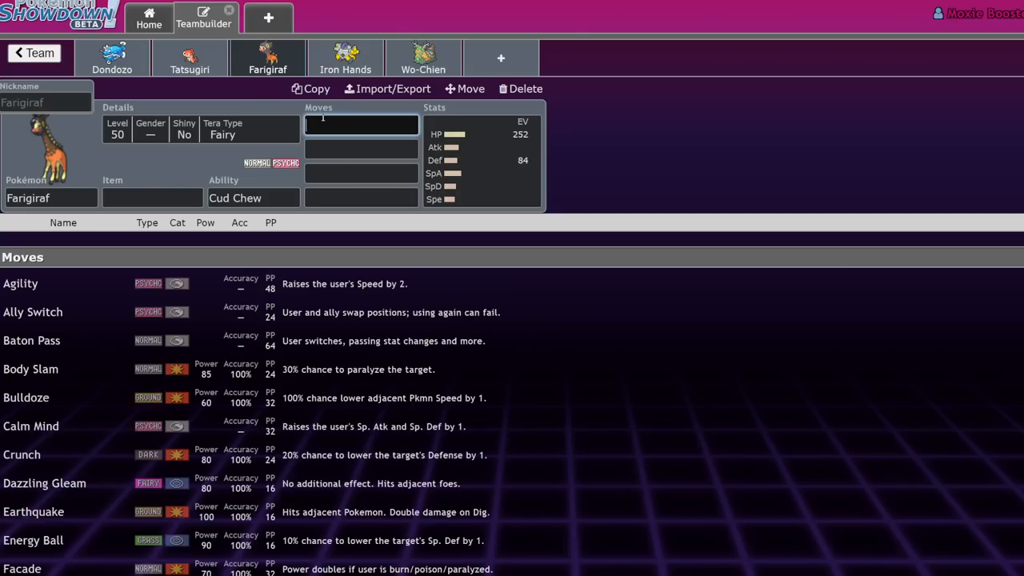
Step: Add Trick Room as Farigiraf's first move
text(tric)
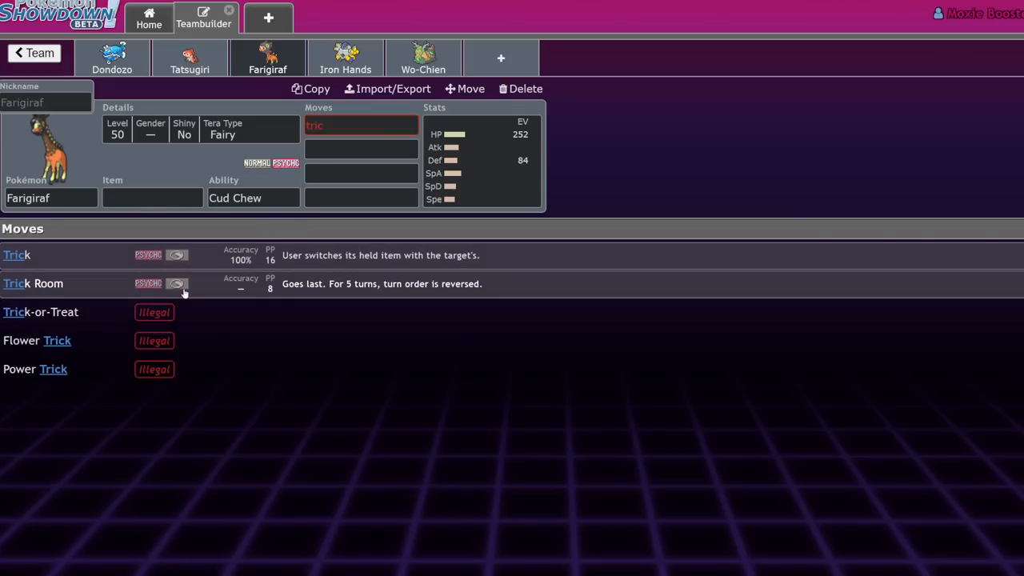
click(33, 284)
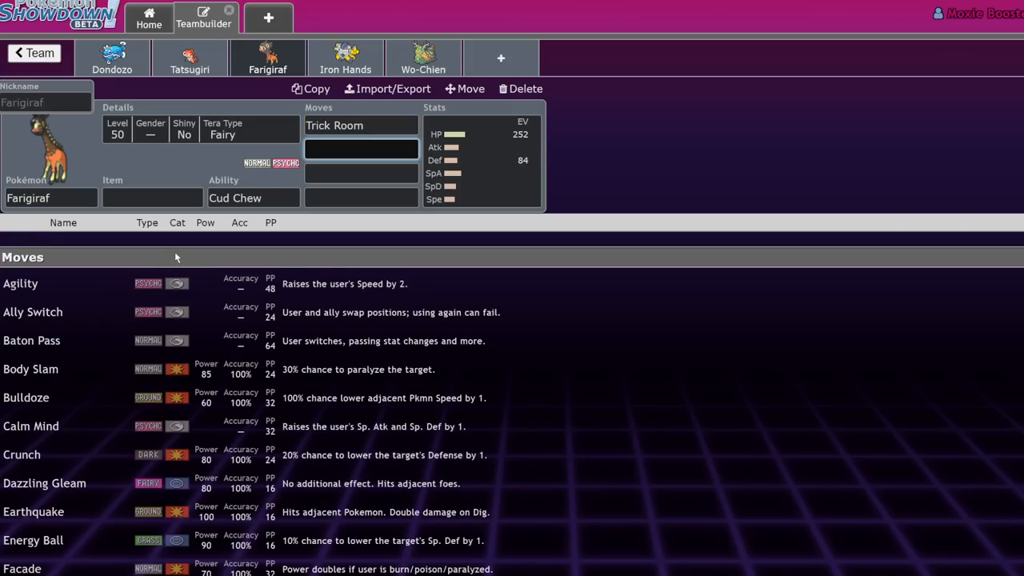
scroll(down, 3)
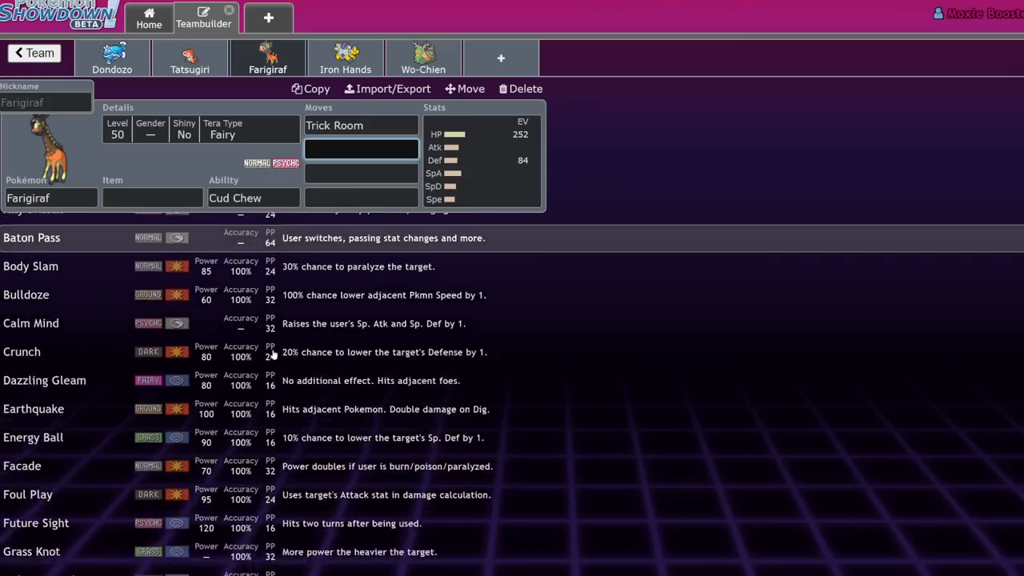
scroll(down, 3)
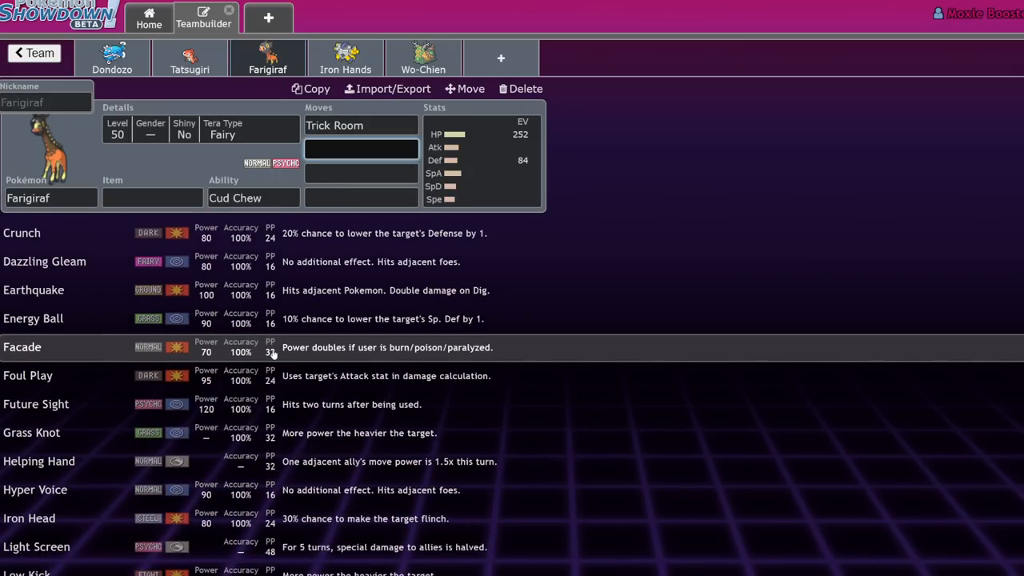
mouse_move(632, 140)
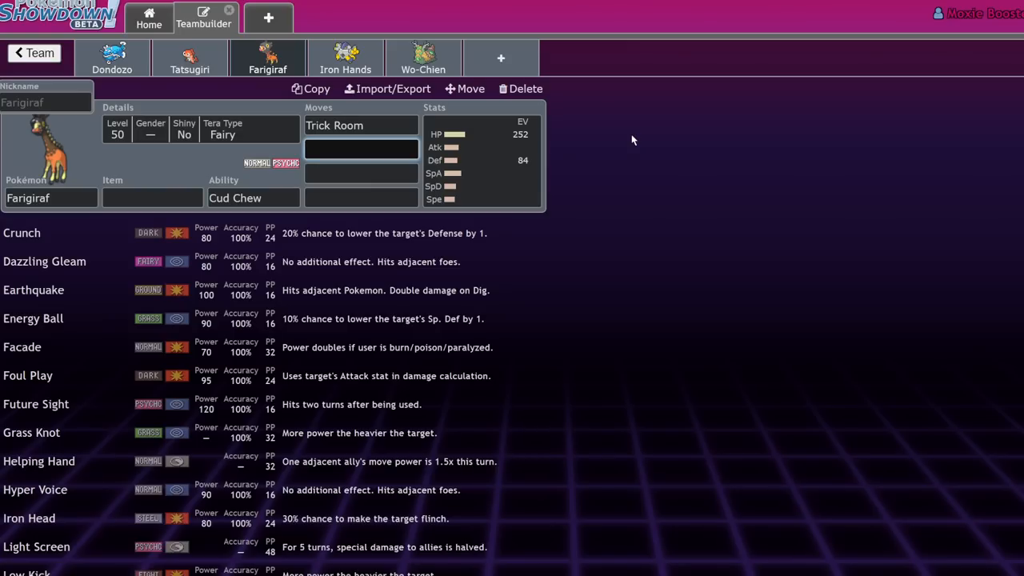
Step: Add Hyper Voice and Dazzling Gleam as Farigiraf's next moves
click(361, 149)
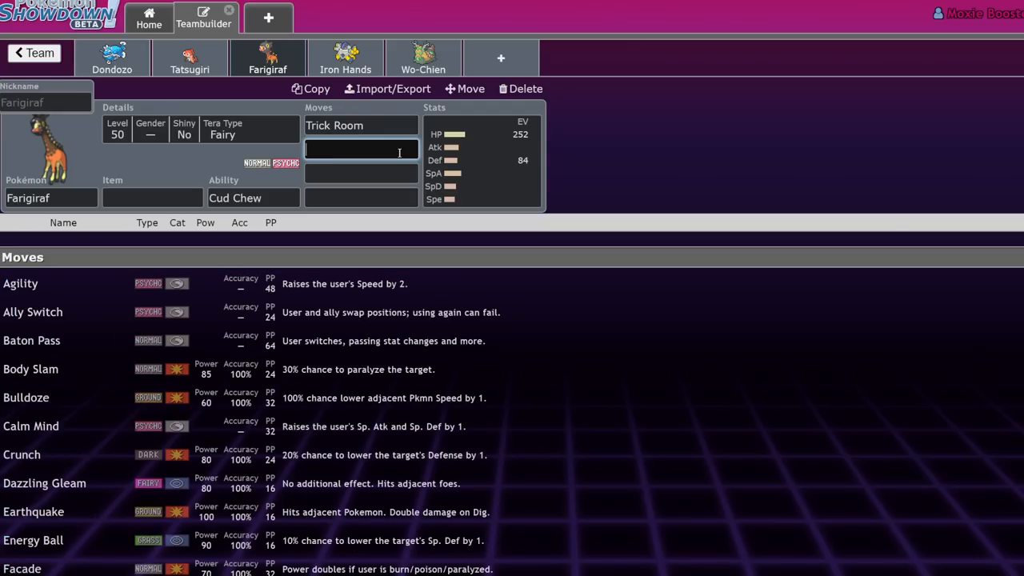
text(hyp)
click(360, 174)
text(dazz)
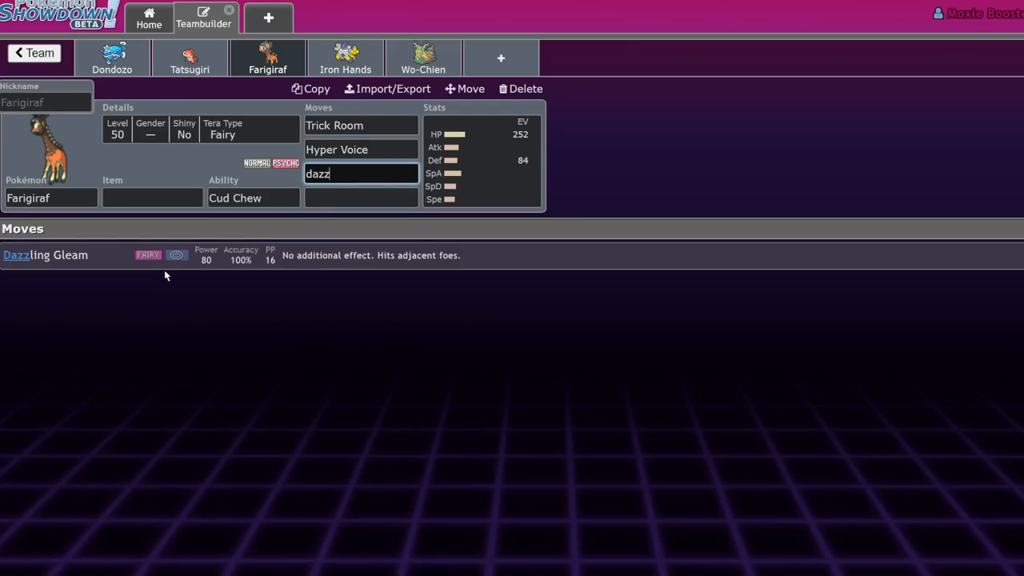
click(151, 198)
text(Sitrus Berry)
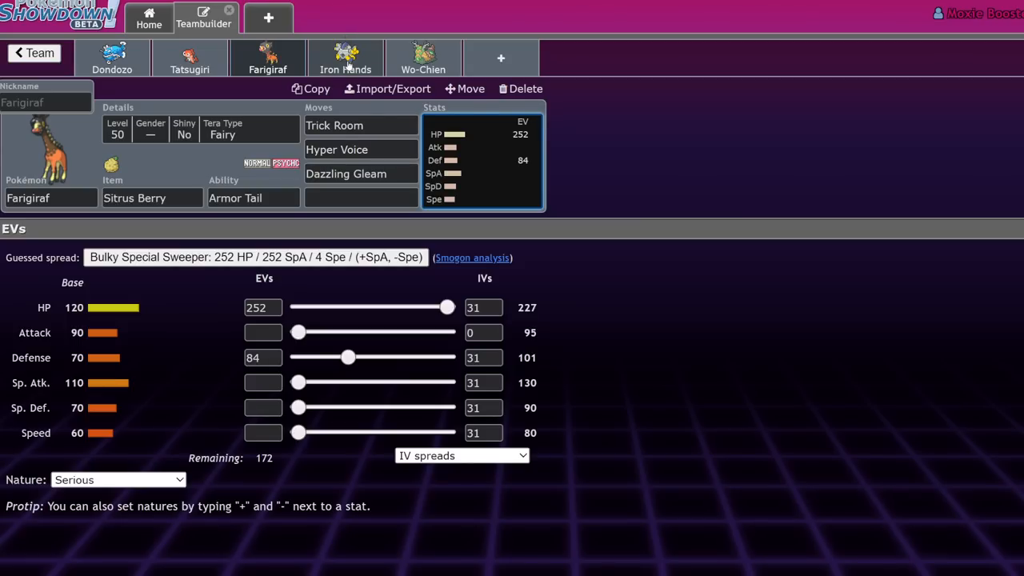
click(484, 332)
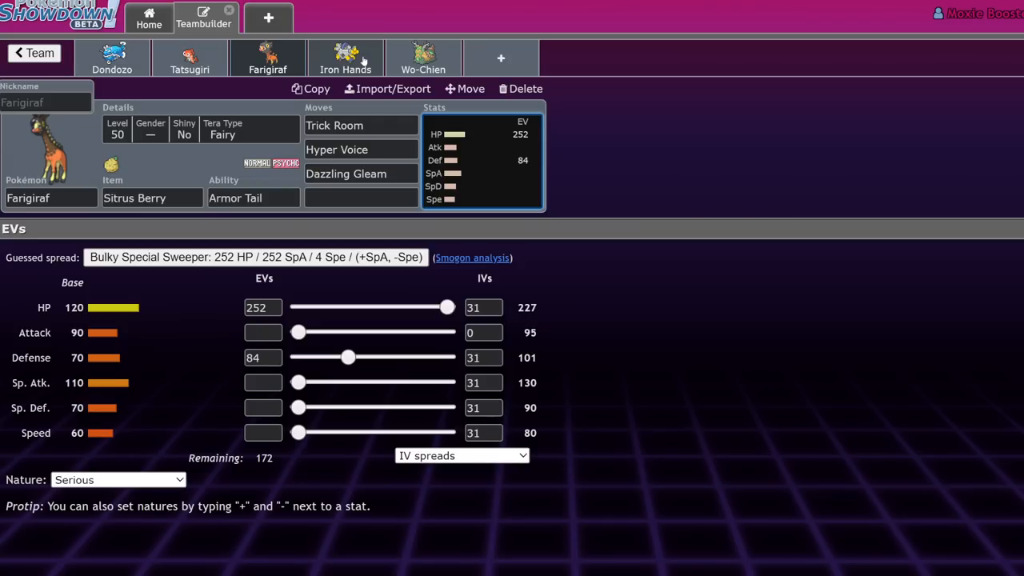
click(346, 58)
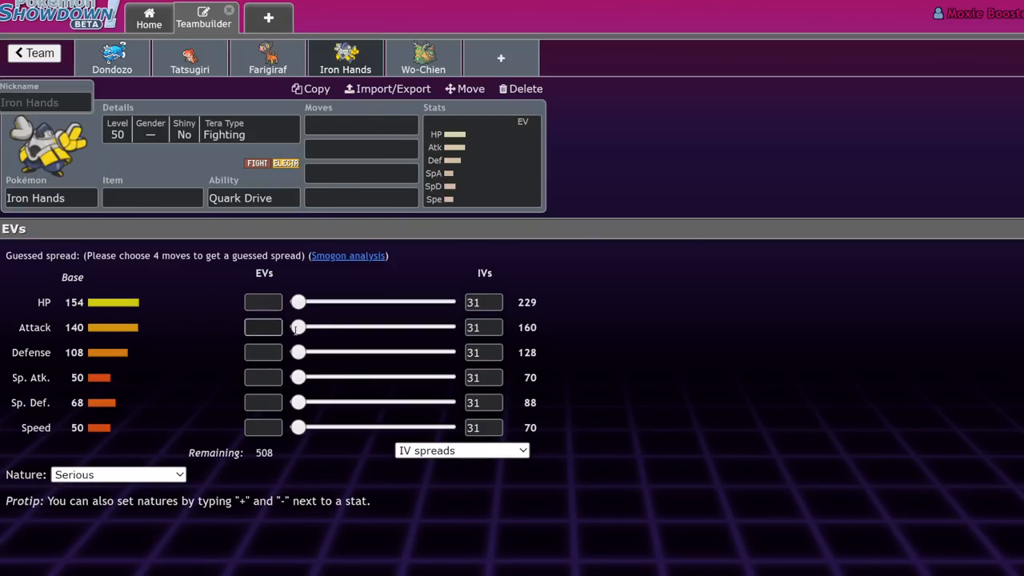
Step: Enter Drain Punch and Wild Charge and give Iron Hands an Assault Vest
text(drai)
text(v)
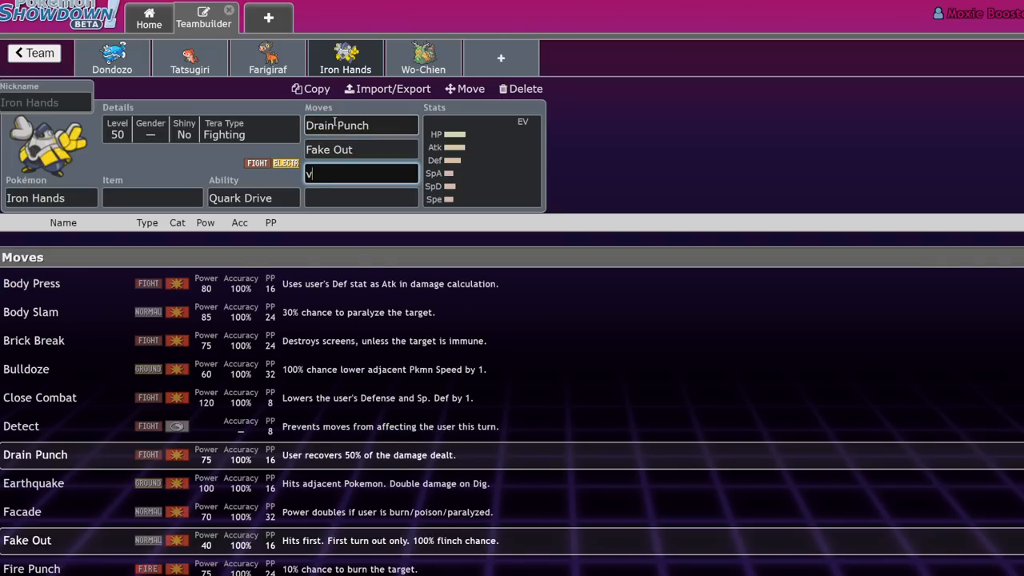
text(wile)
click(152, 198)
text(a)
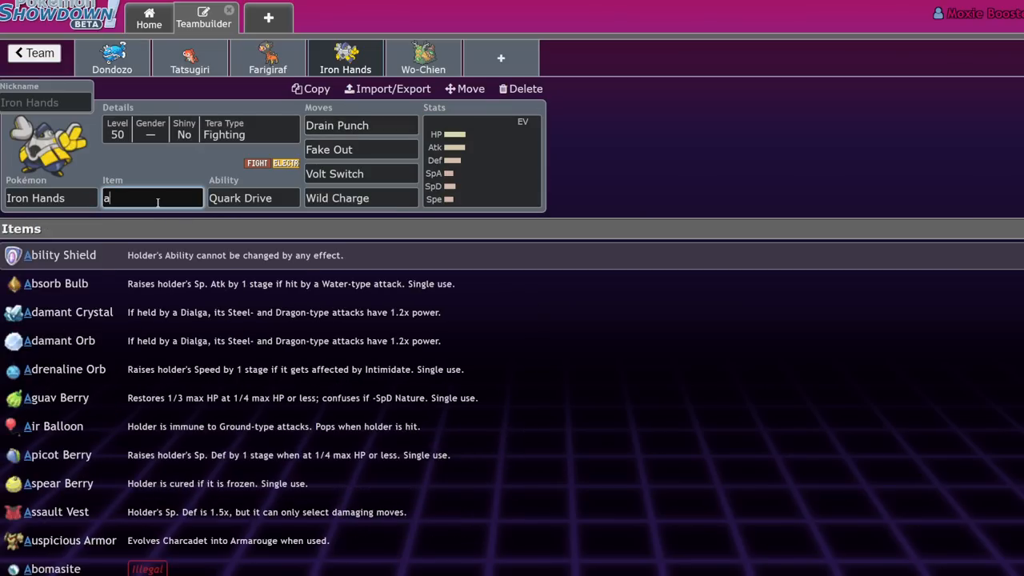
click(56, 511)
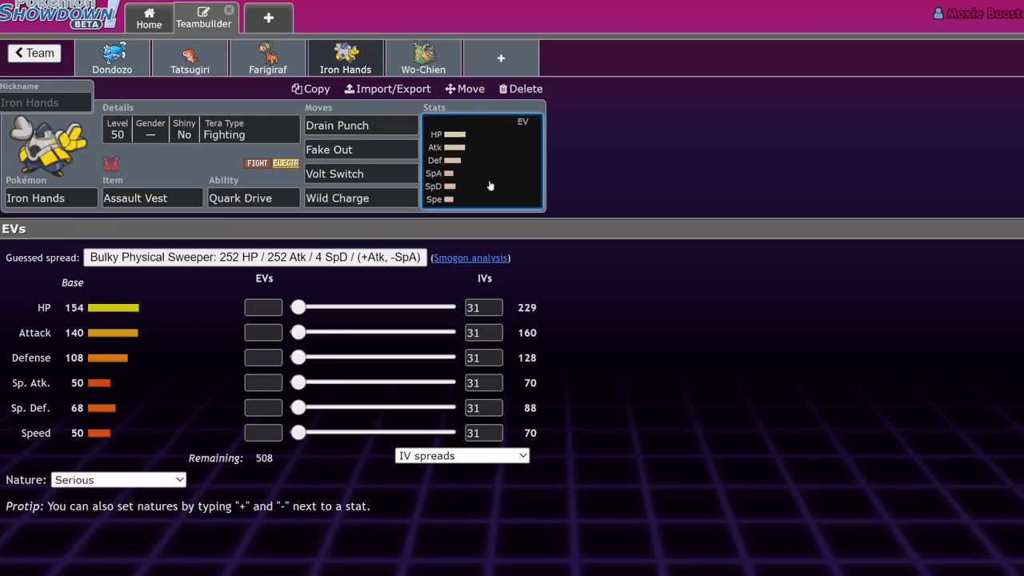
Step: Spread Iron Hands' EVs as 76 HP, max Special Defense, 84 Attack with Adamant nature
drag(298, 307, 333, 307)
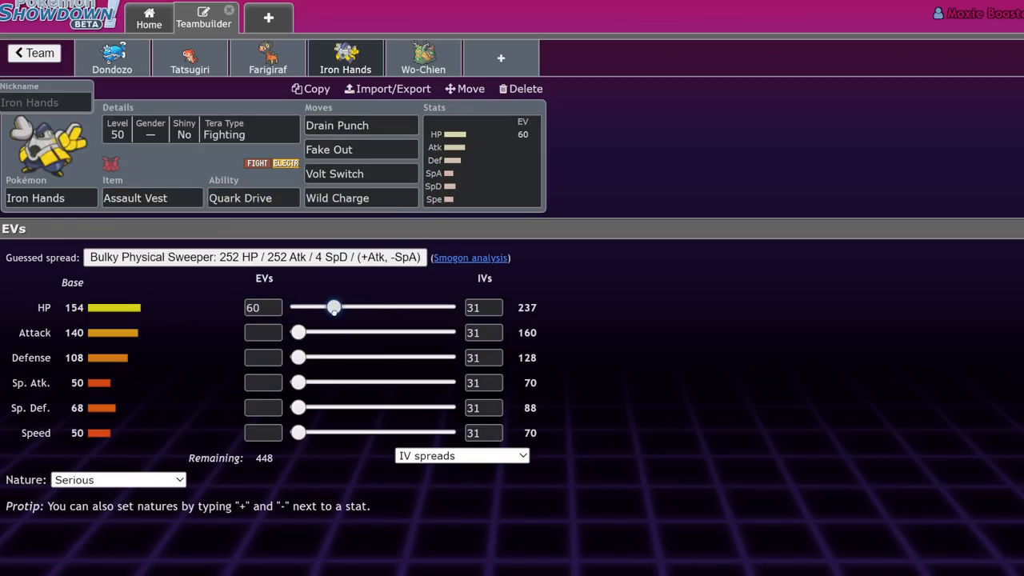
drag(334, 307, 343, 307)
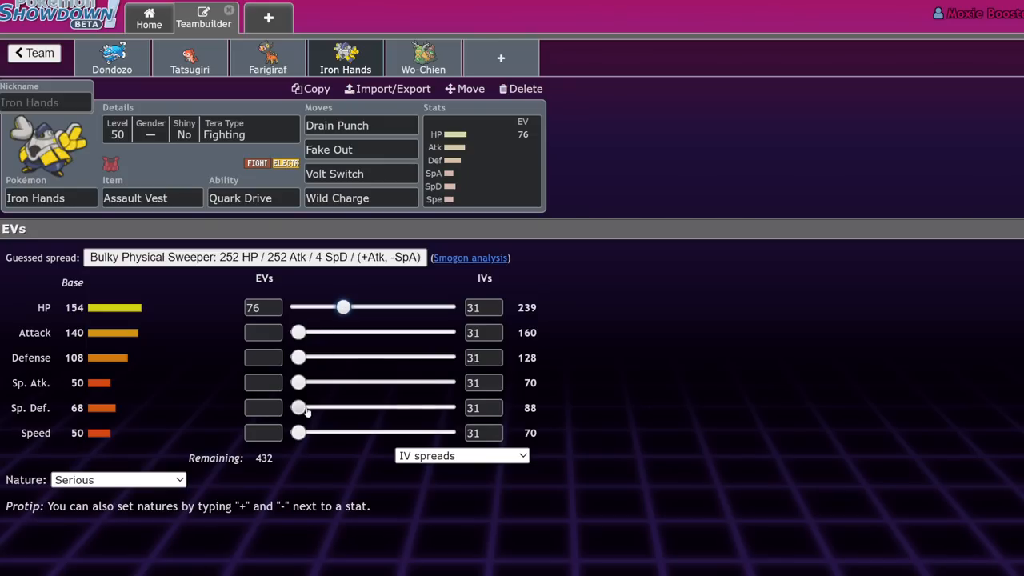
drag(298, 408, 446, 408)
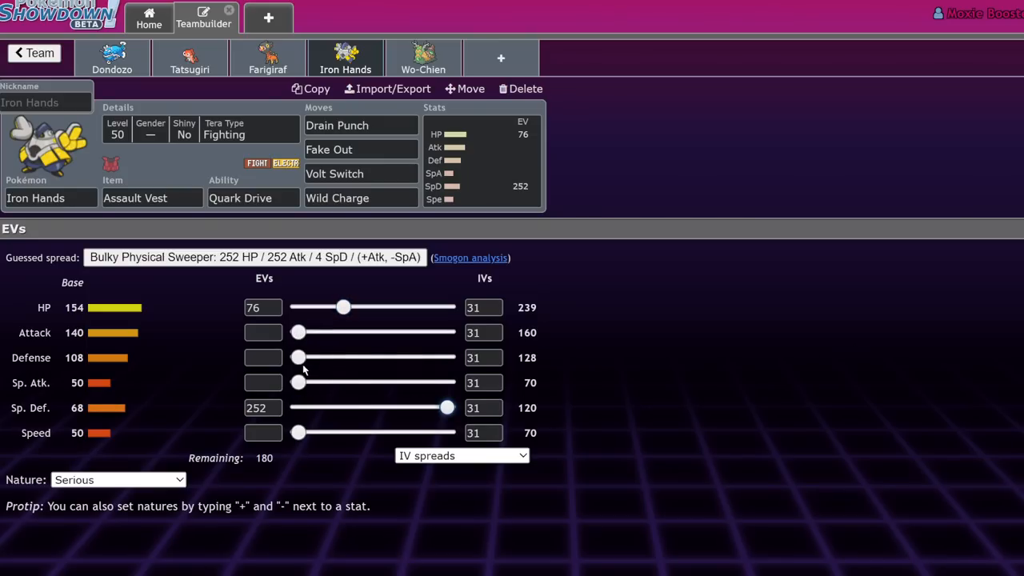
drag(299, 331, 395, 332)
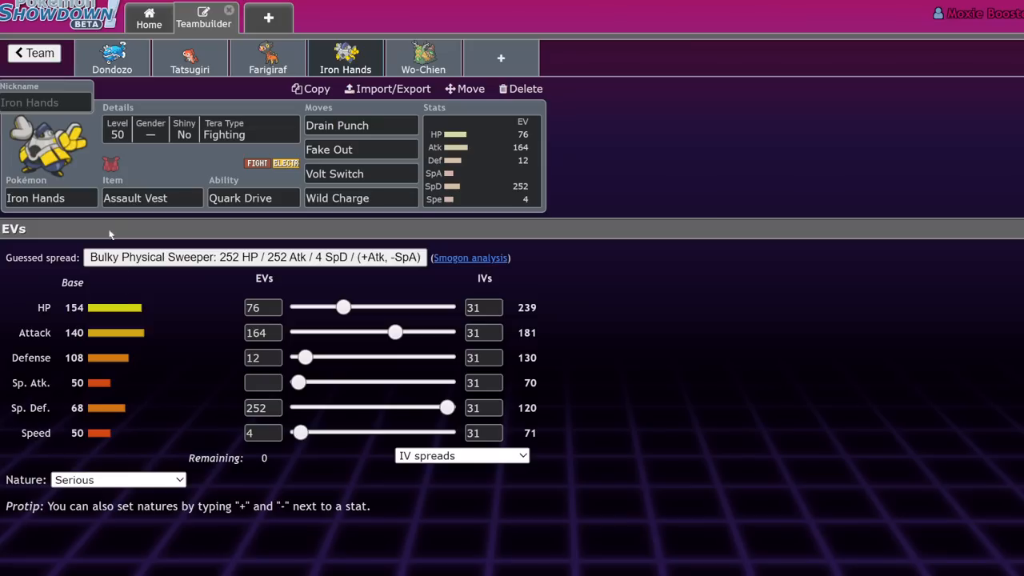
click(118, 479)
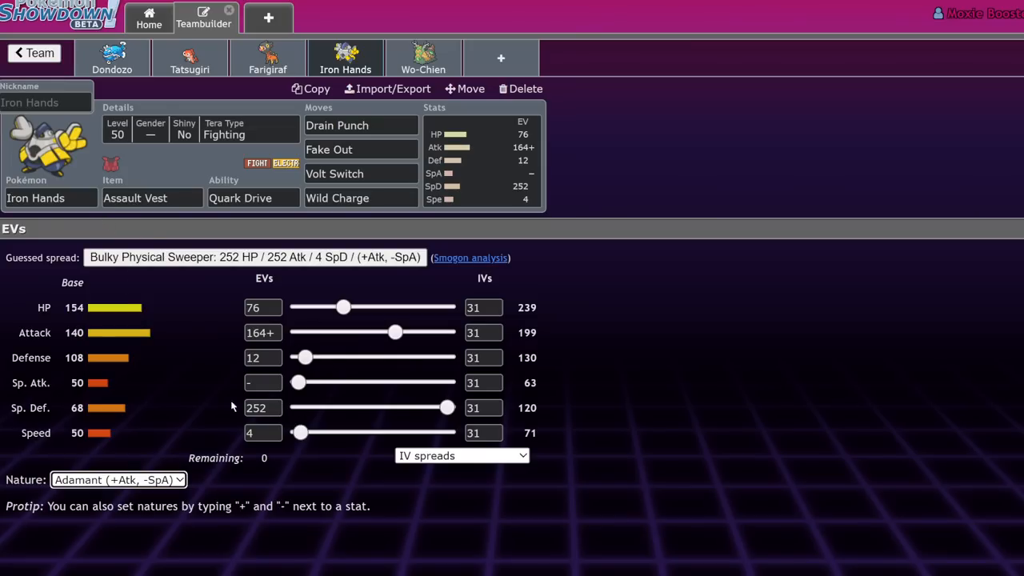
mouse_move(359, 164)
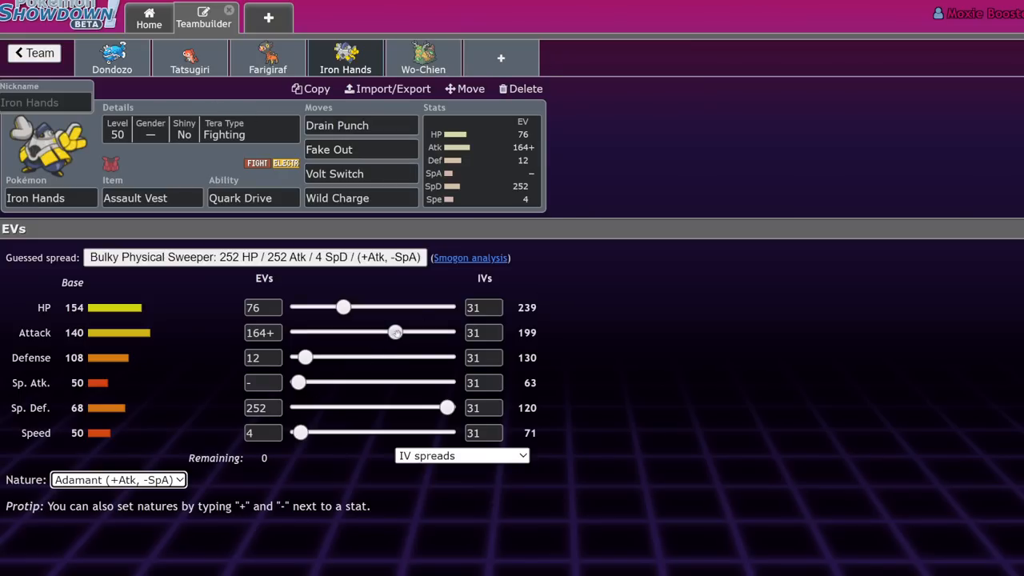
drag(395, 332, 348, 332)
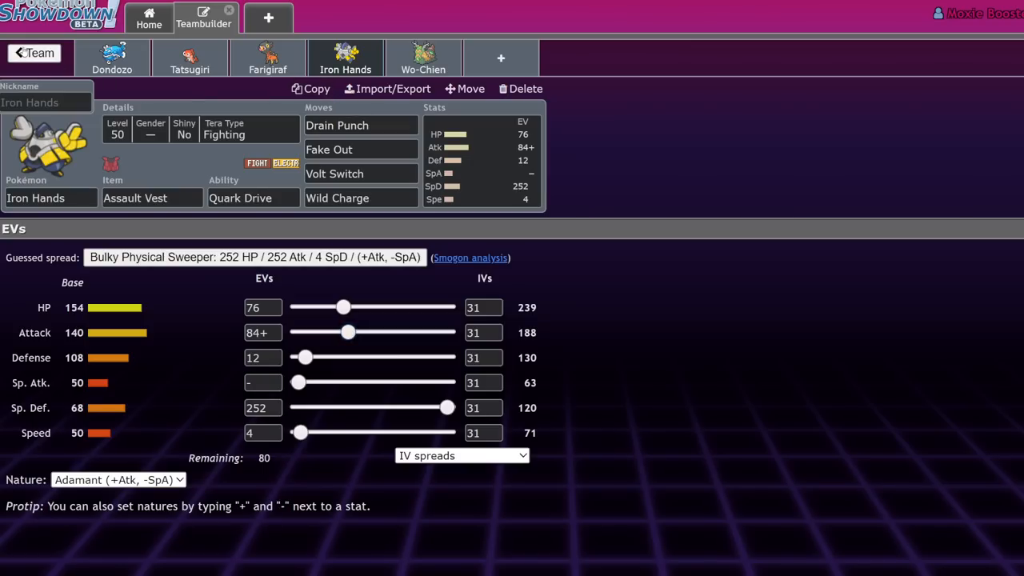
click(33, 53)
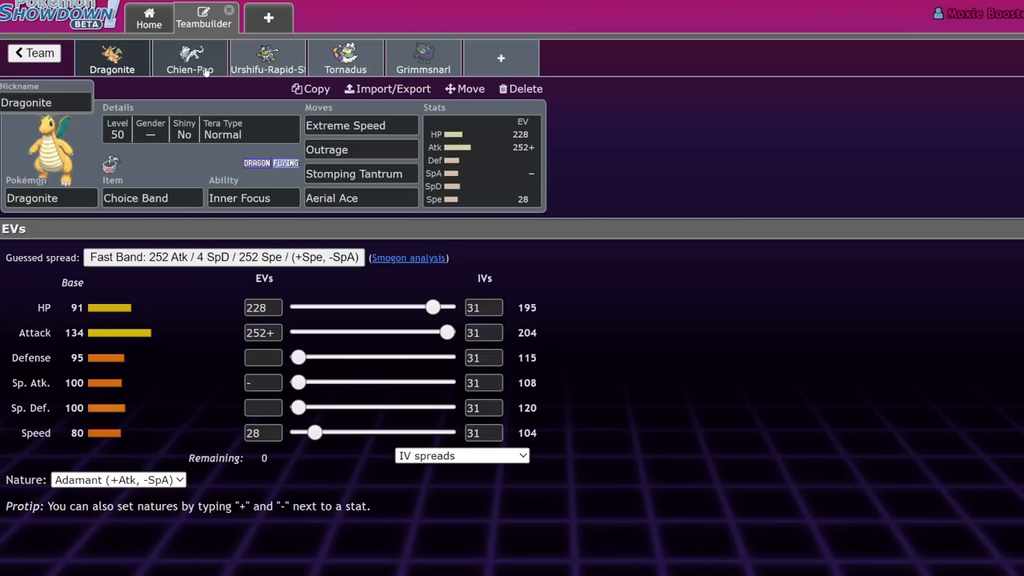
Step: Compare the Dragonite and Chien-Pao sets, then view Urshifu-Rapid-Strike and the team overview
click(190, 57)
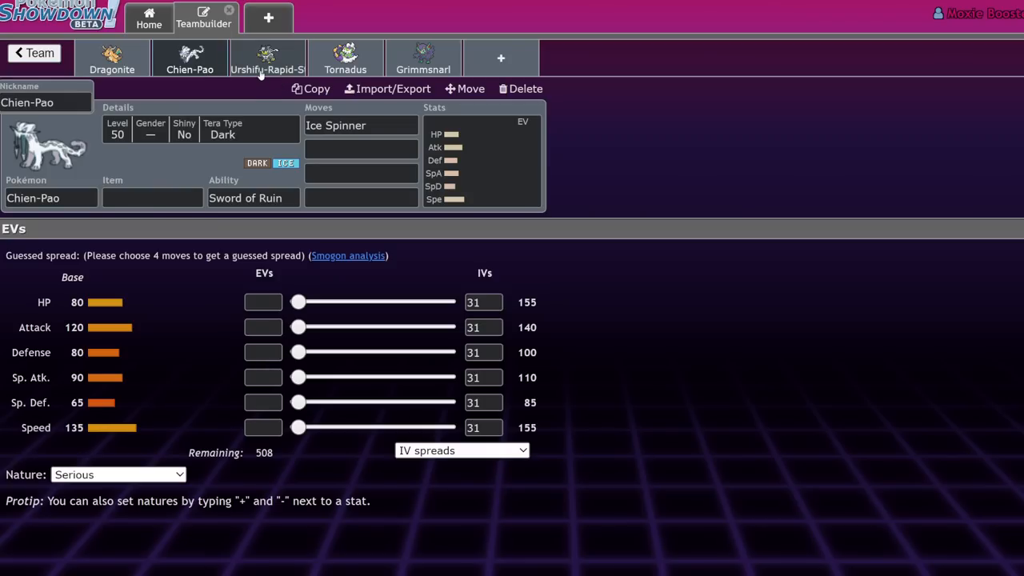
click(112, 58)
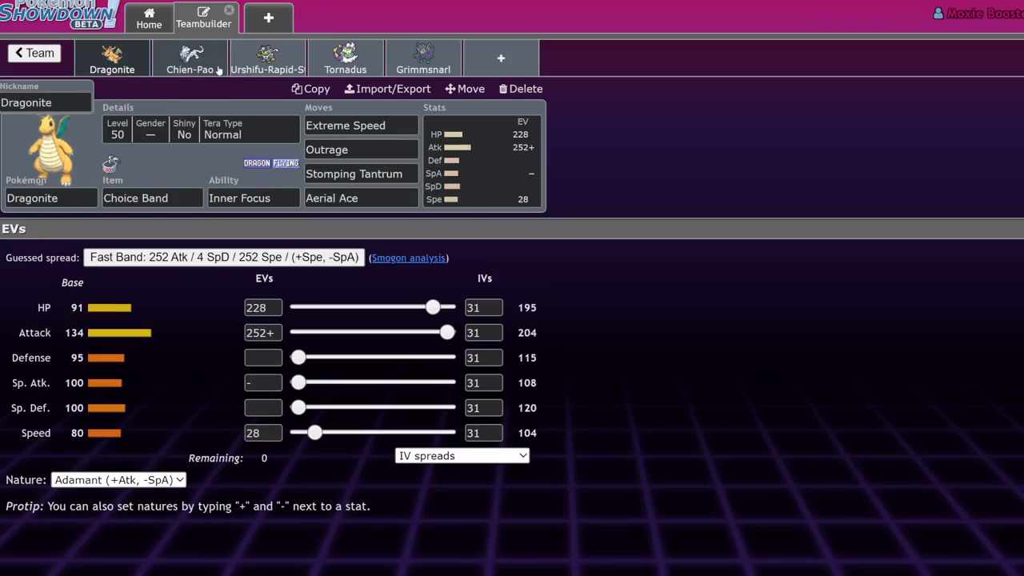
click(189, 58)
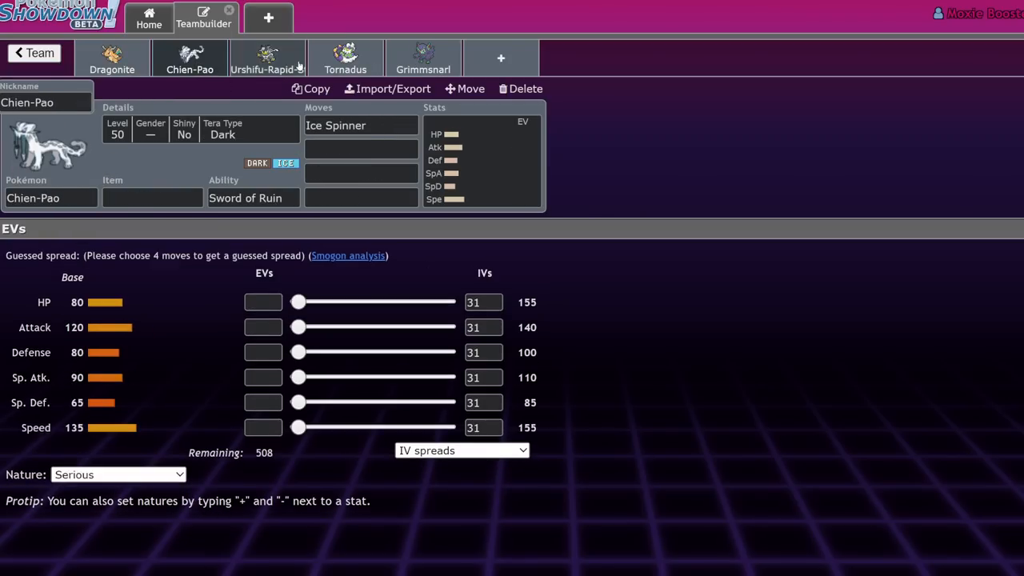
click(112, 58)
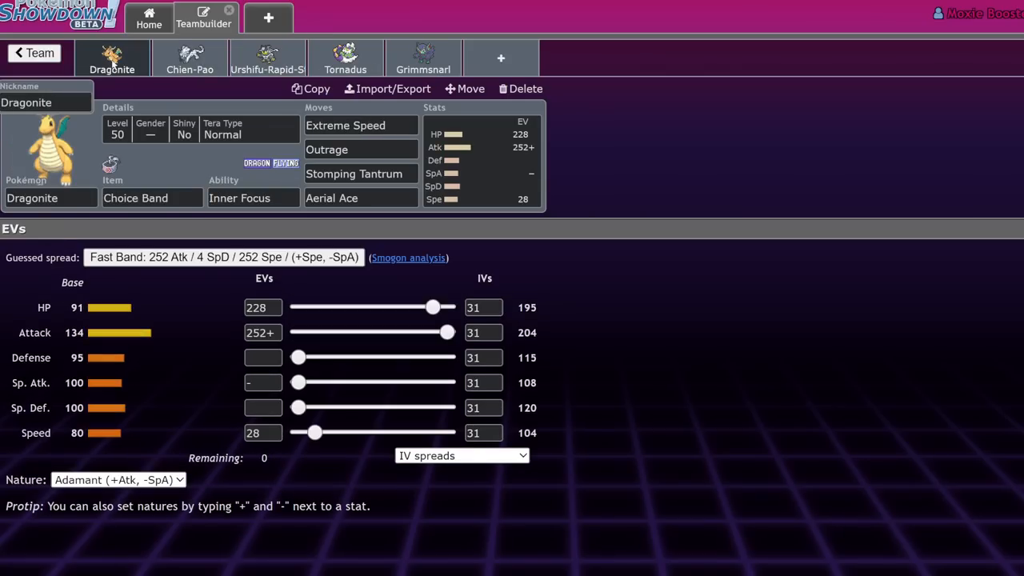
click(266, 57)
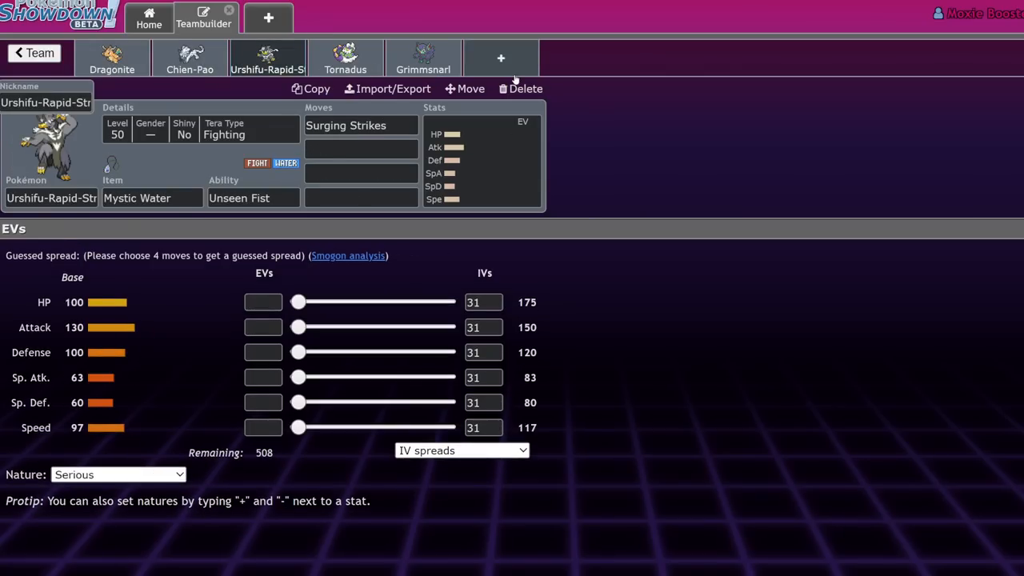
click(33, 53)
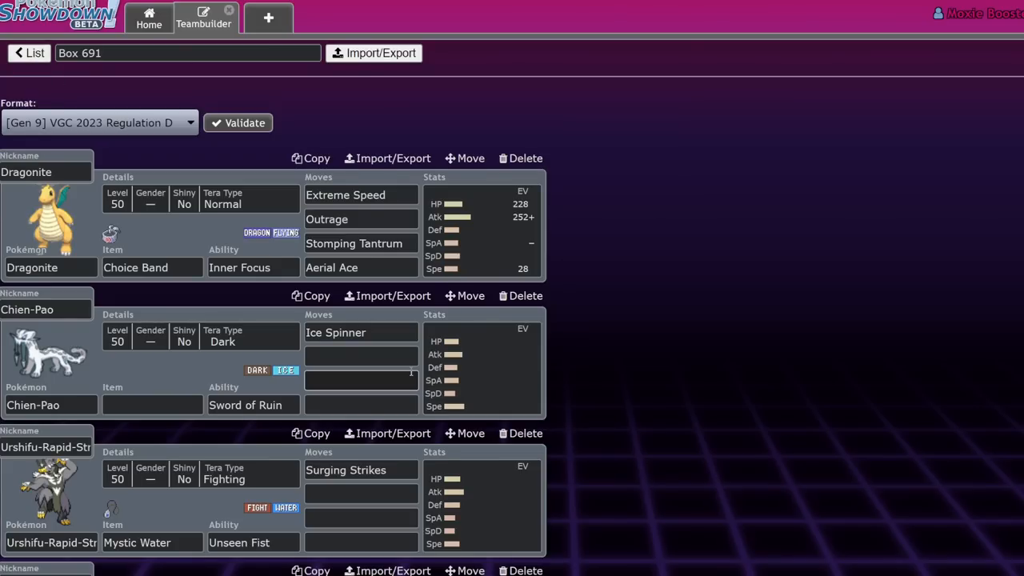
Step: Scroll Box 691 down to Farigiraf, Iron Hands and the empty Wo-Chien set
scroll(down, 3)
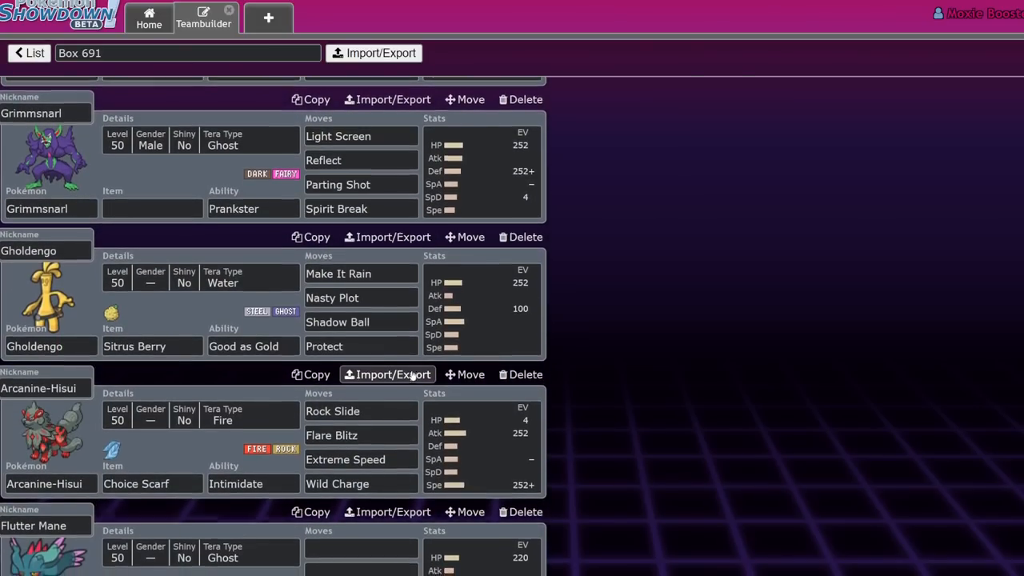
scroll(down, 3)
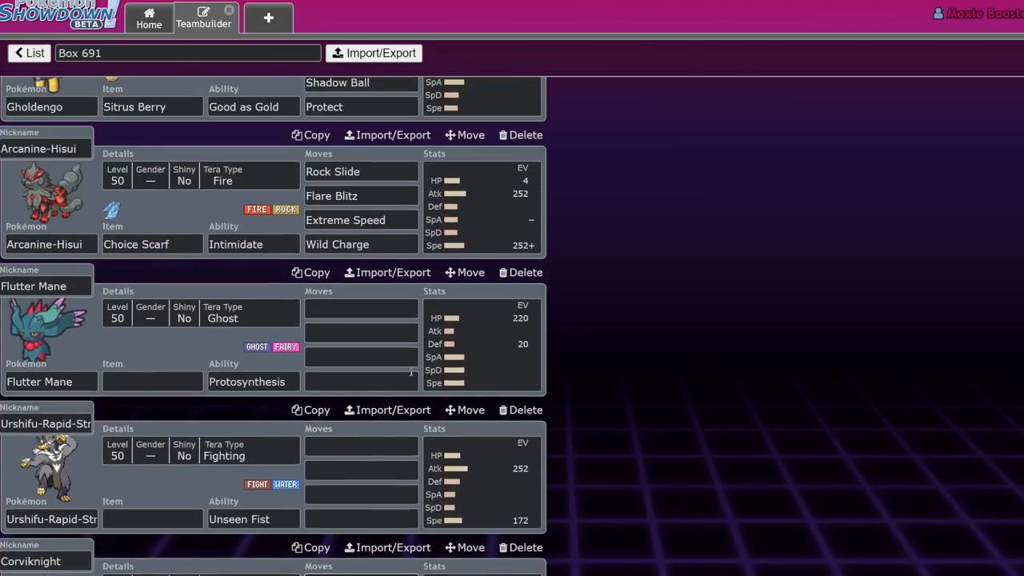
scroll(up, 3)
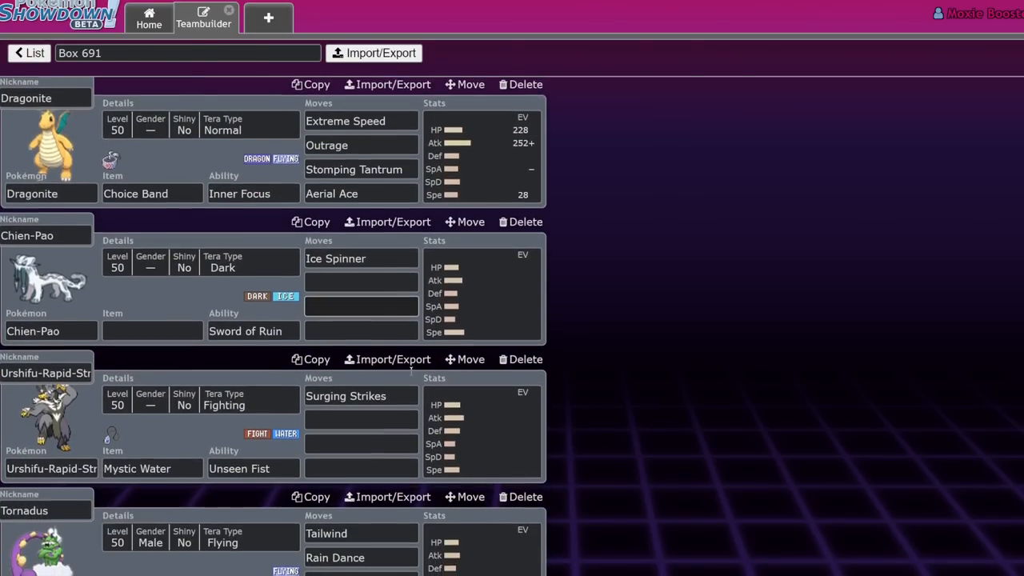
scroll(down, 3)
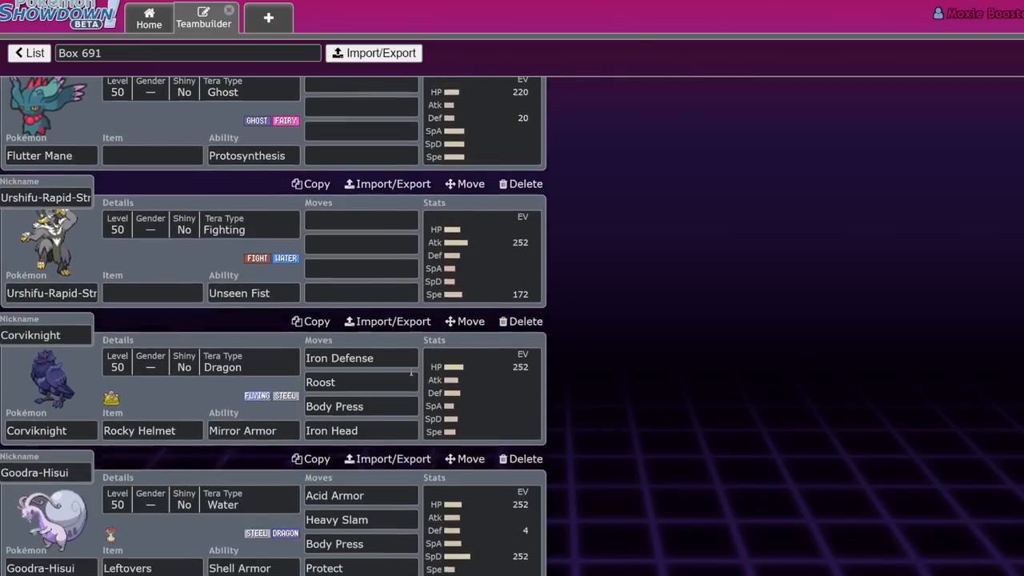
scroll(down, 3)
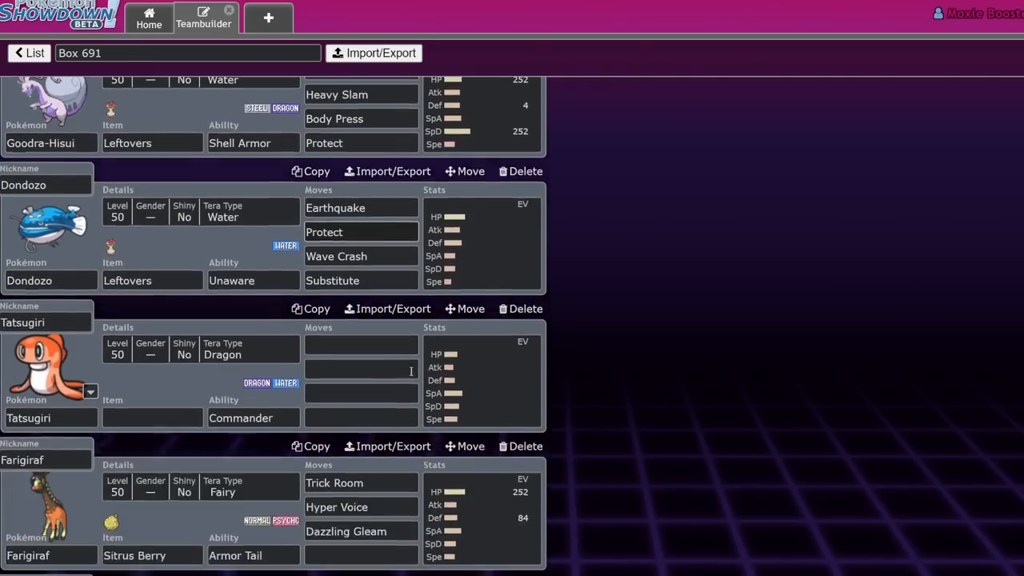
scroll(down, 3)
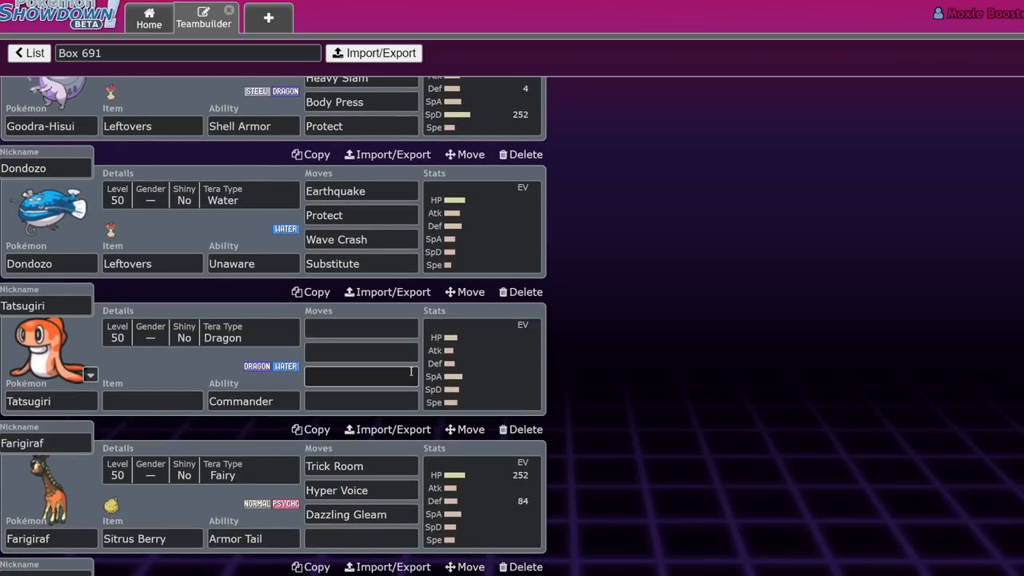
scroll(down, 3)
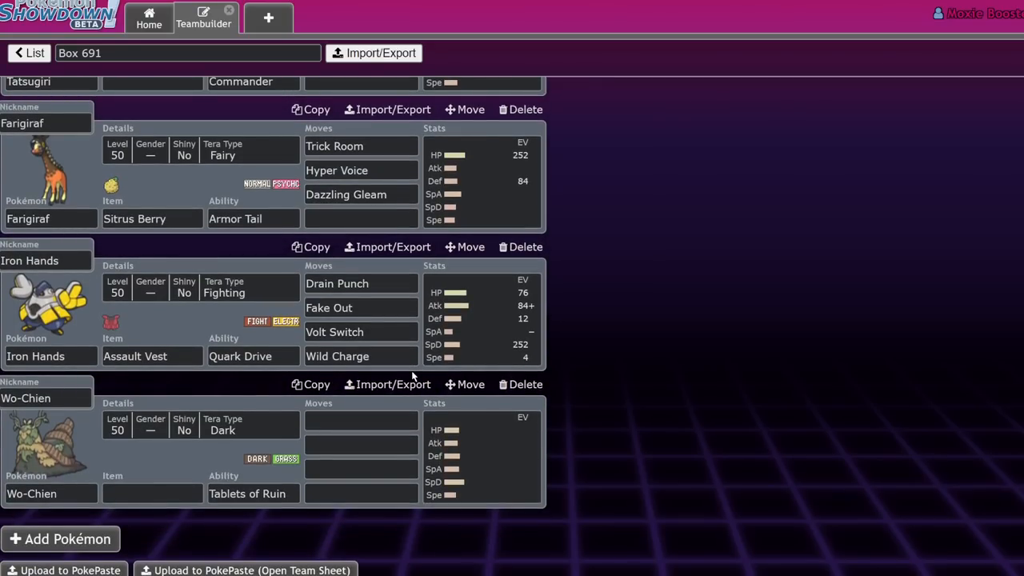
mouse_move(536, 470)
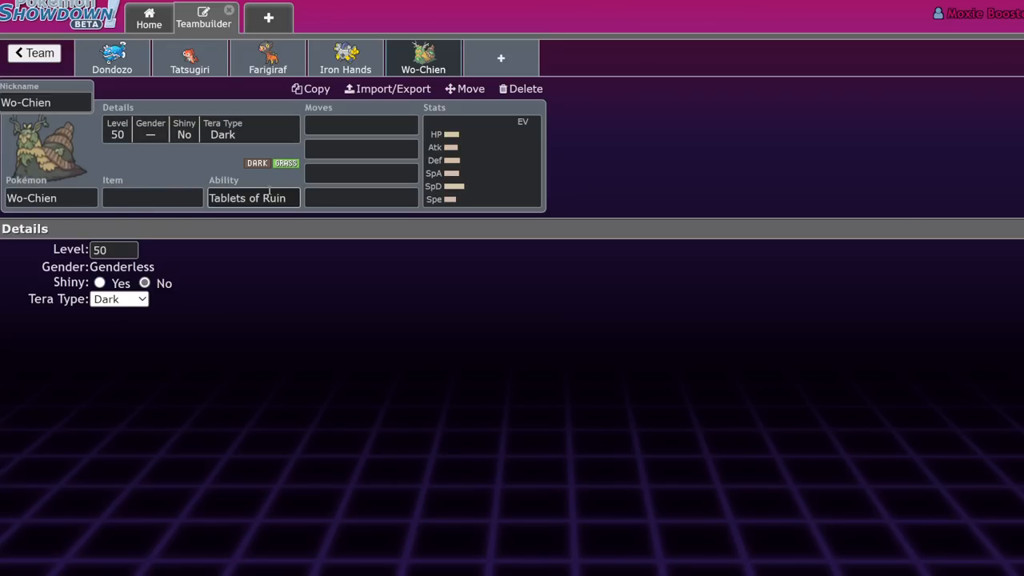
Step: Start picking Wo-Chien's item, then return to the full box of sets
click(152, 197)
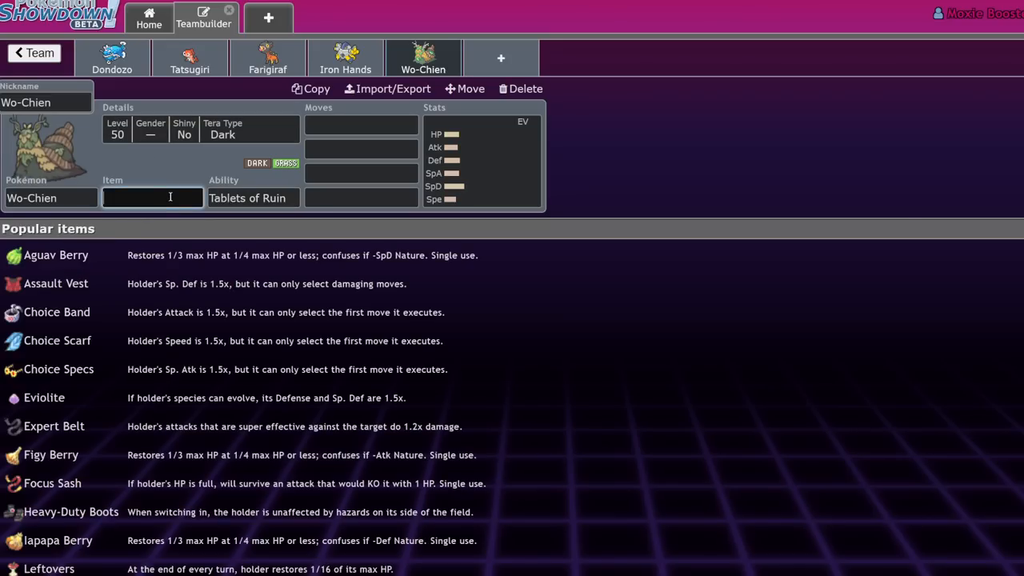
click(34, 53)
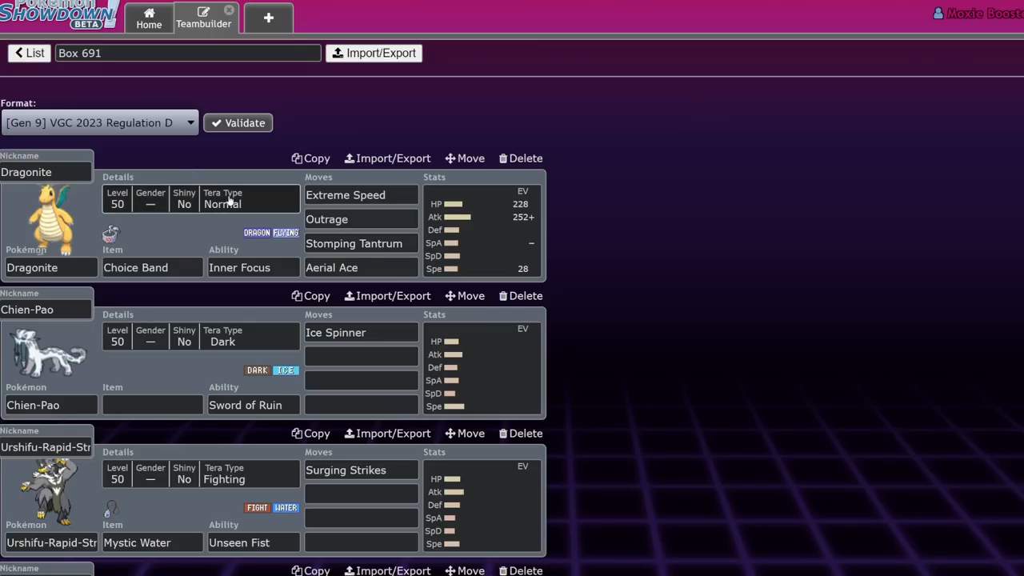
scroll(down, 3)
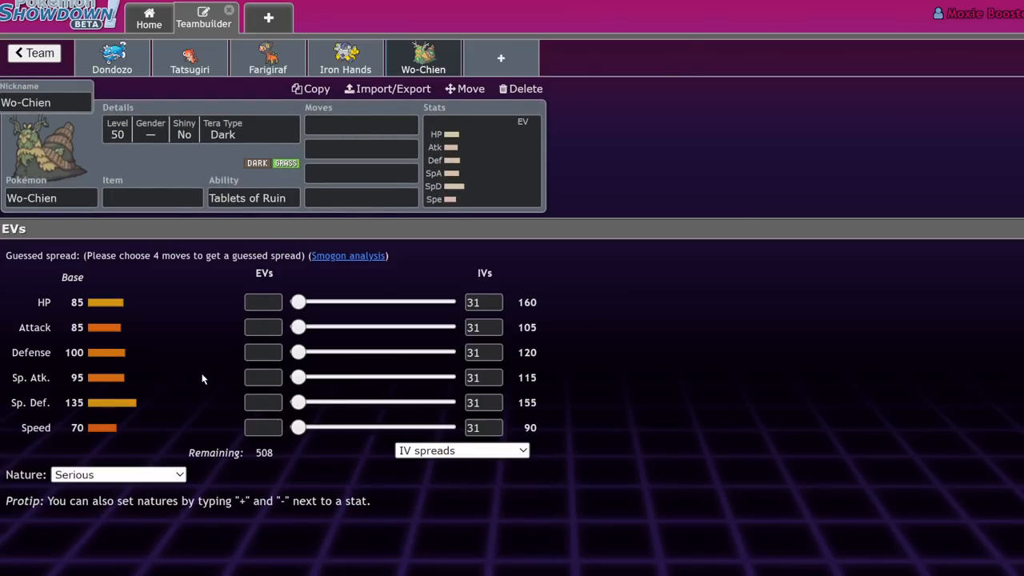
mouse_move(158, 122)
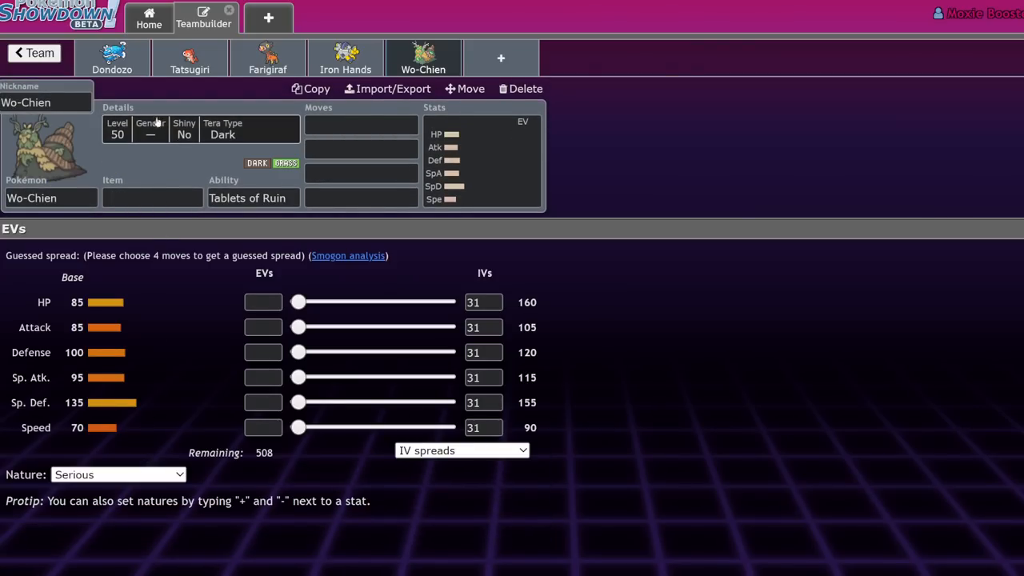
click(33, 52)
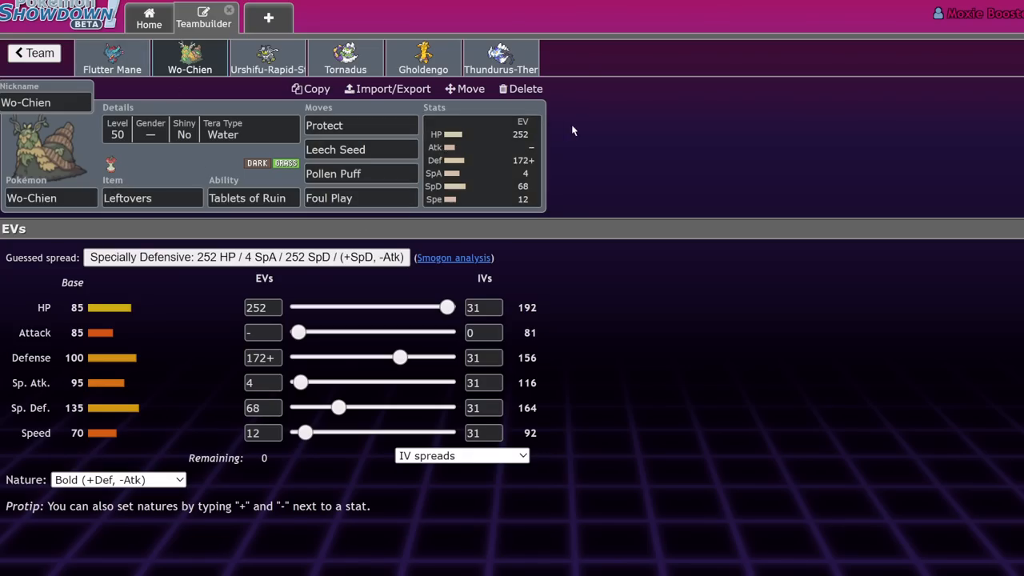
mouse_move(316, 424)
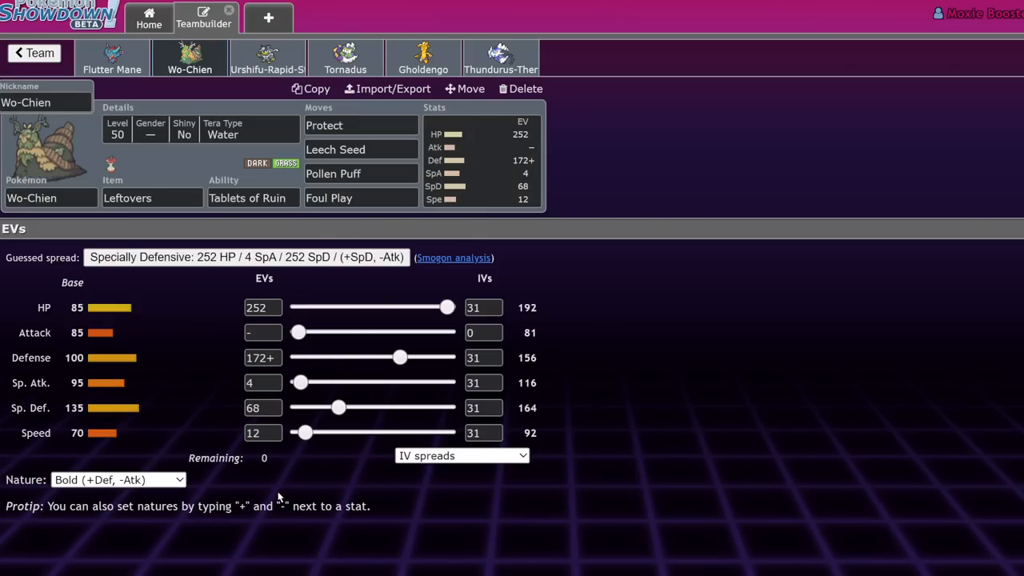
mouse_move(268, 492)
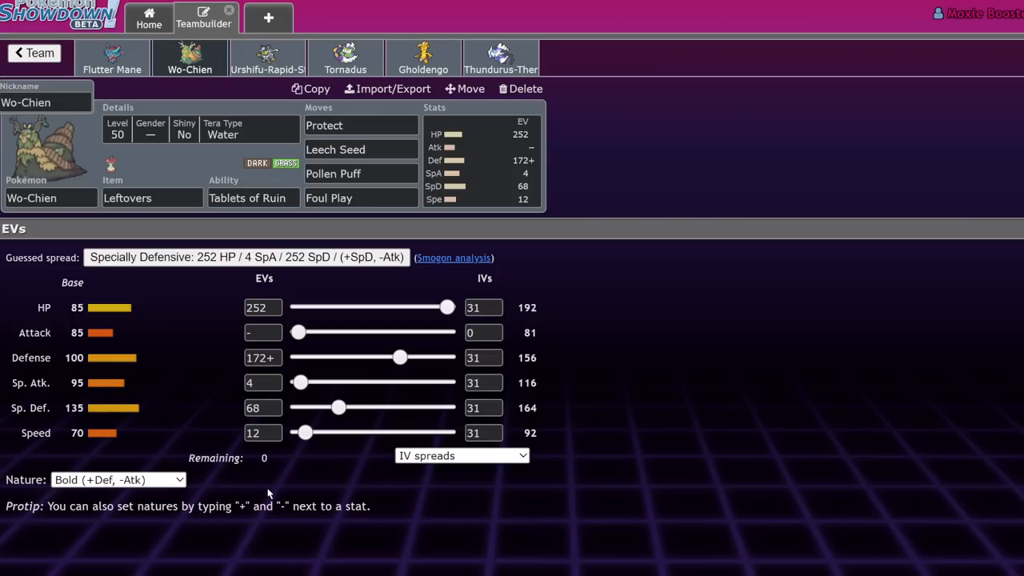
Step: Check Wo-Chien's ability panel and go back to the list of 691 teams
click(253, 197)
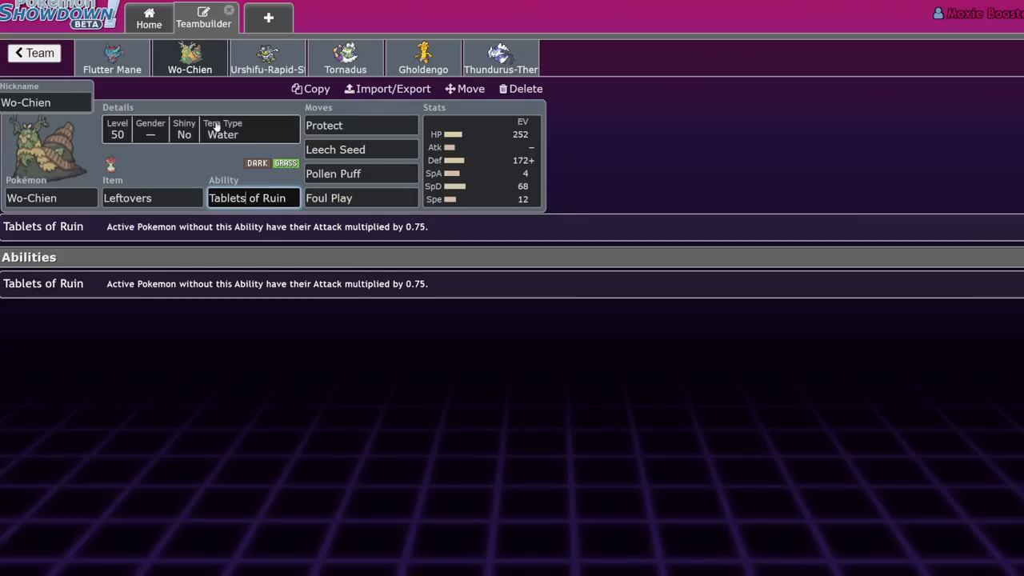
mouse_move(478, 198)
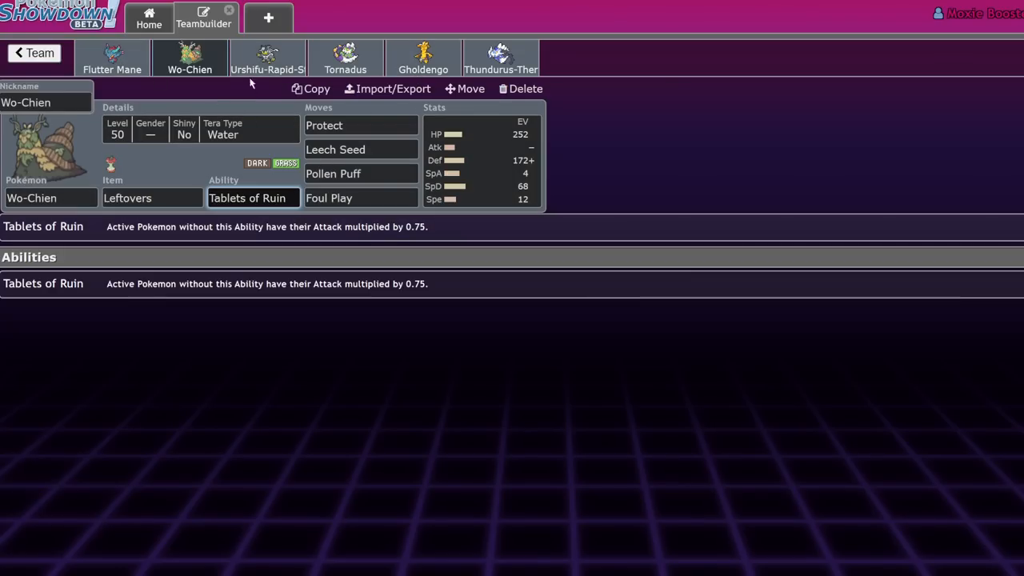
mouse_move(195, 240)
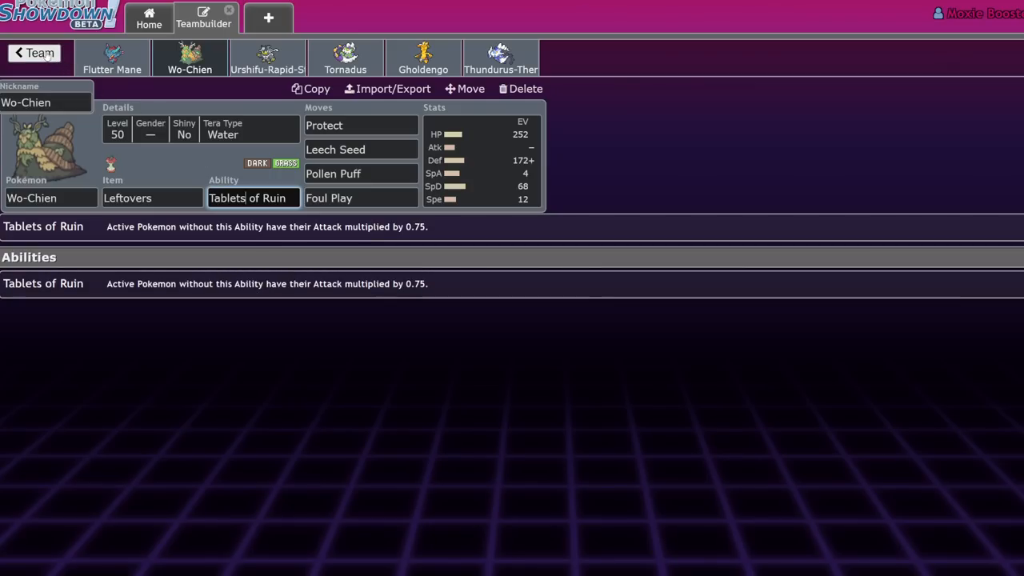
click(34, 52)
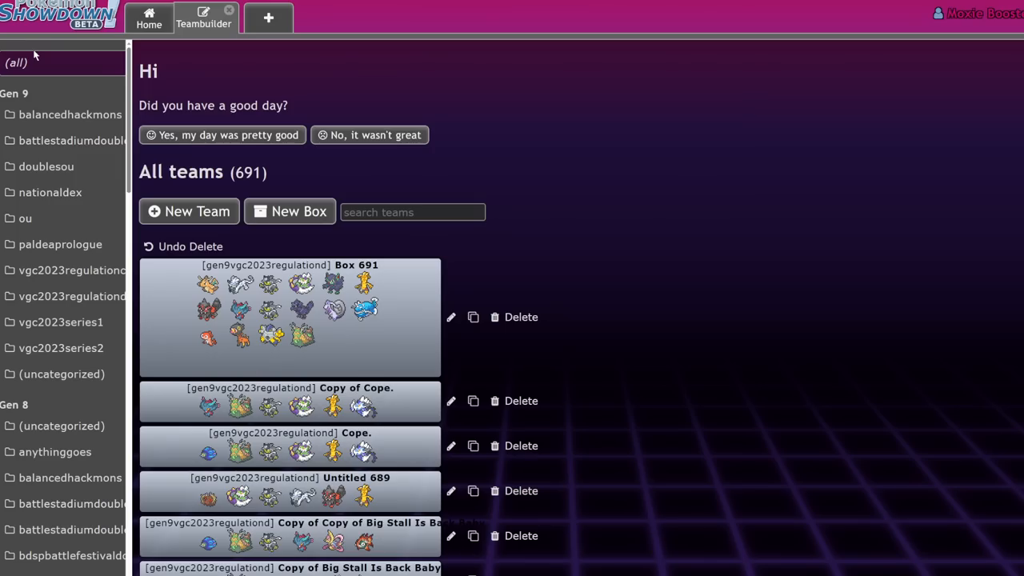
Step: Open Box 691 from the team list and scroll through its sets
click(288, 317)
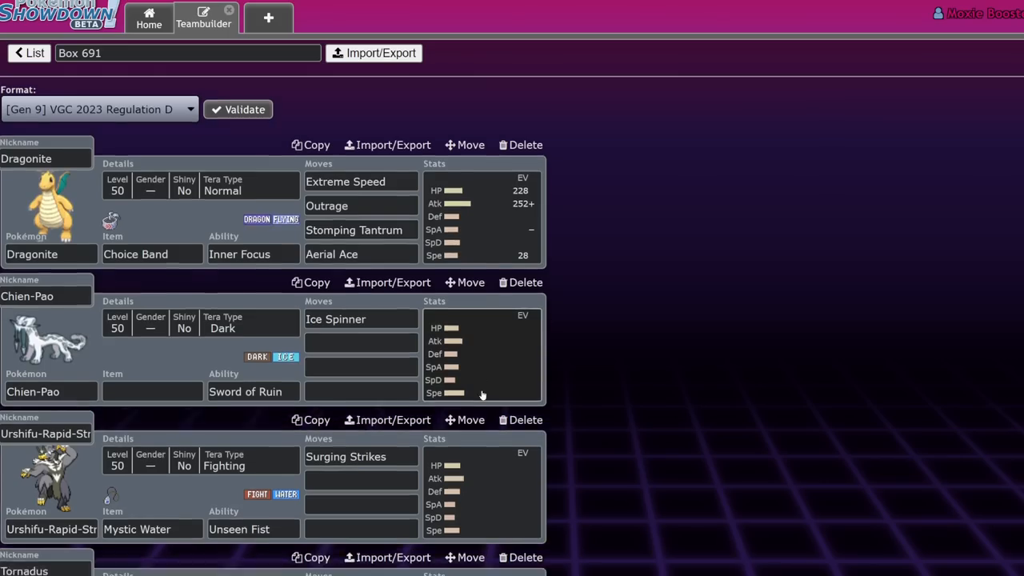
scroll(down, 3)
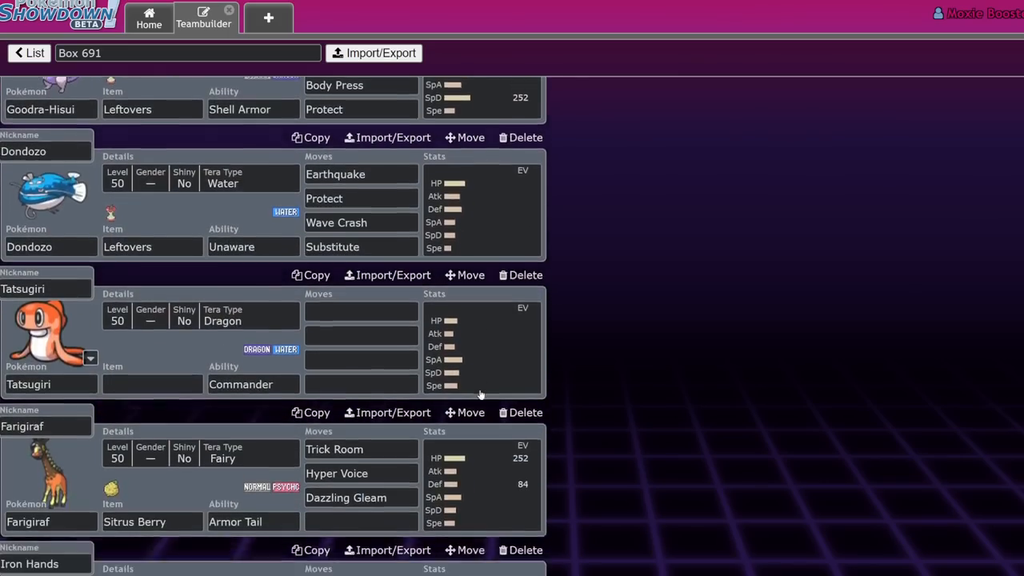
scroll(down, 3)
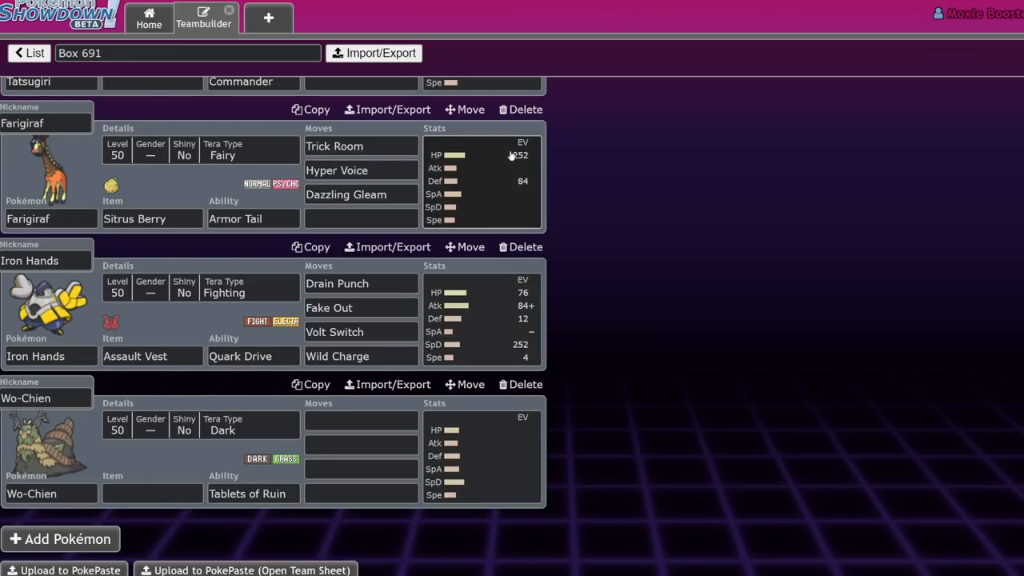
scroll(down, 3)
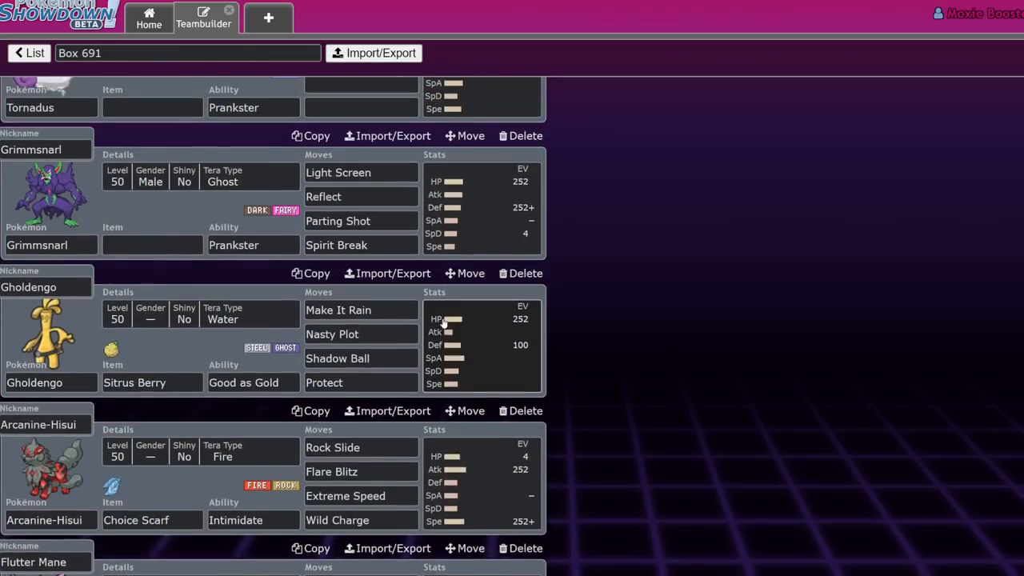
scroll(up, 3)
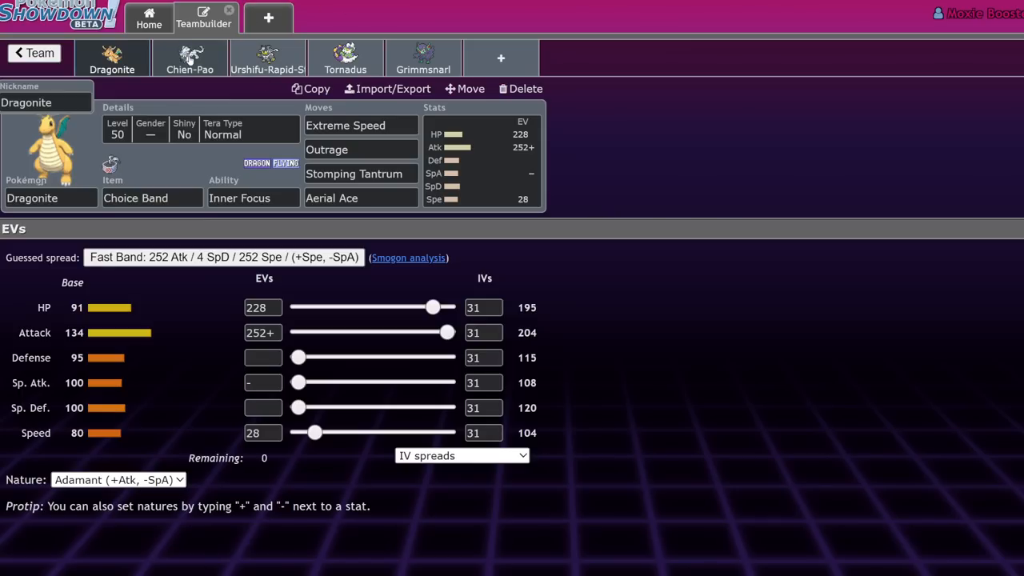
mouse_move(162, 80)
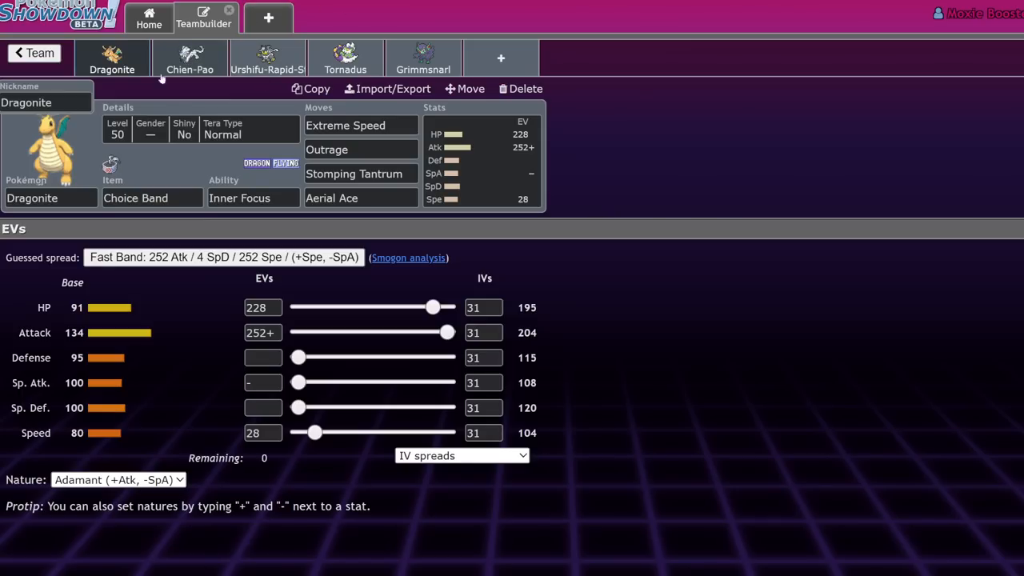